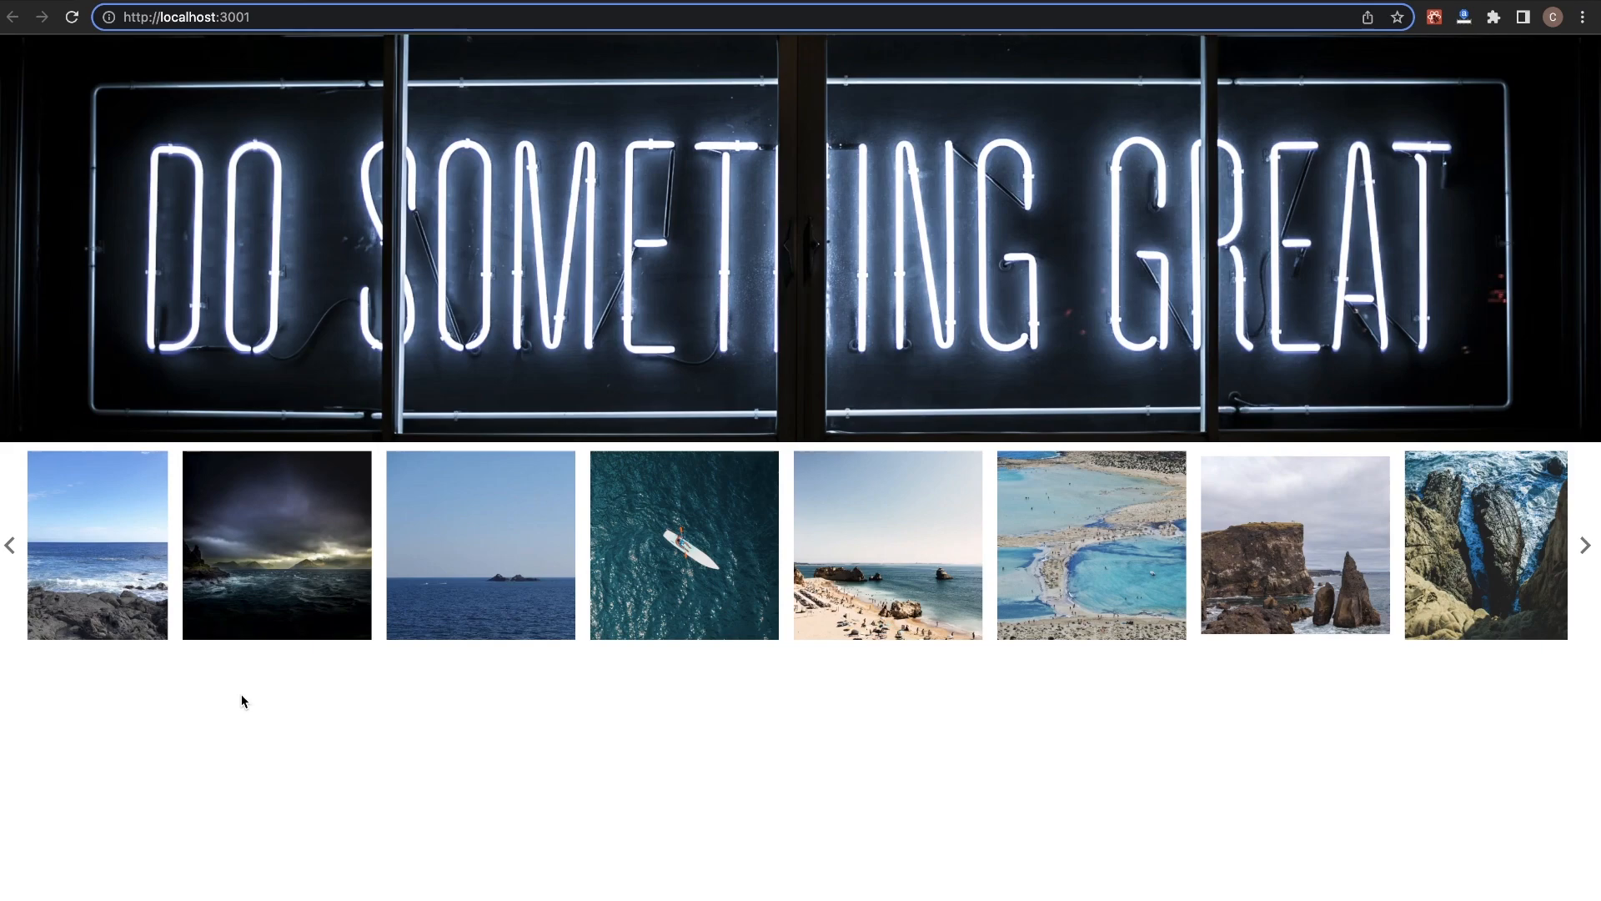
mouse_move(357, 419)
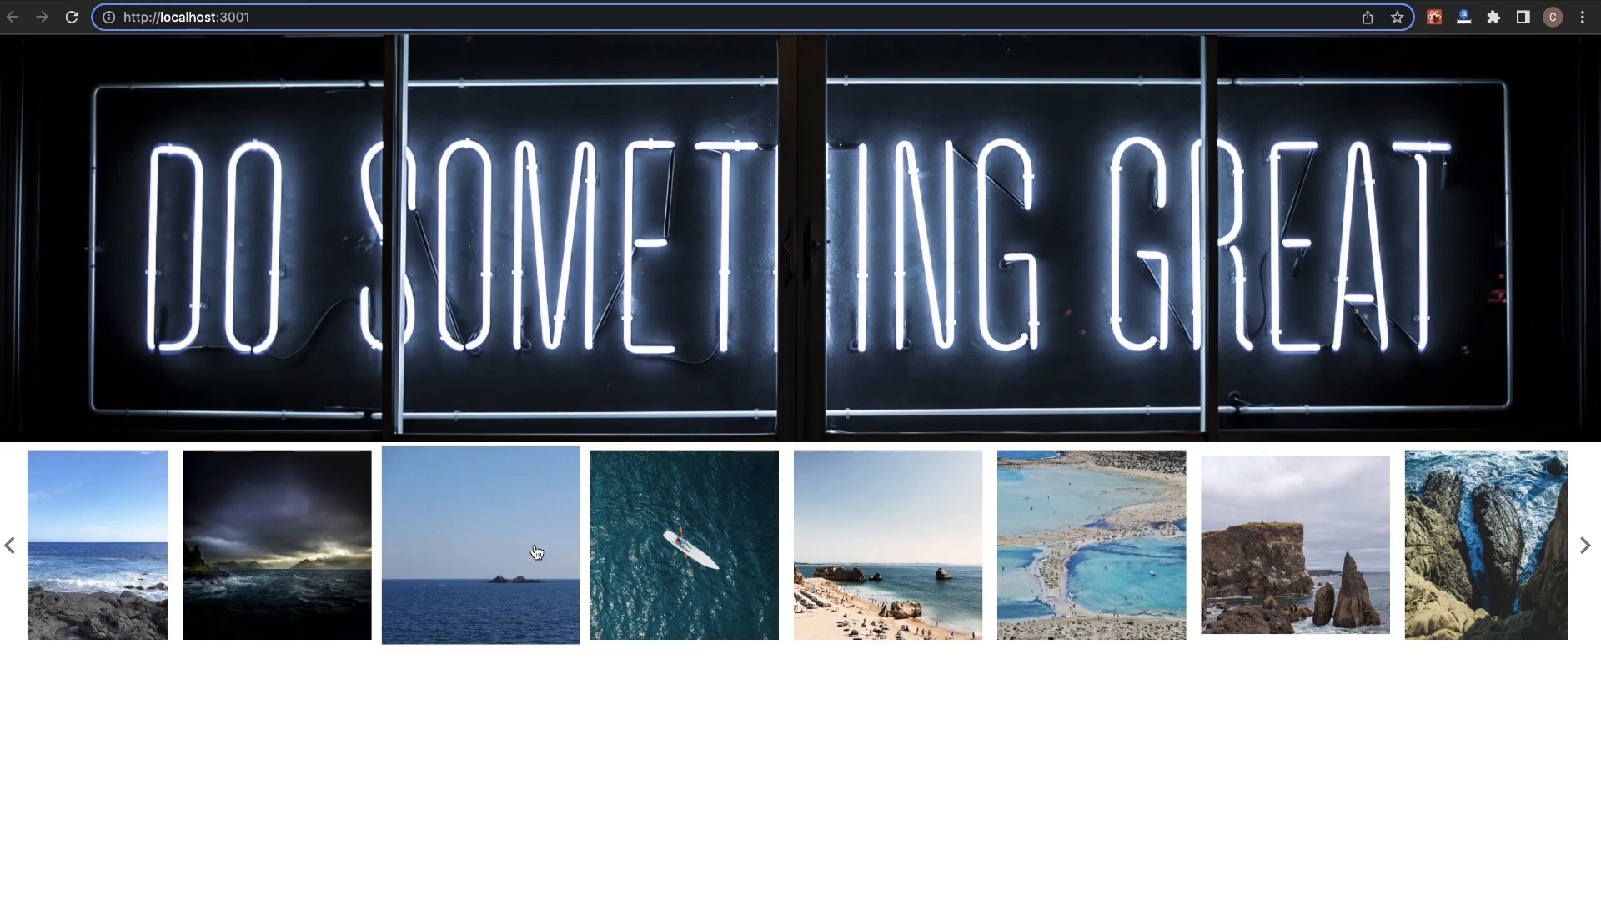
- Scroll the photo slider forward twice with the chevron, then back to earlier ocean photos
left_click(1586, 544)
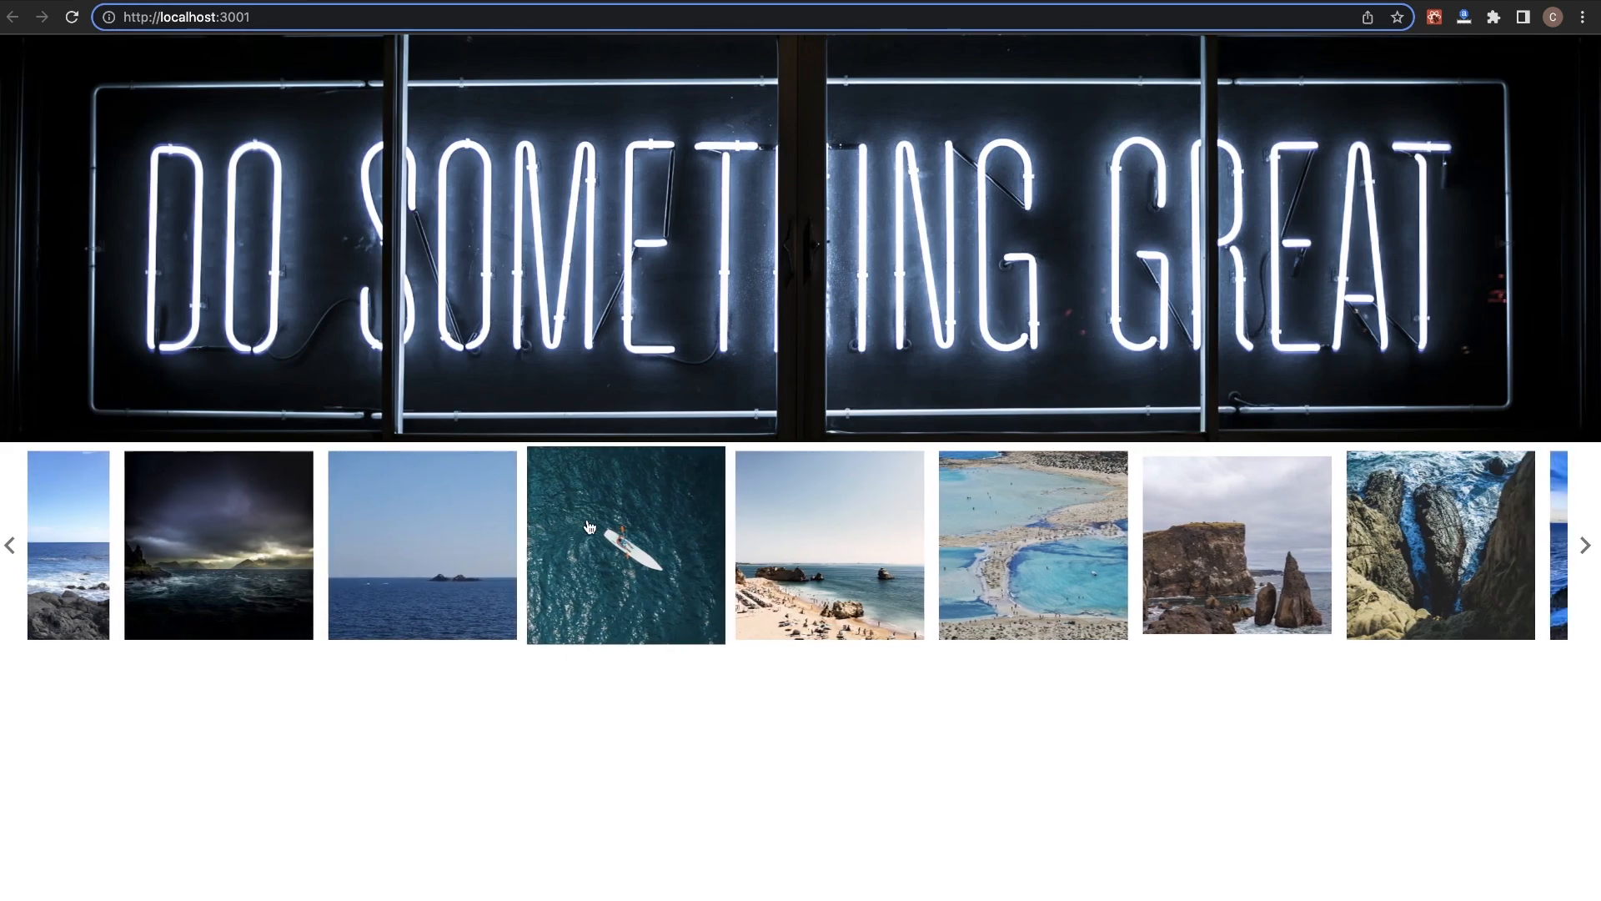
left_click(1585, 544)
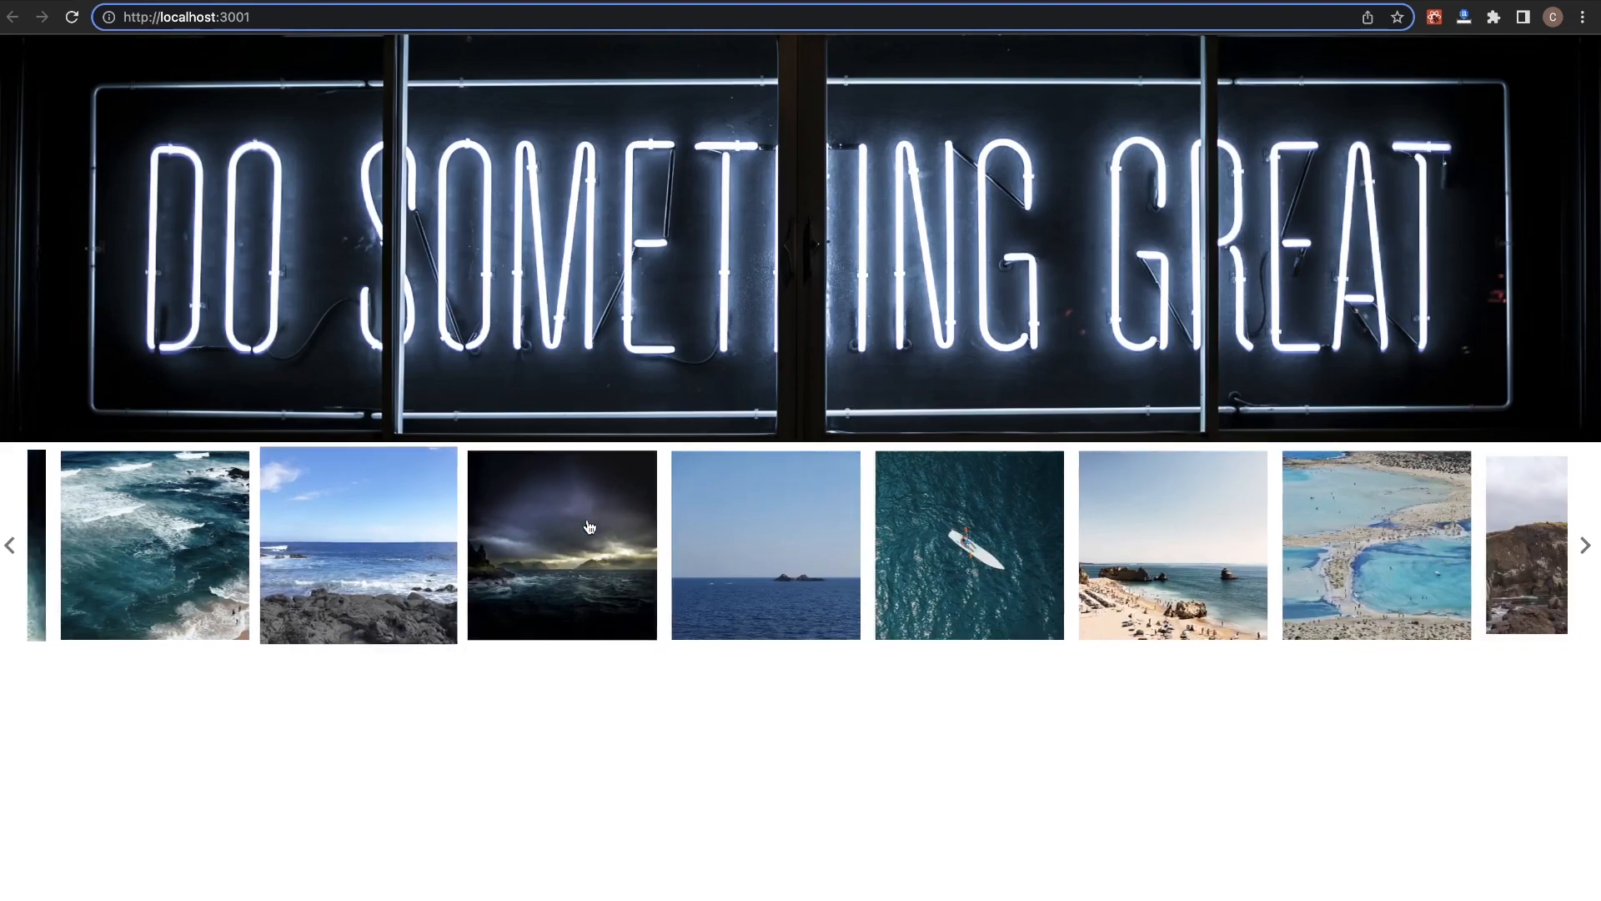
left_click(1585, 544)
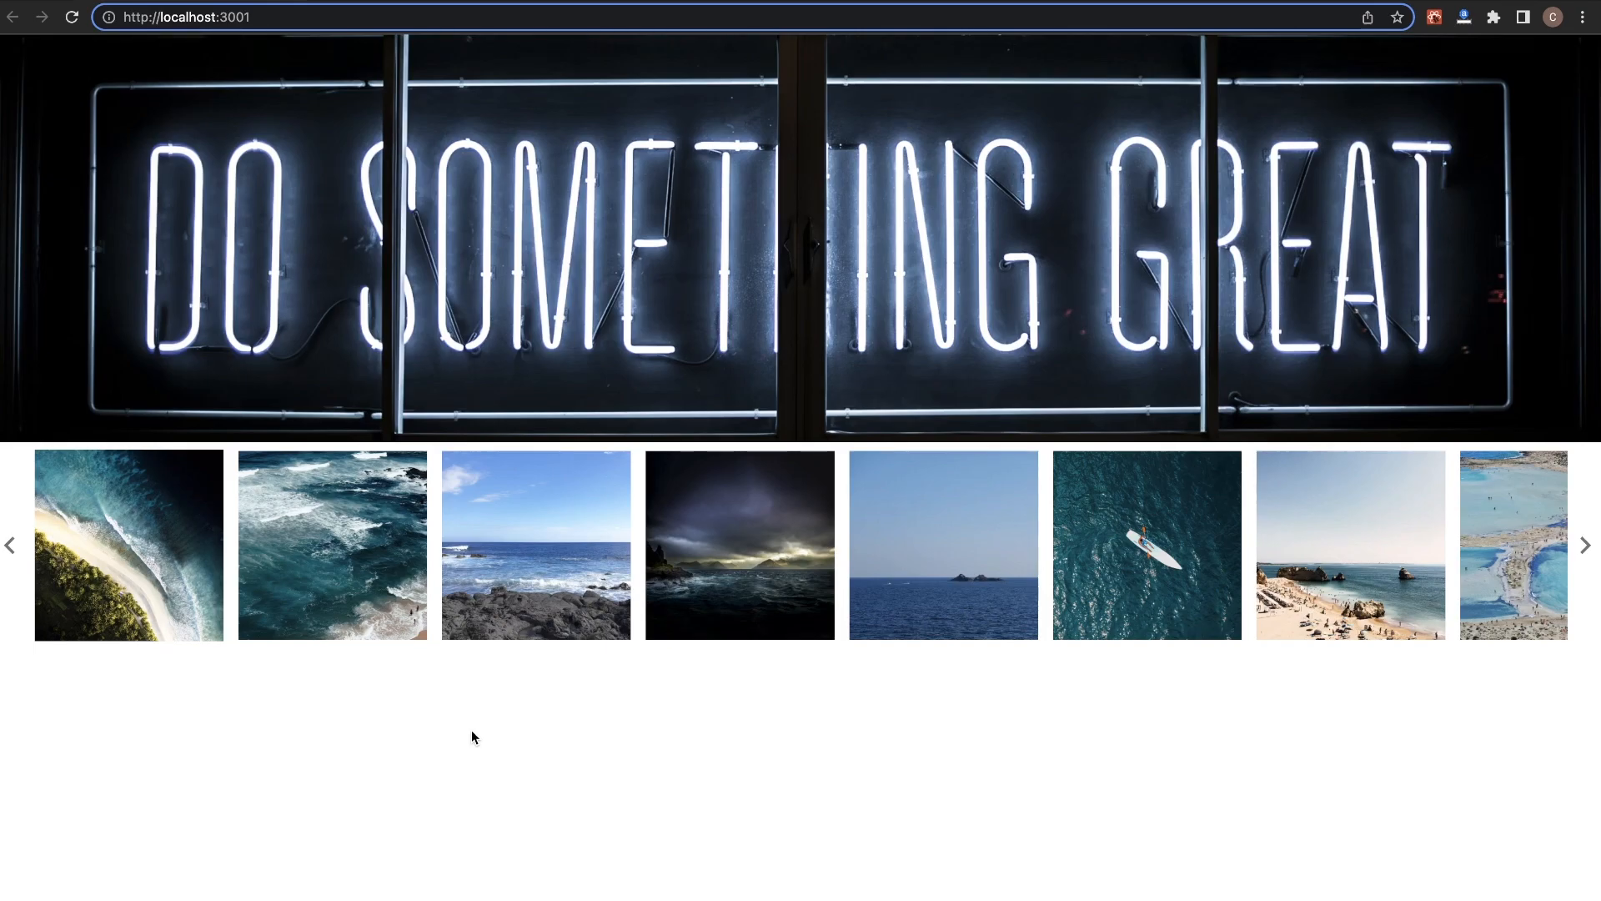
mouse_move(0, 712)
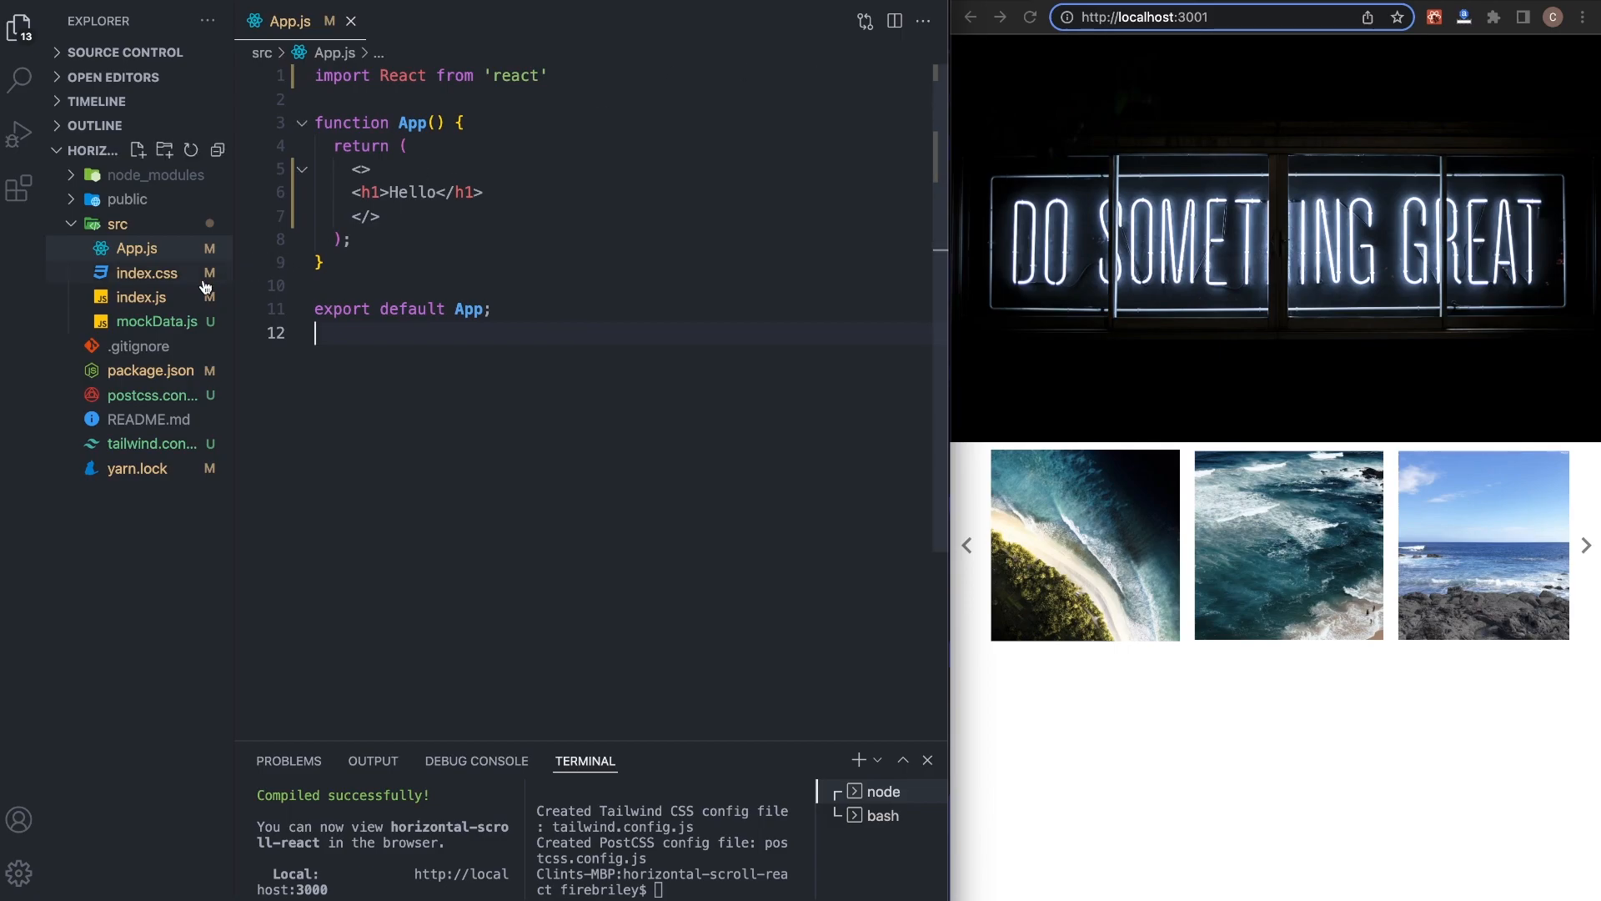
- Keep the starter App.js Hello component open beside the loading Tailwind CSS homepage
left_click(155, 320)
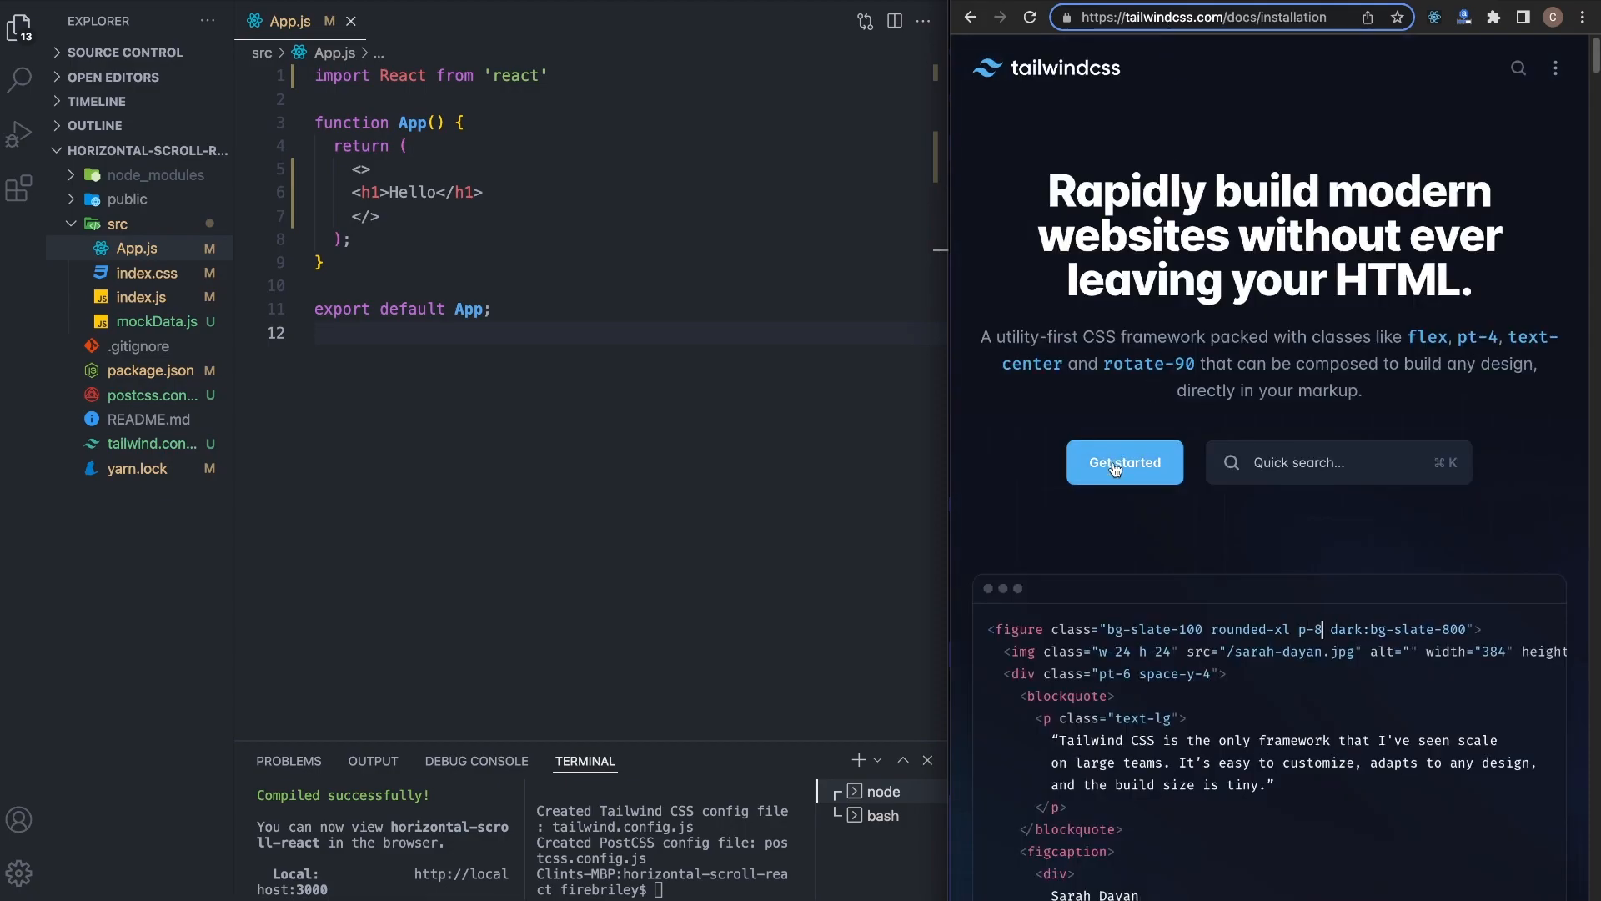
- Reach the Create React App framework guide, select its npm install command, and return to the editor
left_click(1123, 462)
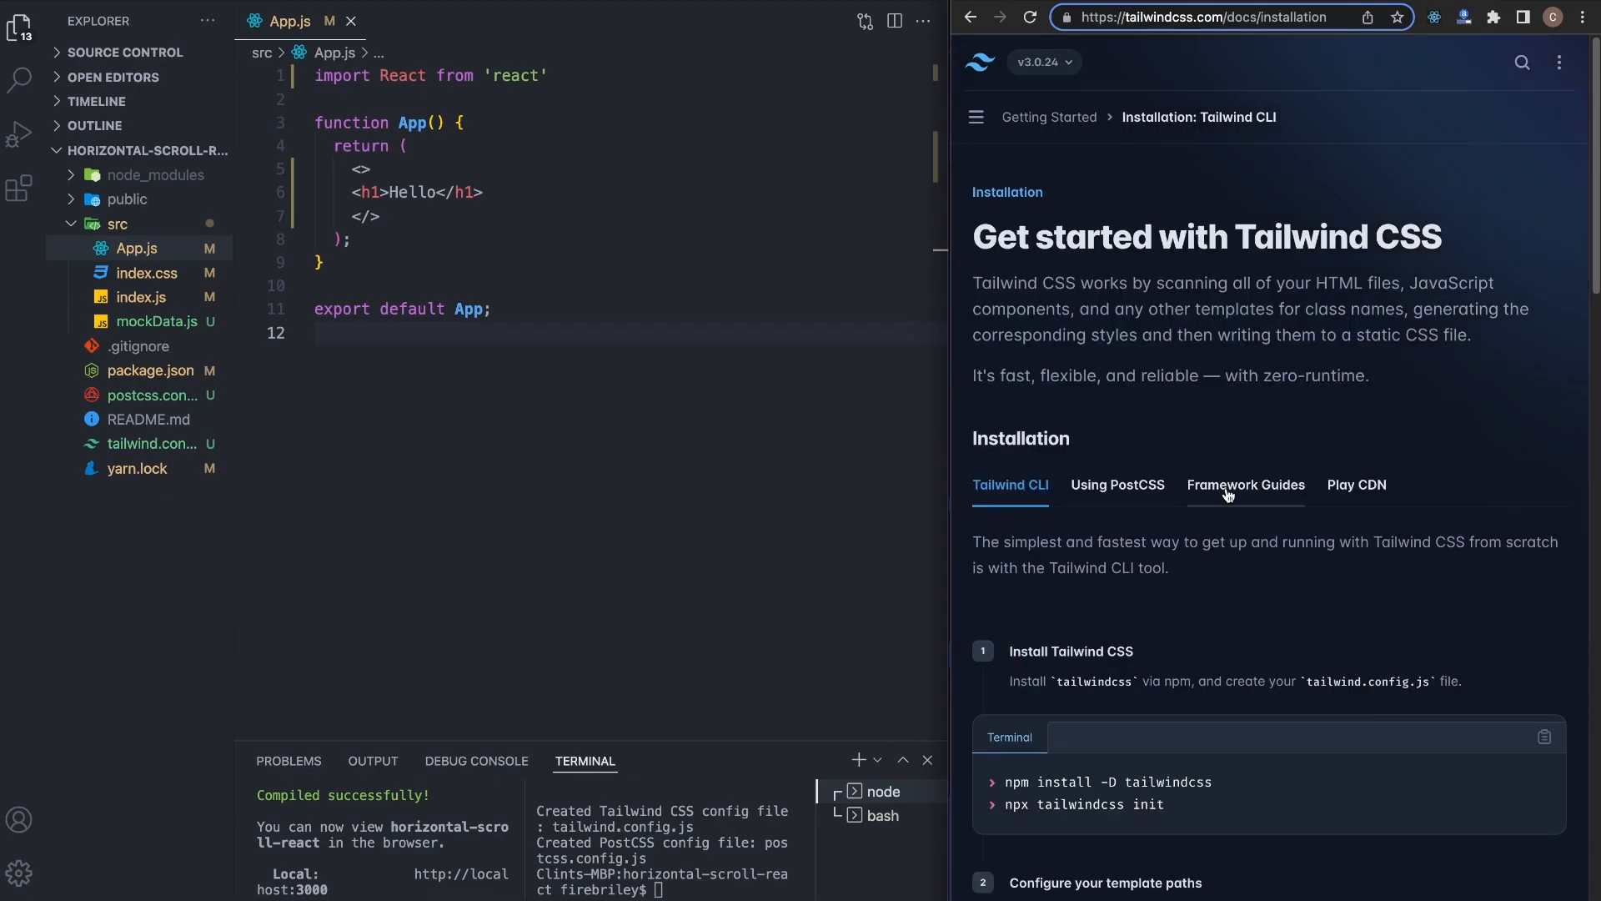
left_click(1244, 484)
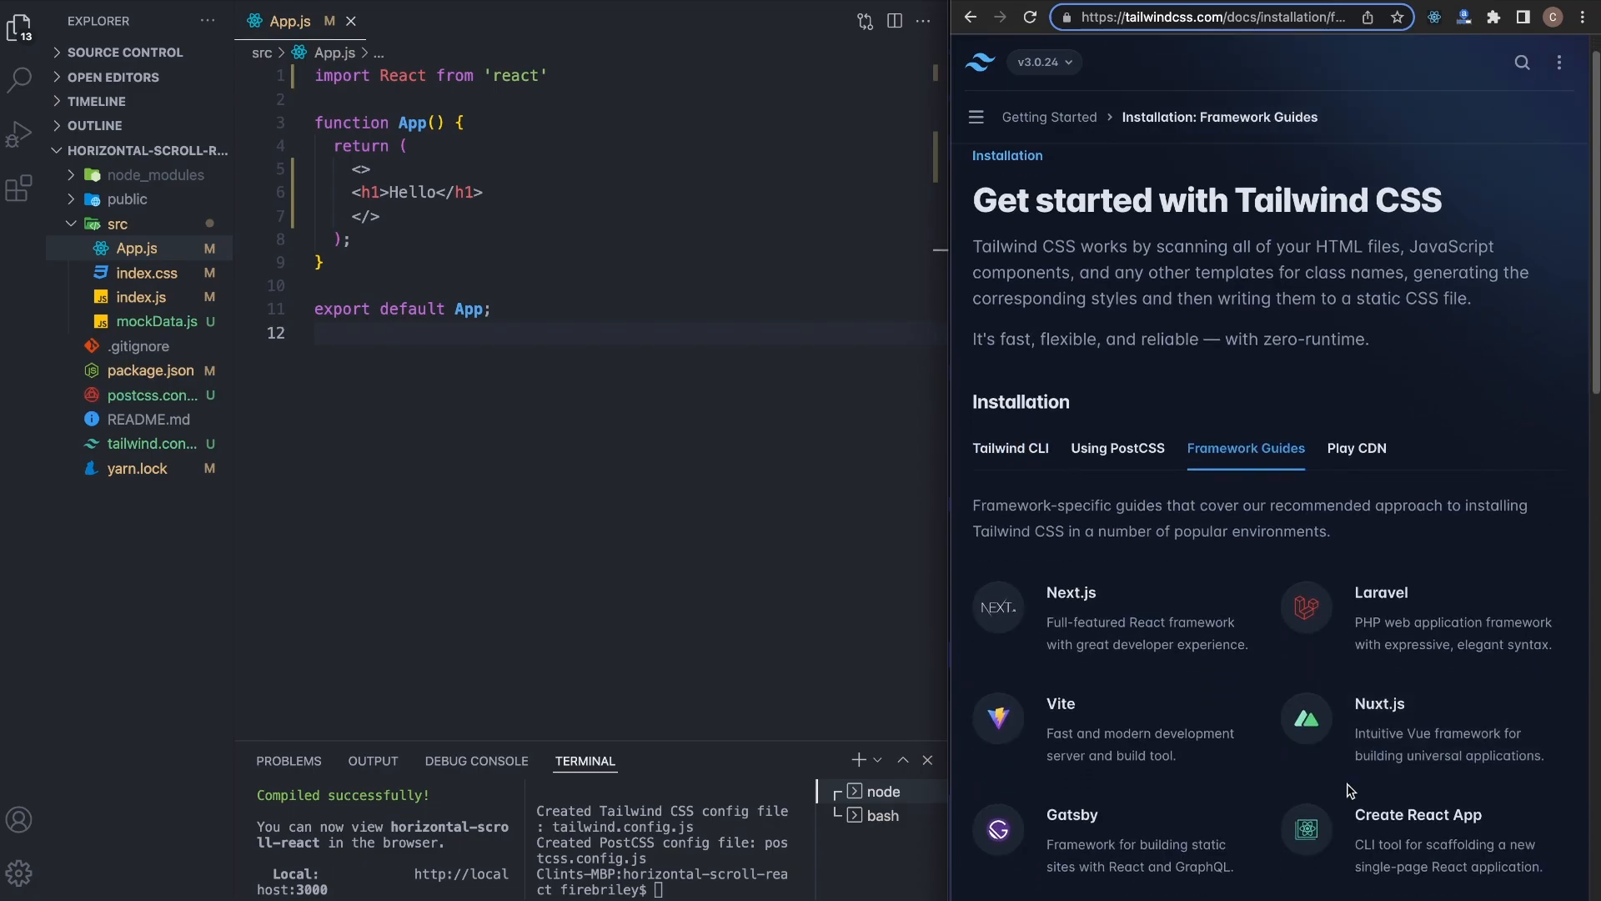
left_click(1418, 816)
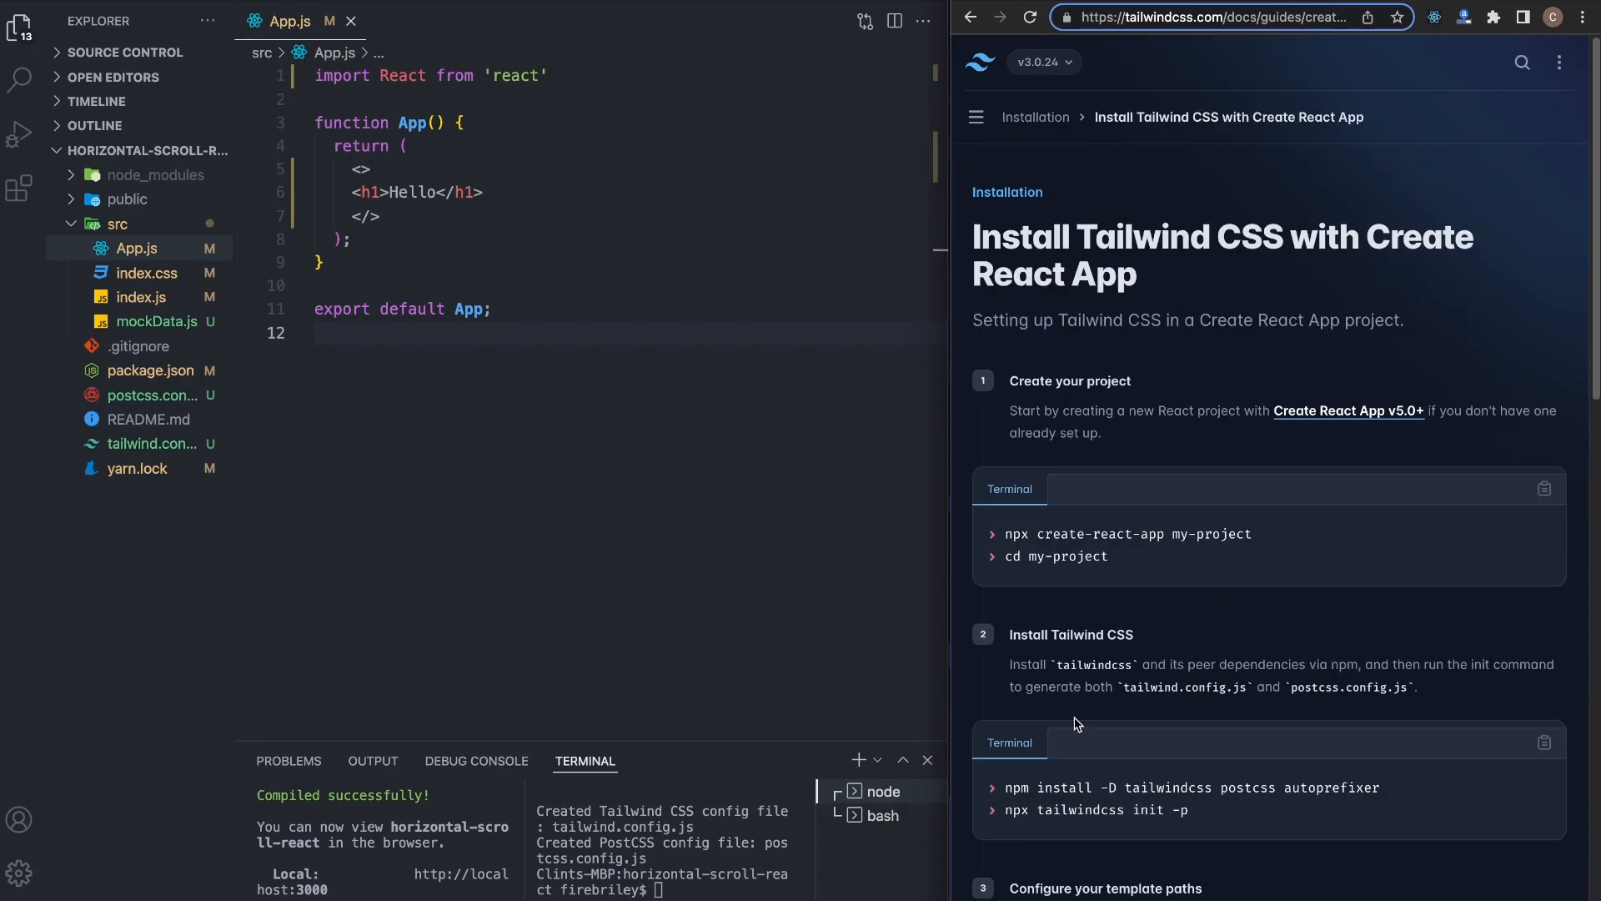
scroll("down", 3)
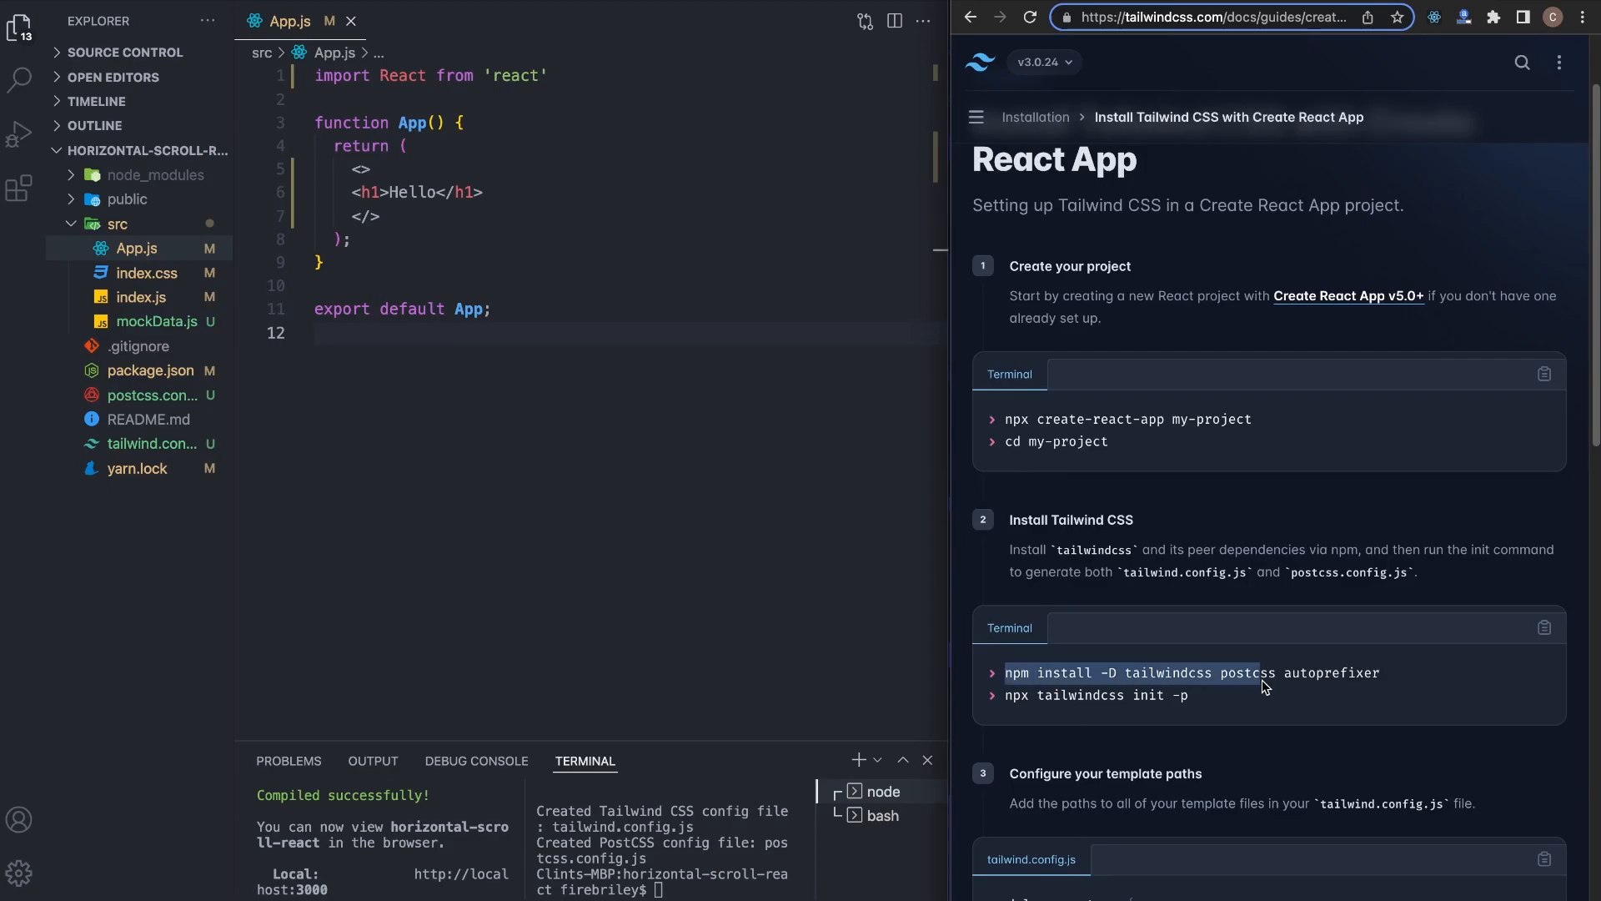
left_click_drag(1021, 672, 1188, 696)
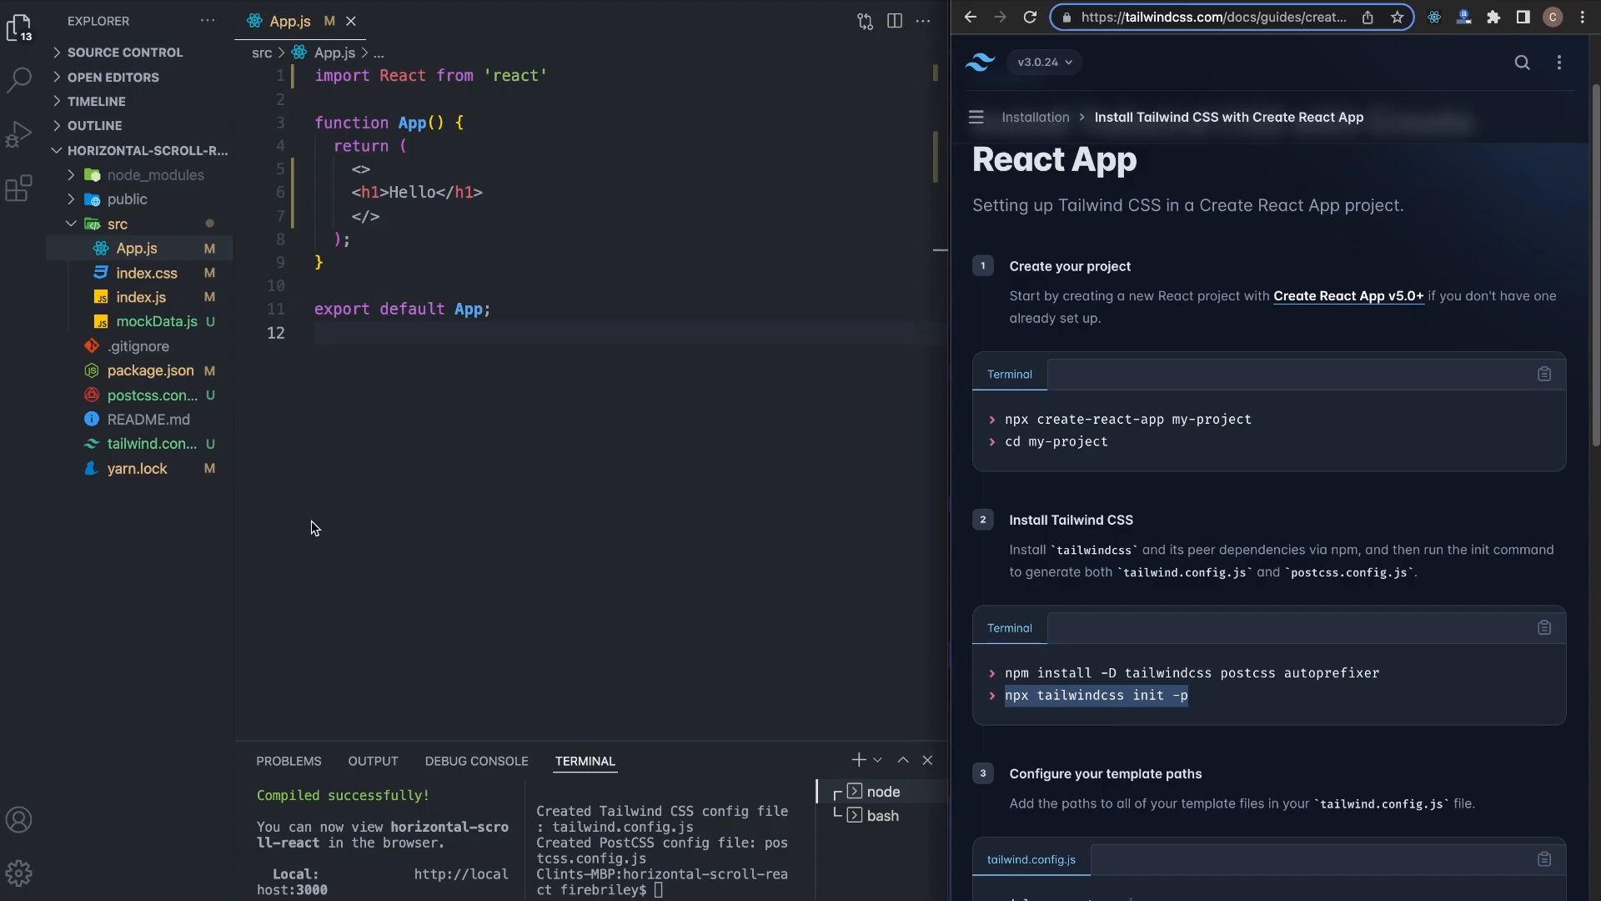
left_click(152, 444)
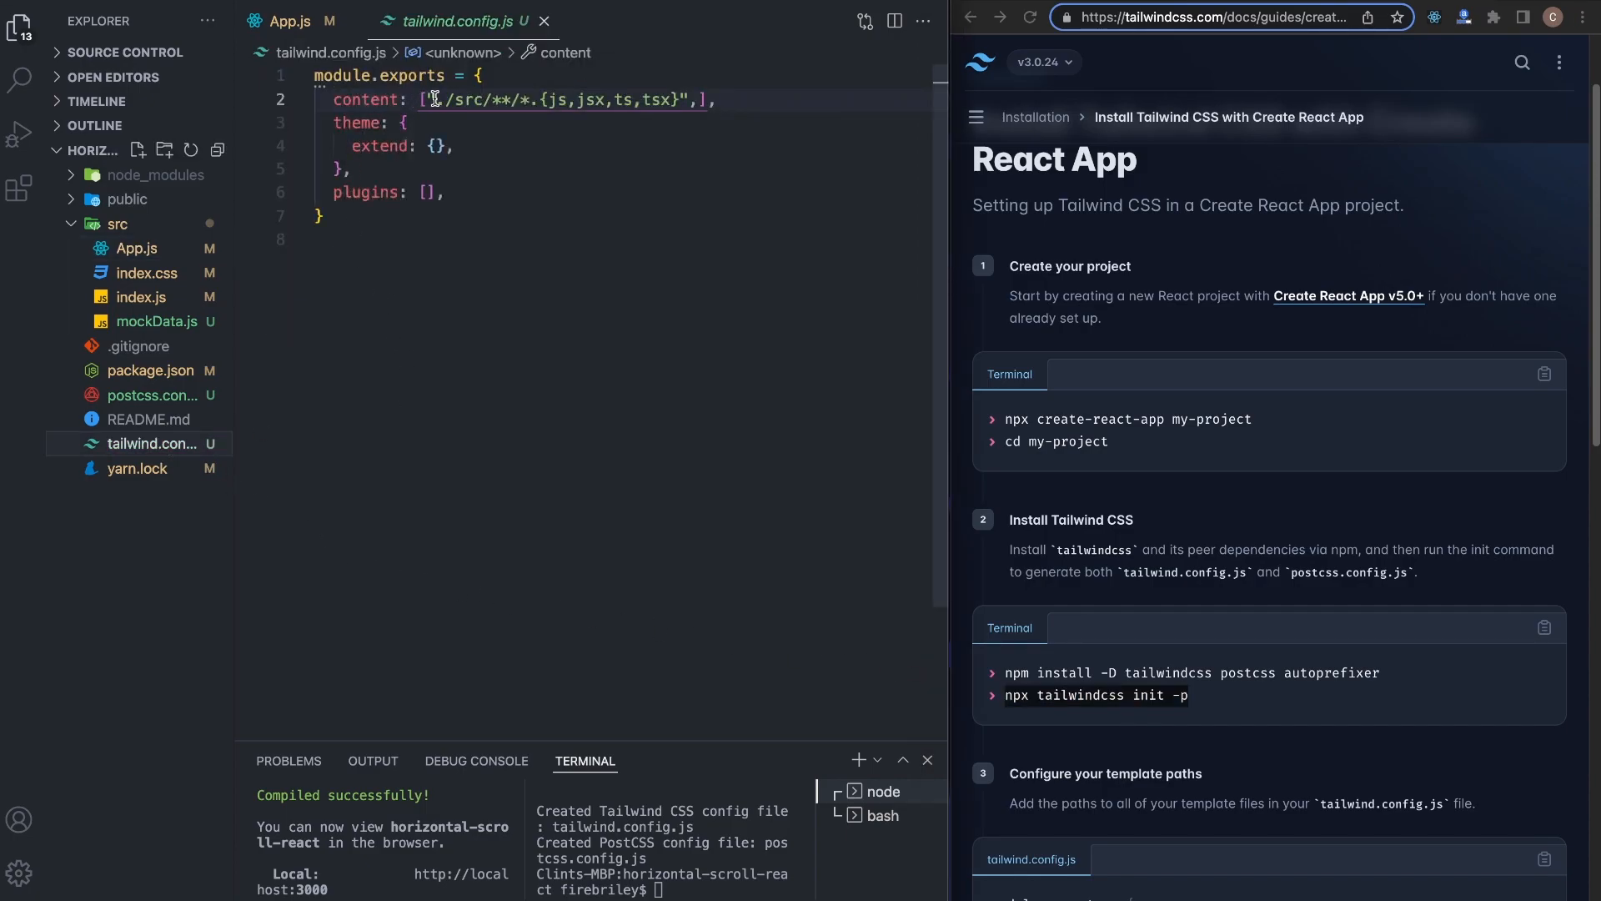
scroll("down", 3)
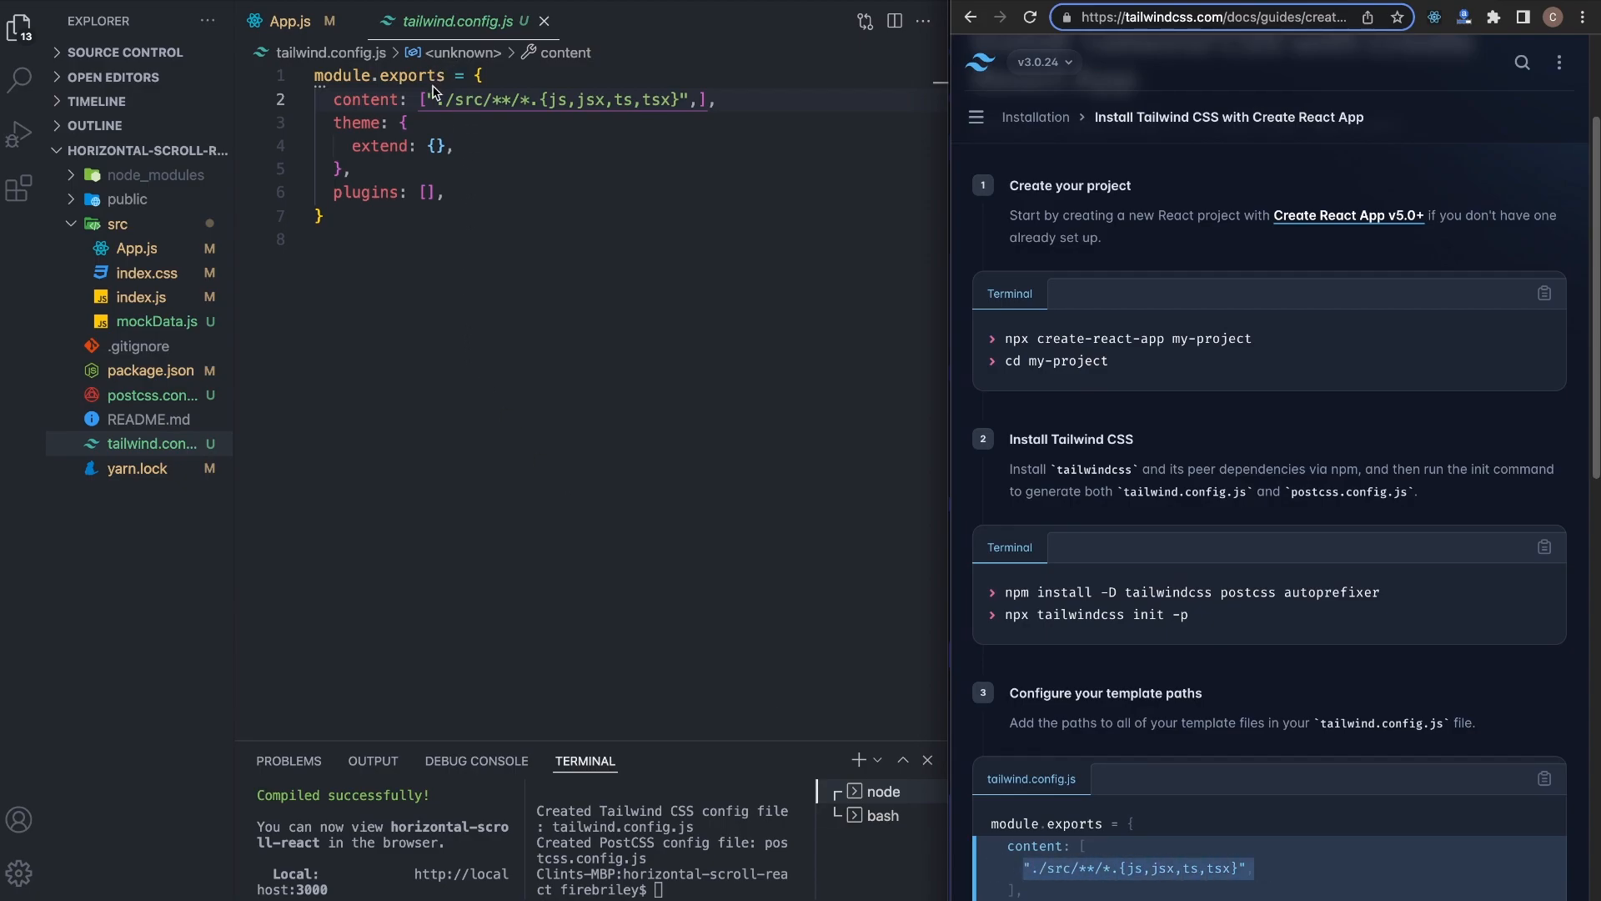
scroll("down", 3)
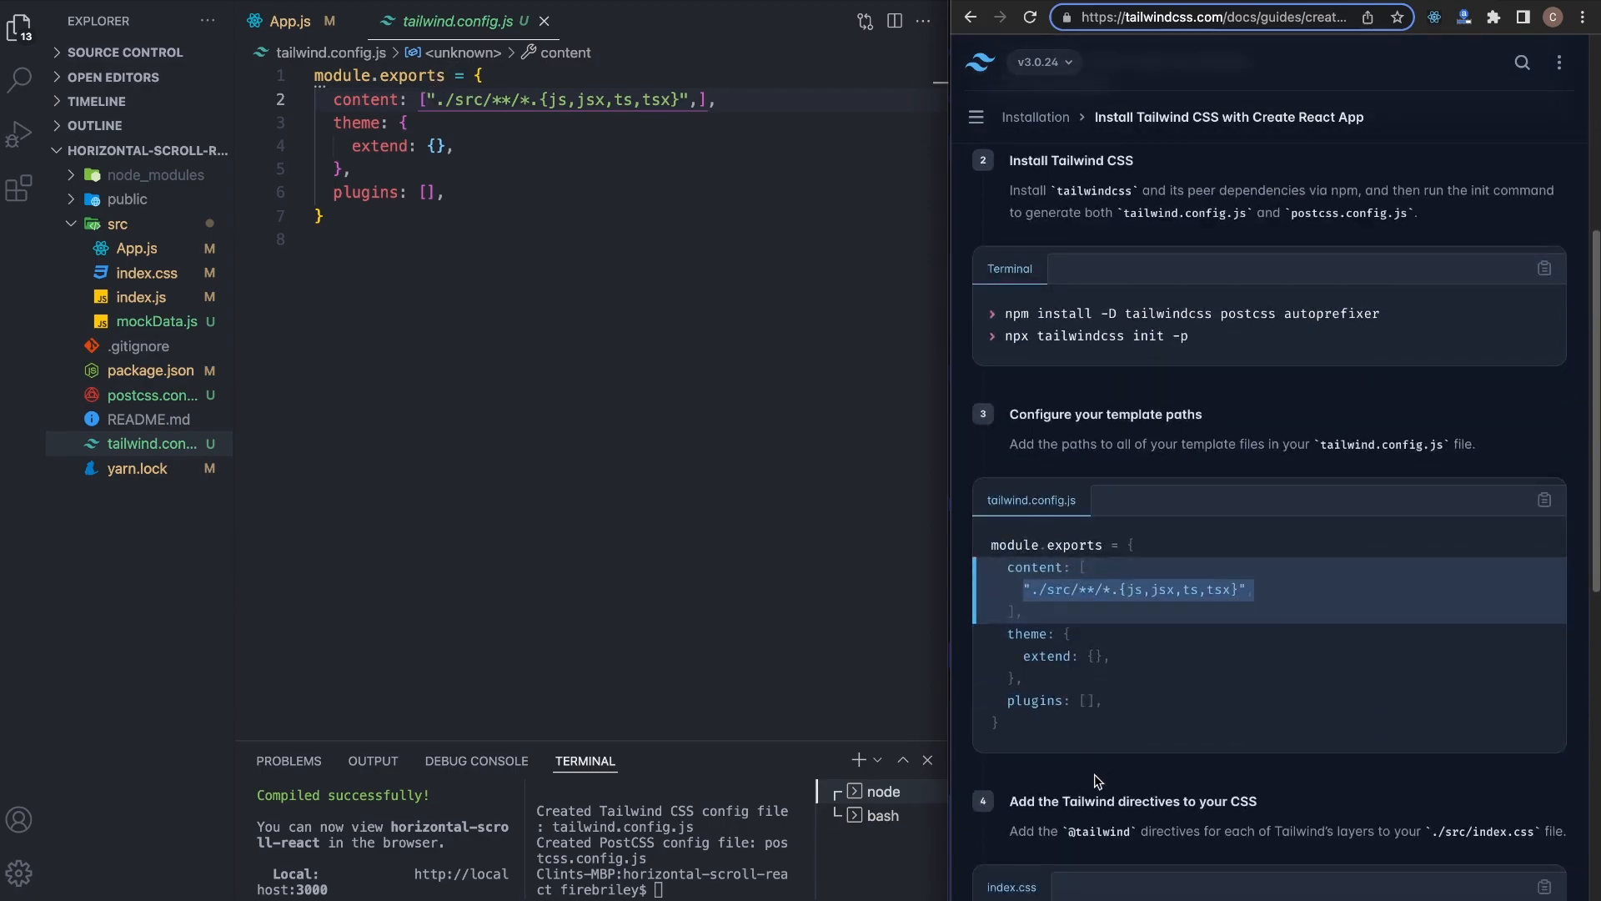
scroll("down", 3)
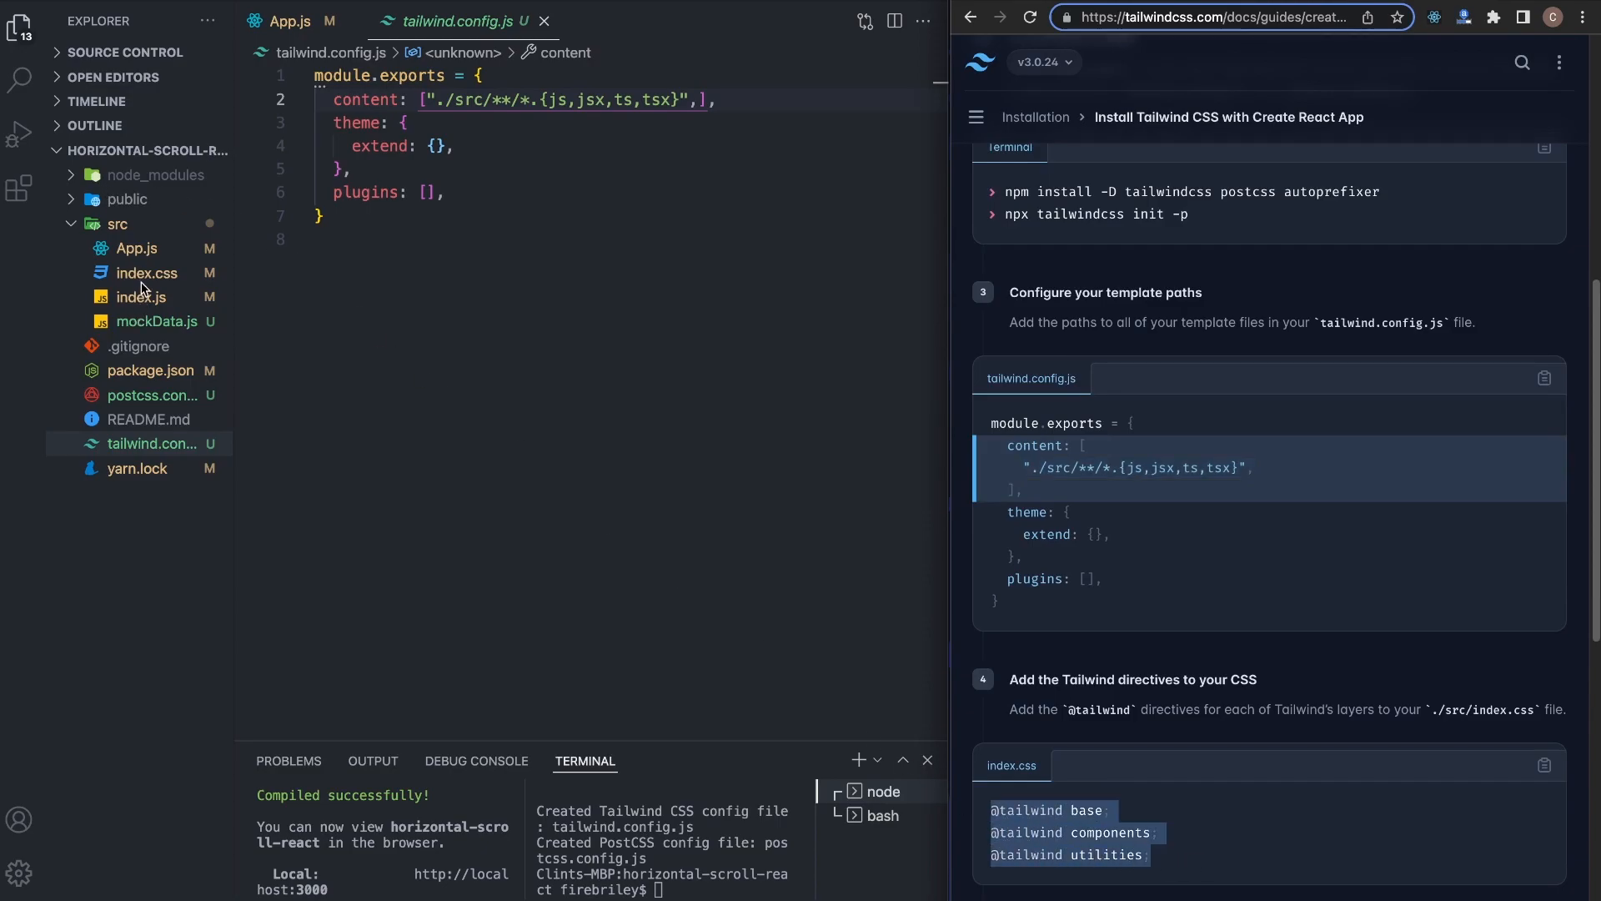
left_click(148, 271)
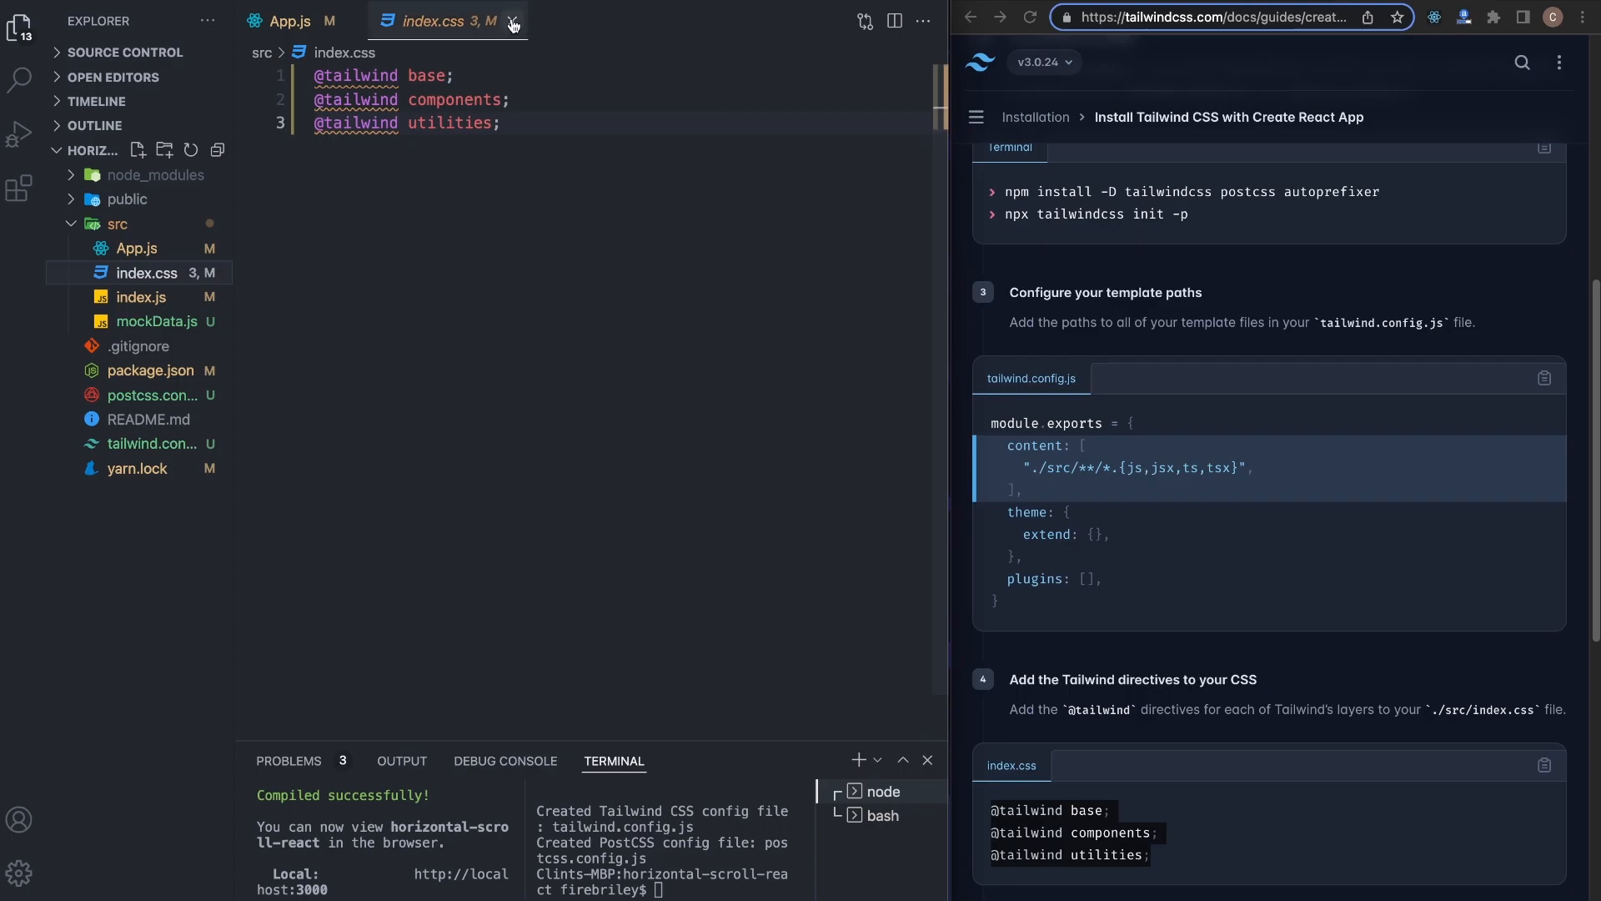
left_click(289, 20)
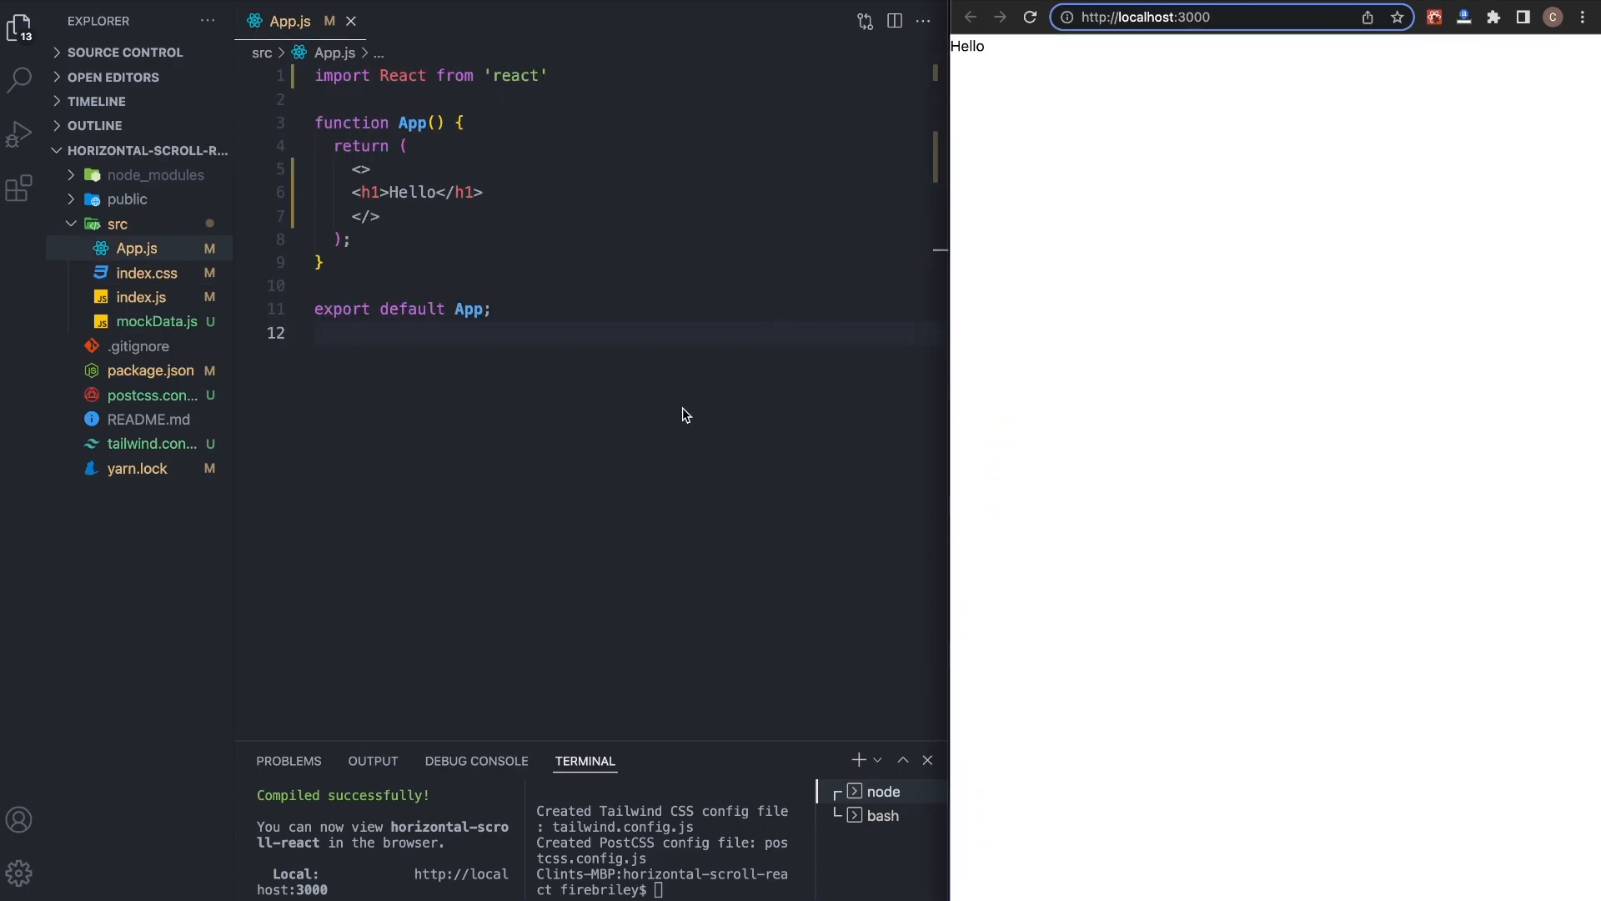
mouse_move(684, 414)
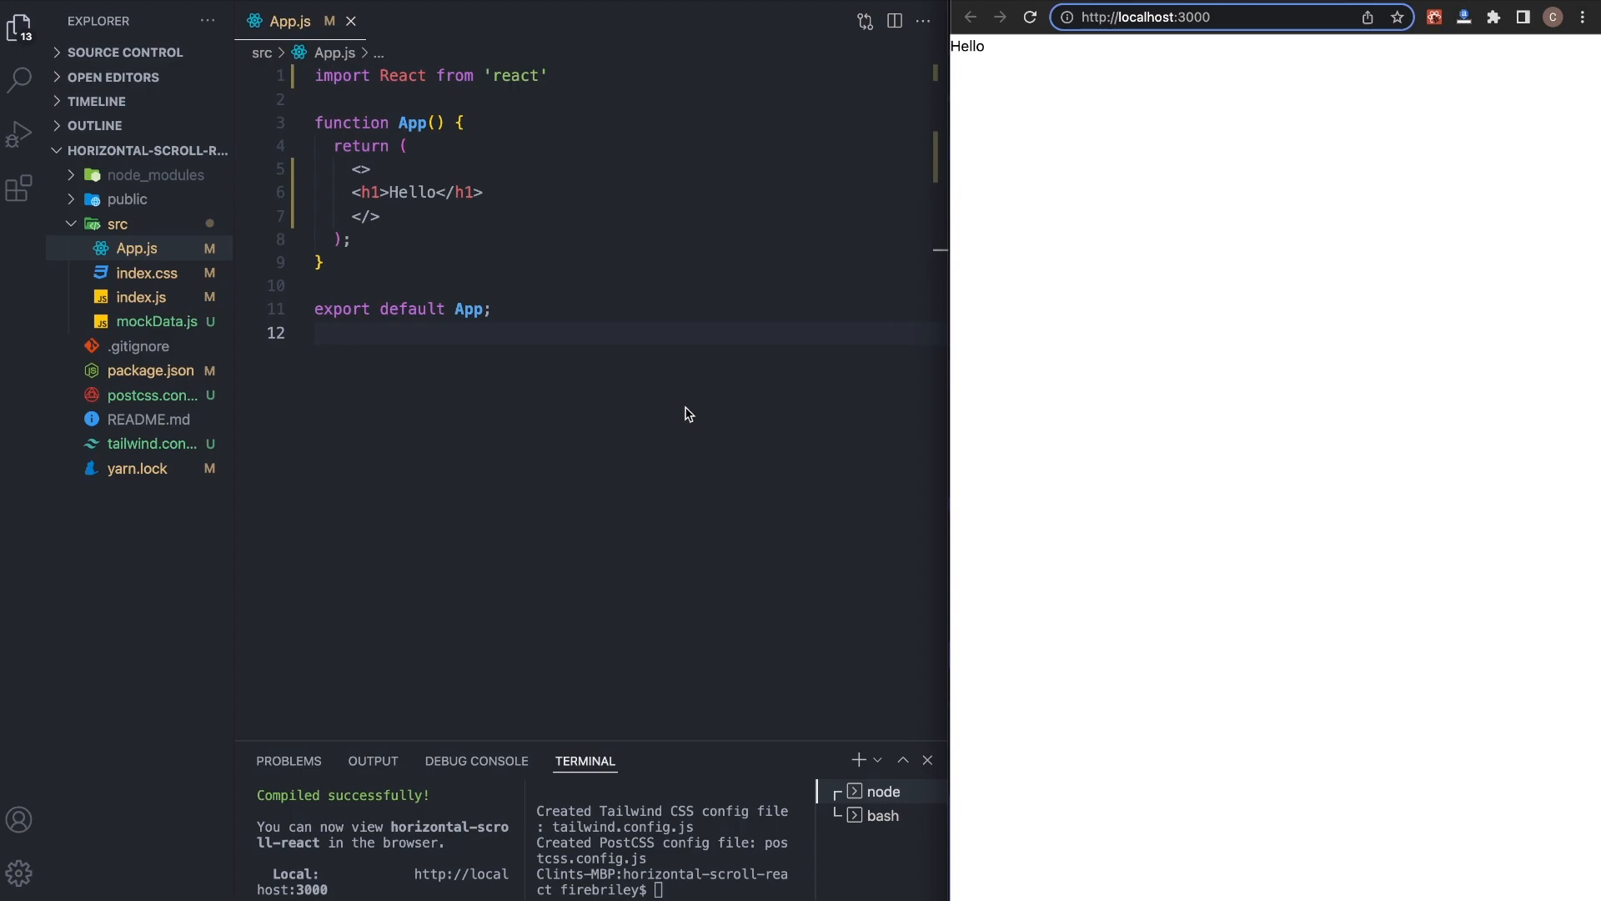
mouse_move(587, 531)
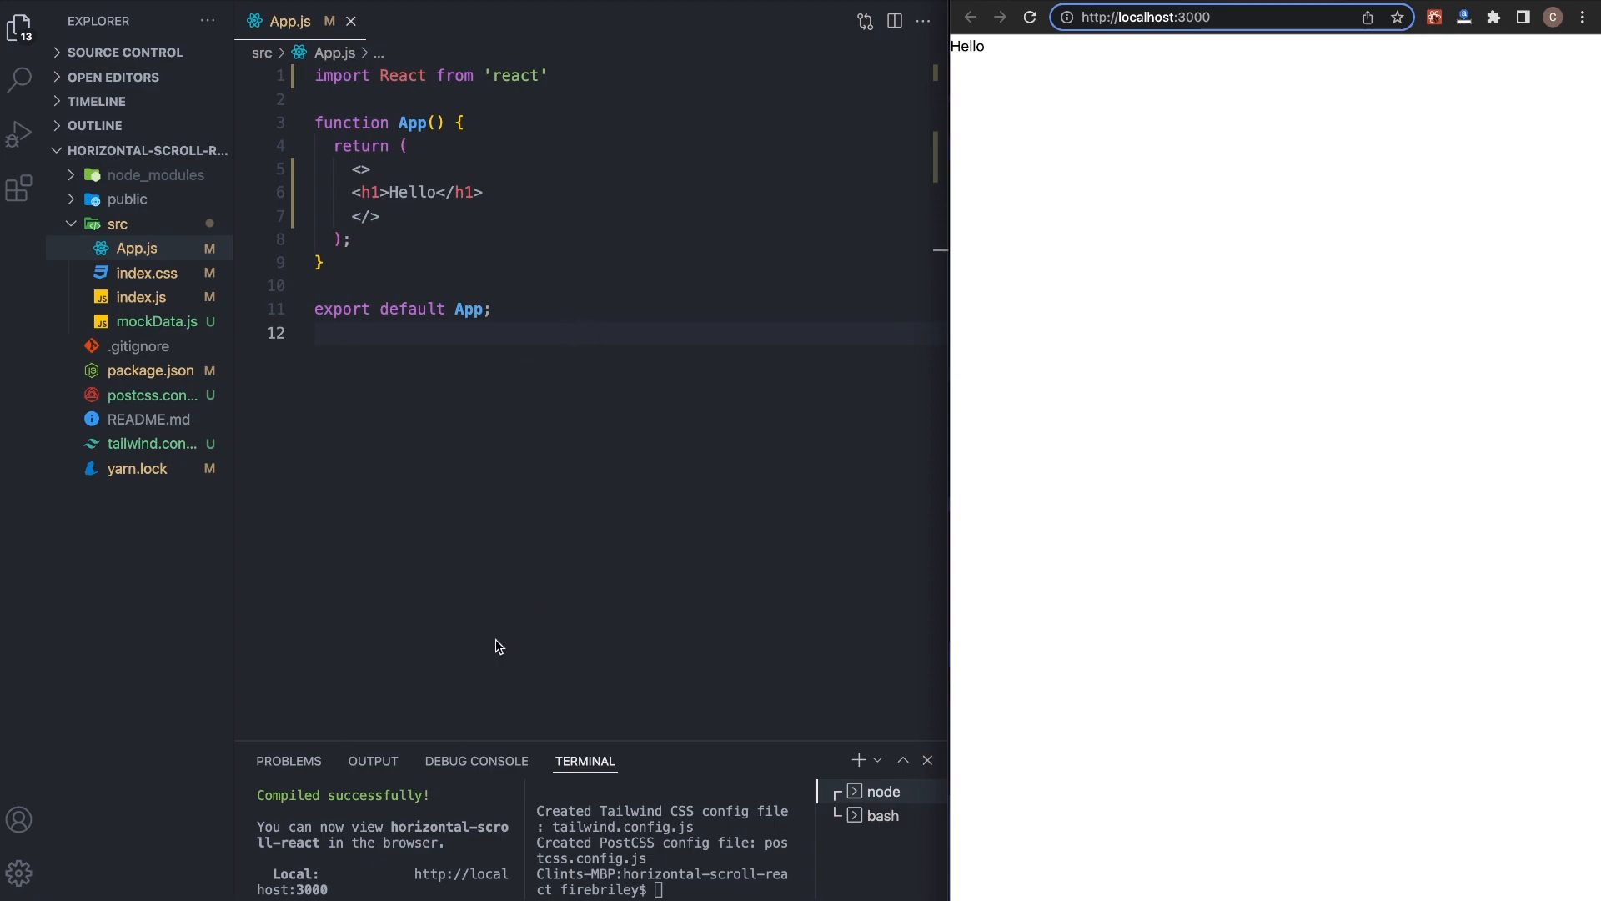
mouse_move(424, 204)
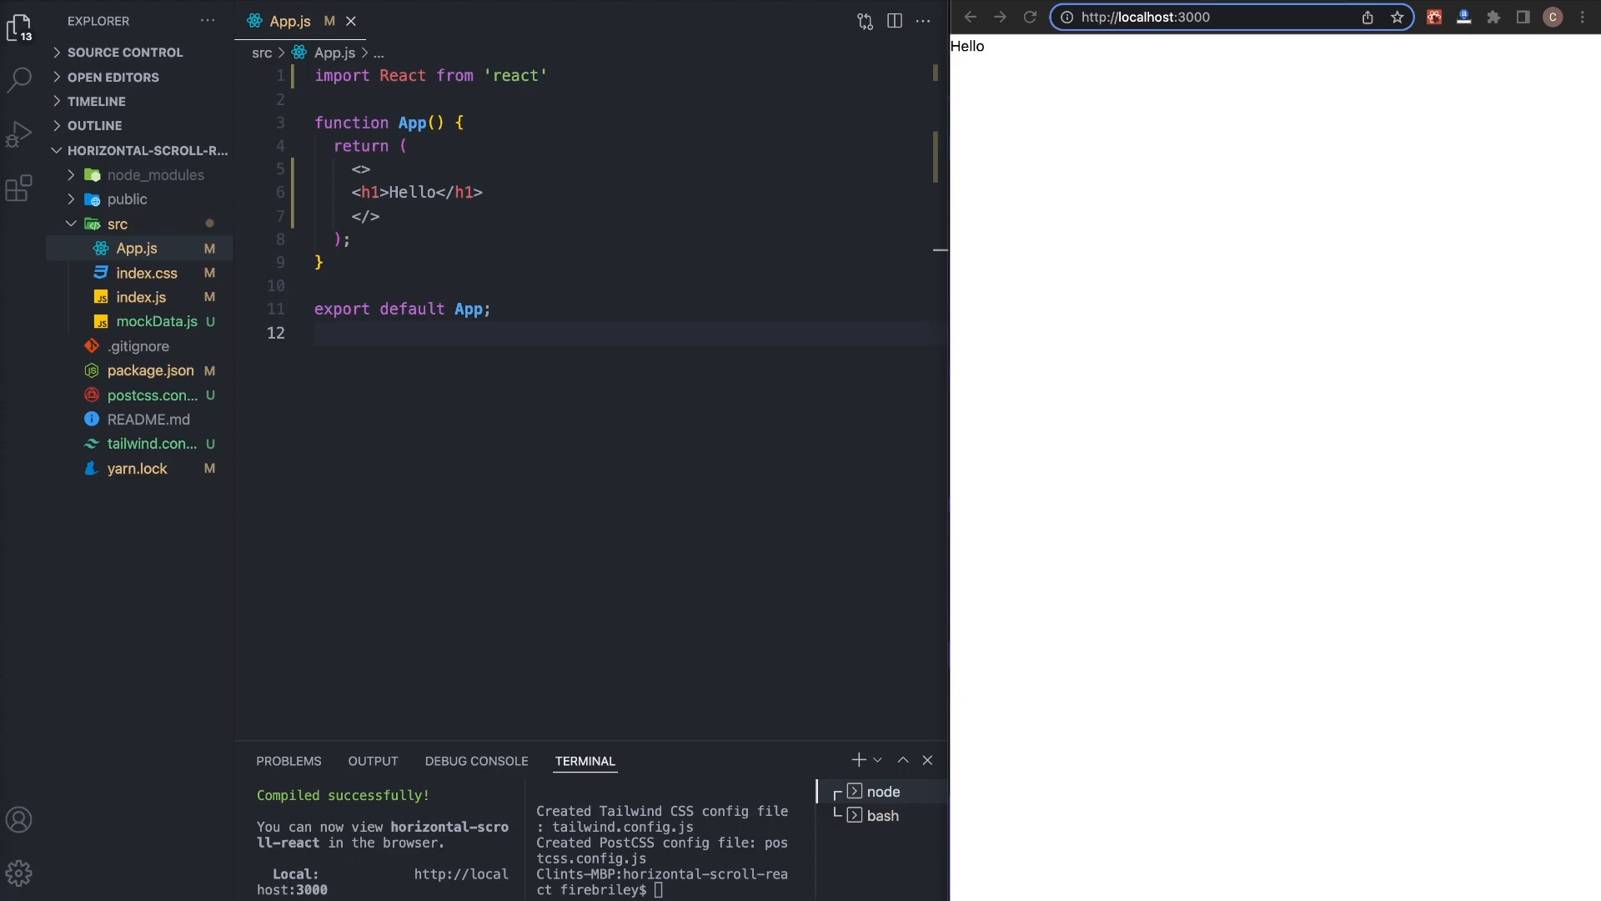
mouse_move(150, 304)
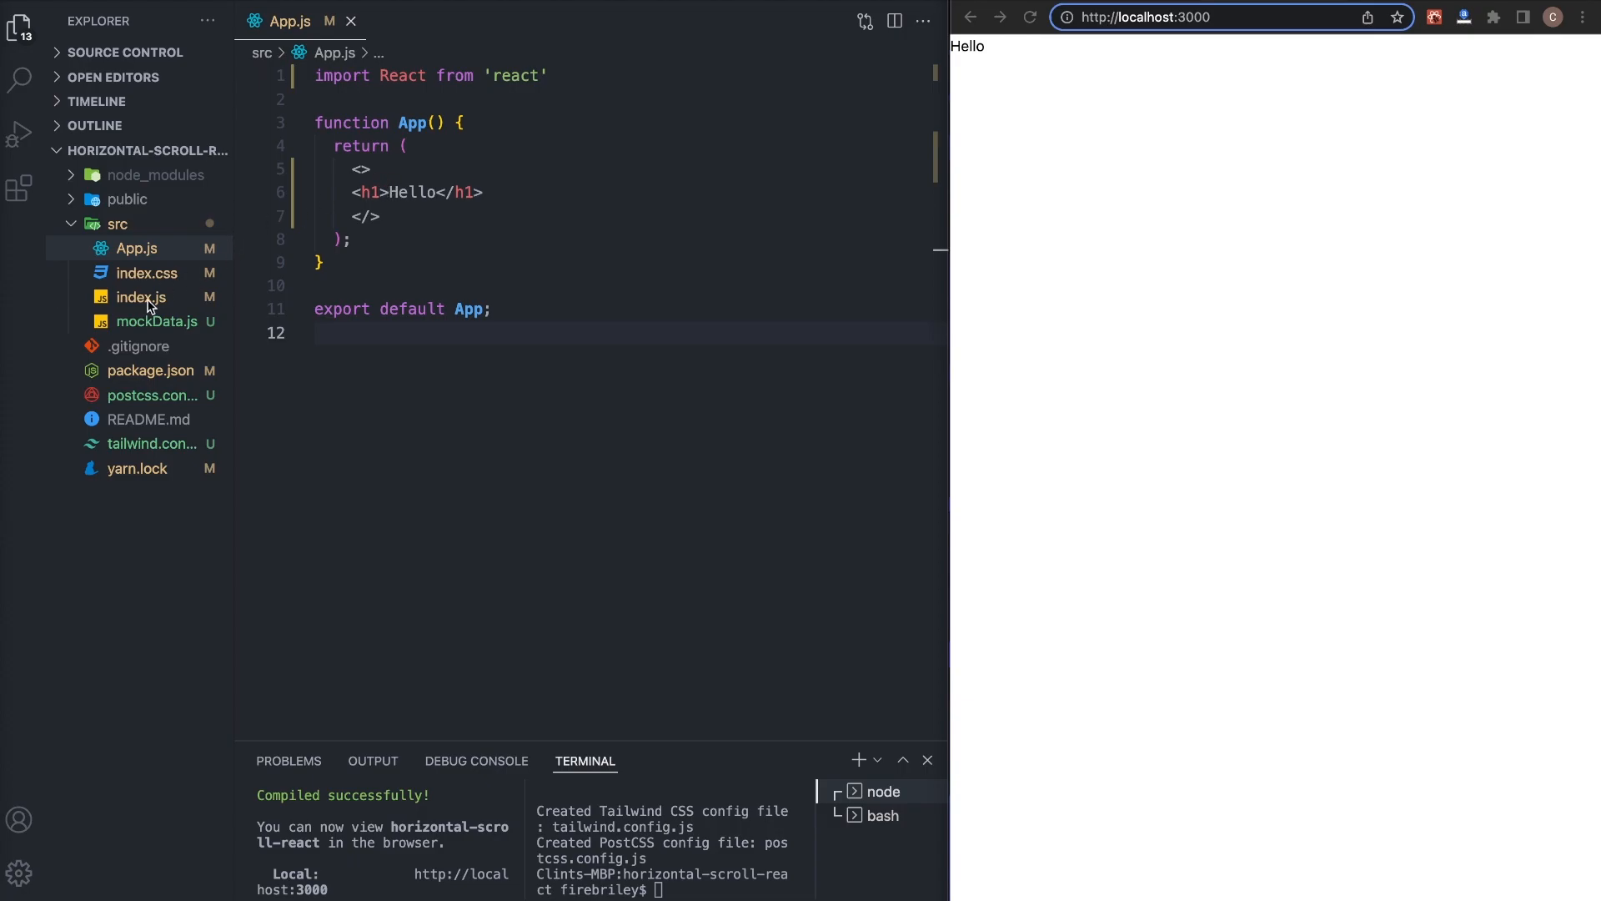
- Check mockData.js, then add import {data} from './mockData' to App.js via autocomplete
left_click(157, 320)
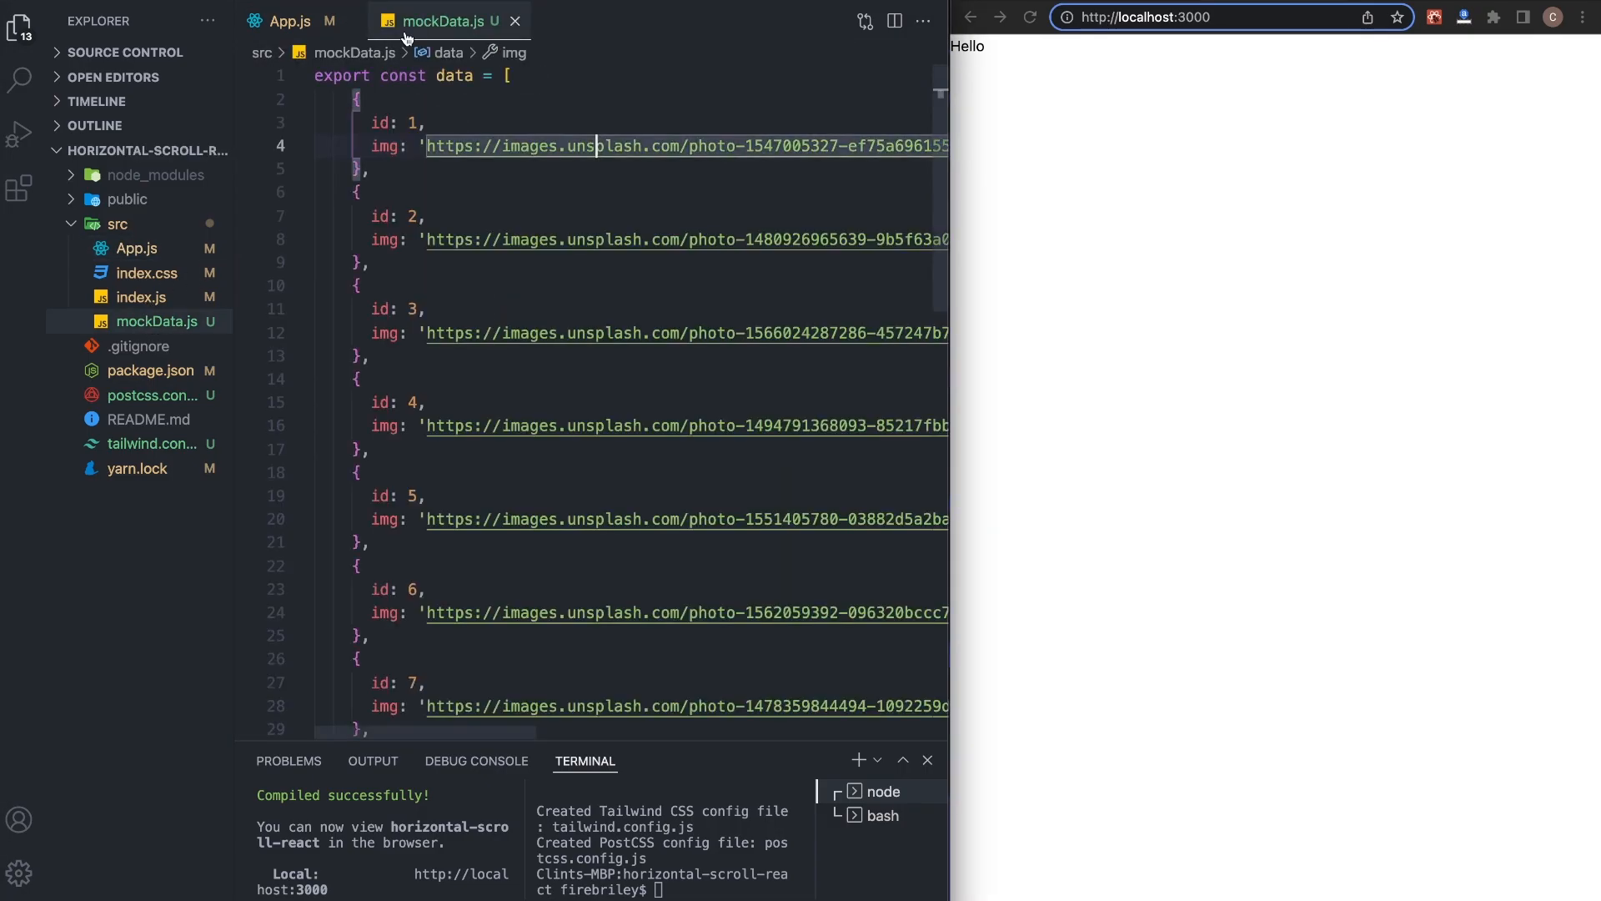
left_click(19, 20)
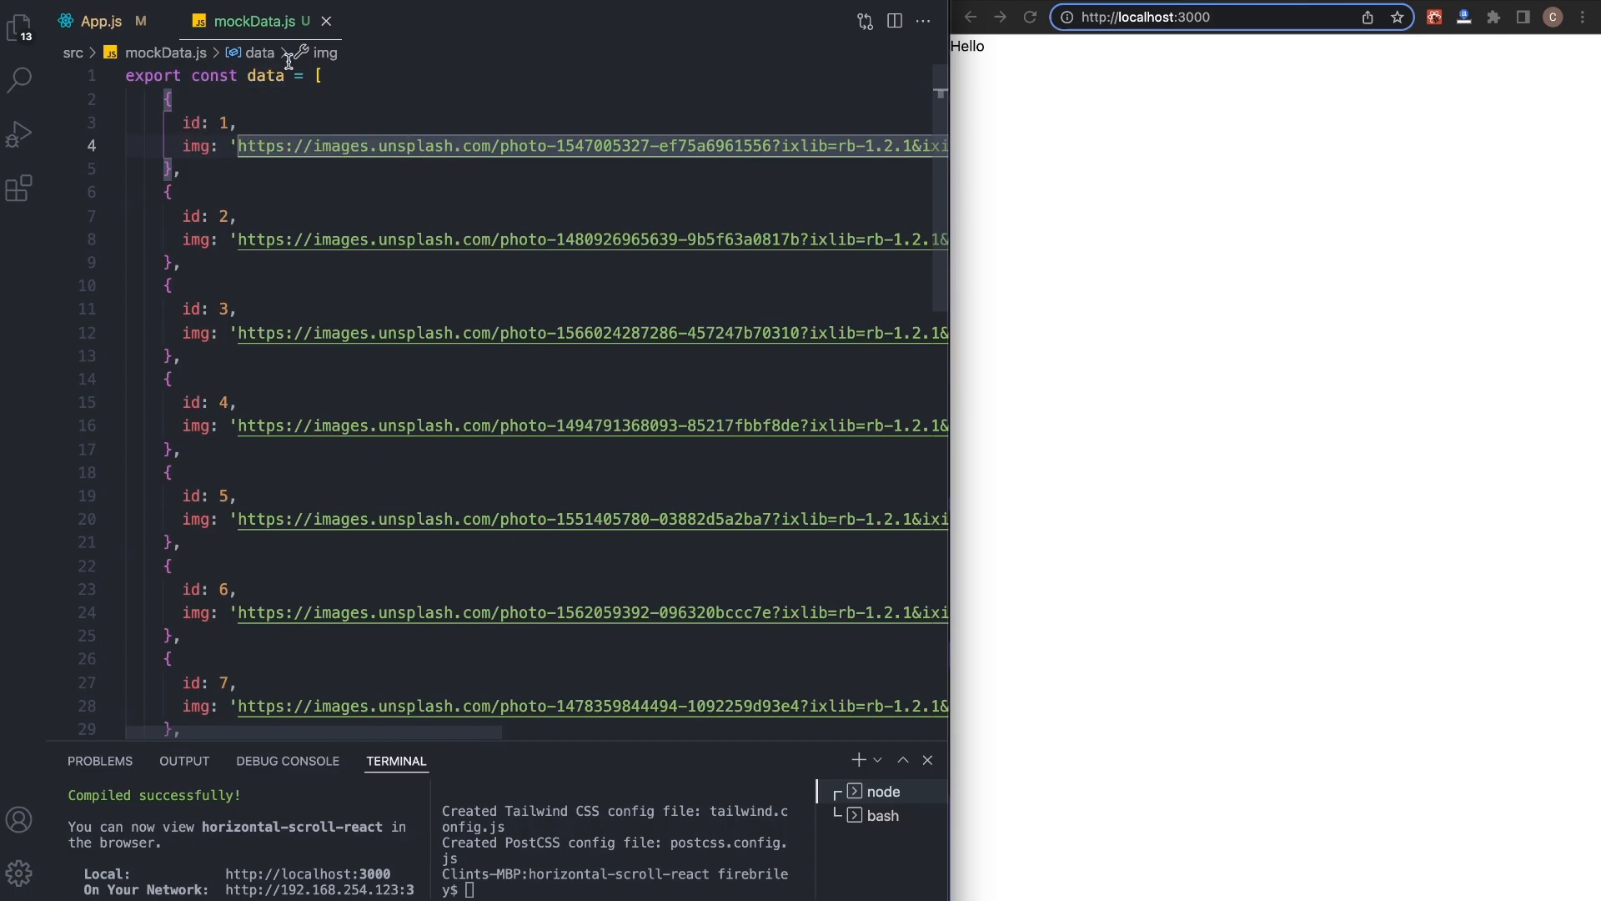
left_click(98, 20)
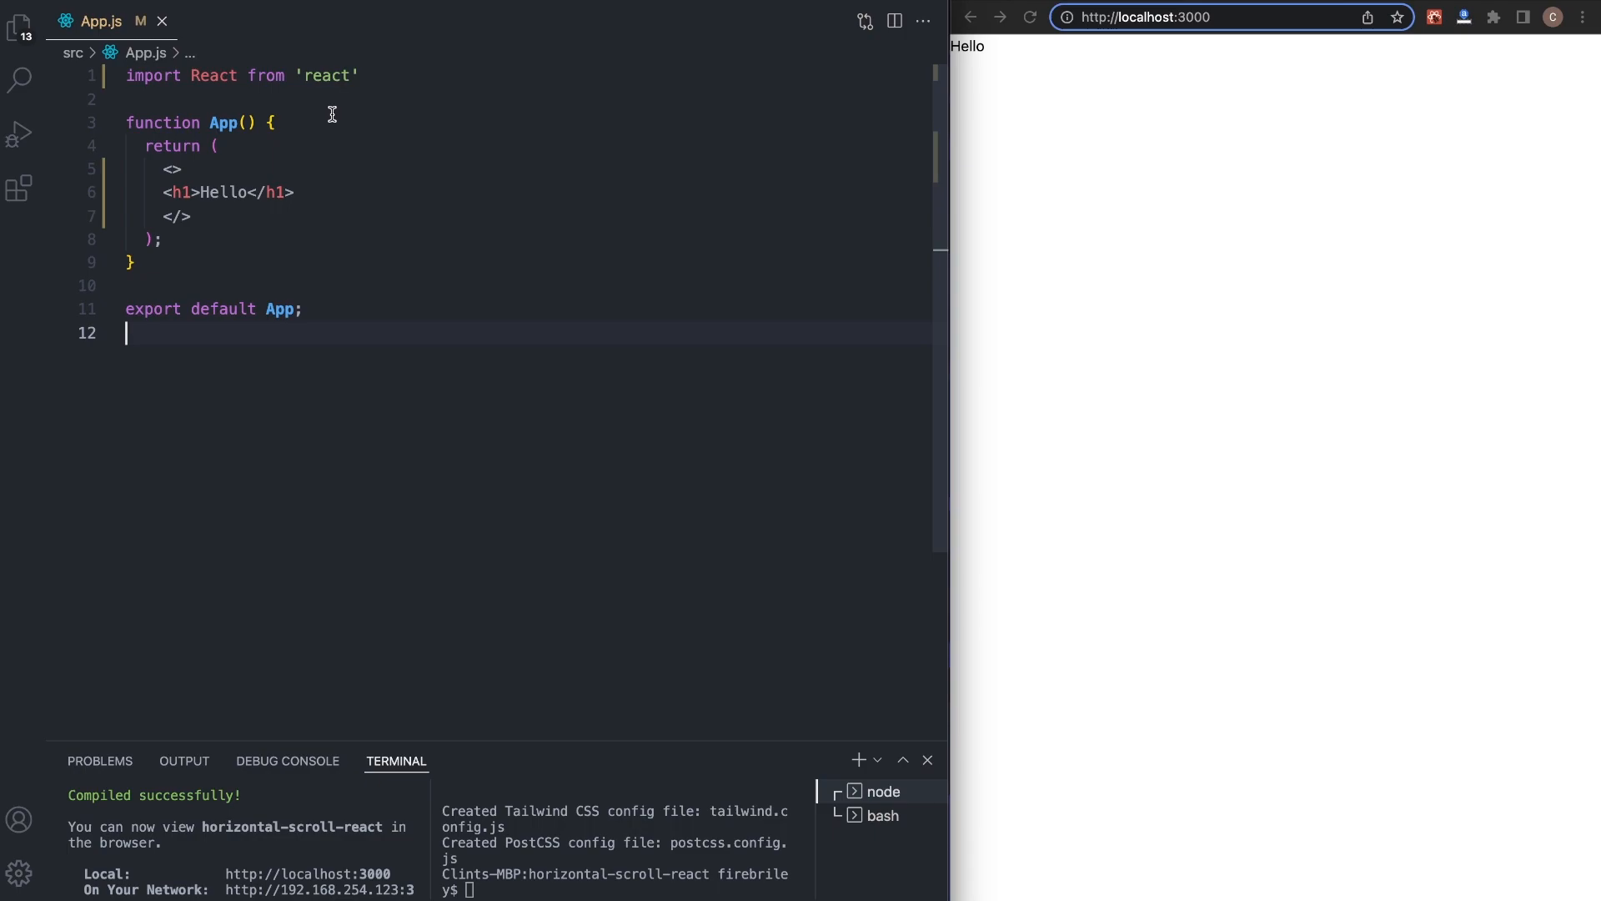
type("import {data} from './")
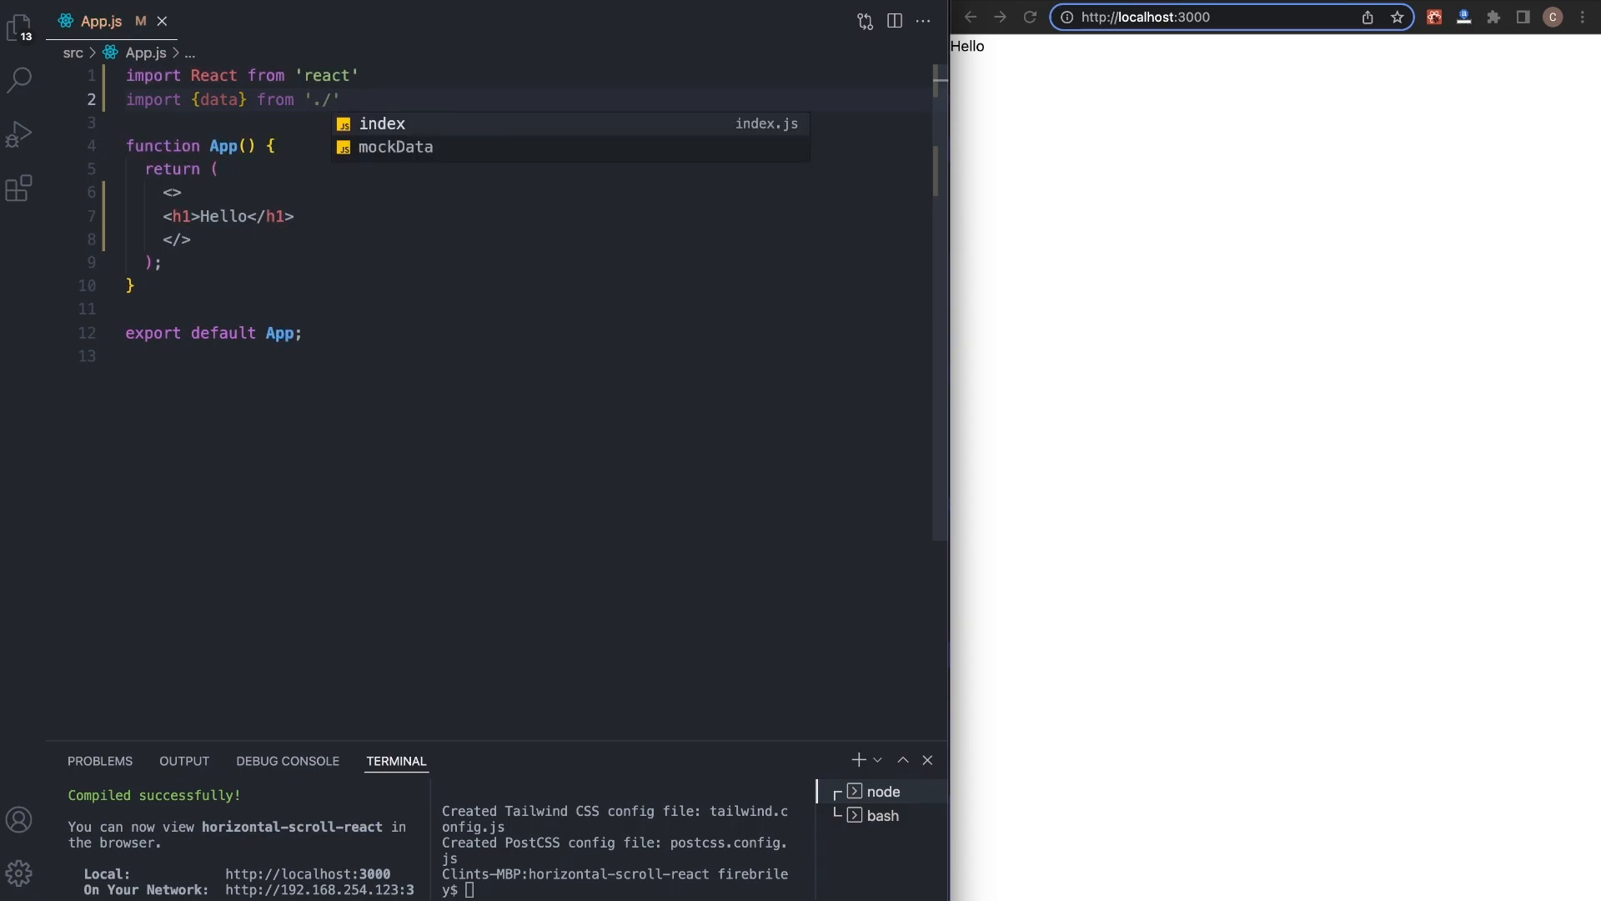
left_click(396, 146)
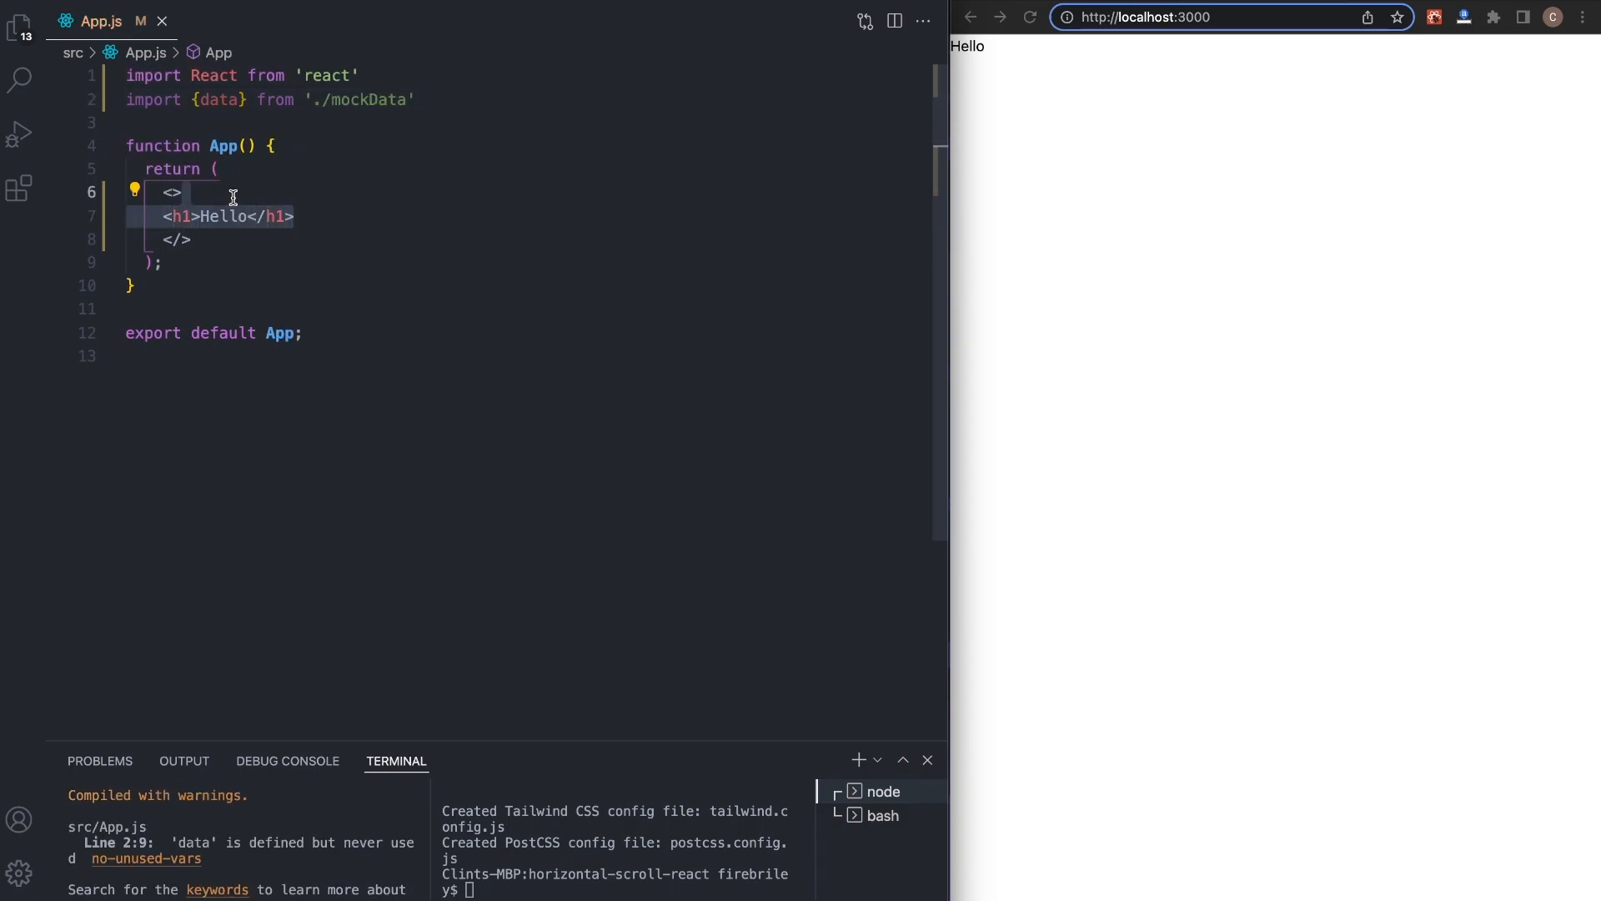
- Replace the Hello heading with a hero img classed w-full h-[440px] object-cover
key("Delete")
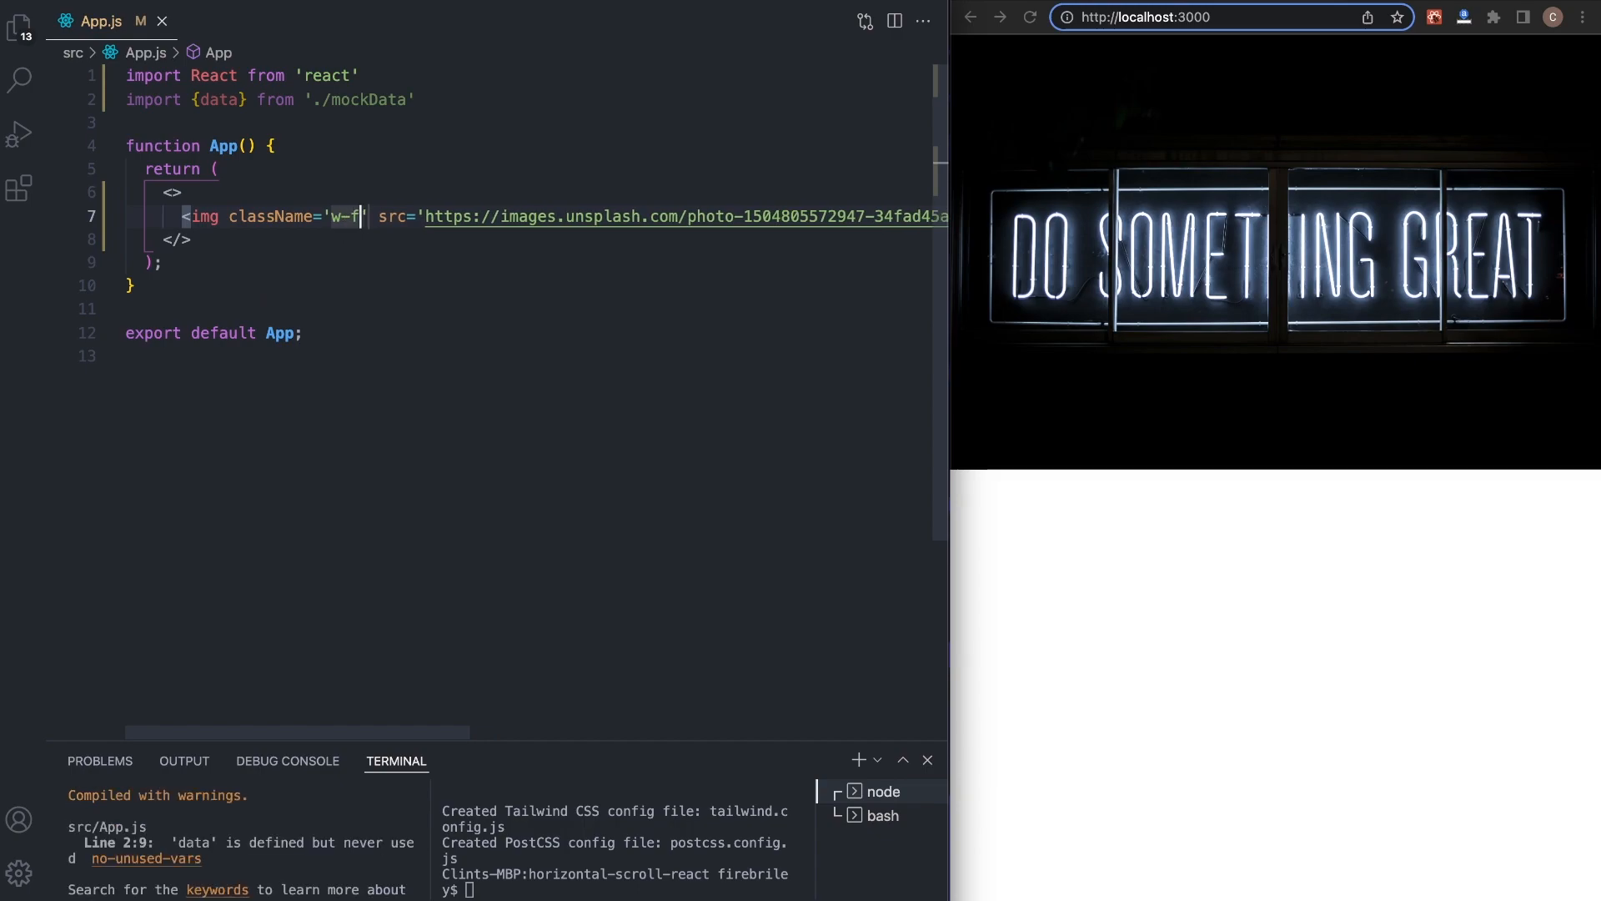
type("ull")
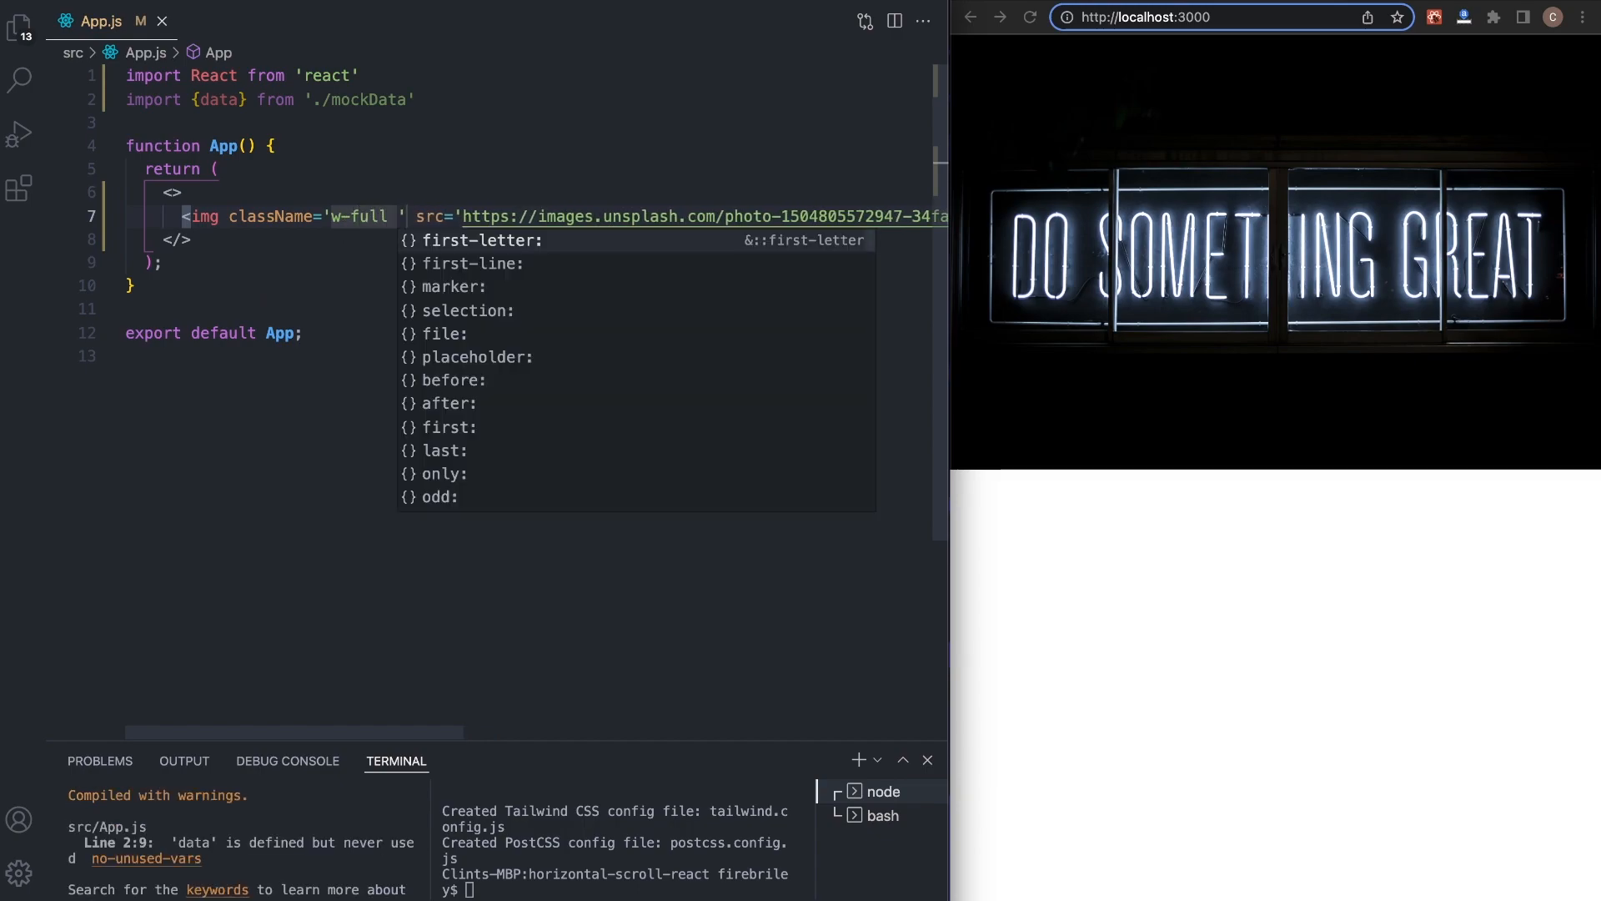
type("h-[")
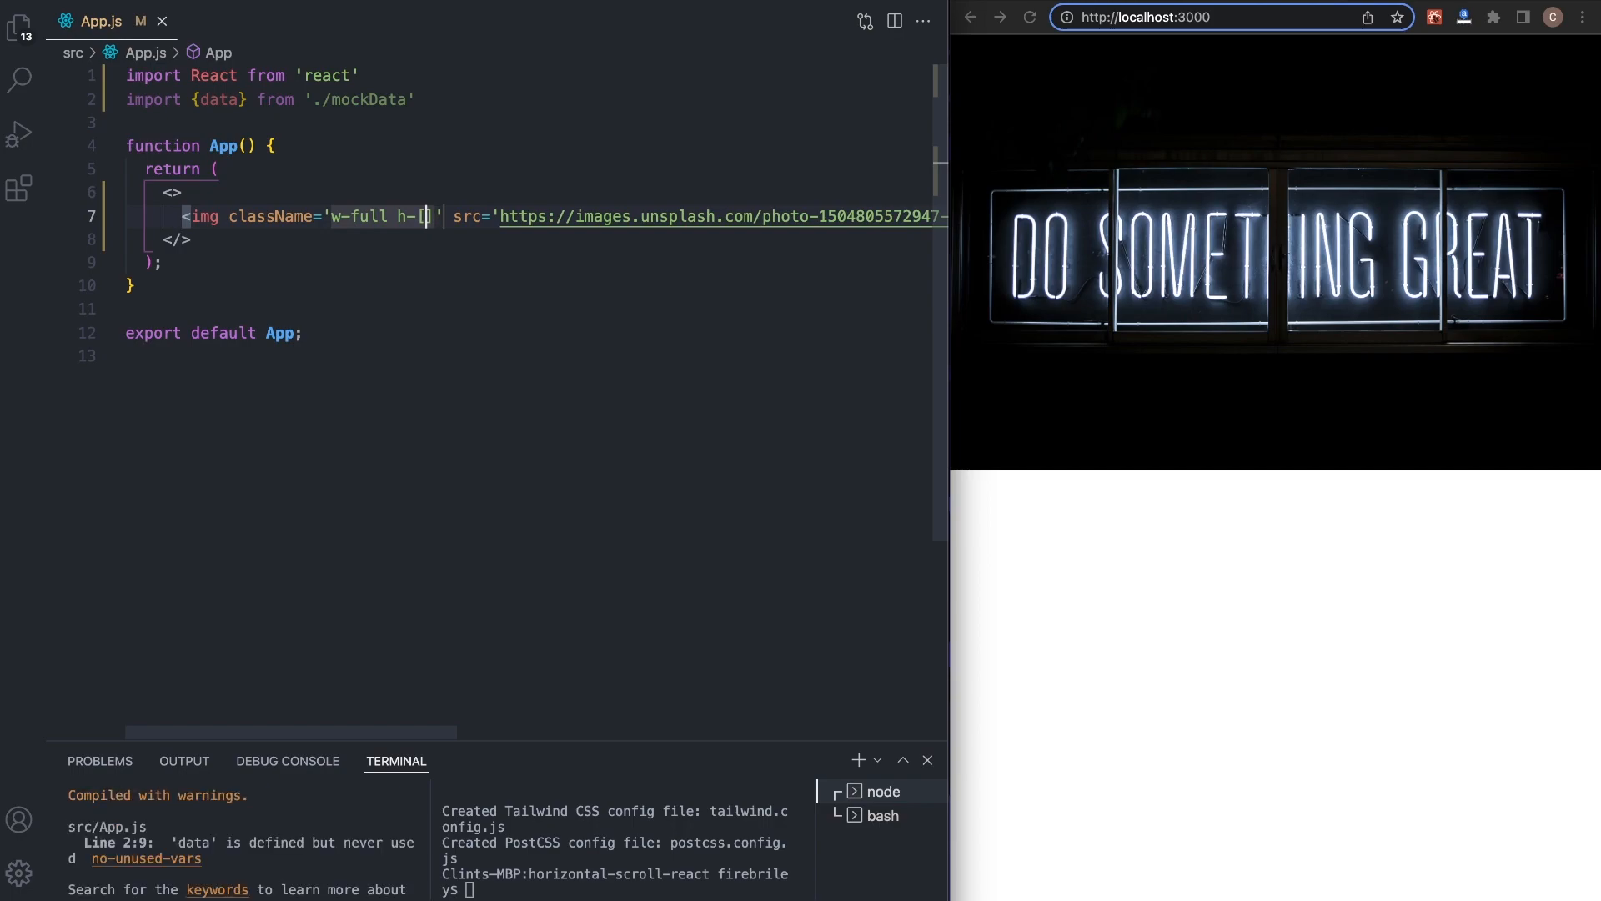
type("400")
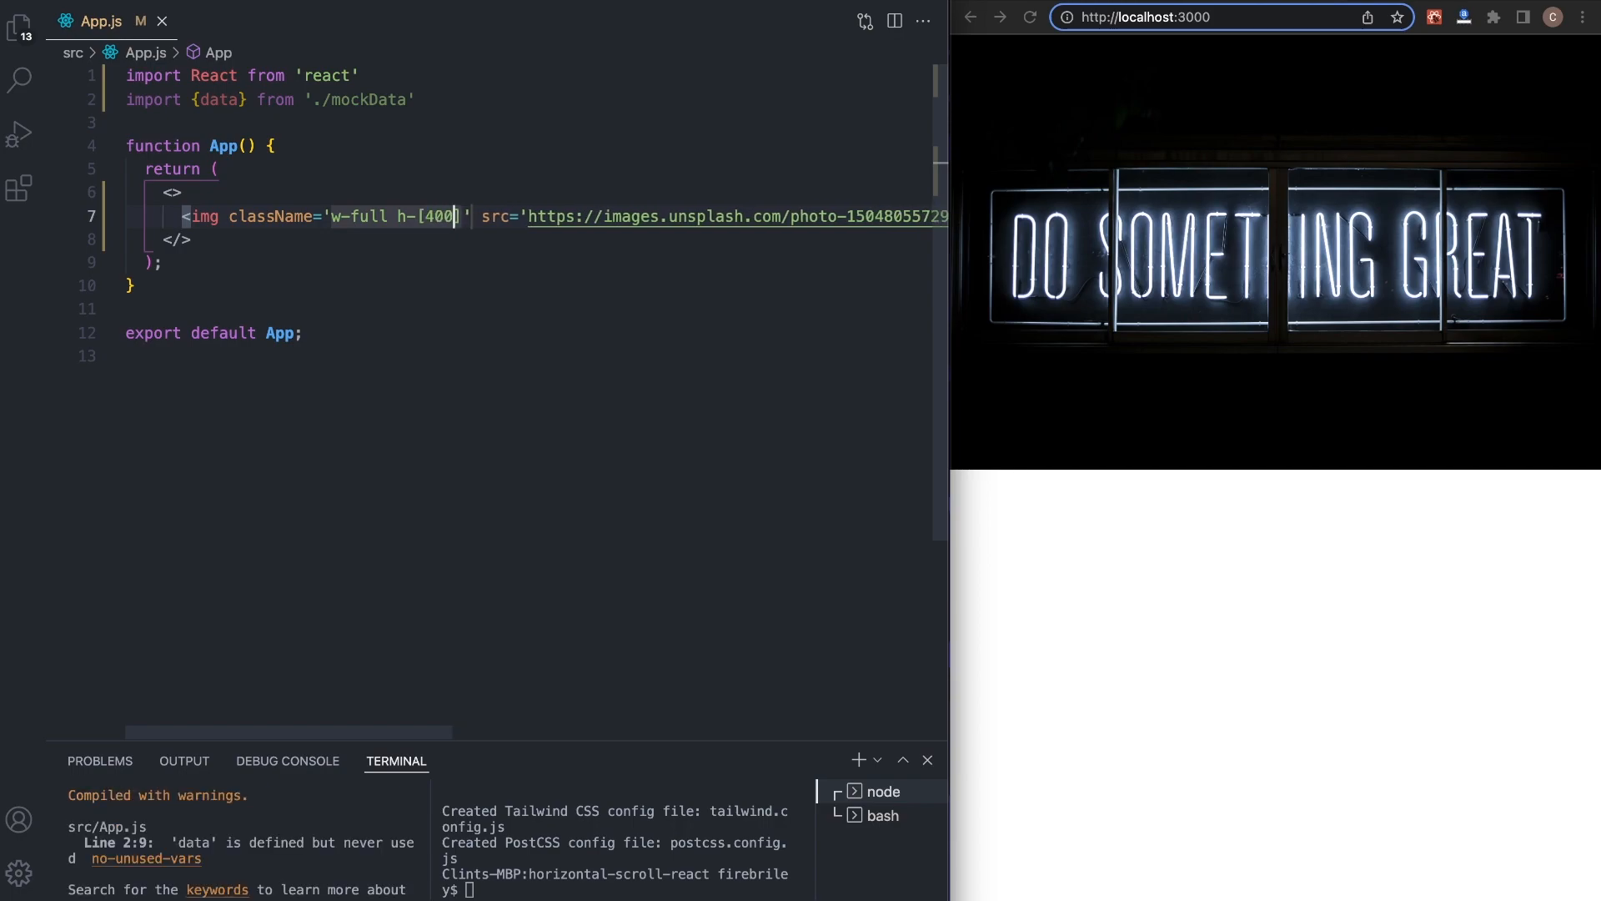
key("Backspace")
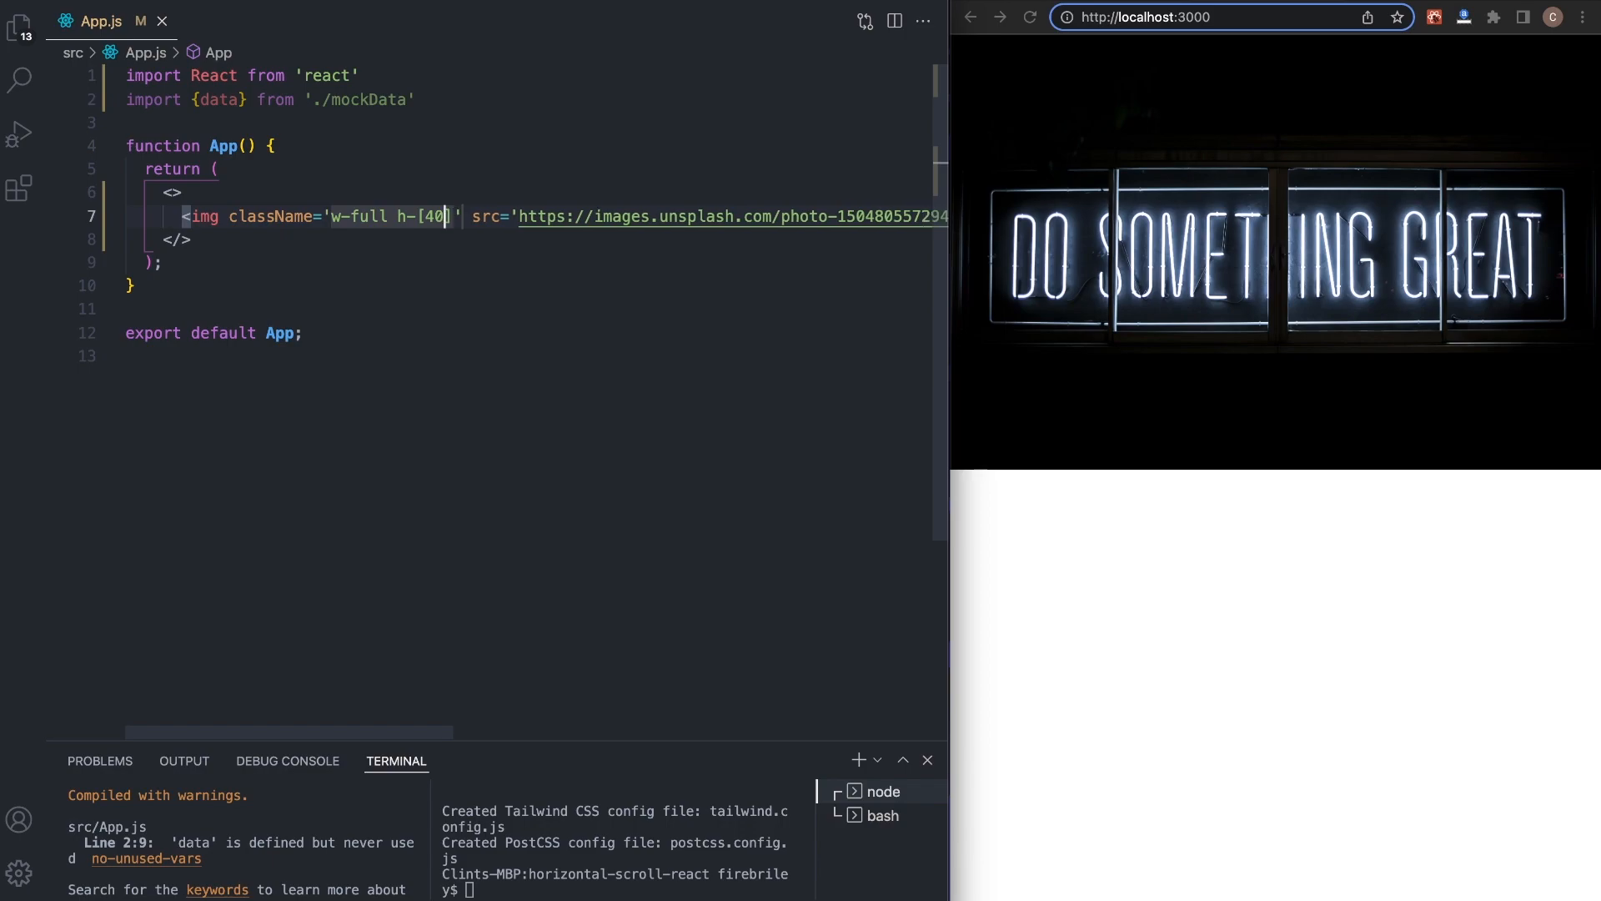
type("40xp")
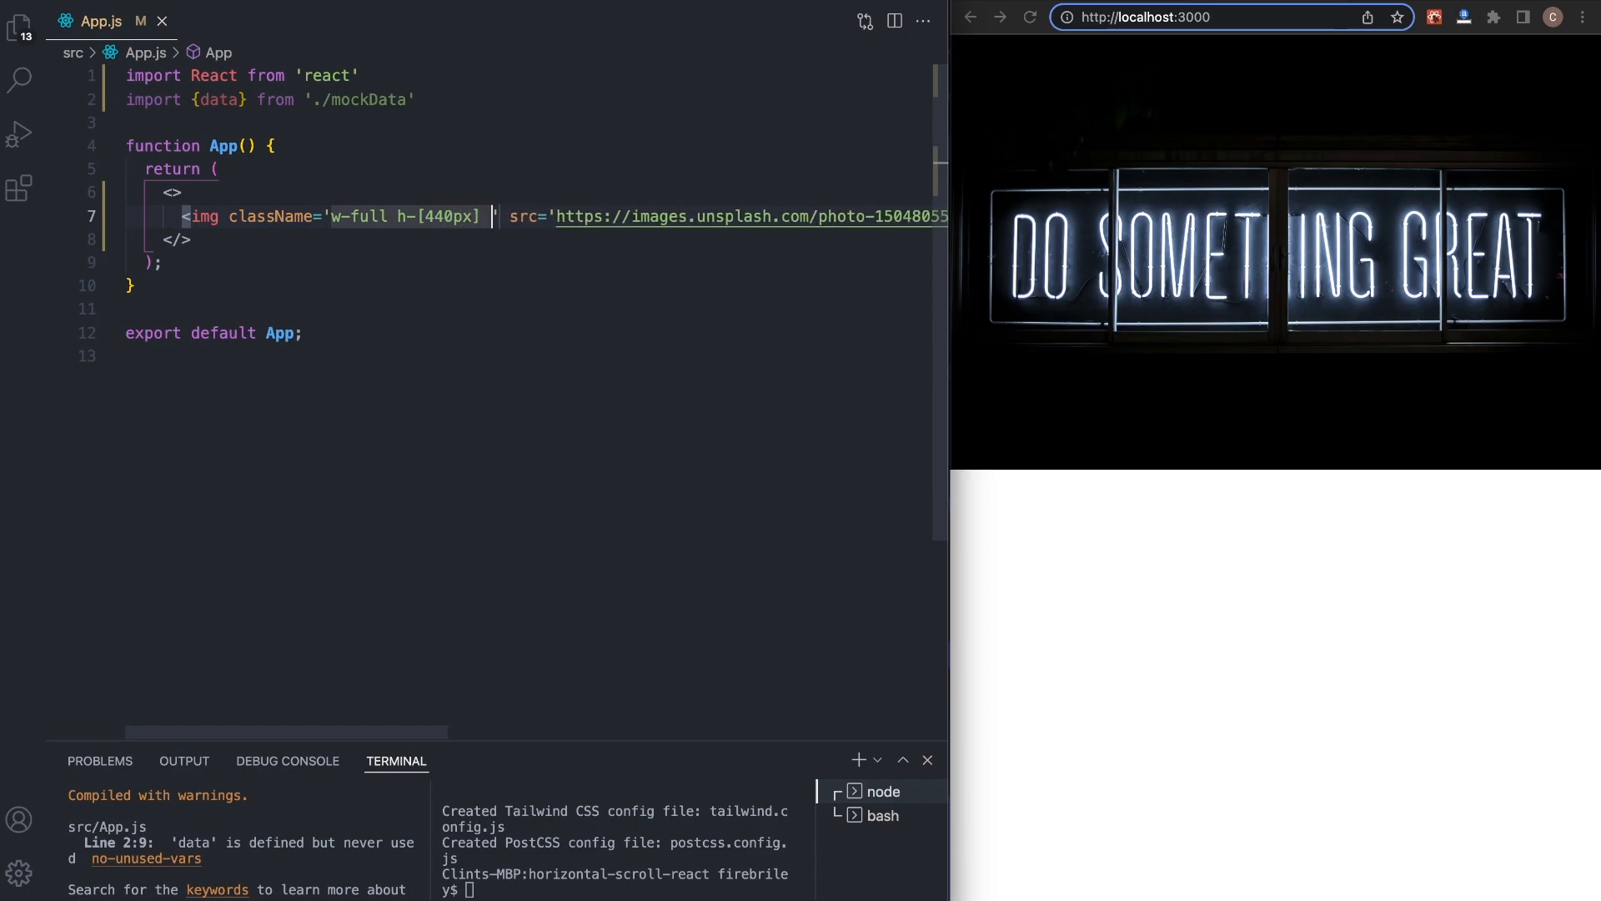
type("object-cover")
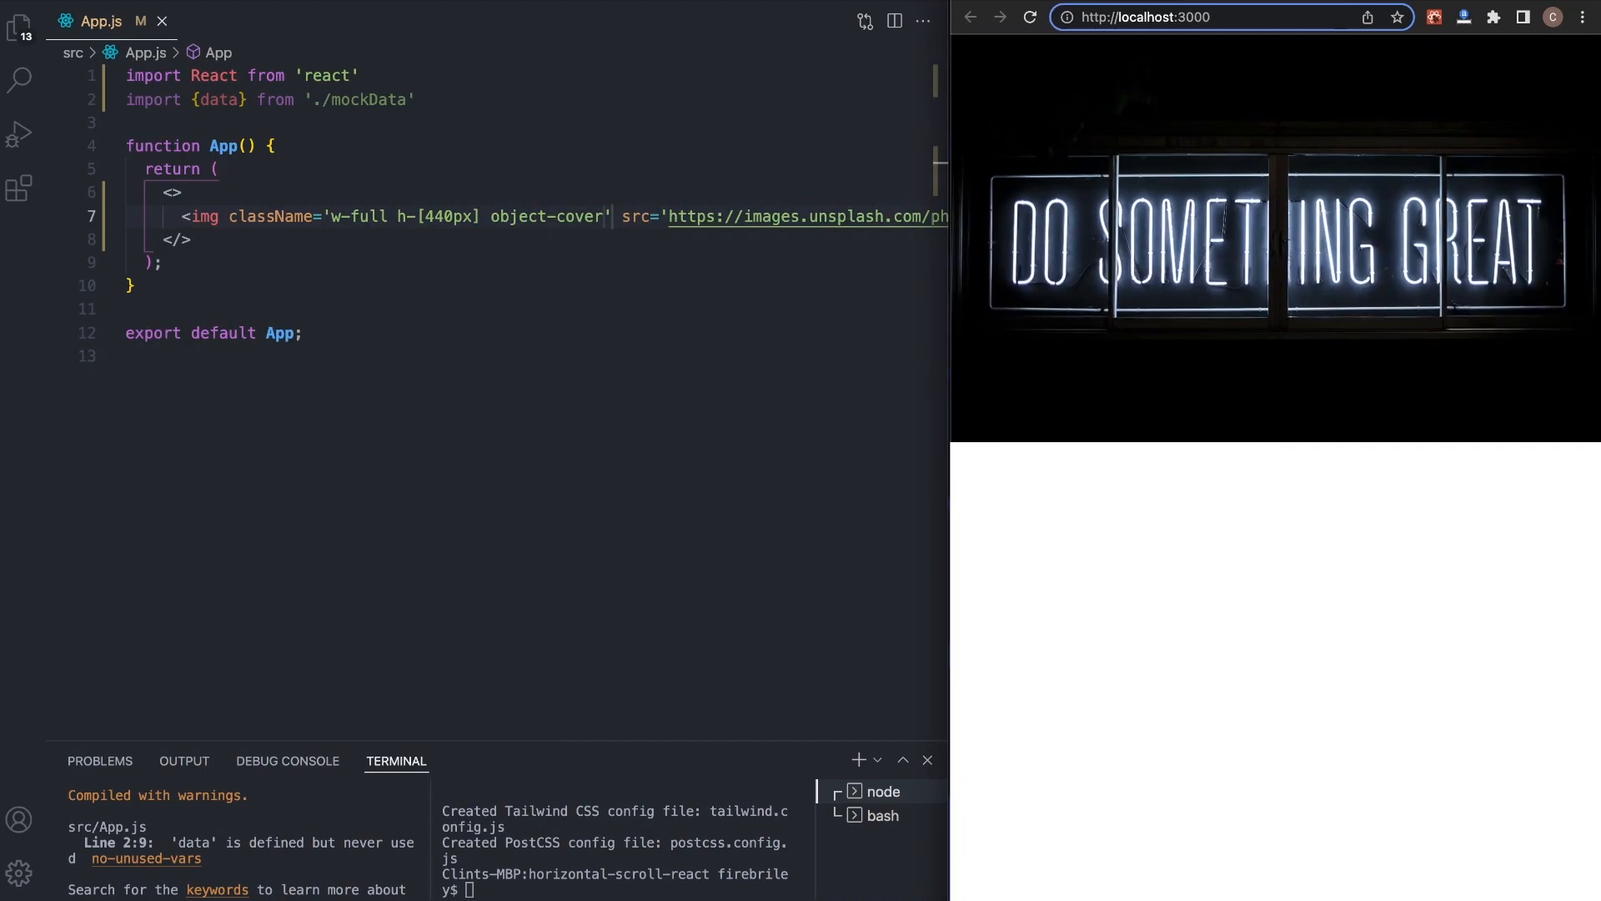
left_click(166, 239)
type("<div>")
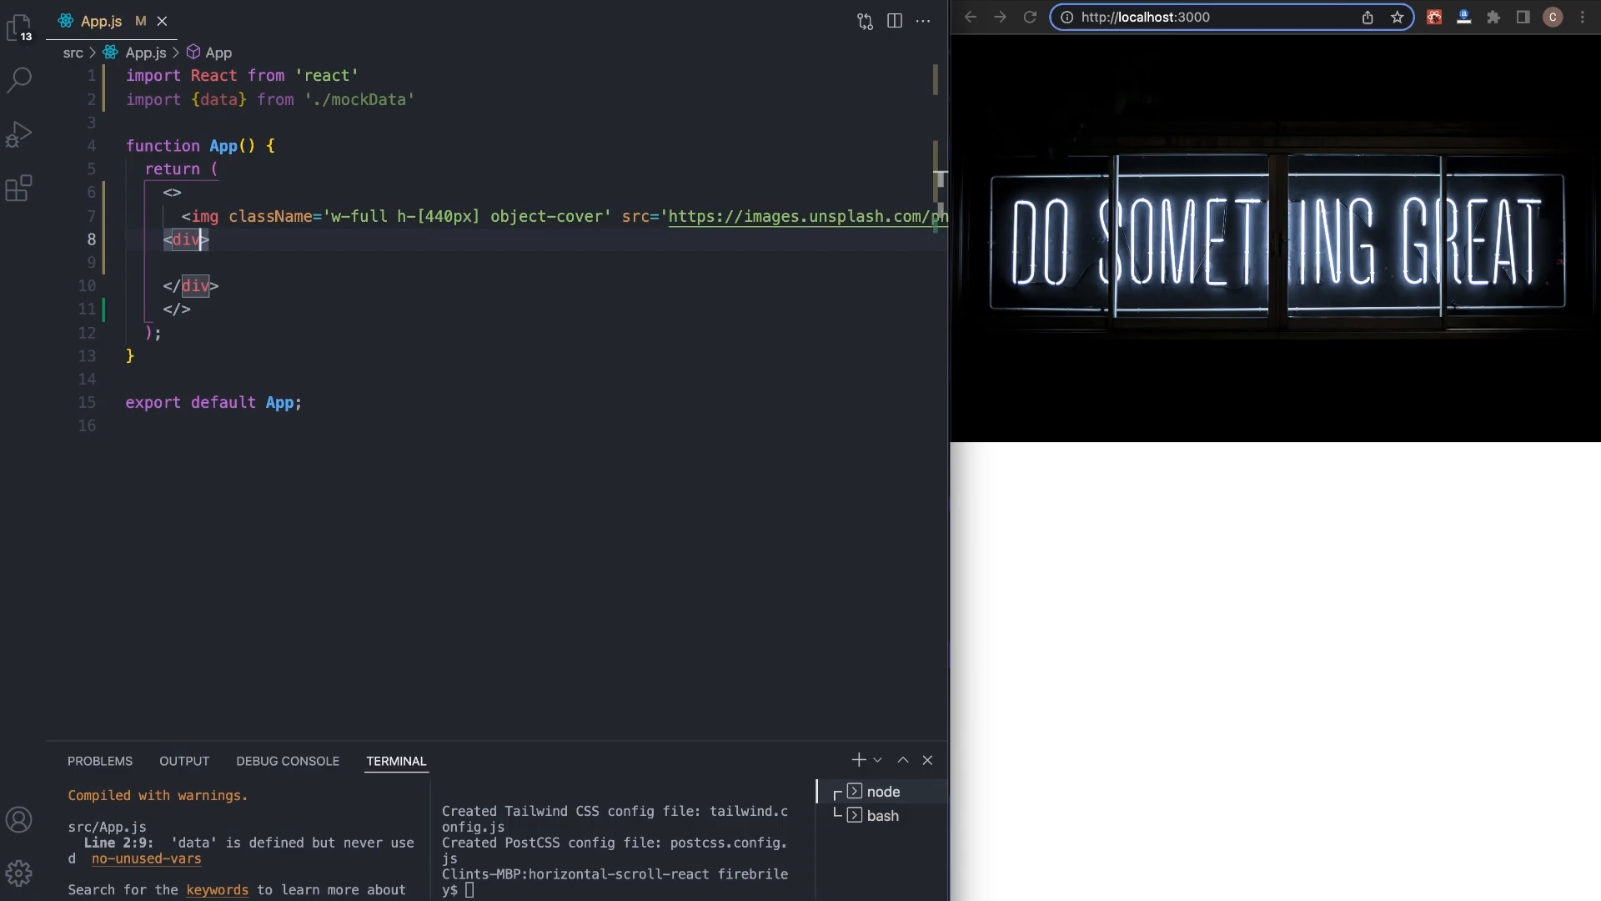
- Give the new div className 'relative flex items-center' and begin {data.map inside it
type("clas")
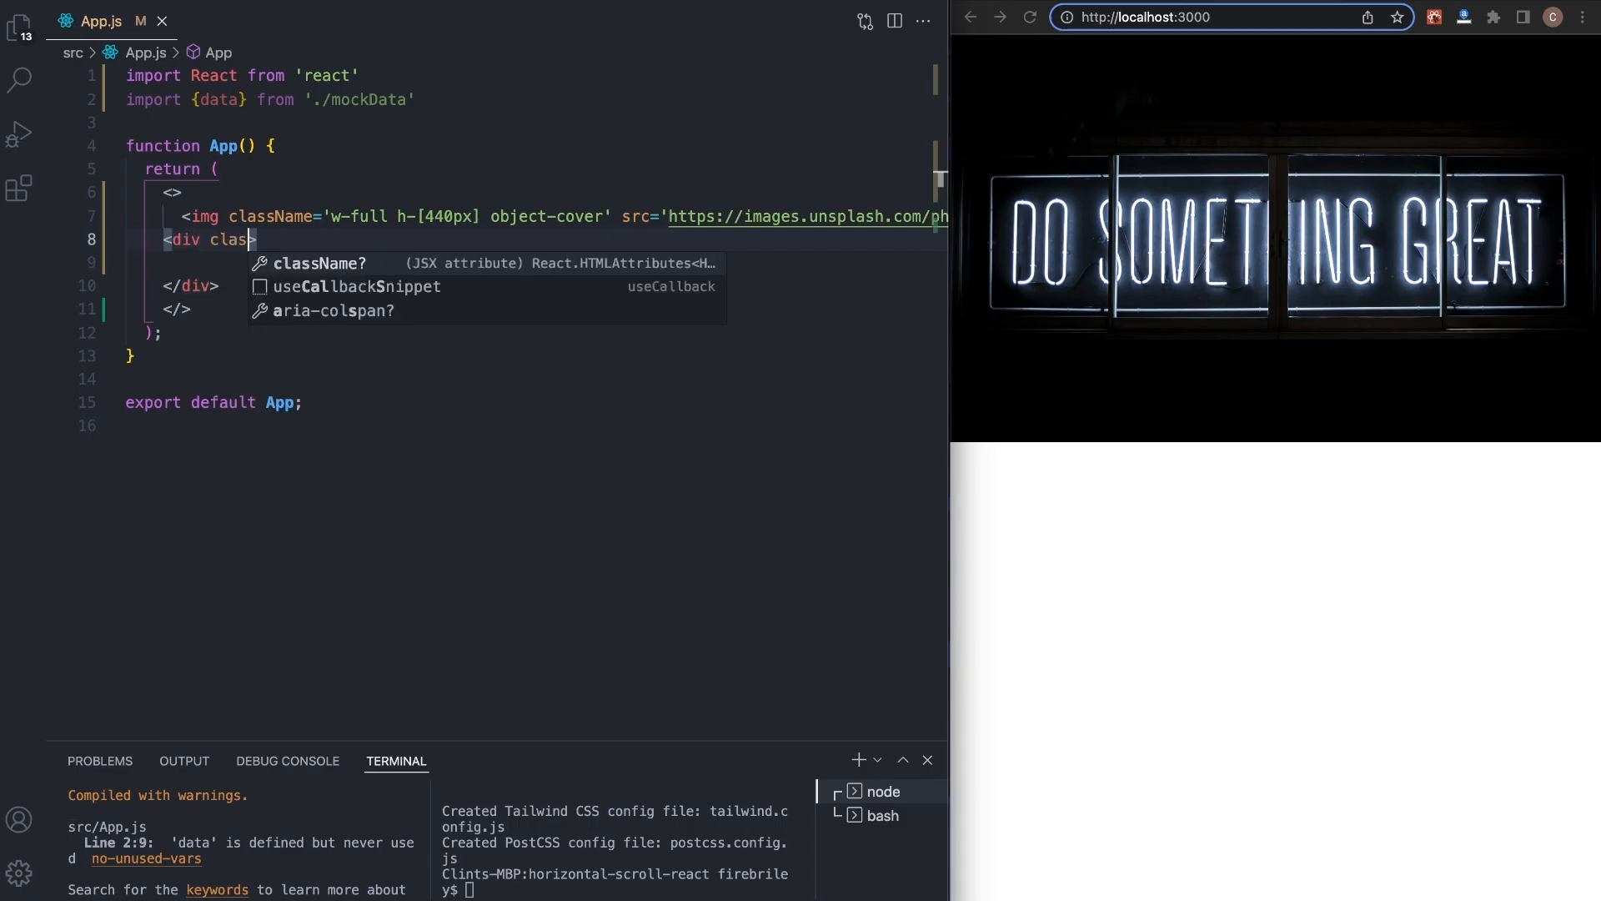
type("Name='relative")
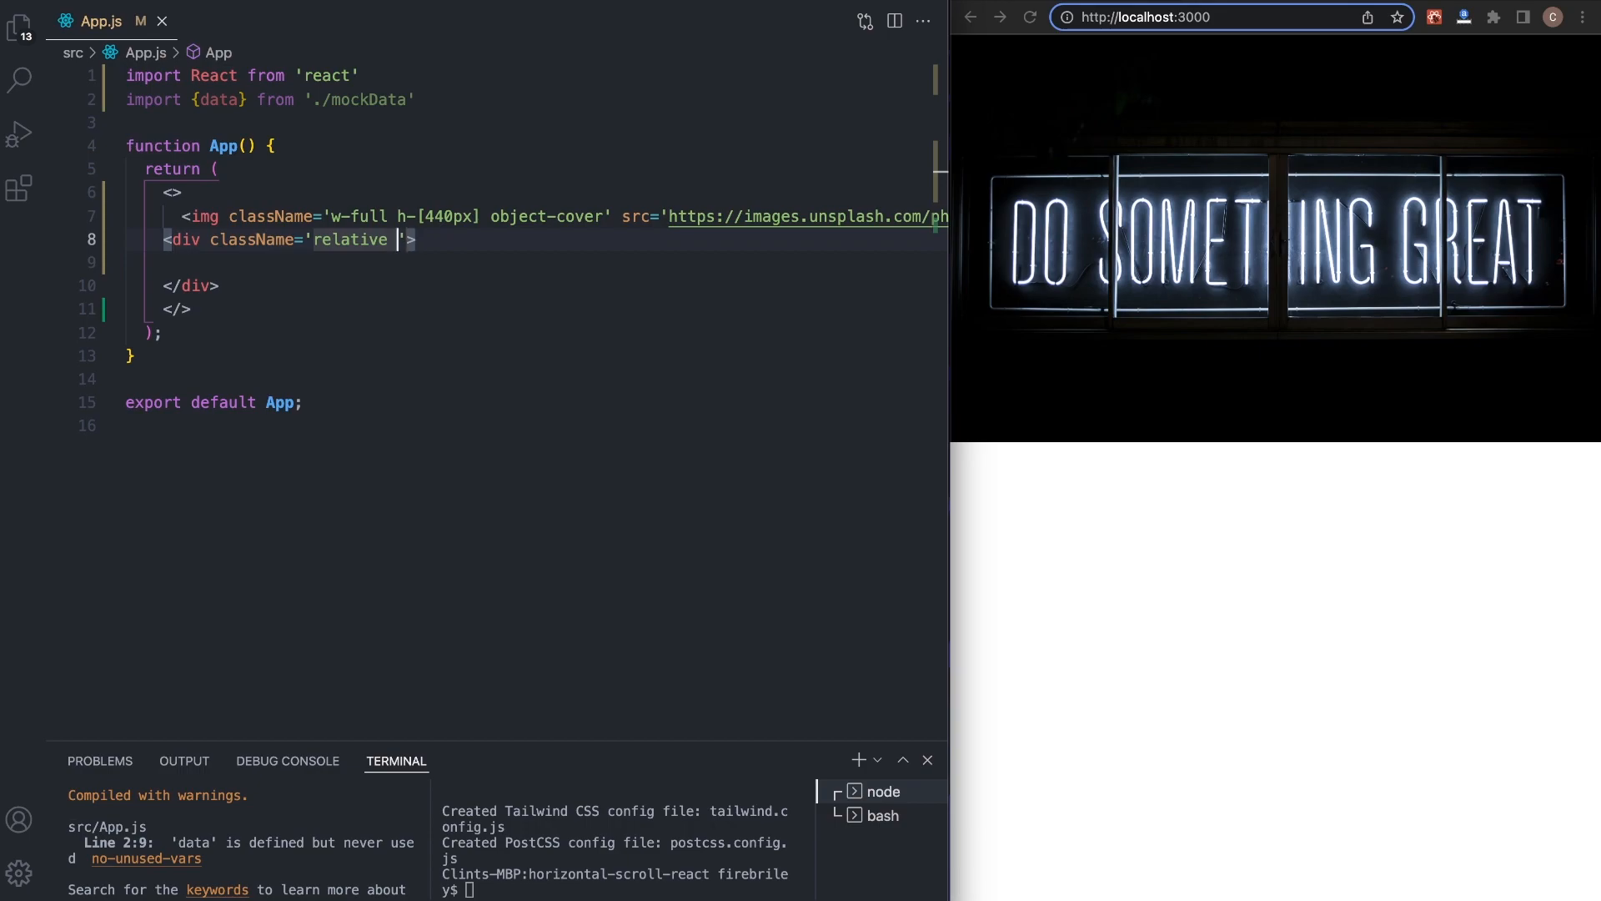
type("flex items-center")
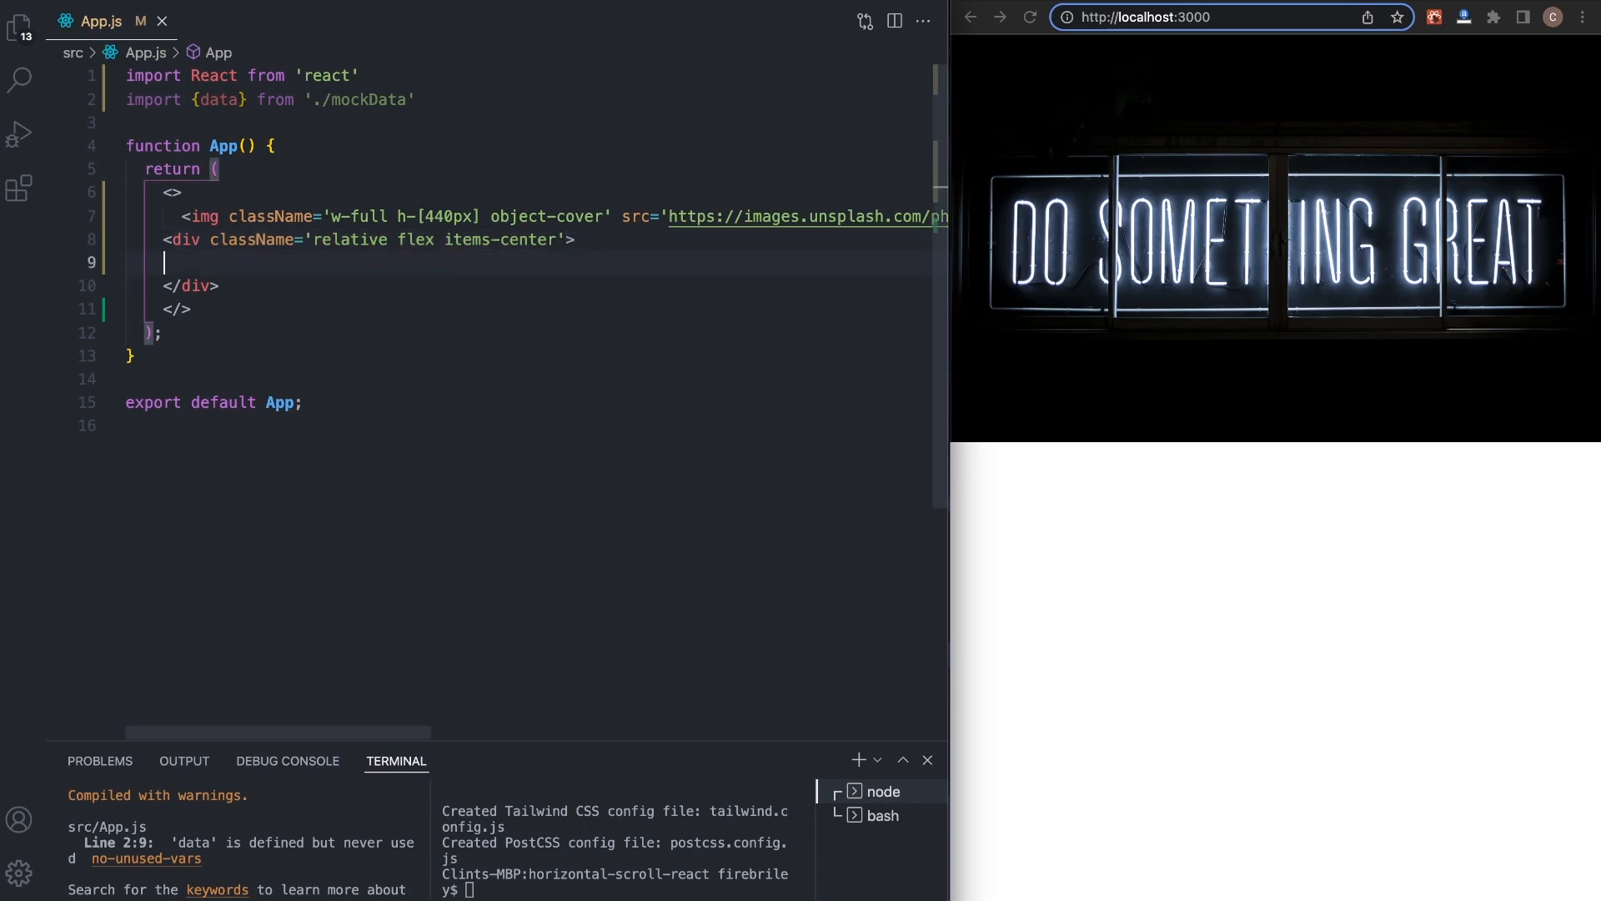
type("{}")
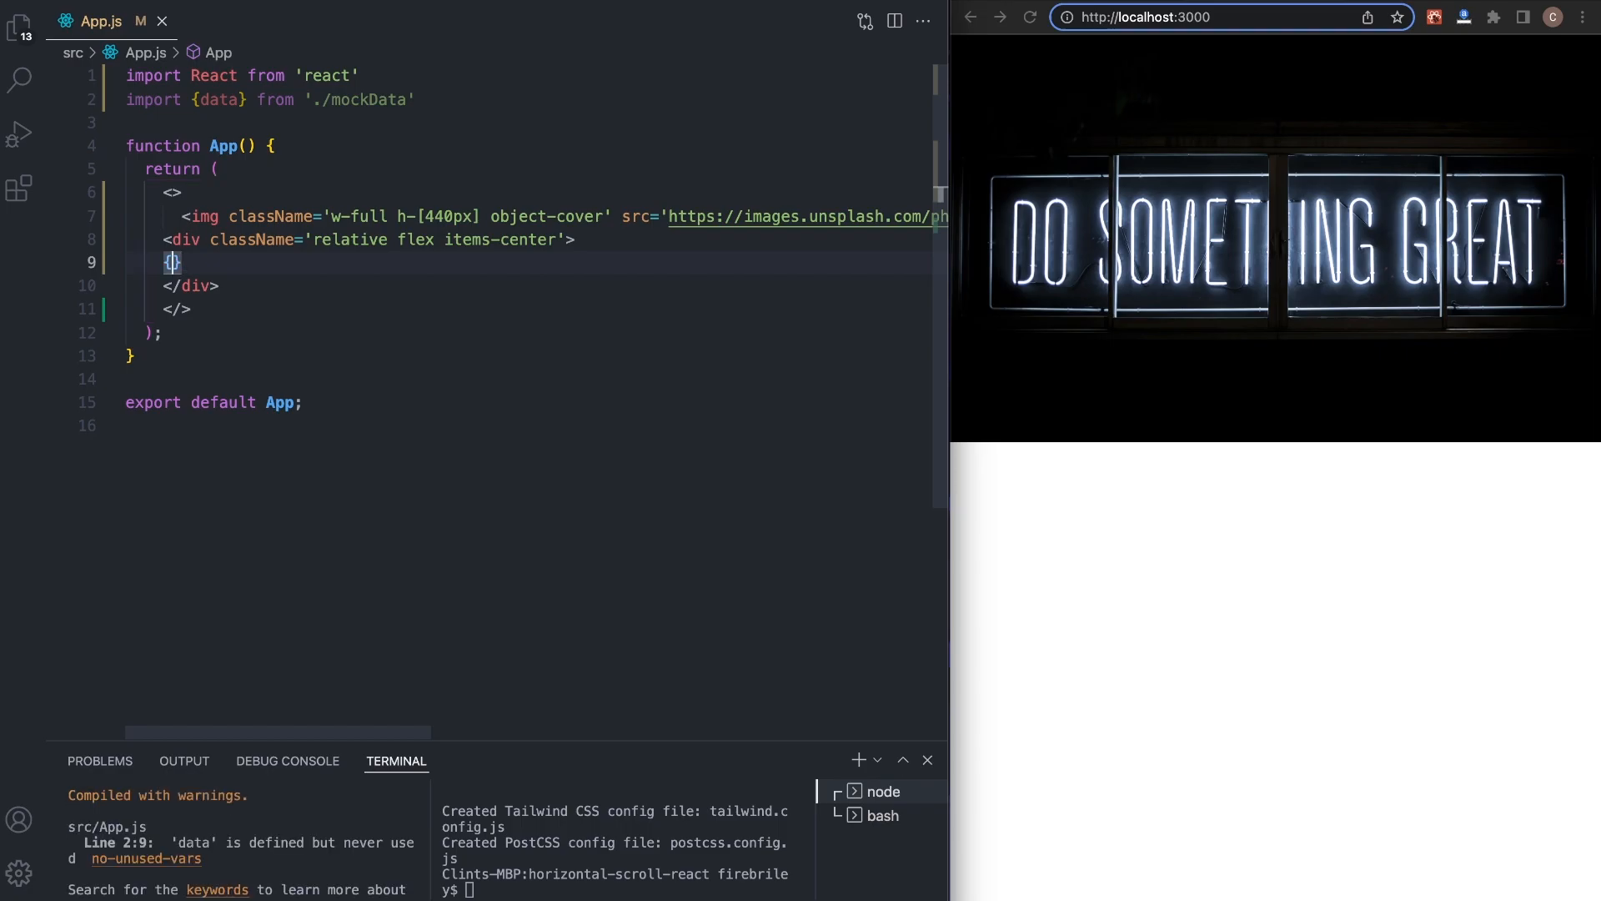
type("d")
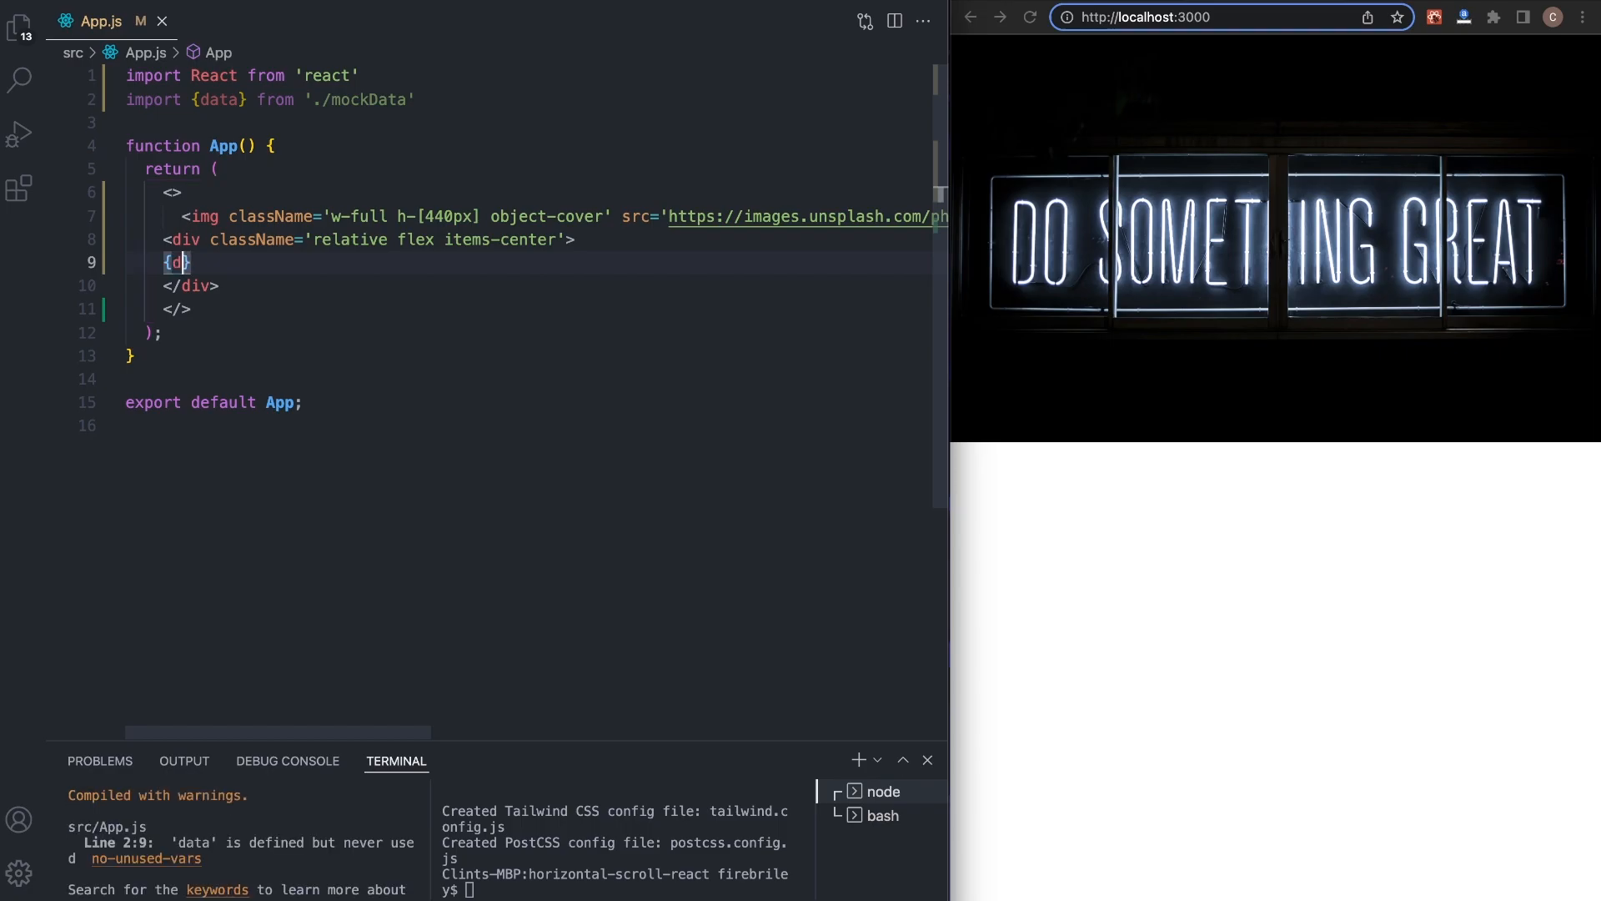
type("ata.map")
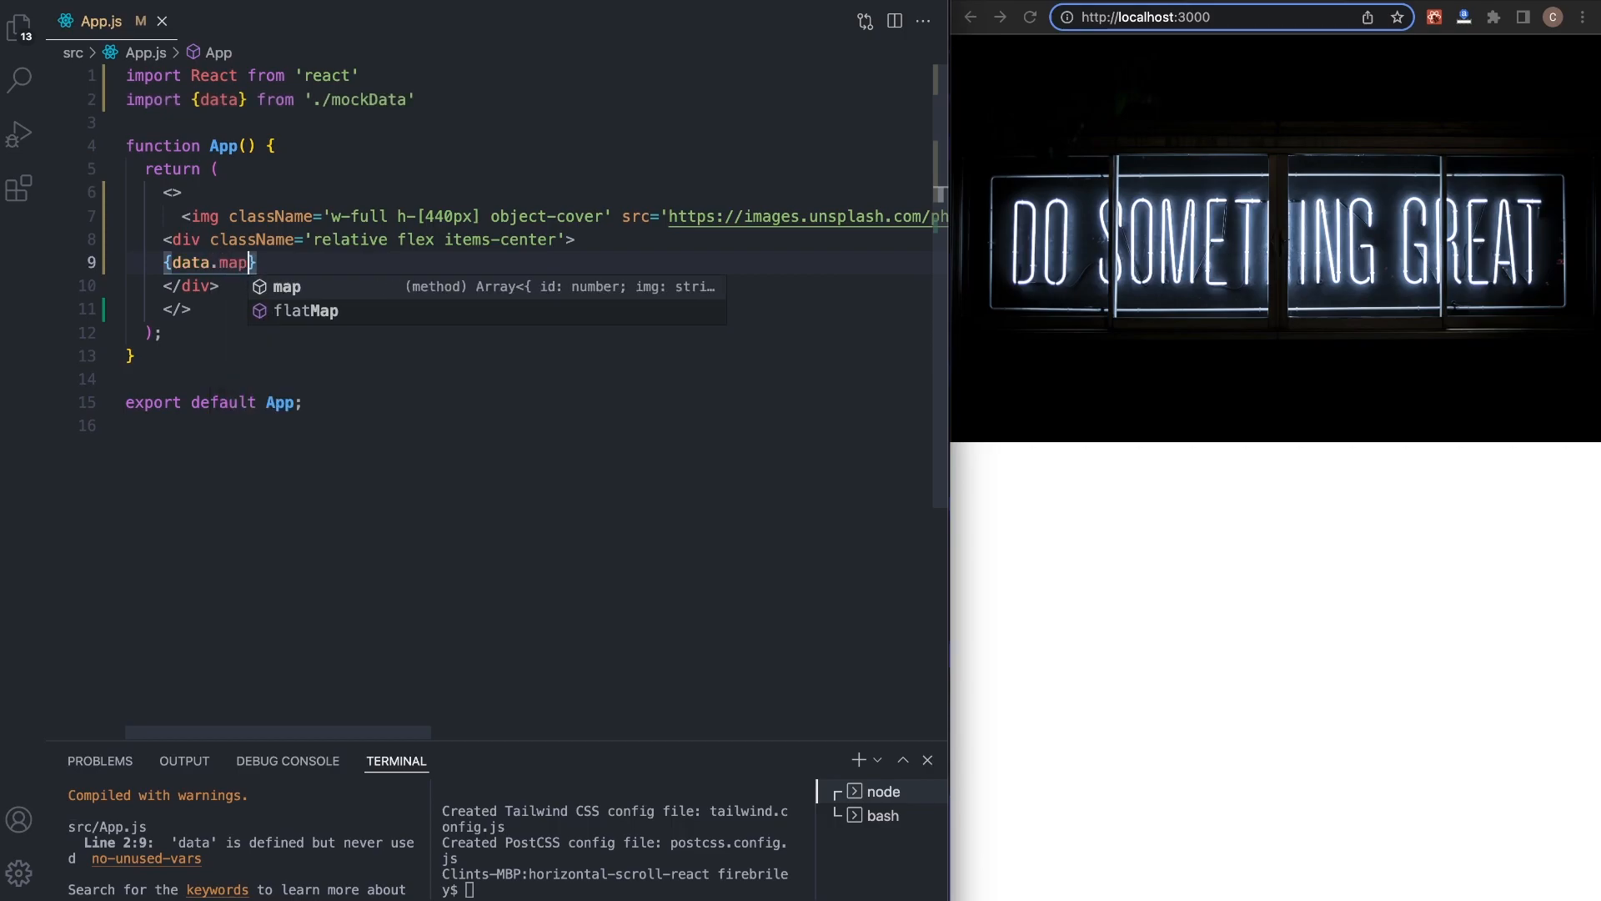
- Complete data.map((item)=> ( <img src={item.img} alt='/' /> )) and save
type("()")
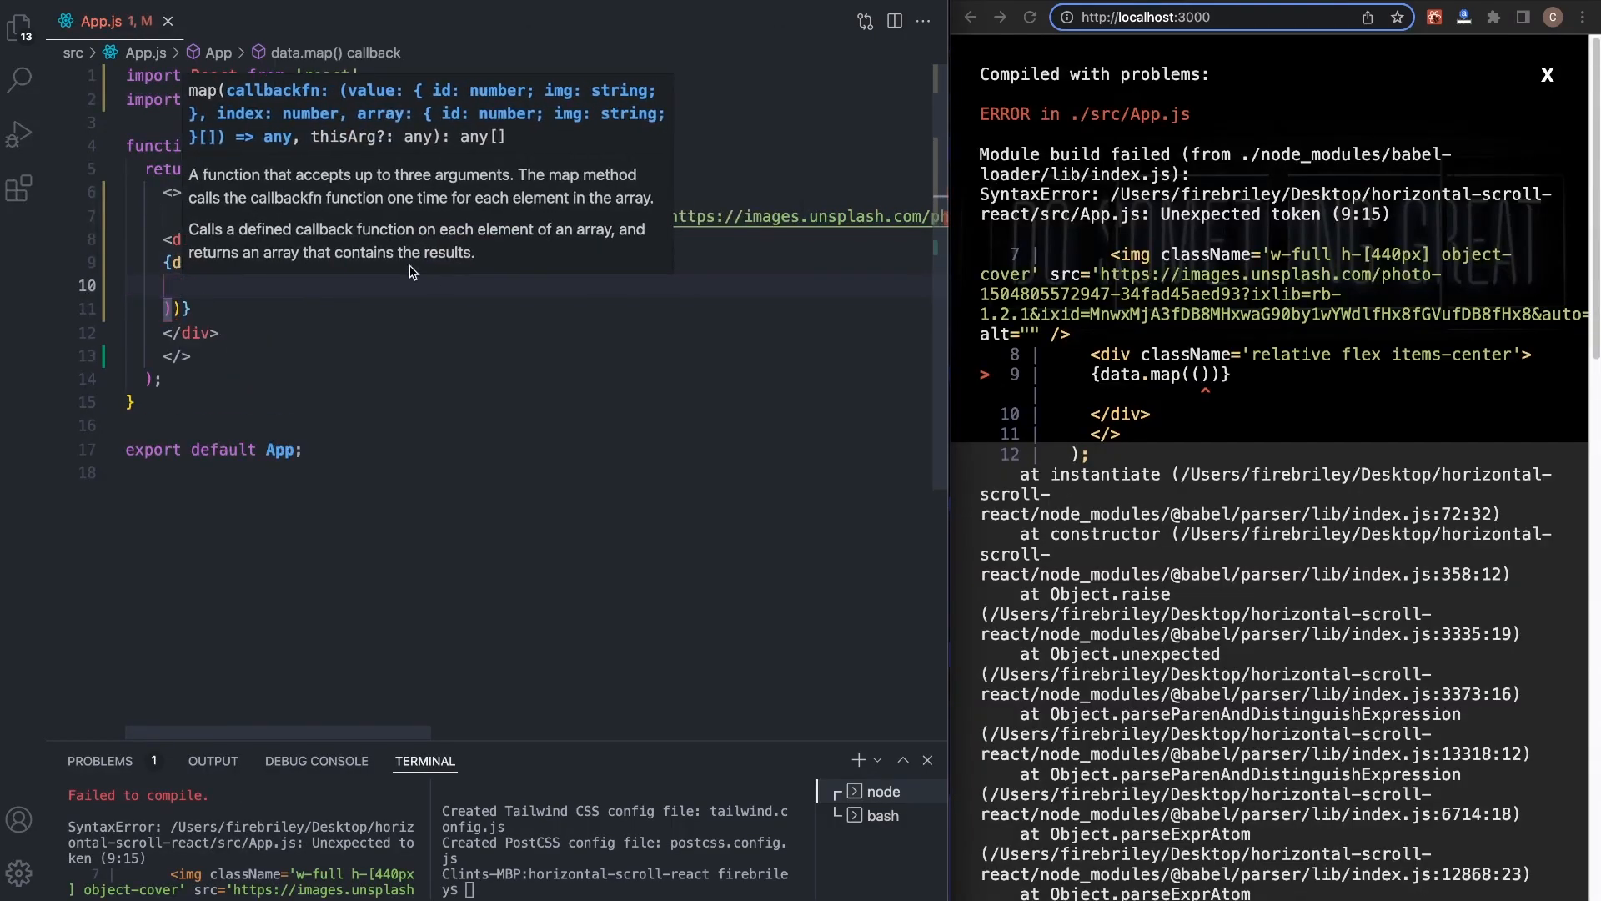
type("=> (")
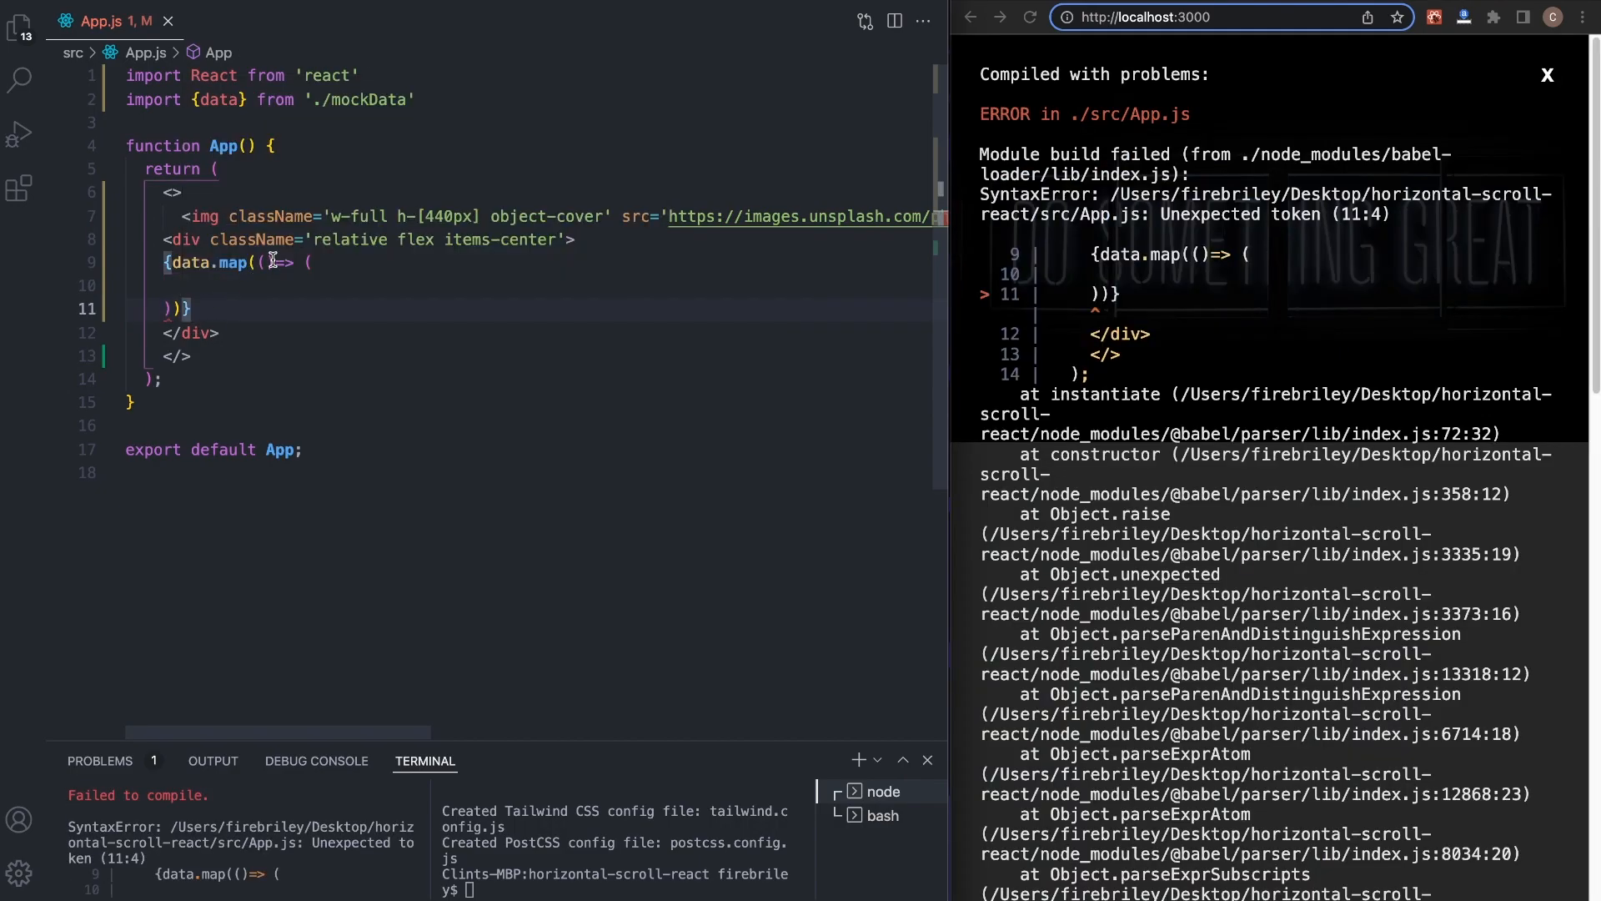
type("item")
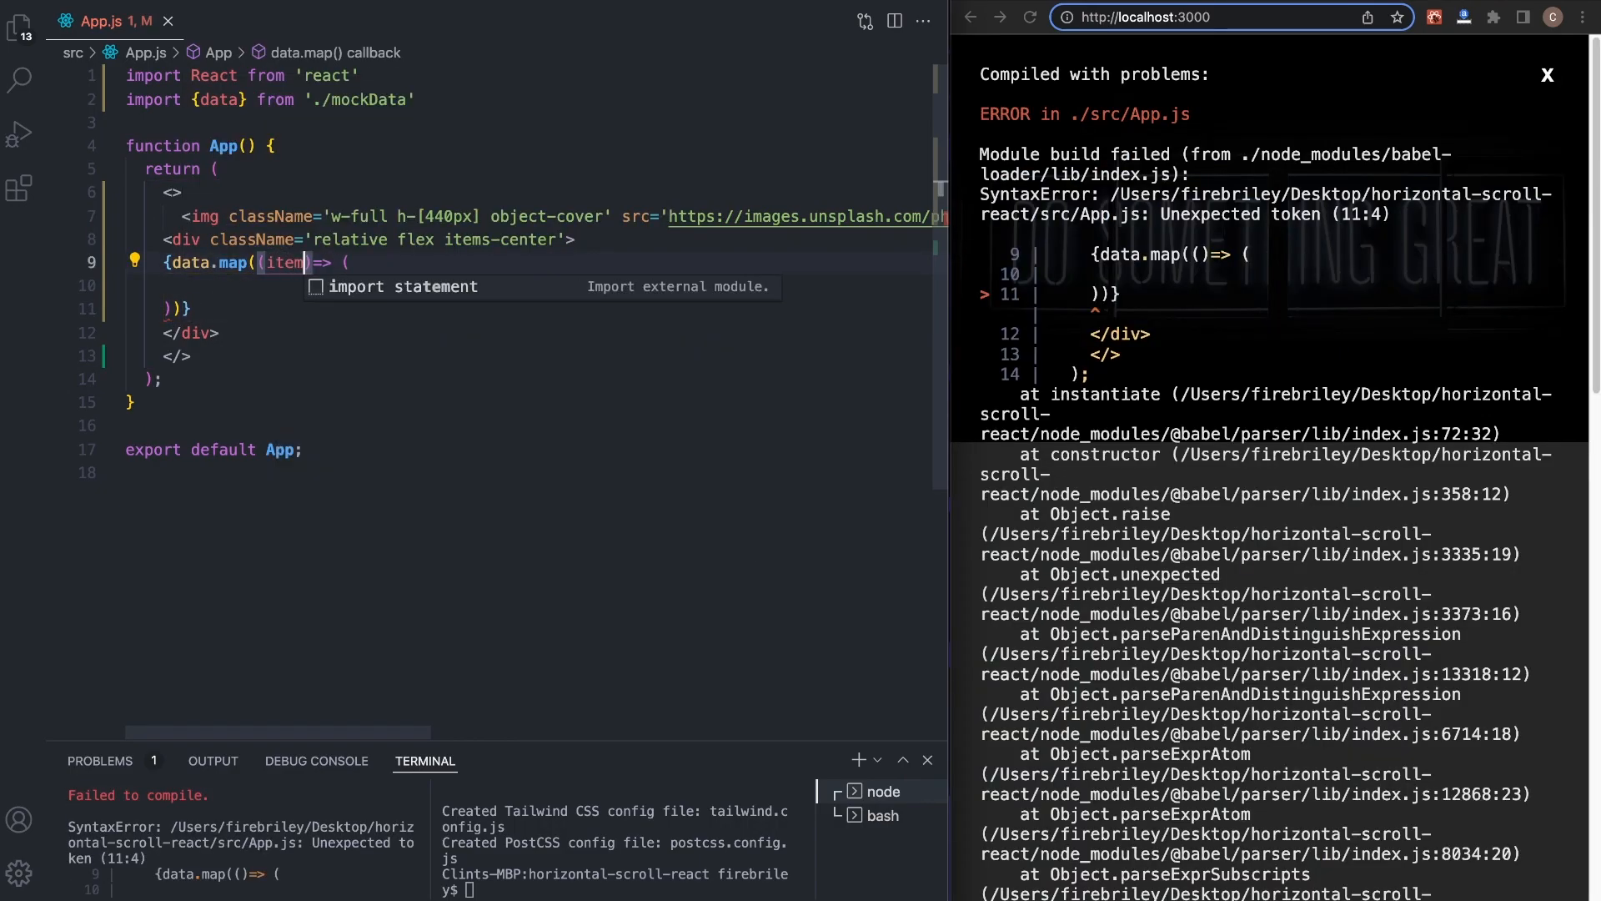
key("enter")
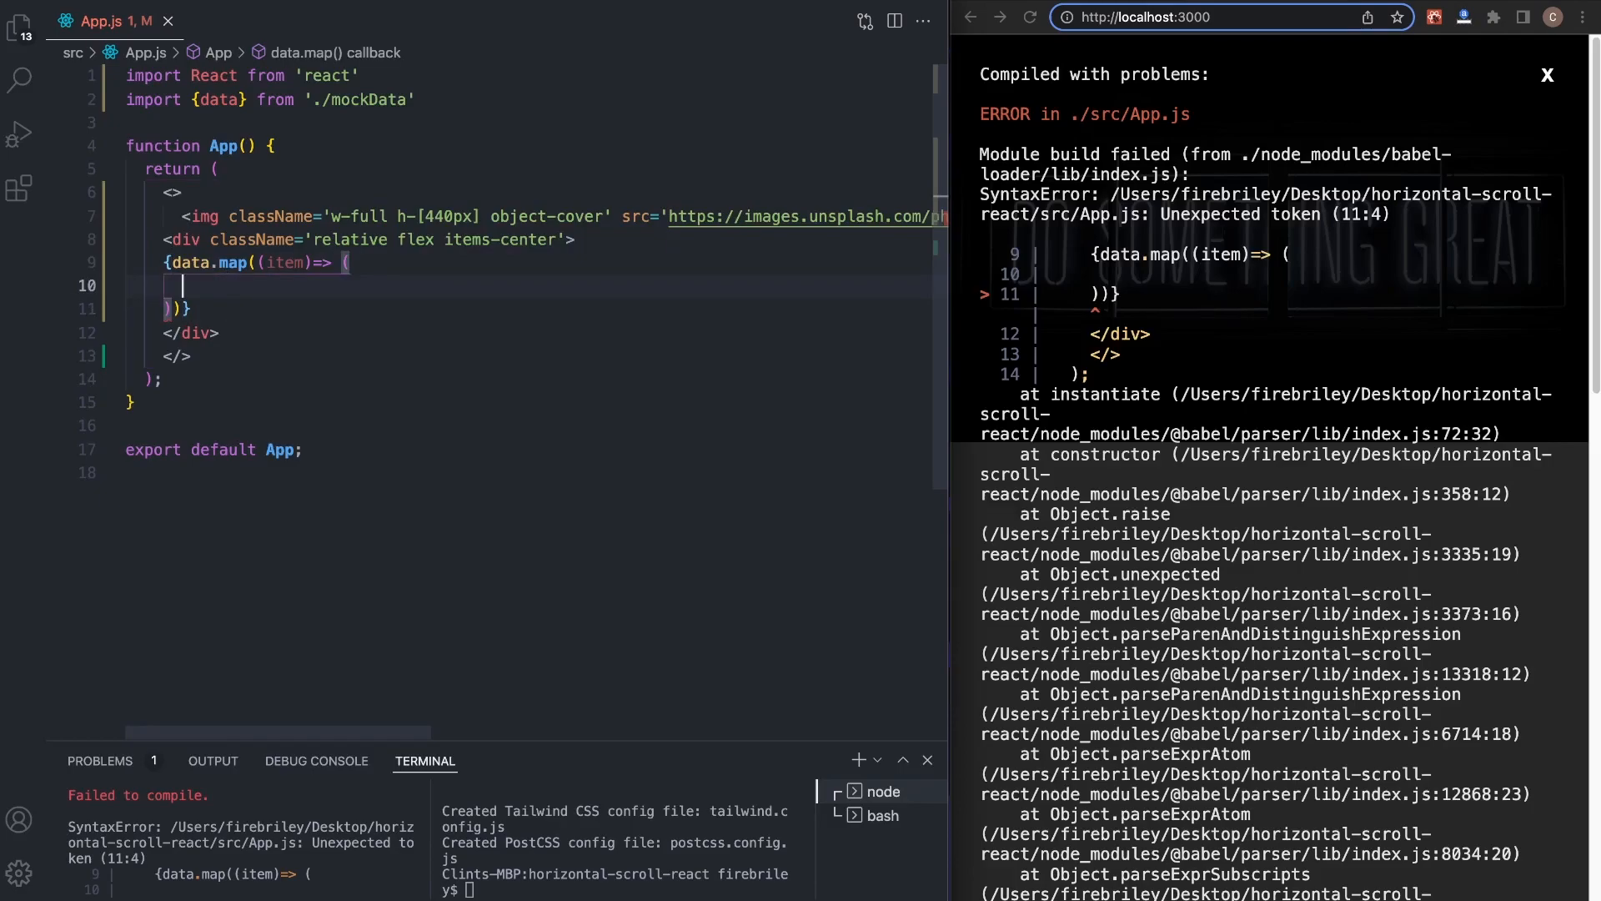
type("<img")
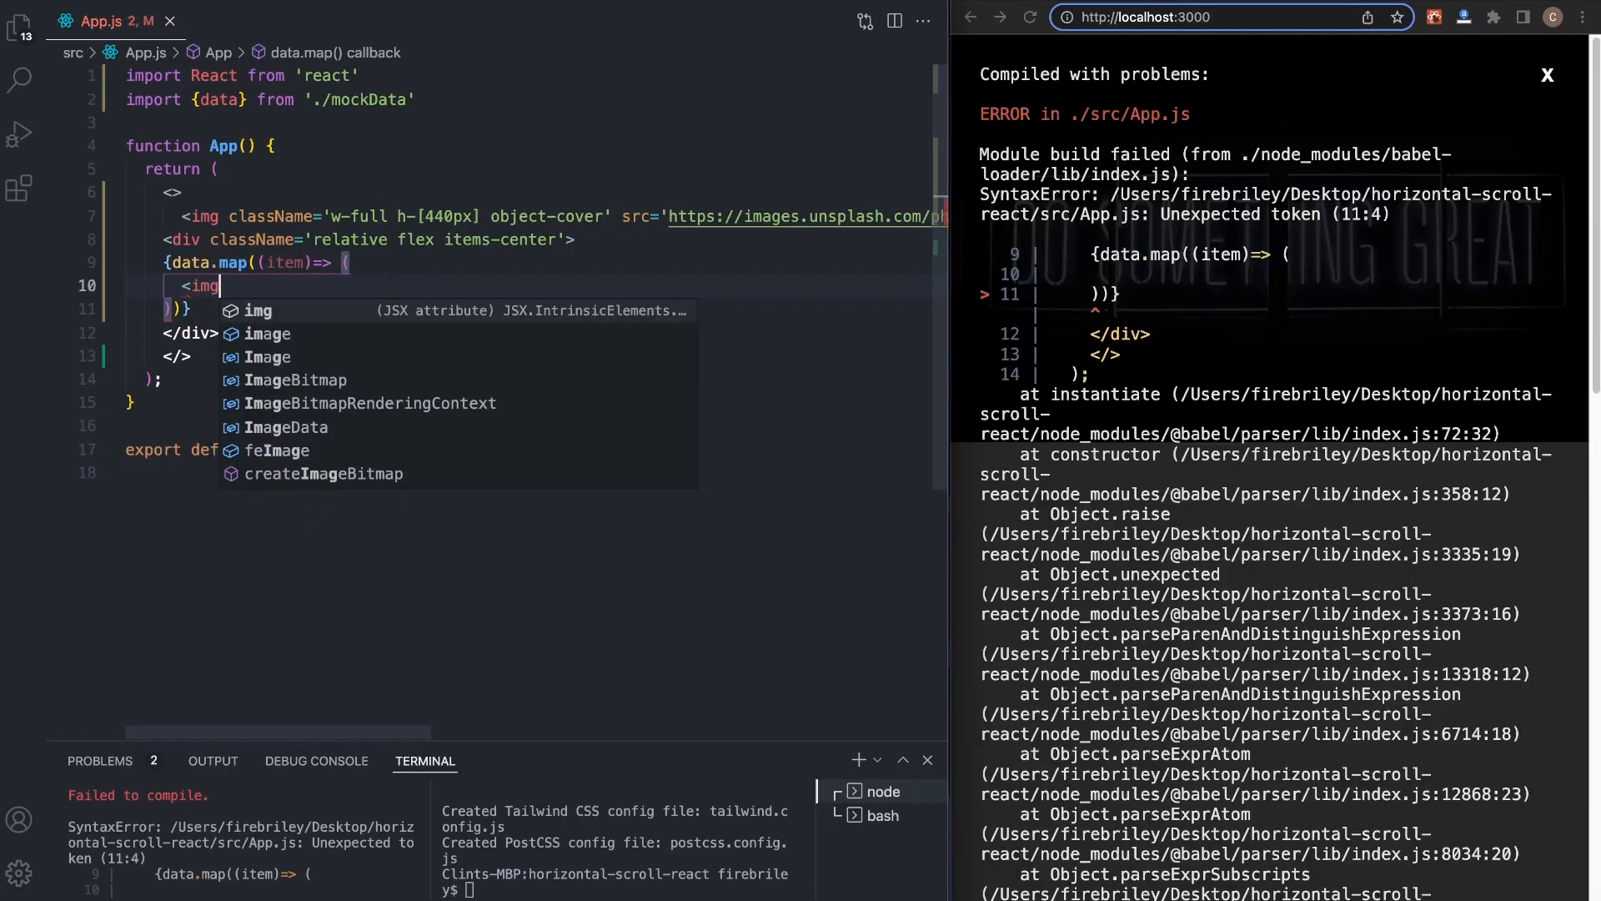
type("src")
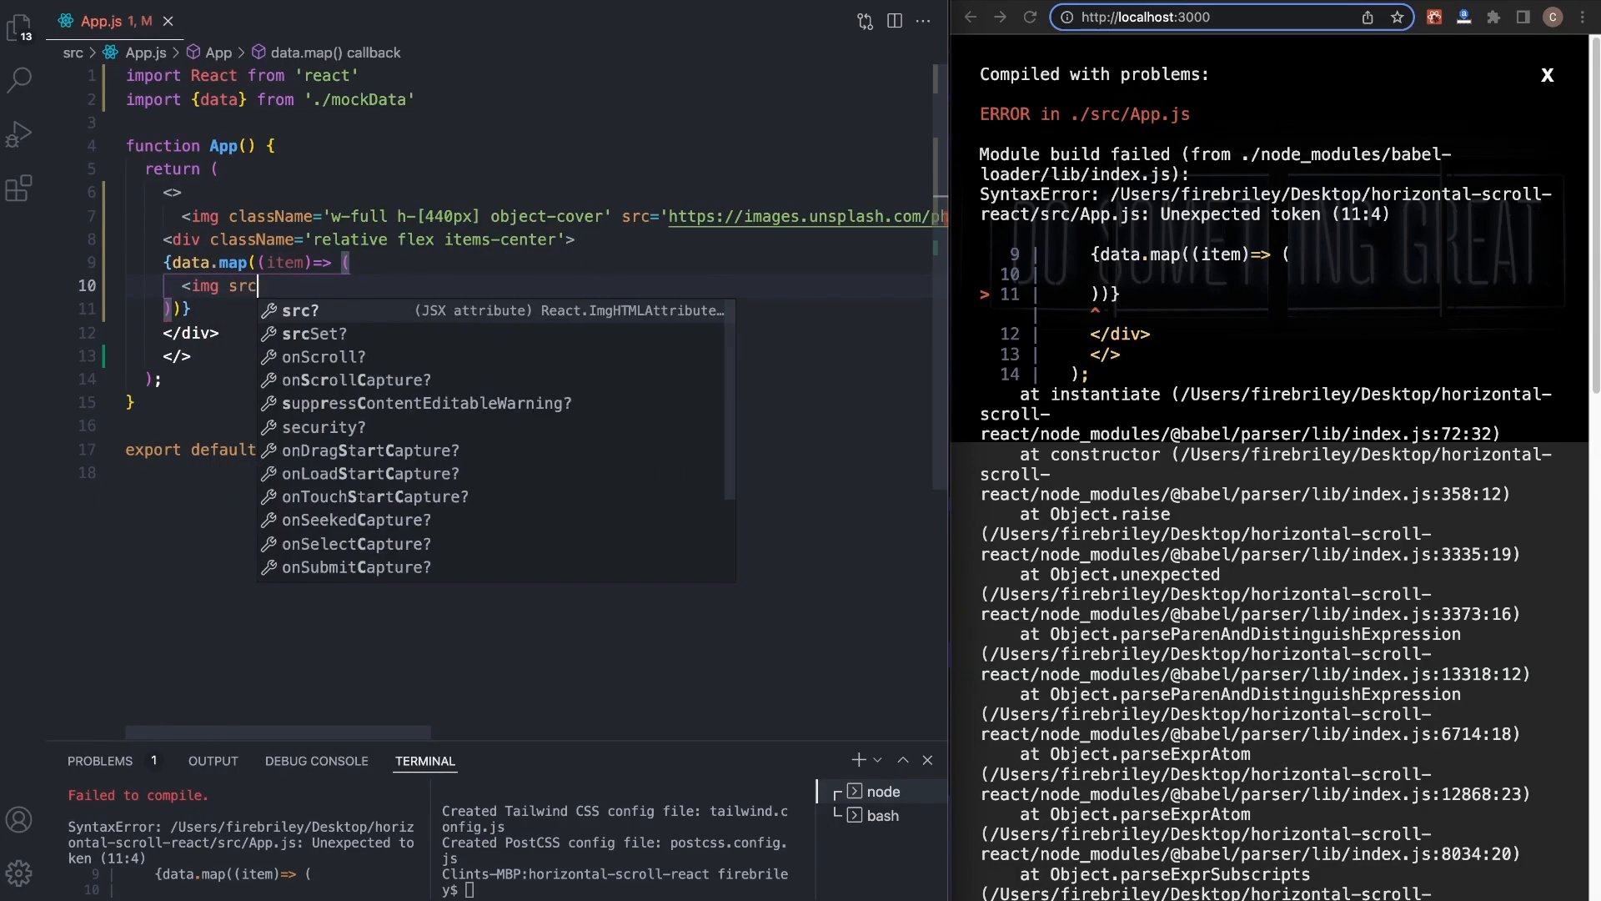
type("={} al")
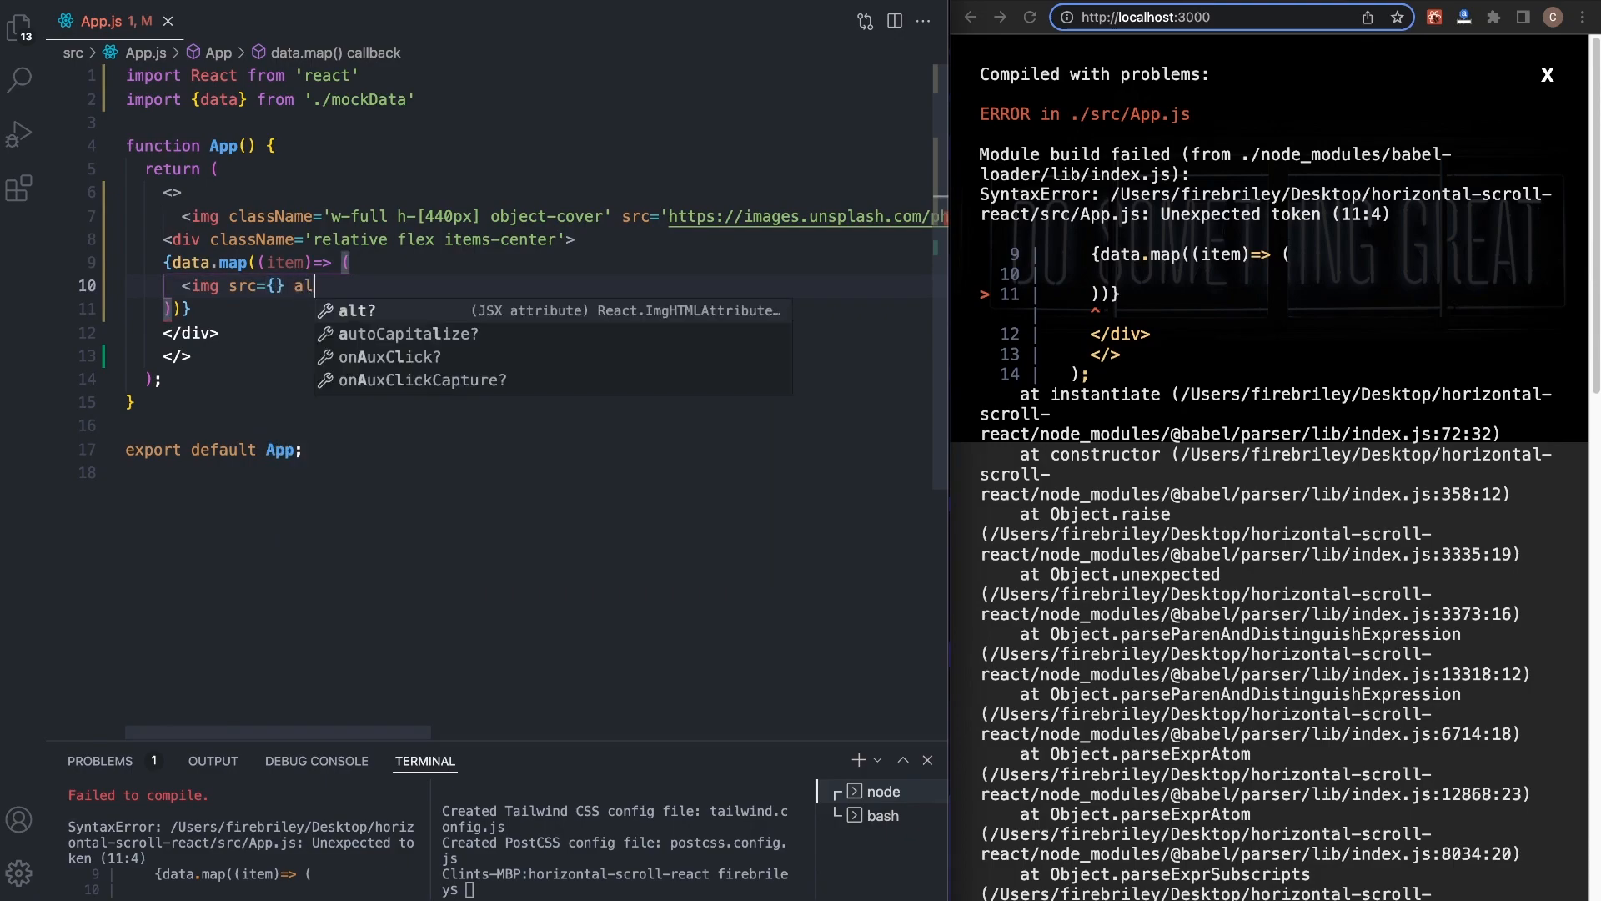
type("='/0")
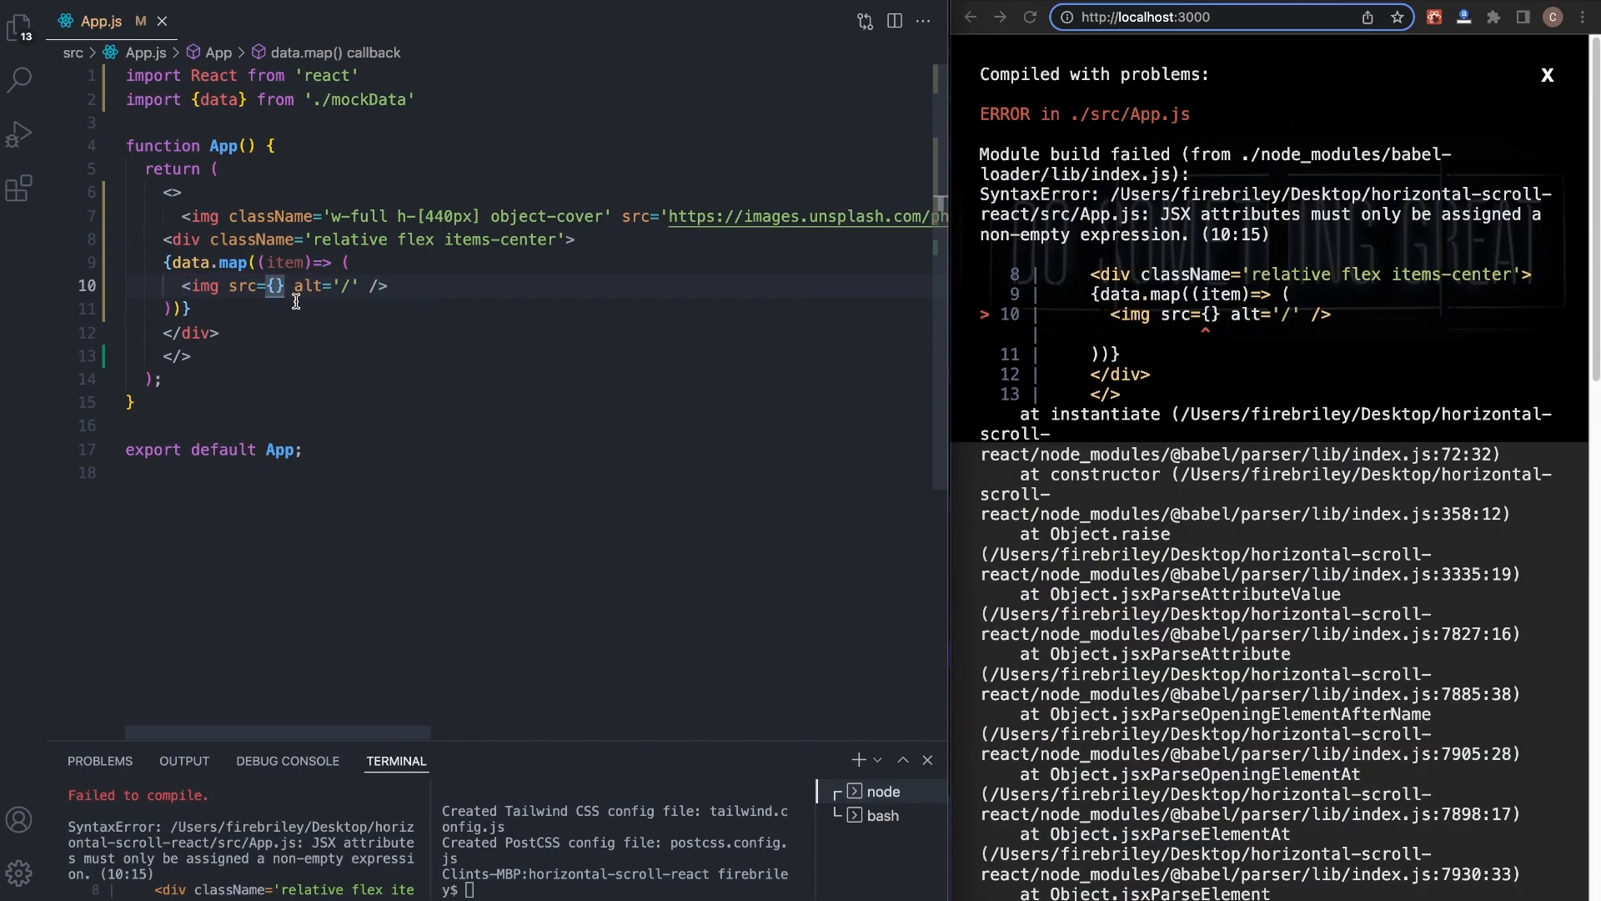
type("item.")
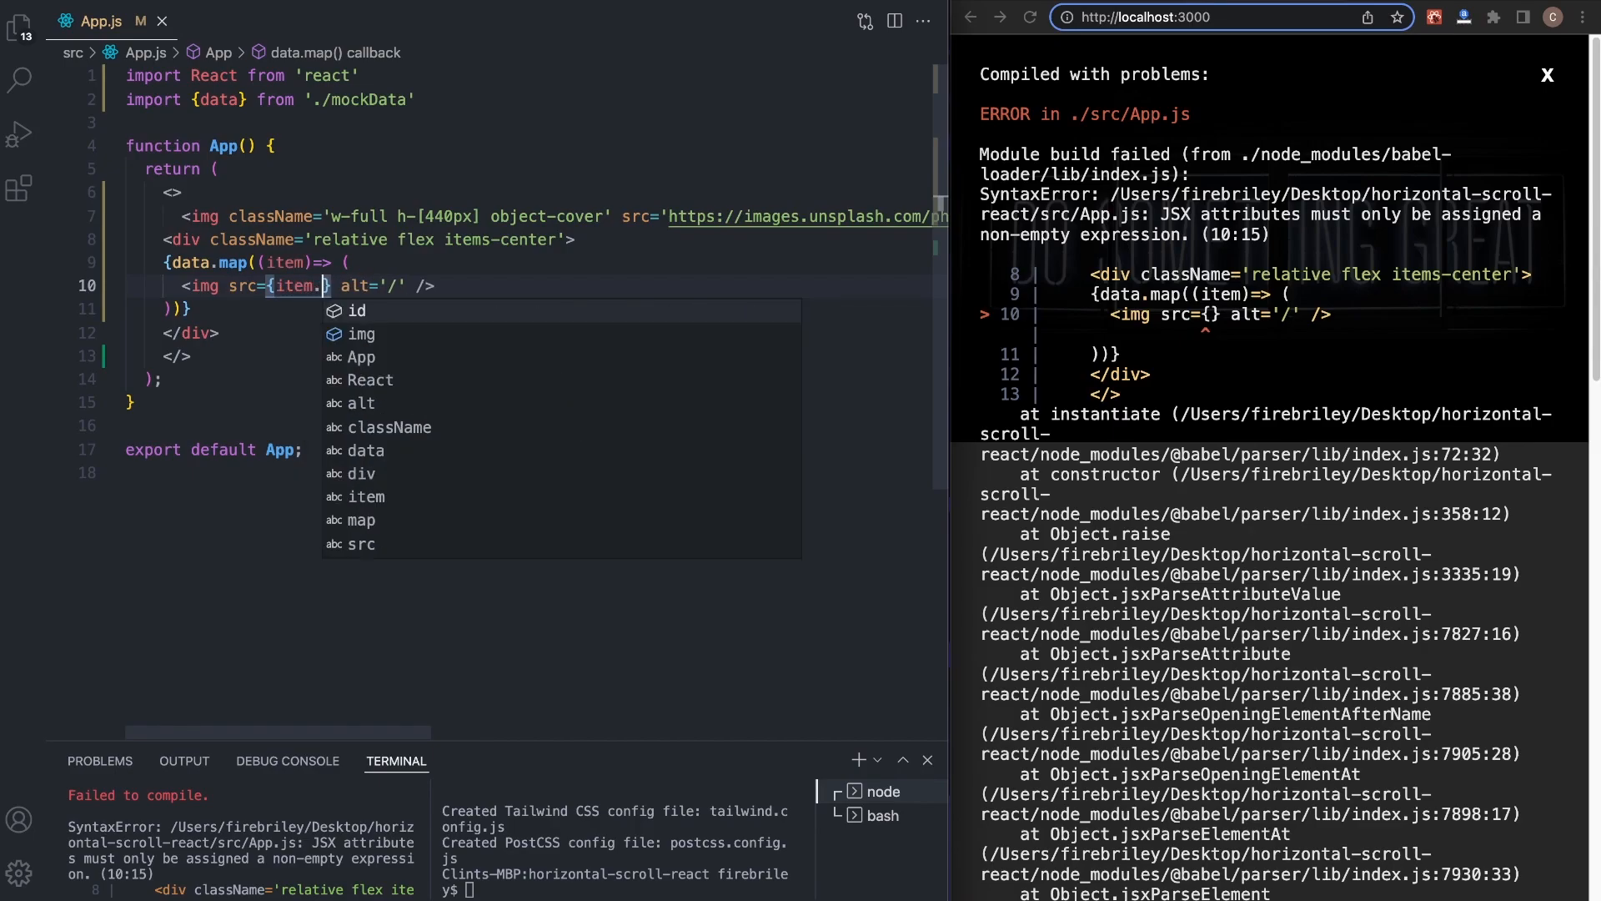
type("img")
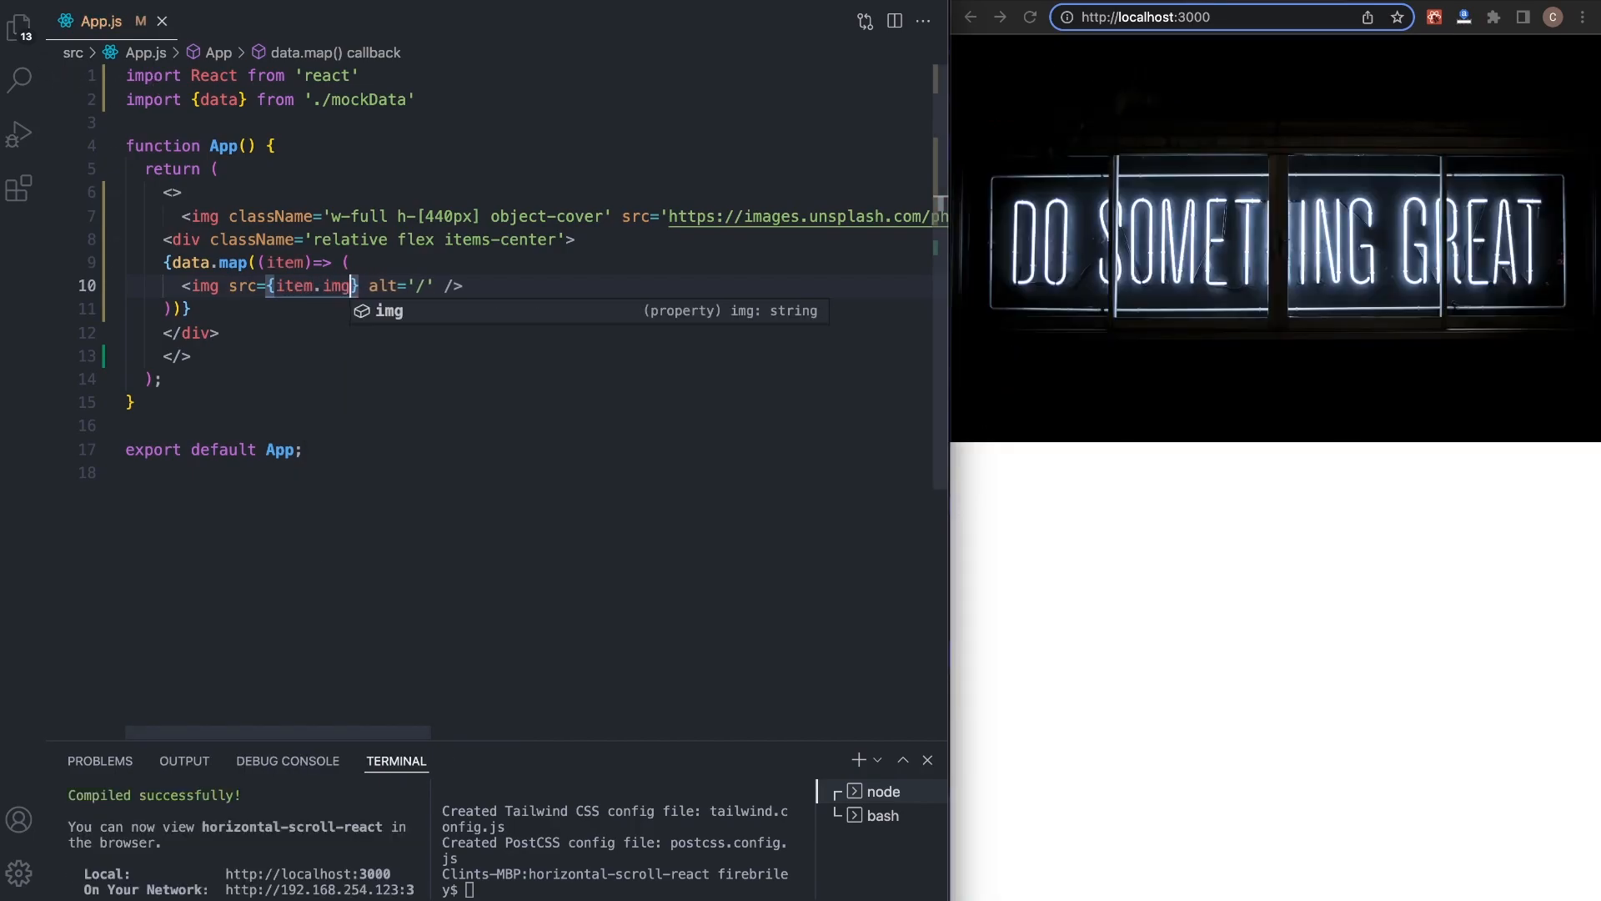
left_click(18, 22)
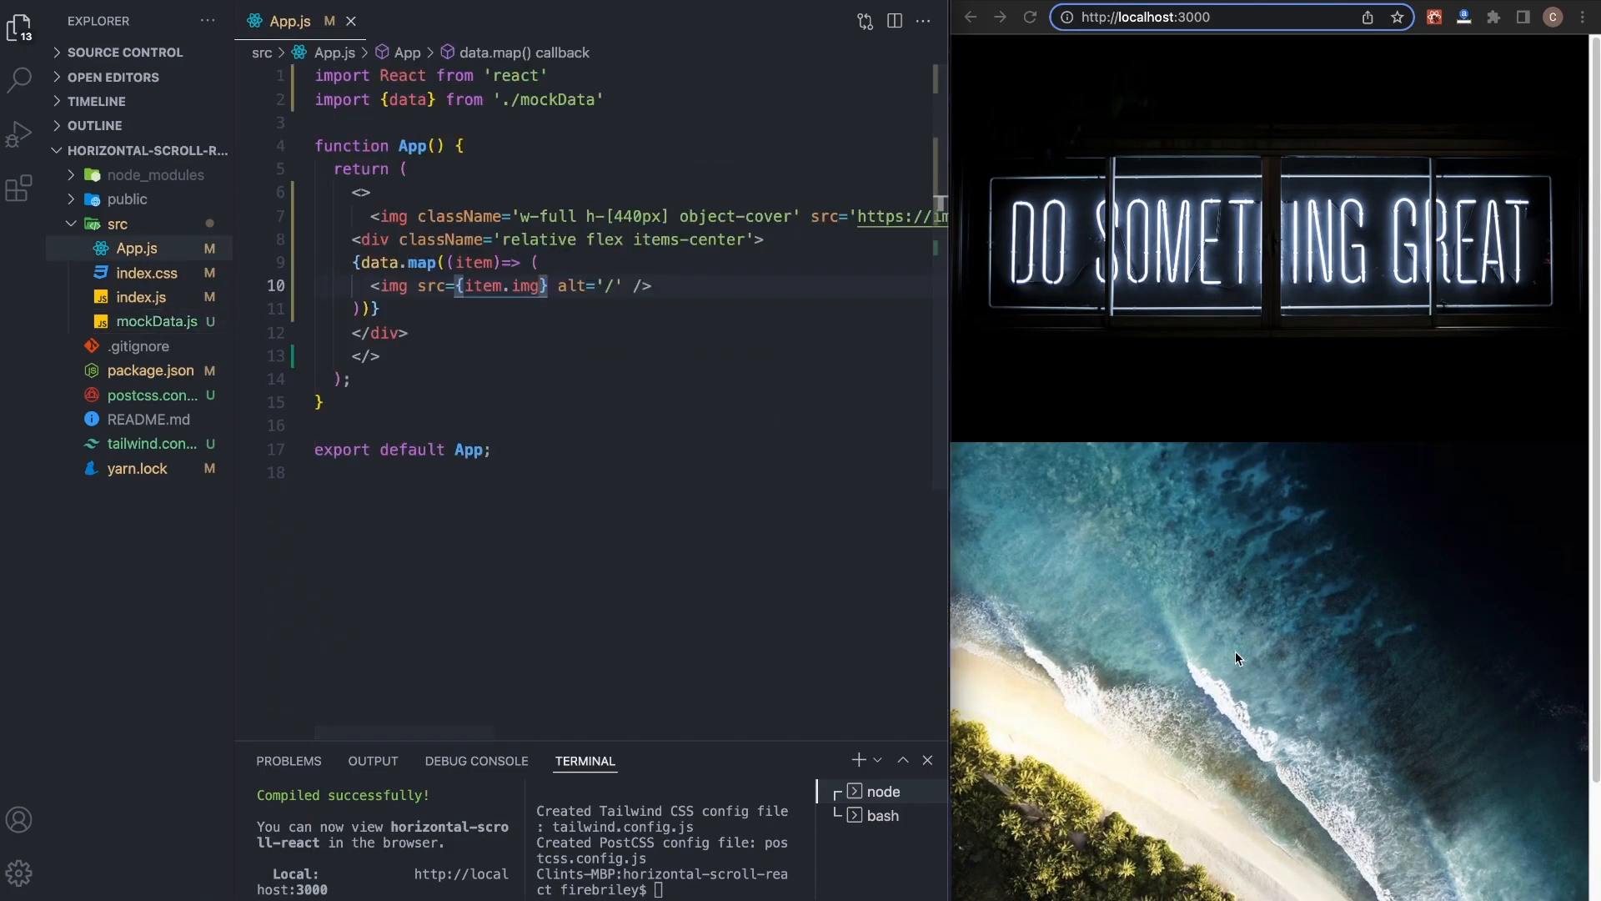
scroll("down", 3)
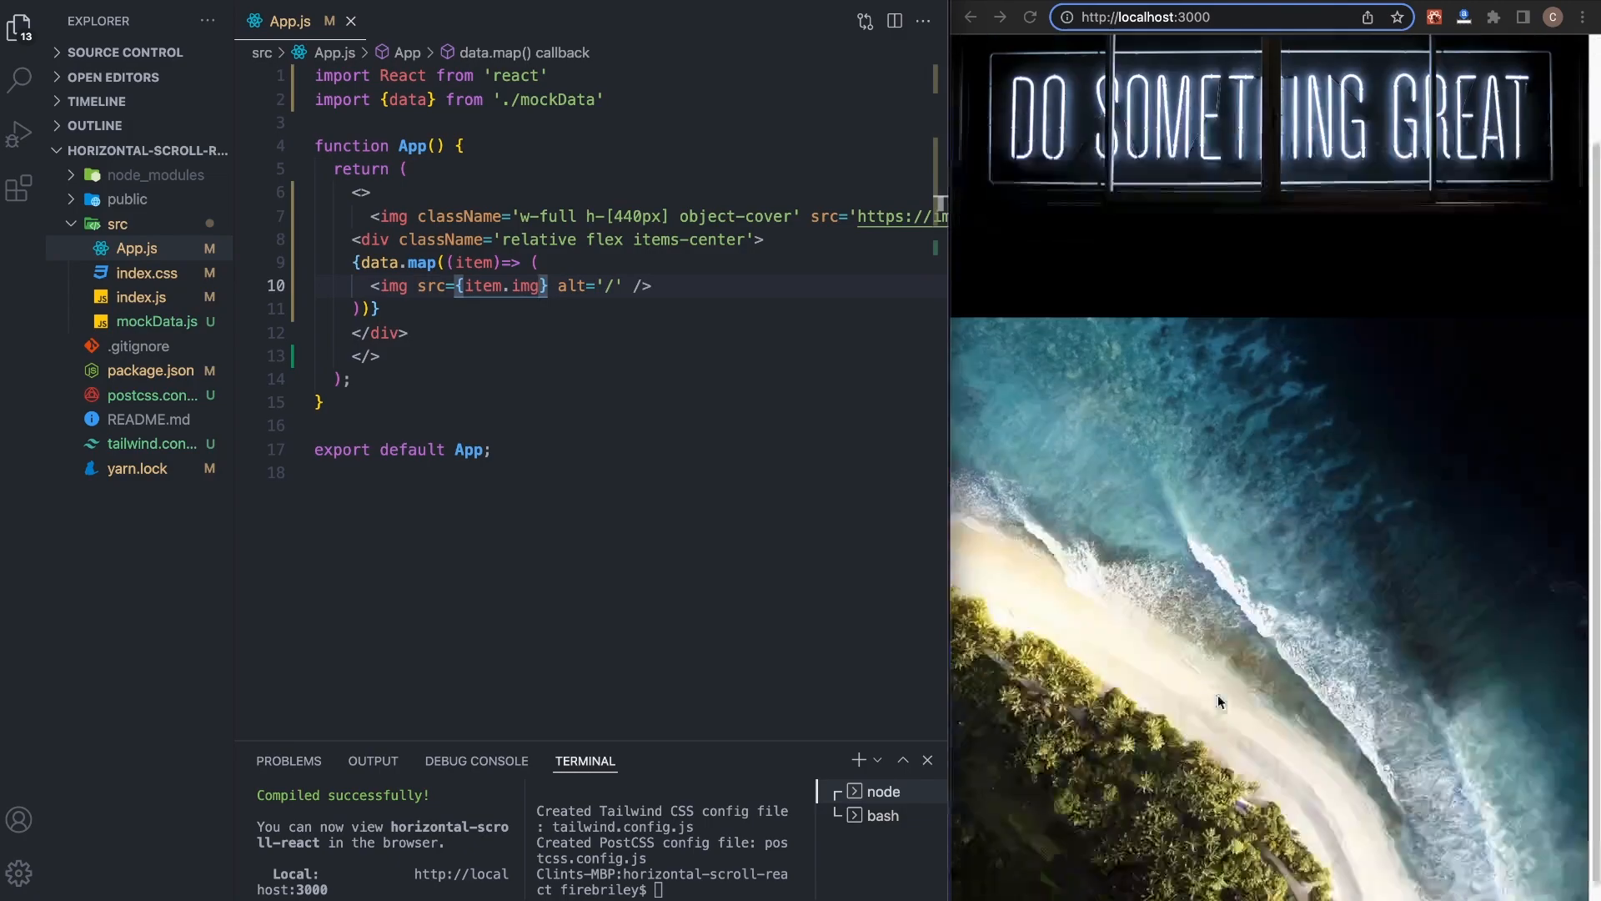
scroll("down", 3)
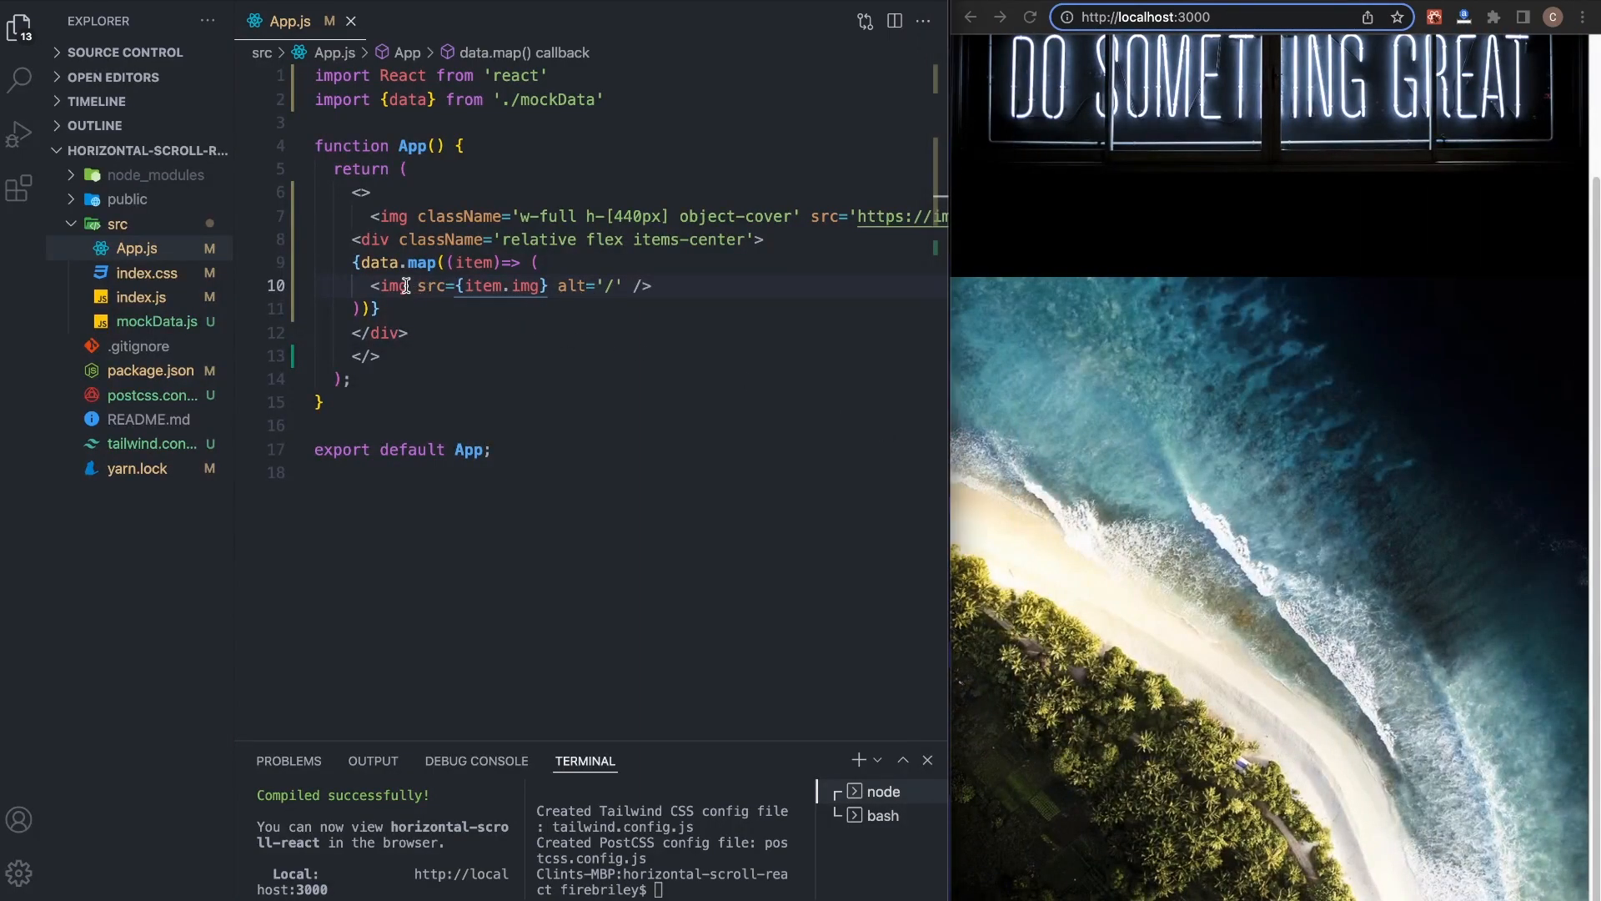
- Give the mapped img classes w-[220px] inline-block p-2 cursor-pointer
type("className='")
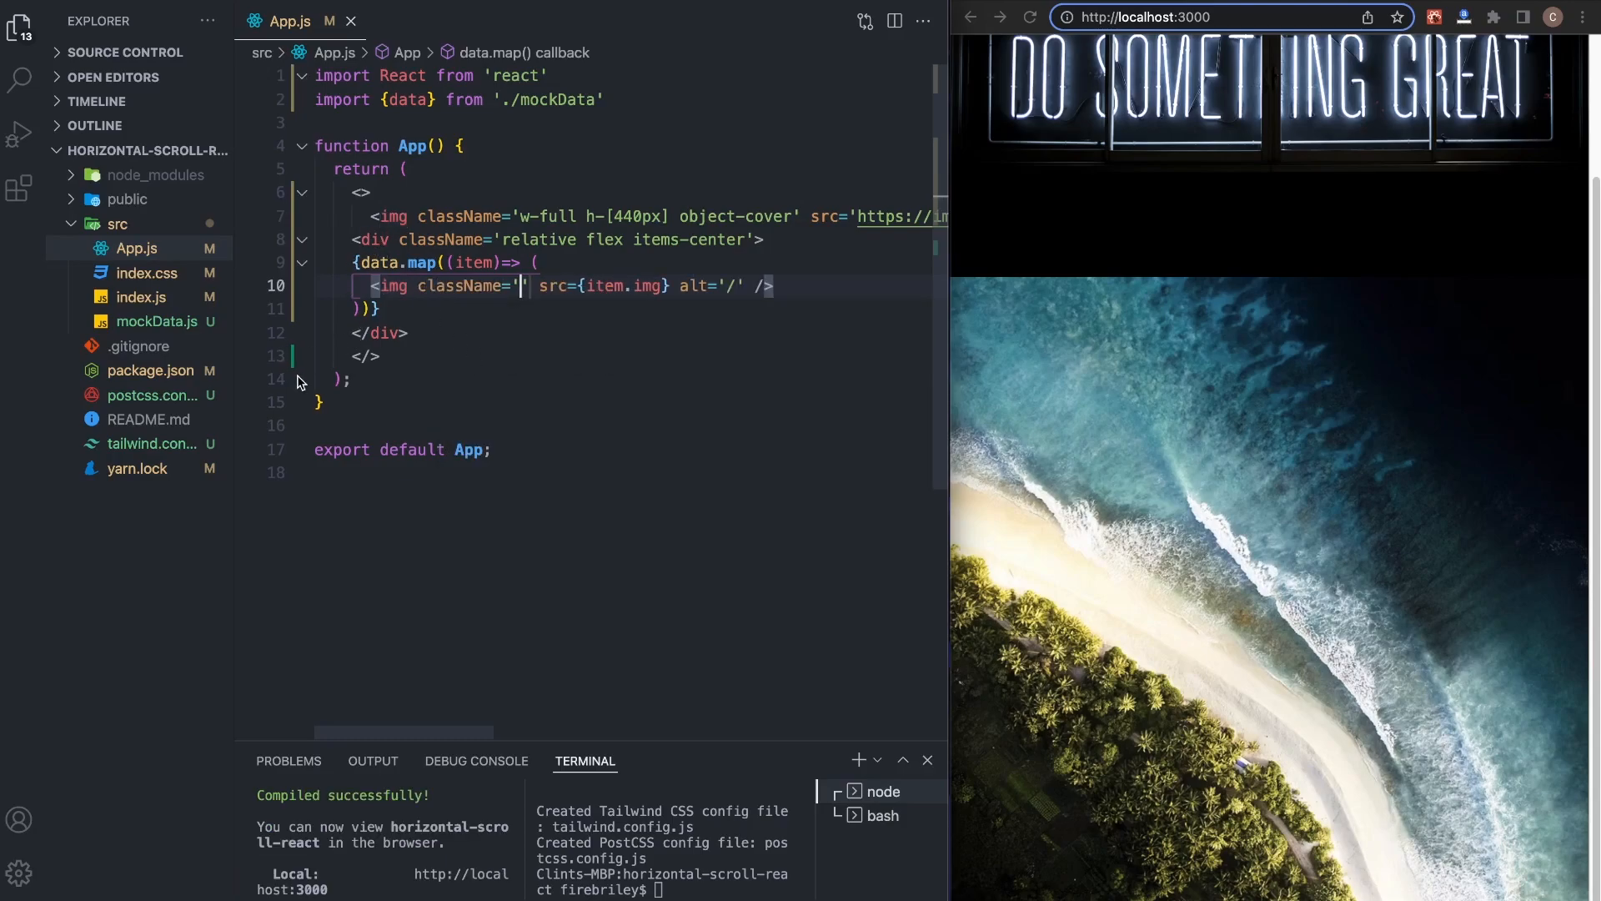
type("w-")
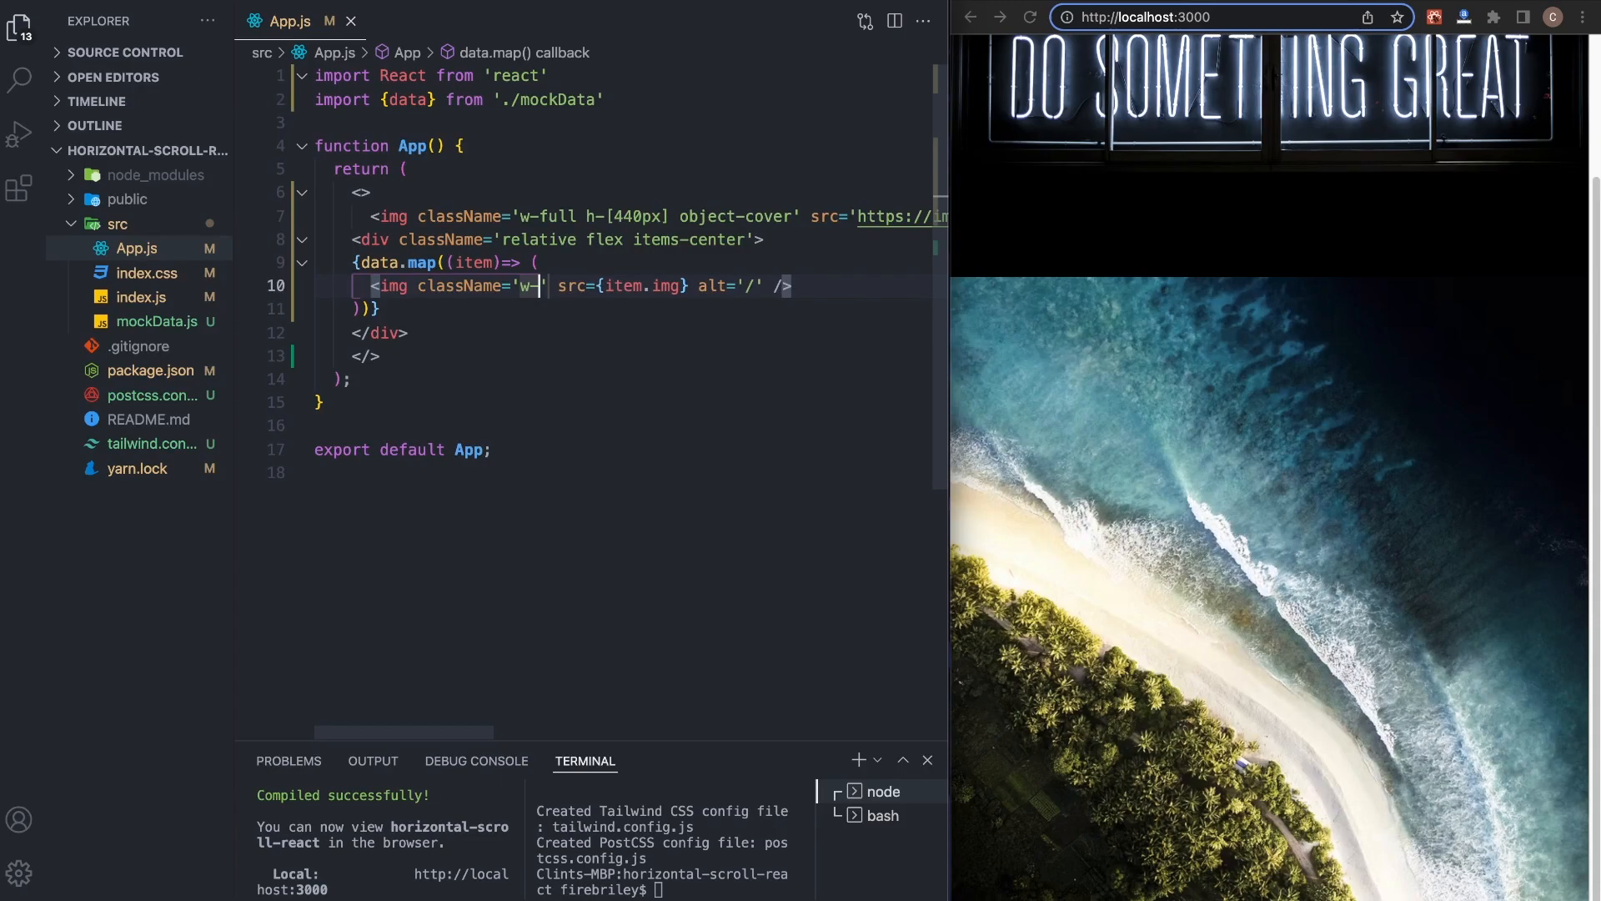
type("[220")
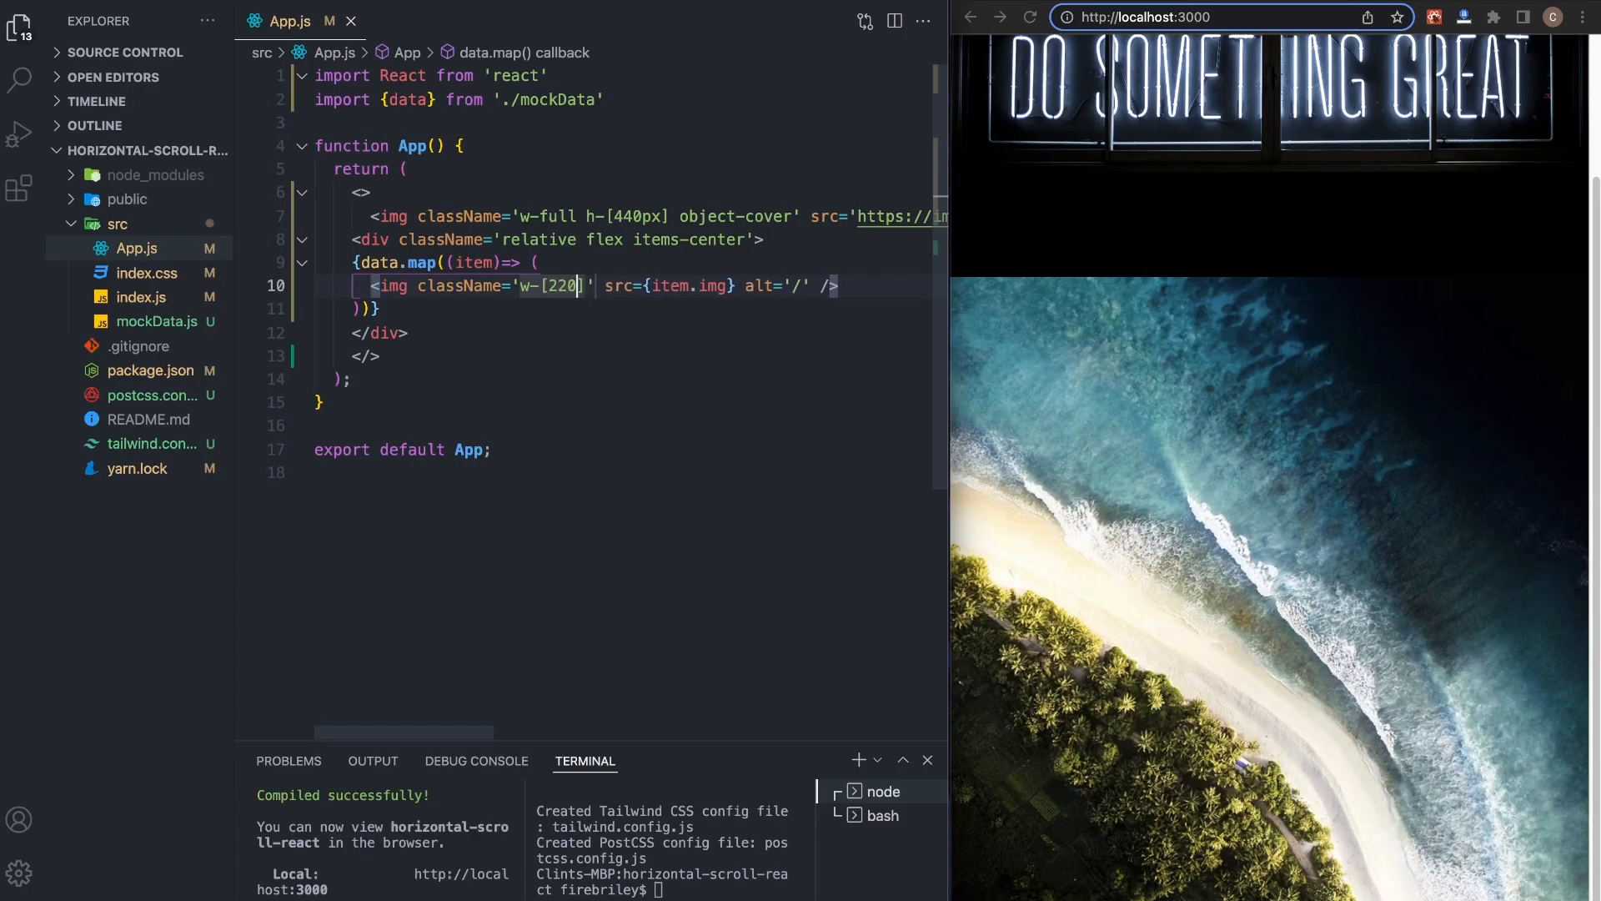
type("px]")
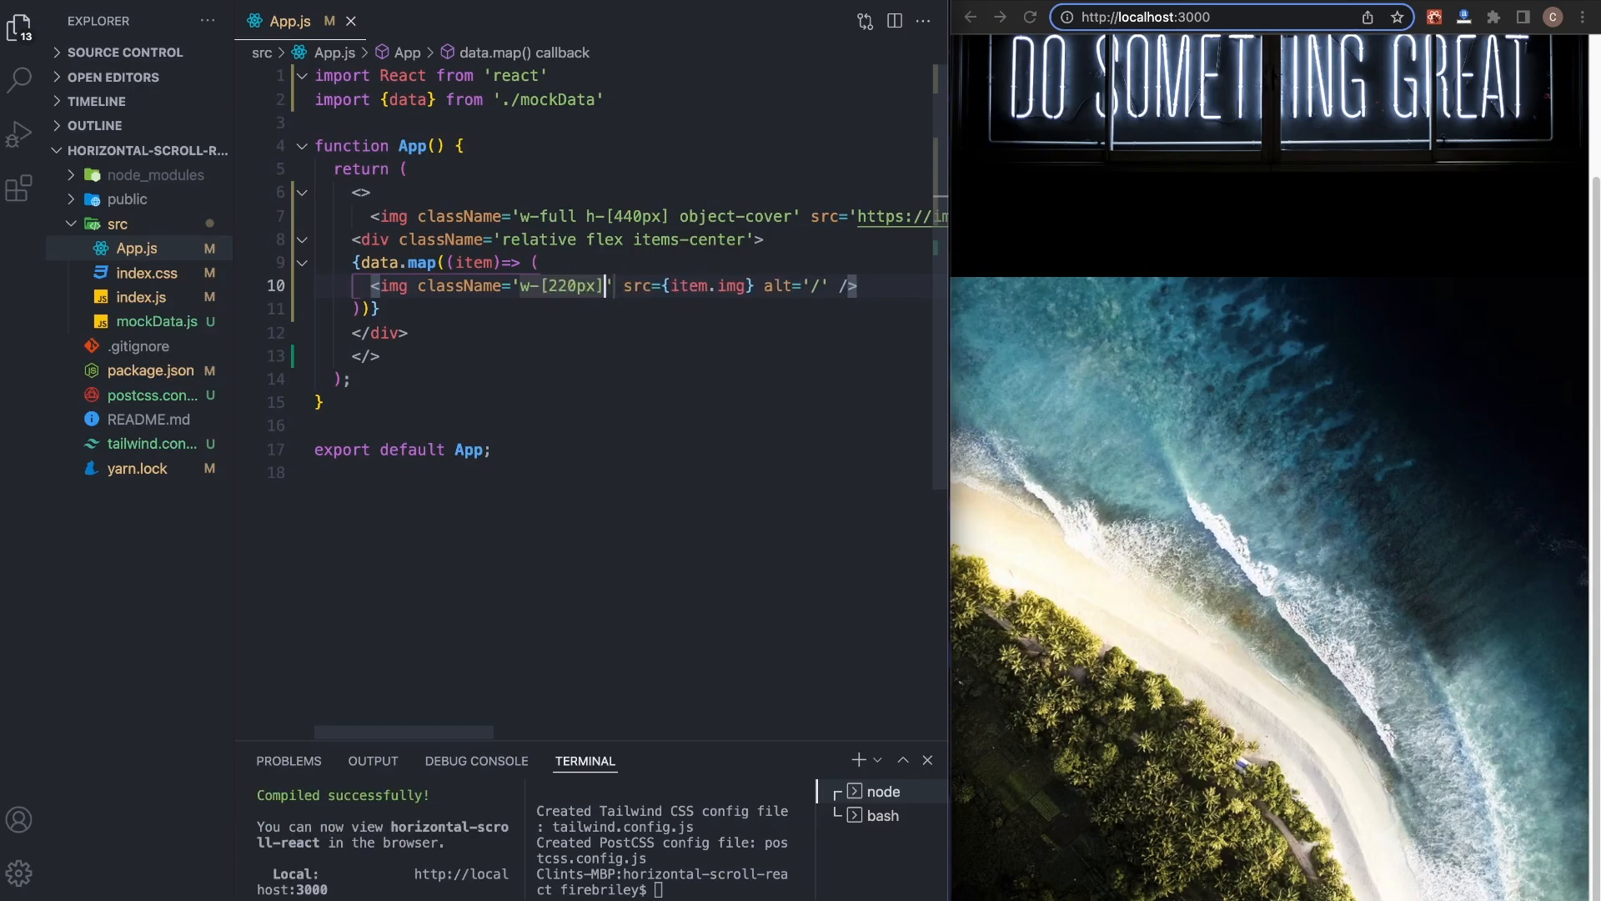
type("inline-block")
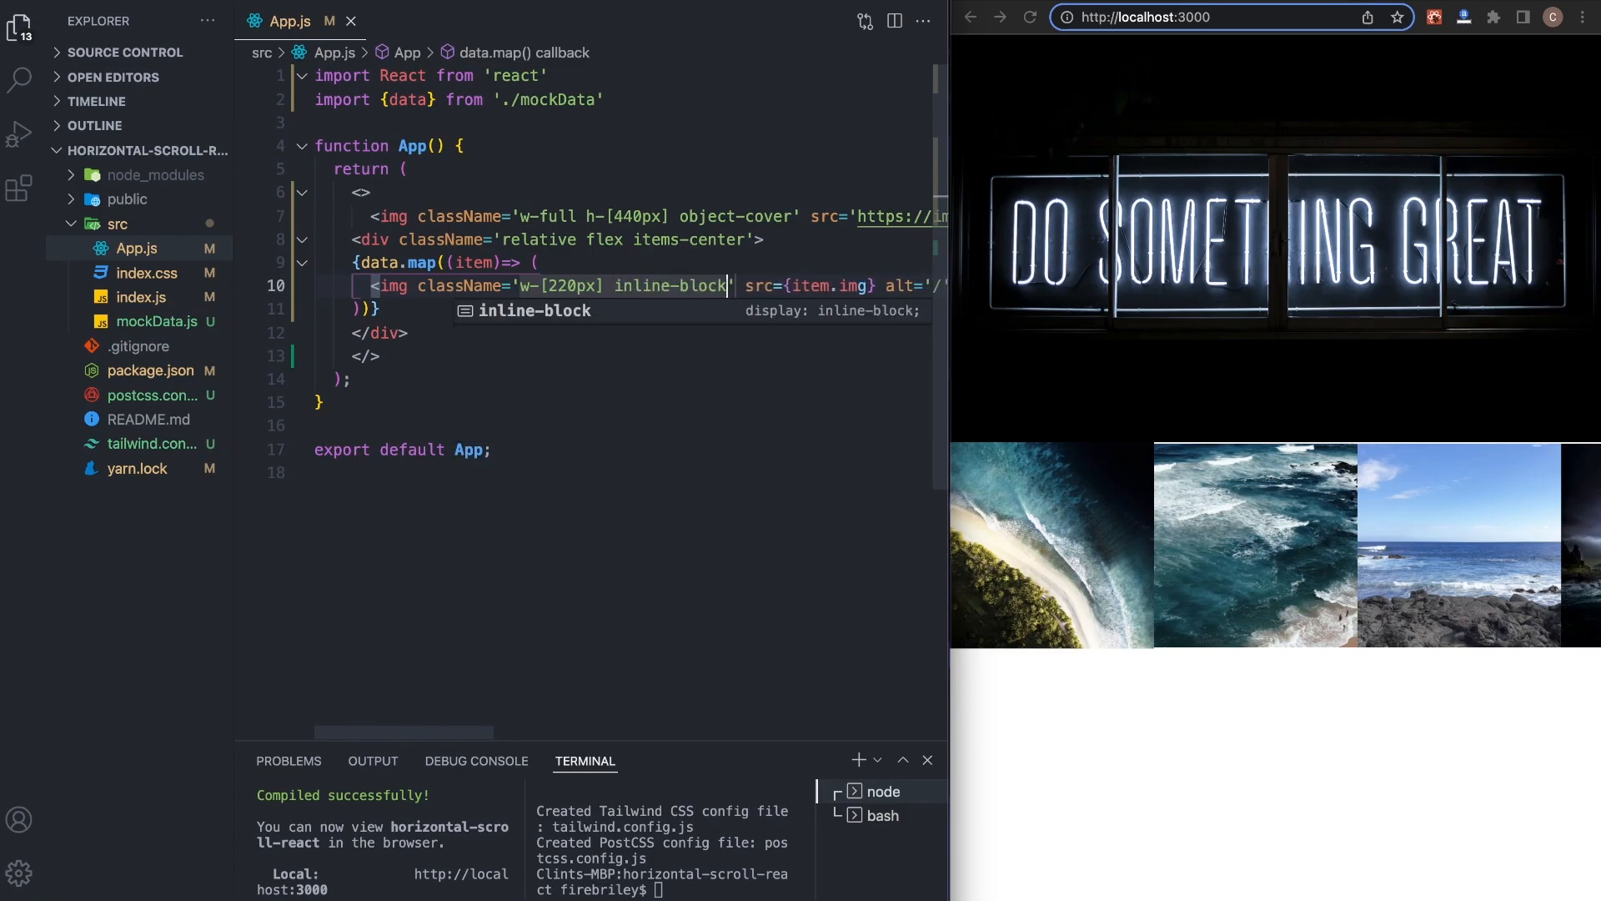
type("p-2")
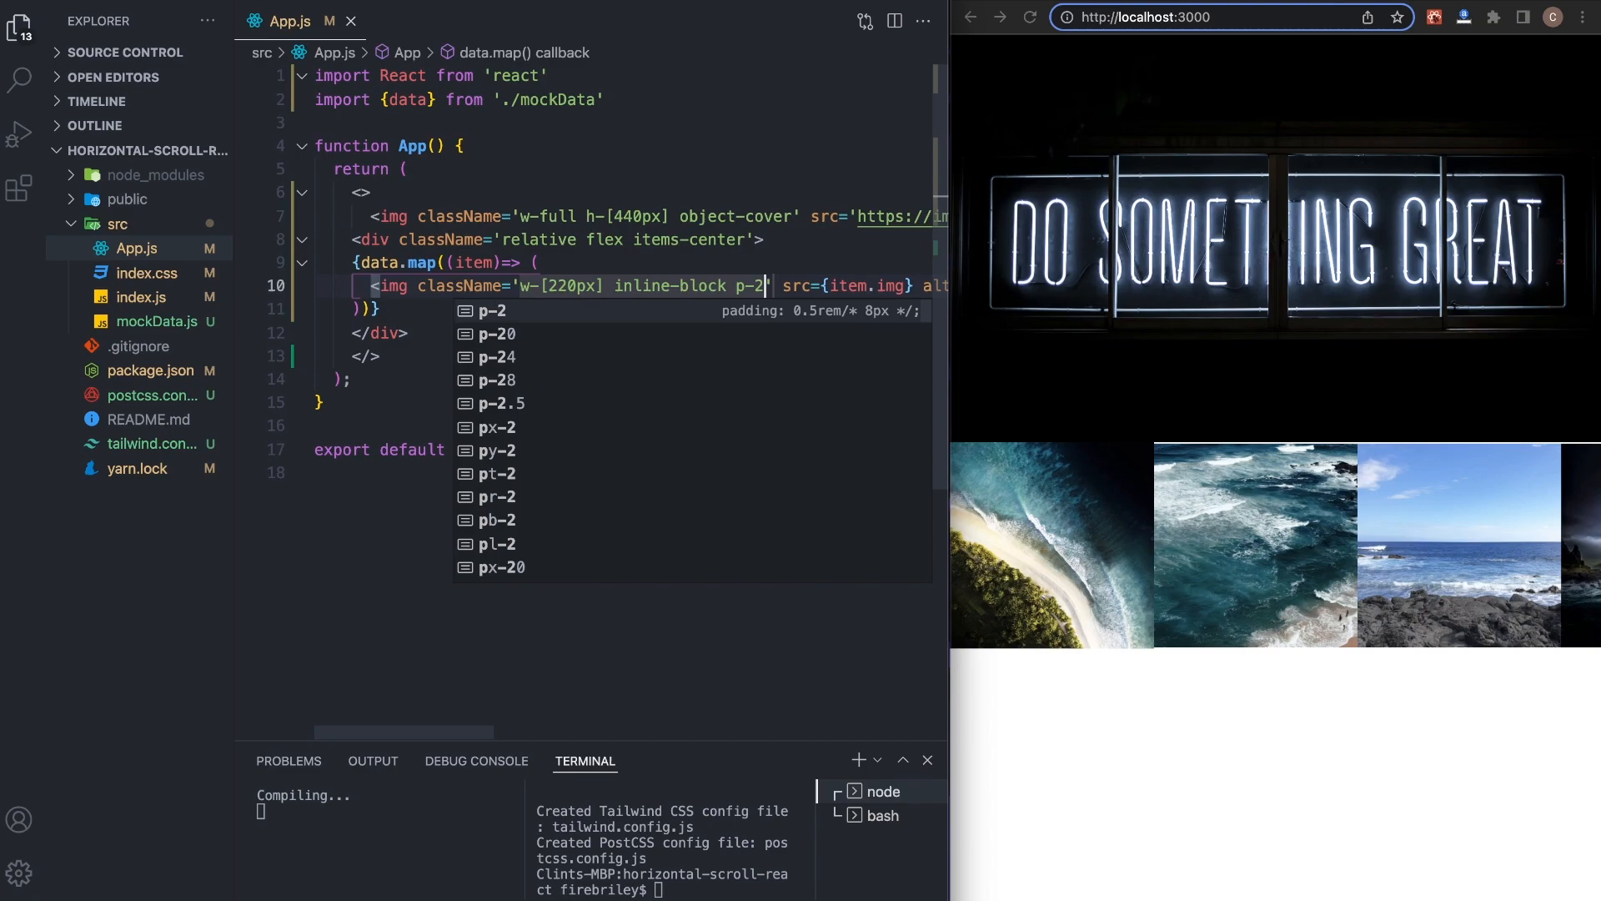
type("cursor-pointer")
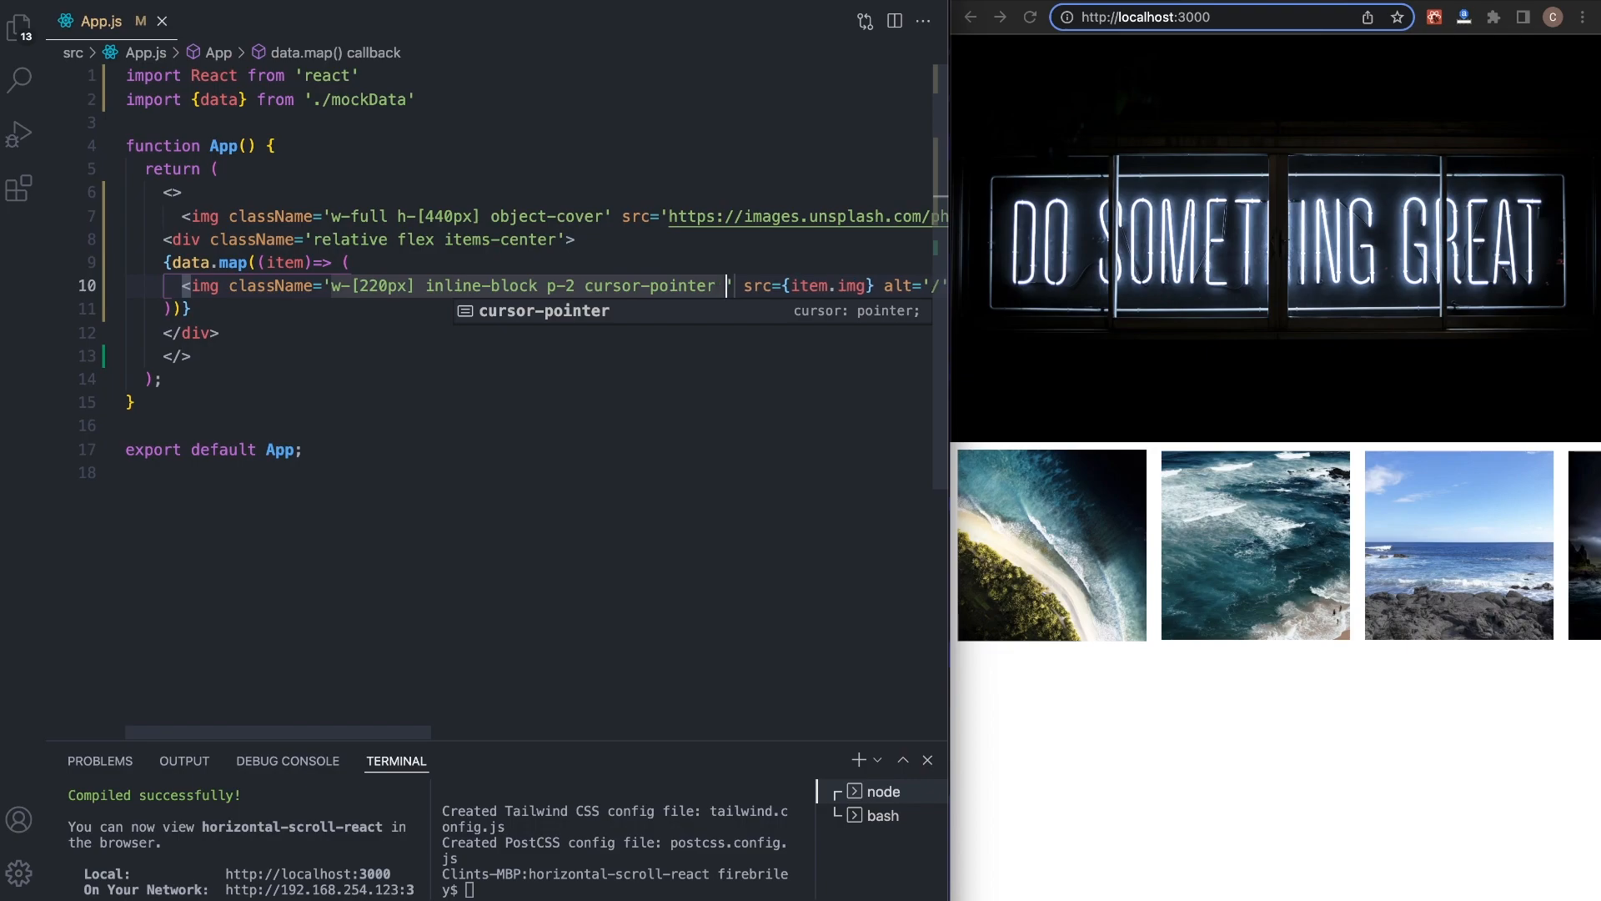
- Add hover:scale-105 ease-in-out duration-300 for a smooth hover zoom
type("hover:")
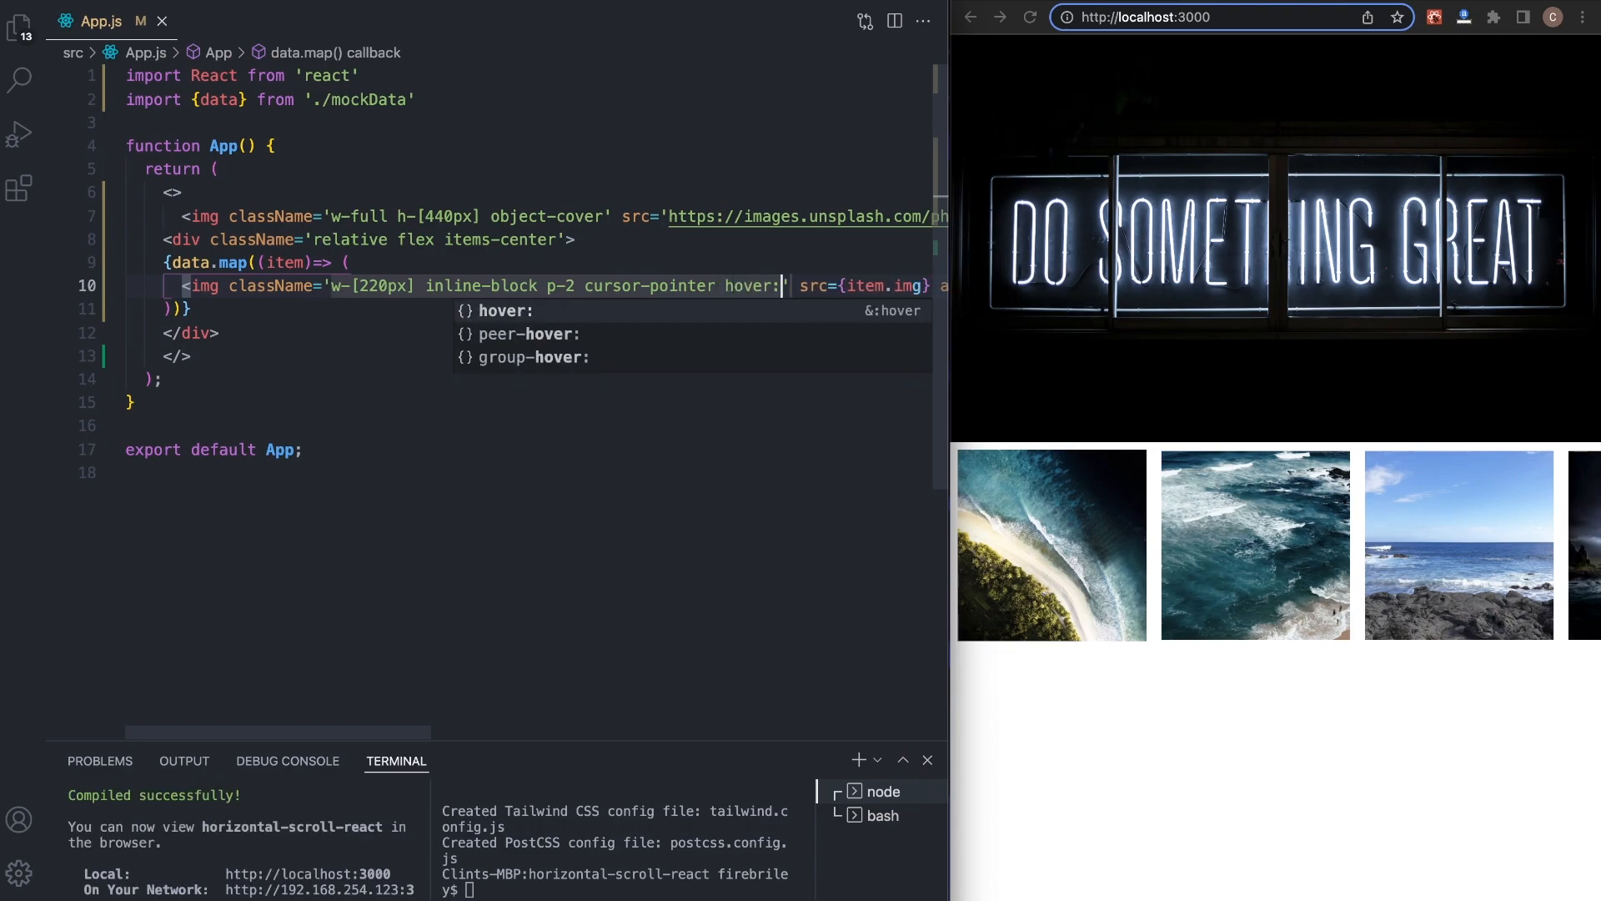
type("scale")
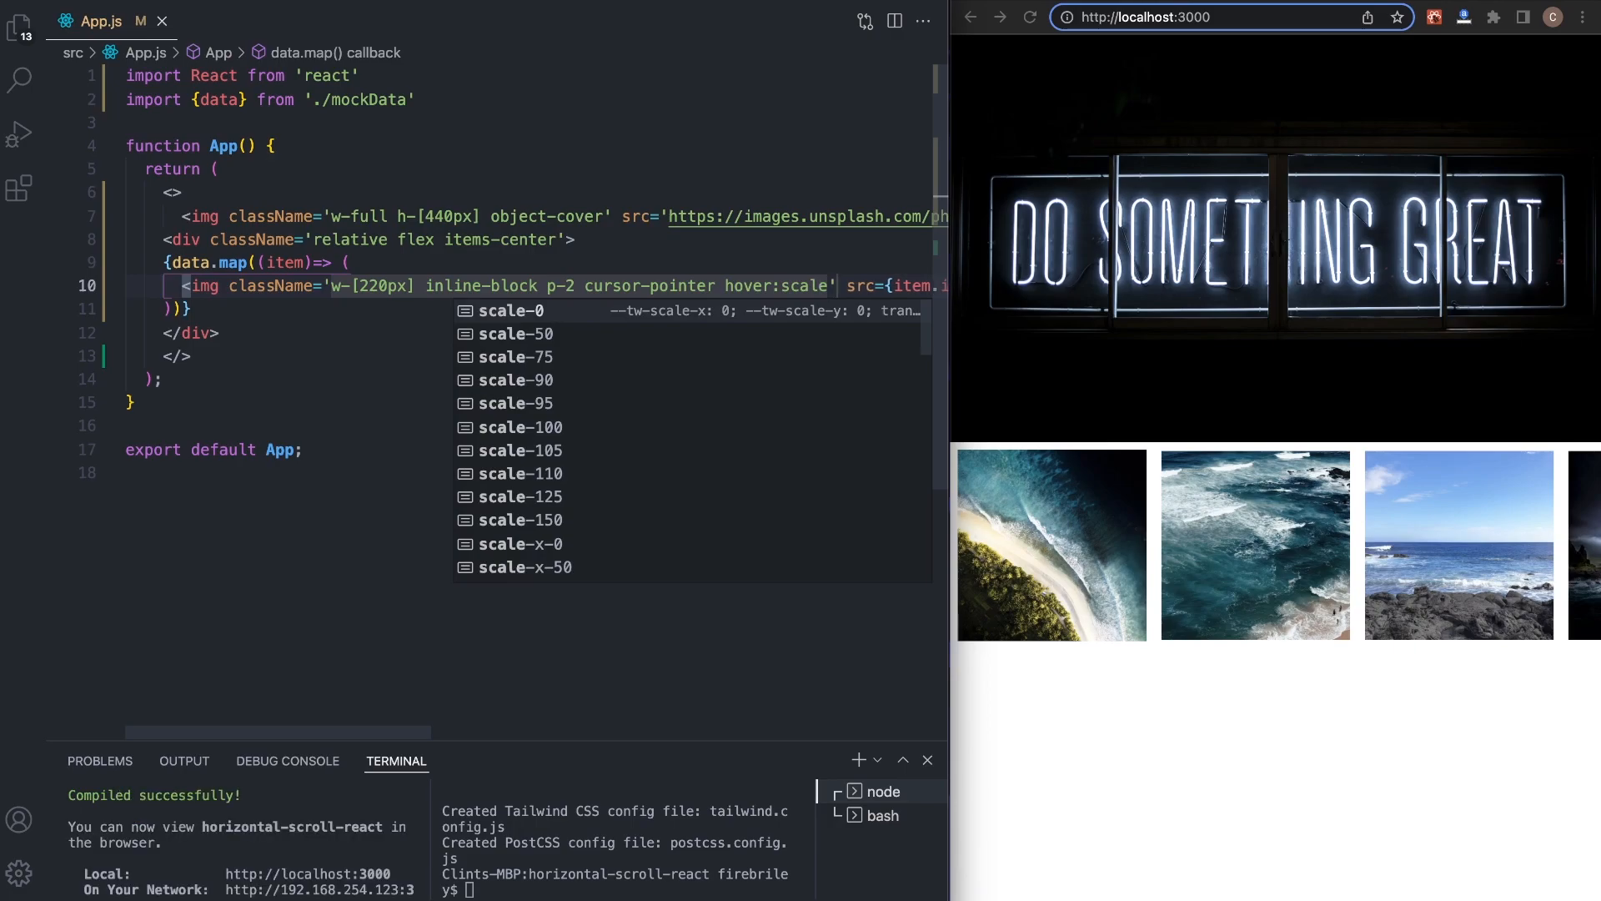
type("-105")
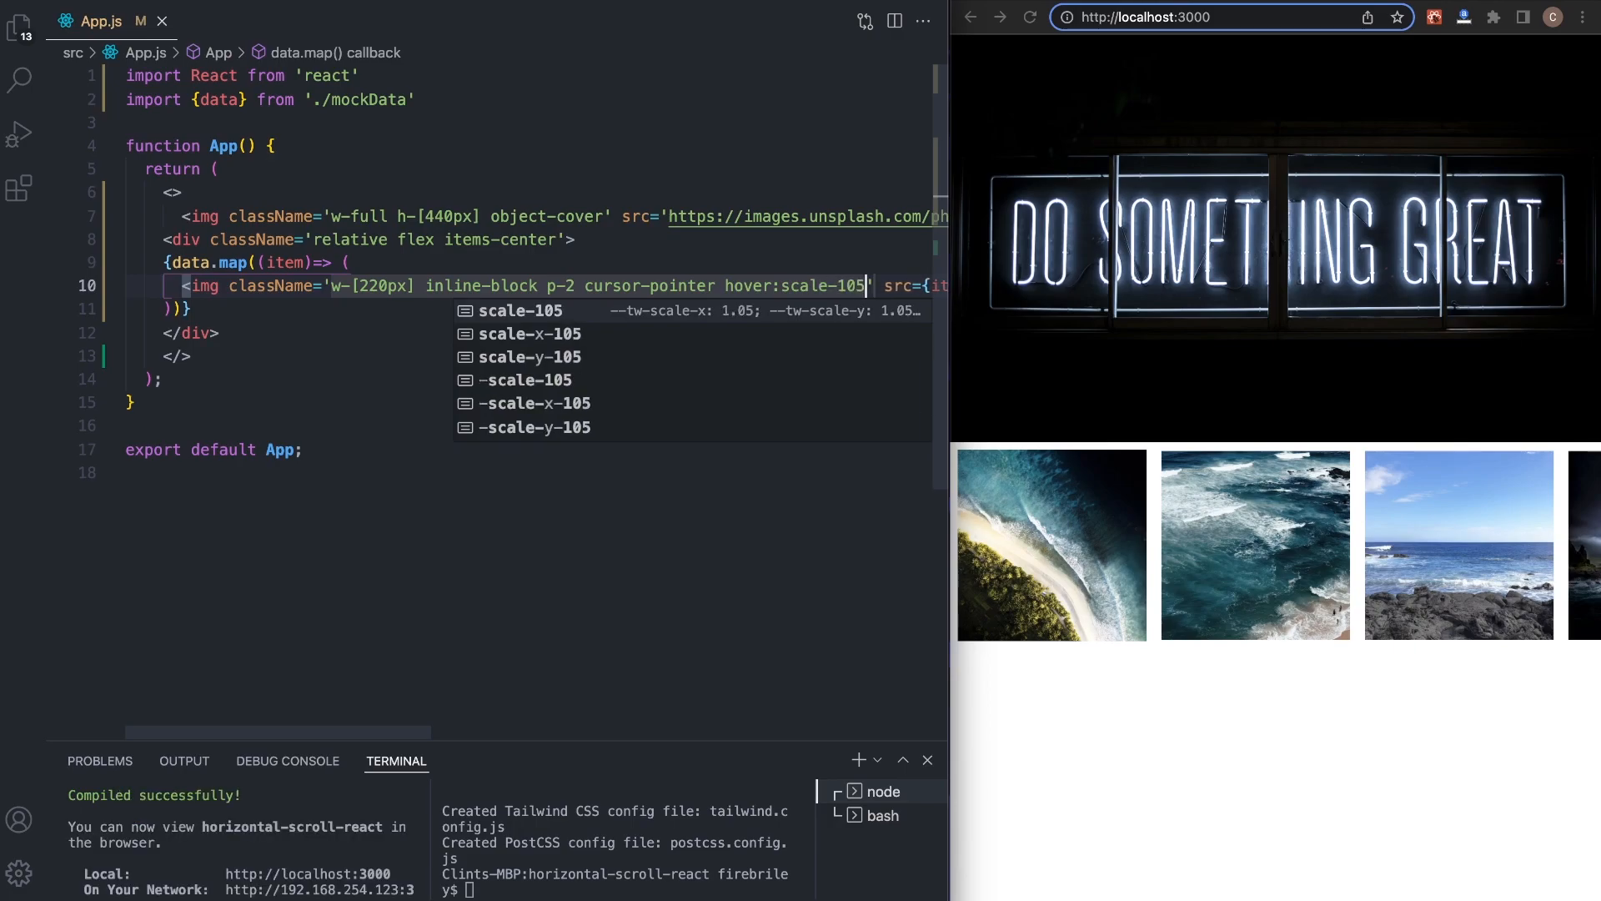
type("ease-in-out duration-")
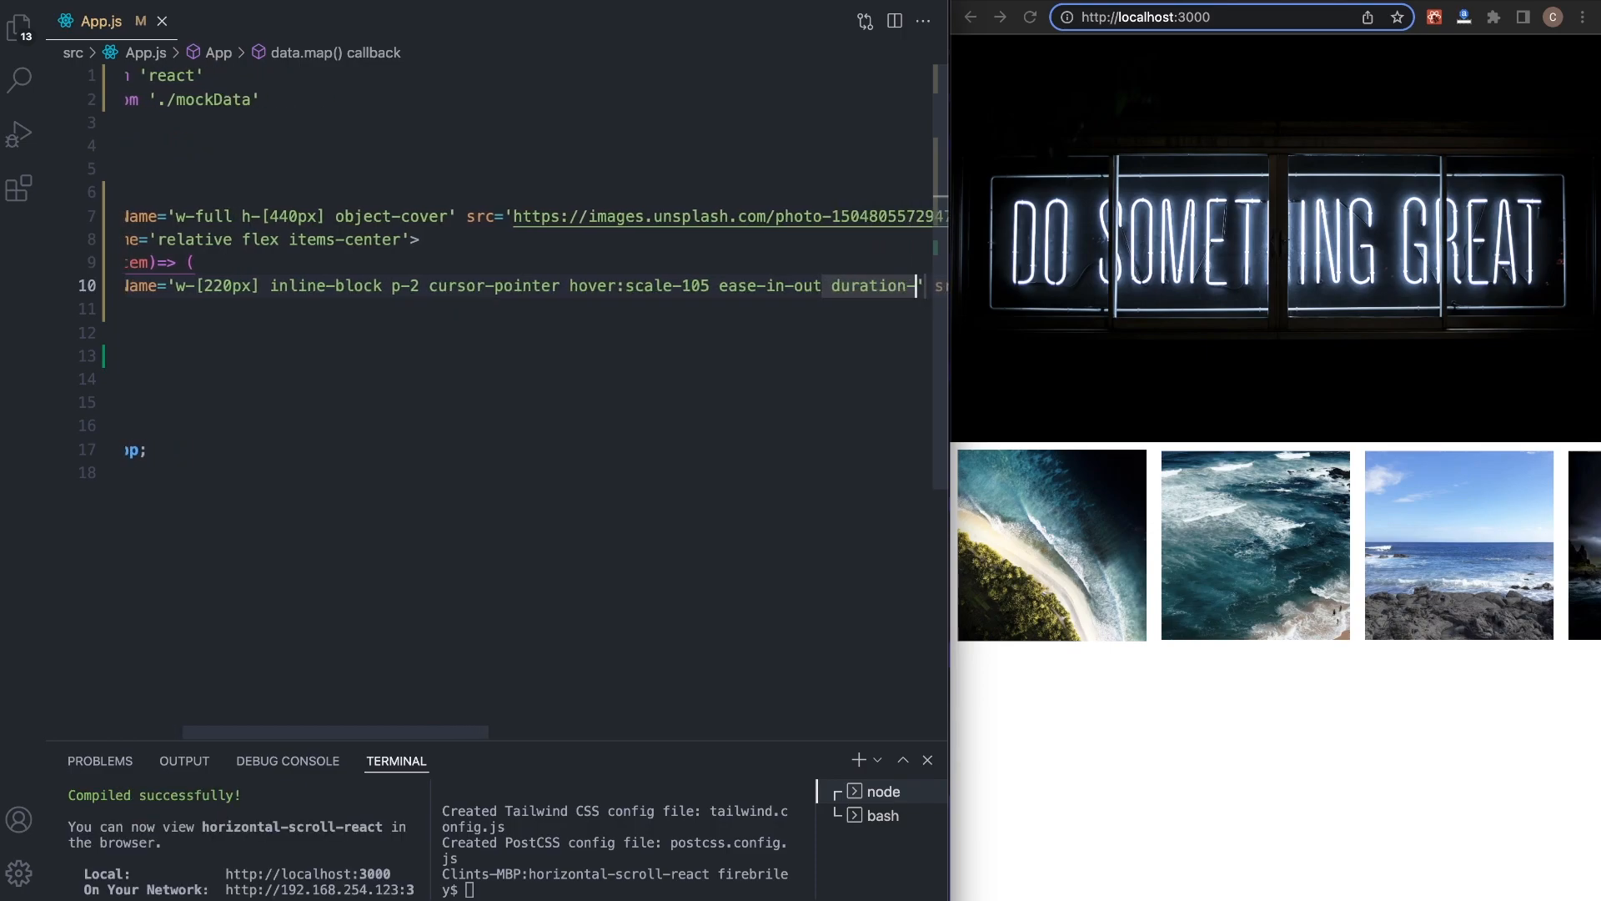
type("300")
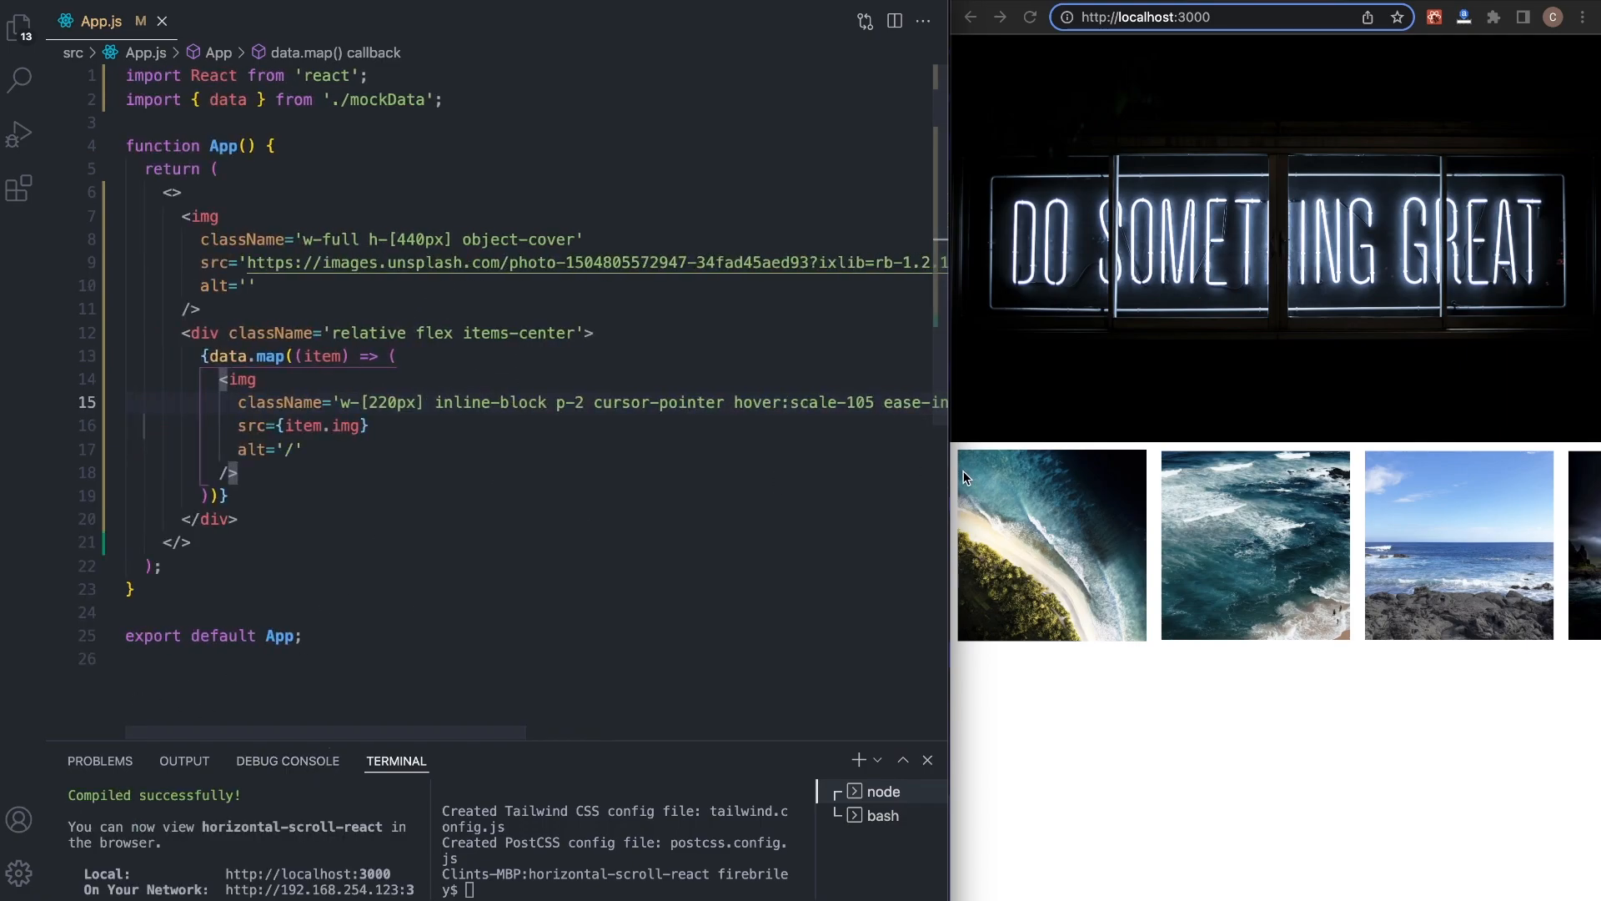
type("duration-300")
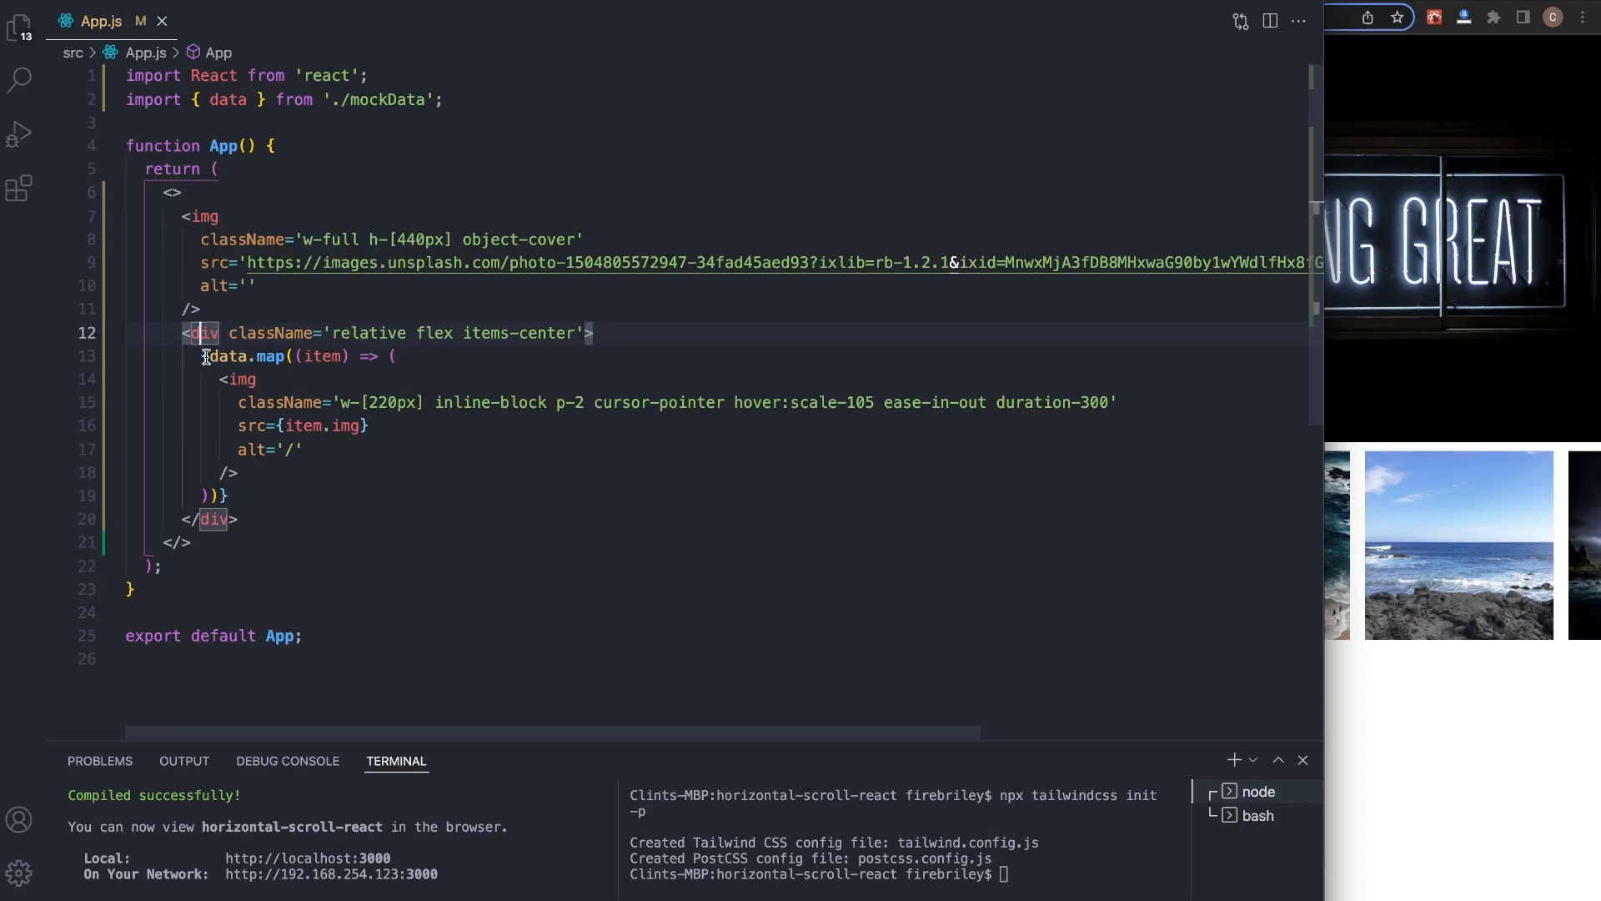
- Expand Emmet #slider into a div id='slider' wrapping data.map and start its className
key("Enter")
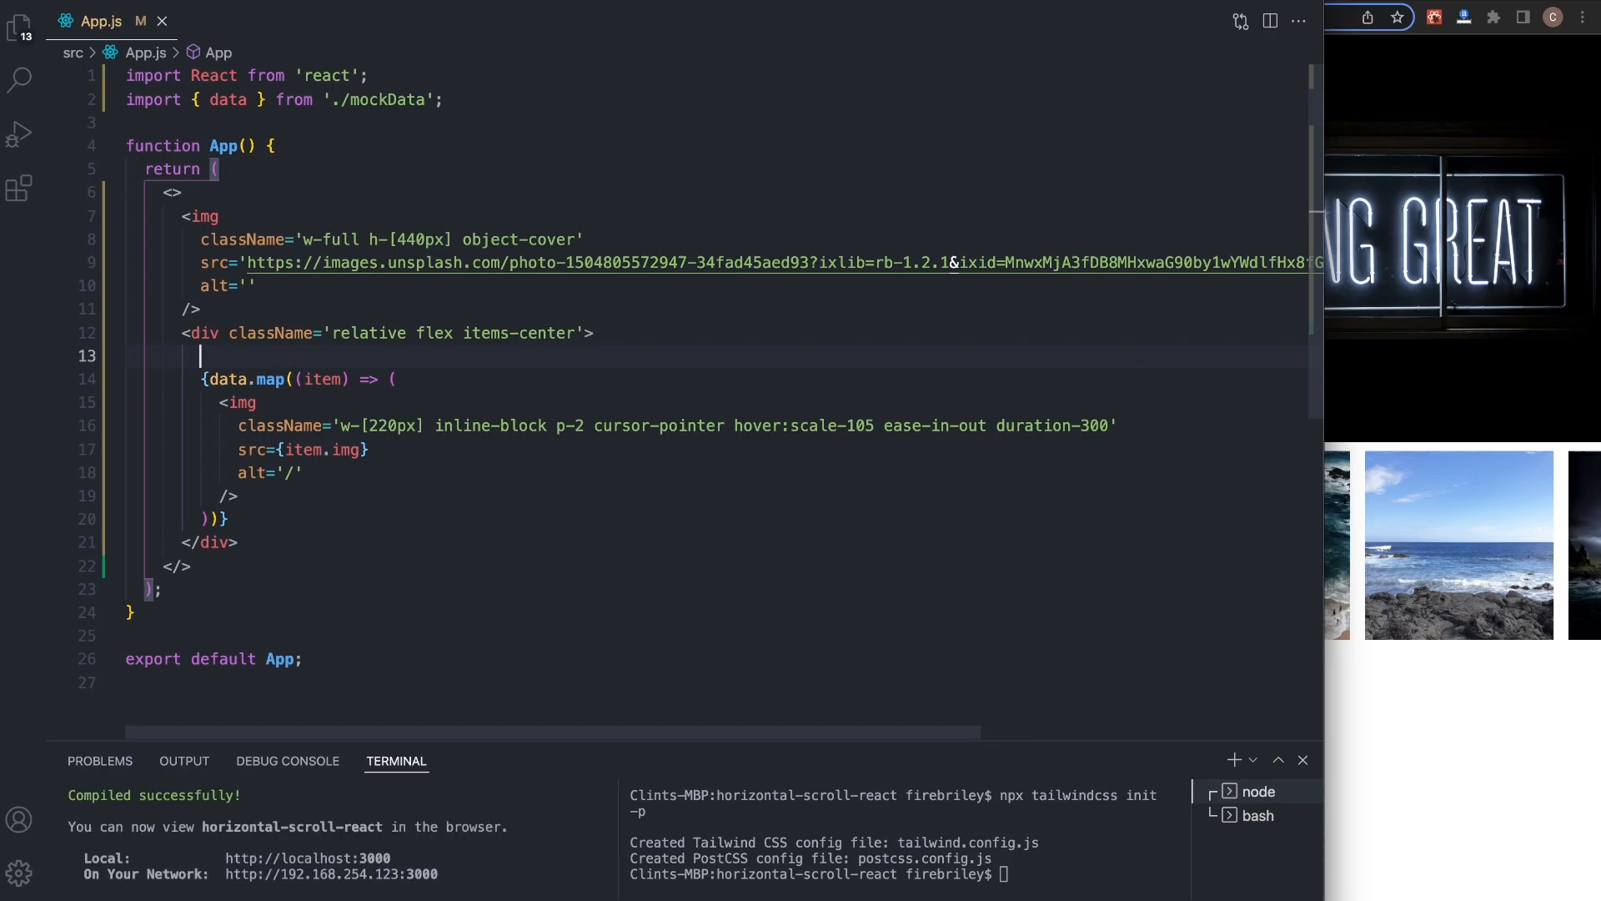
type("#")
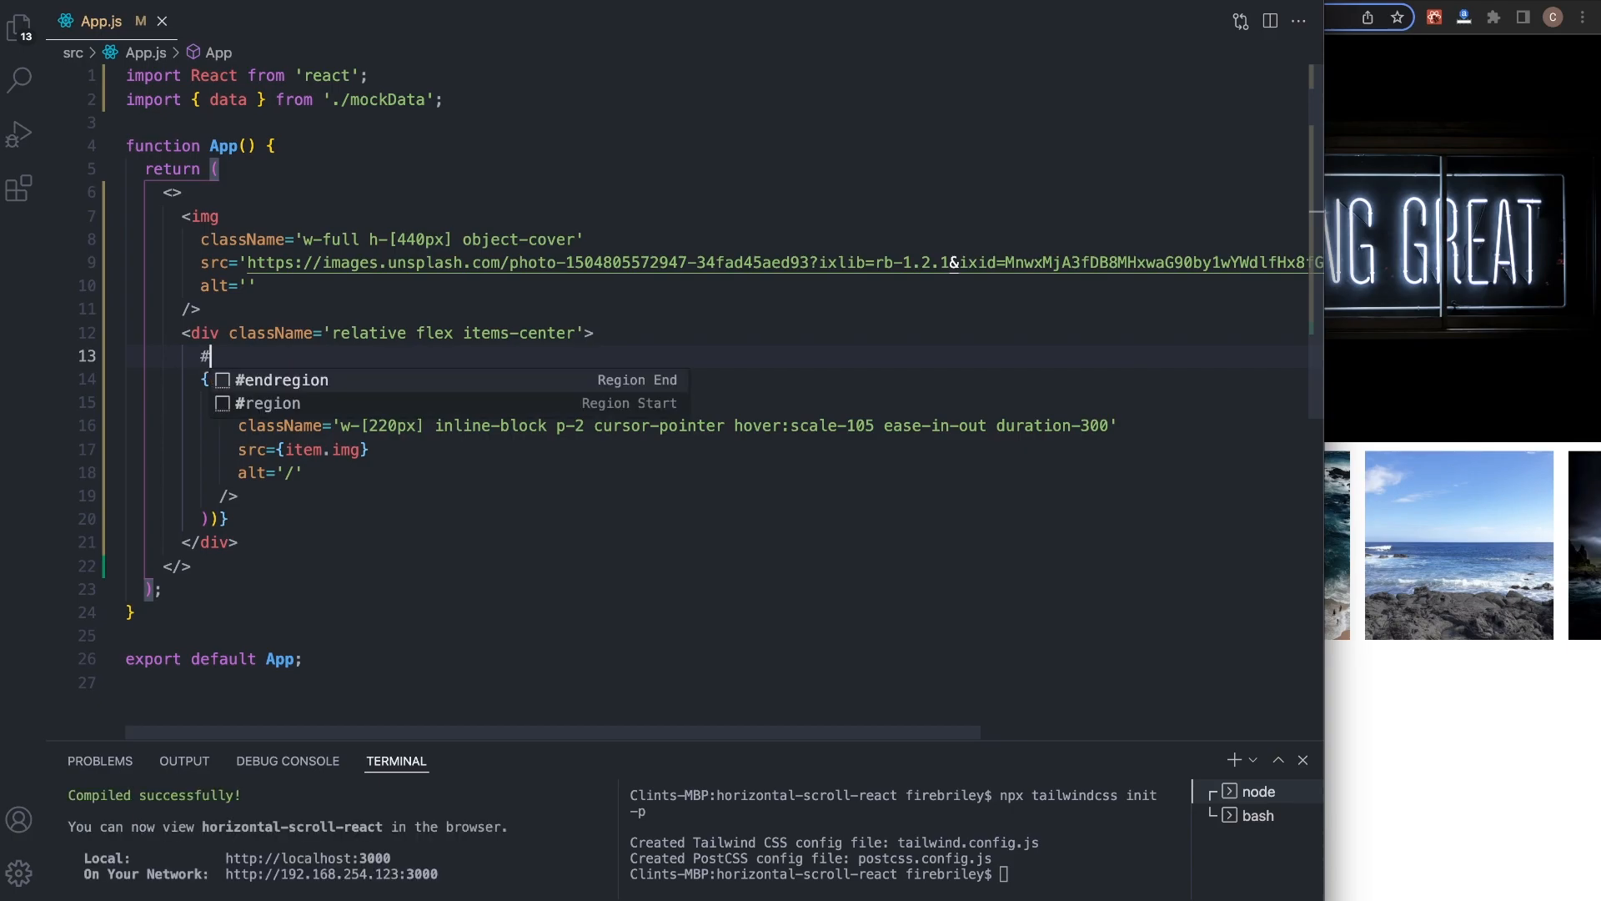
type("id")
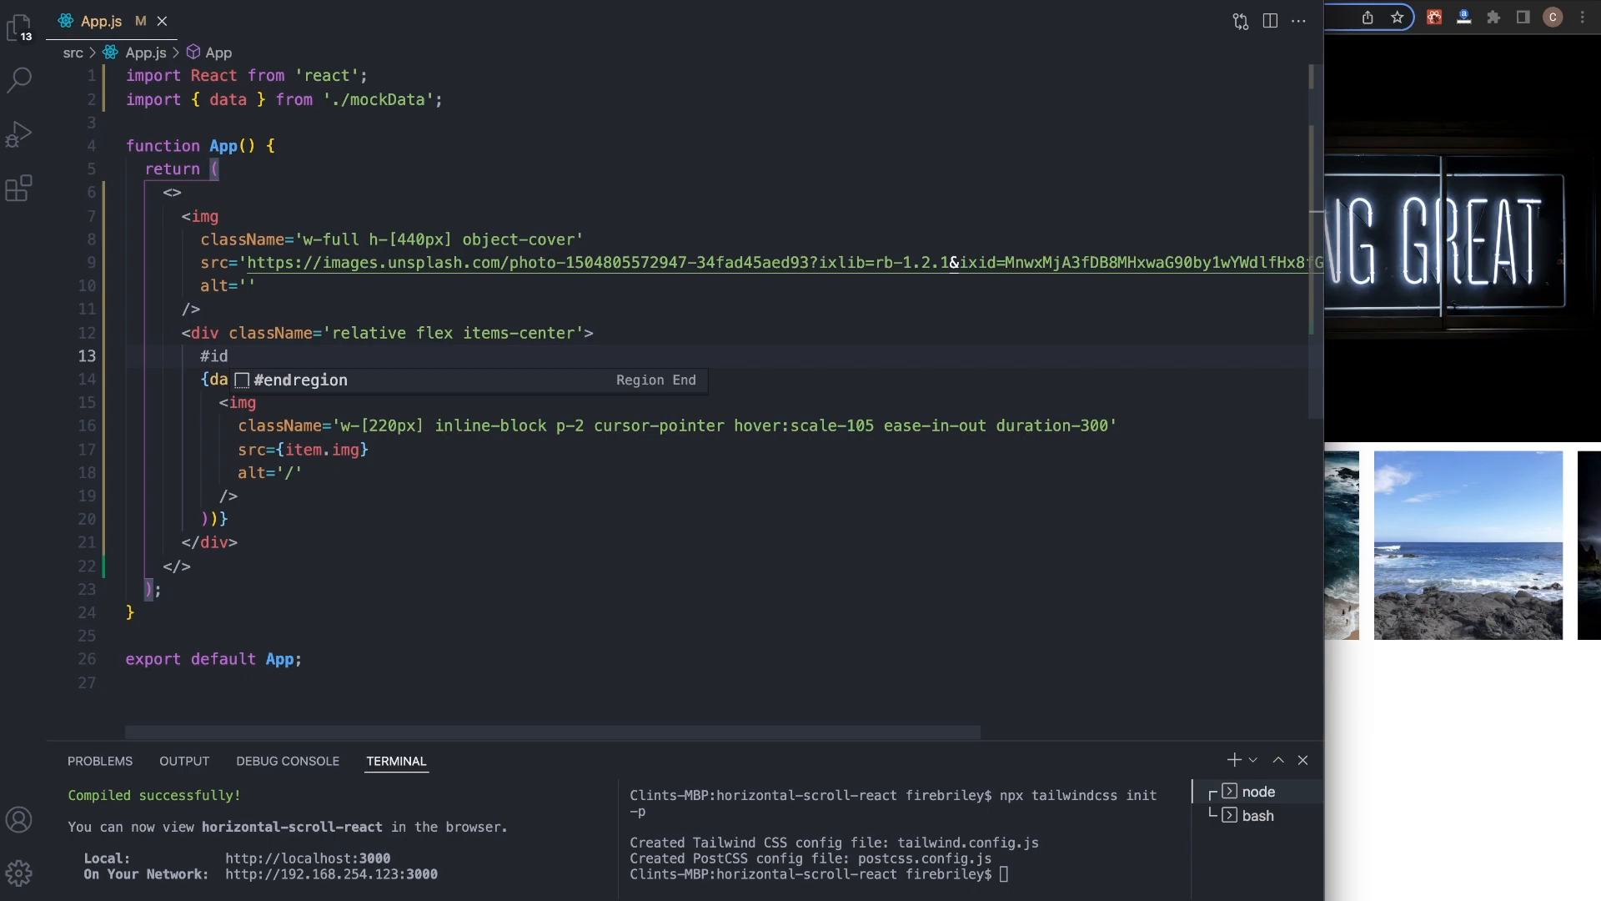
type("sl")
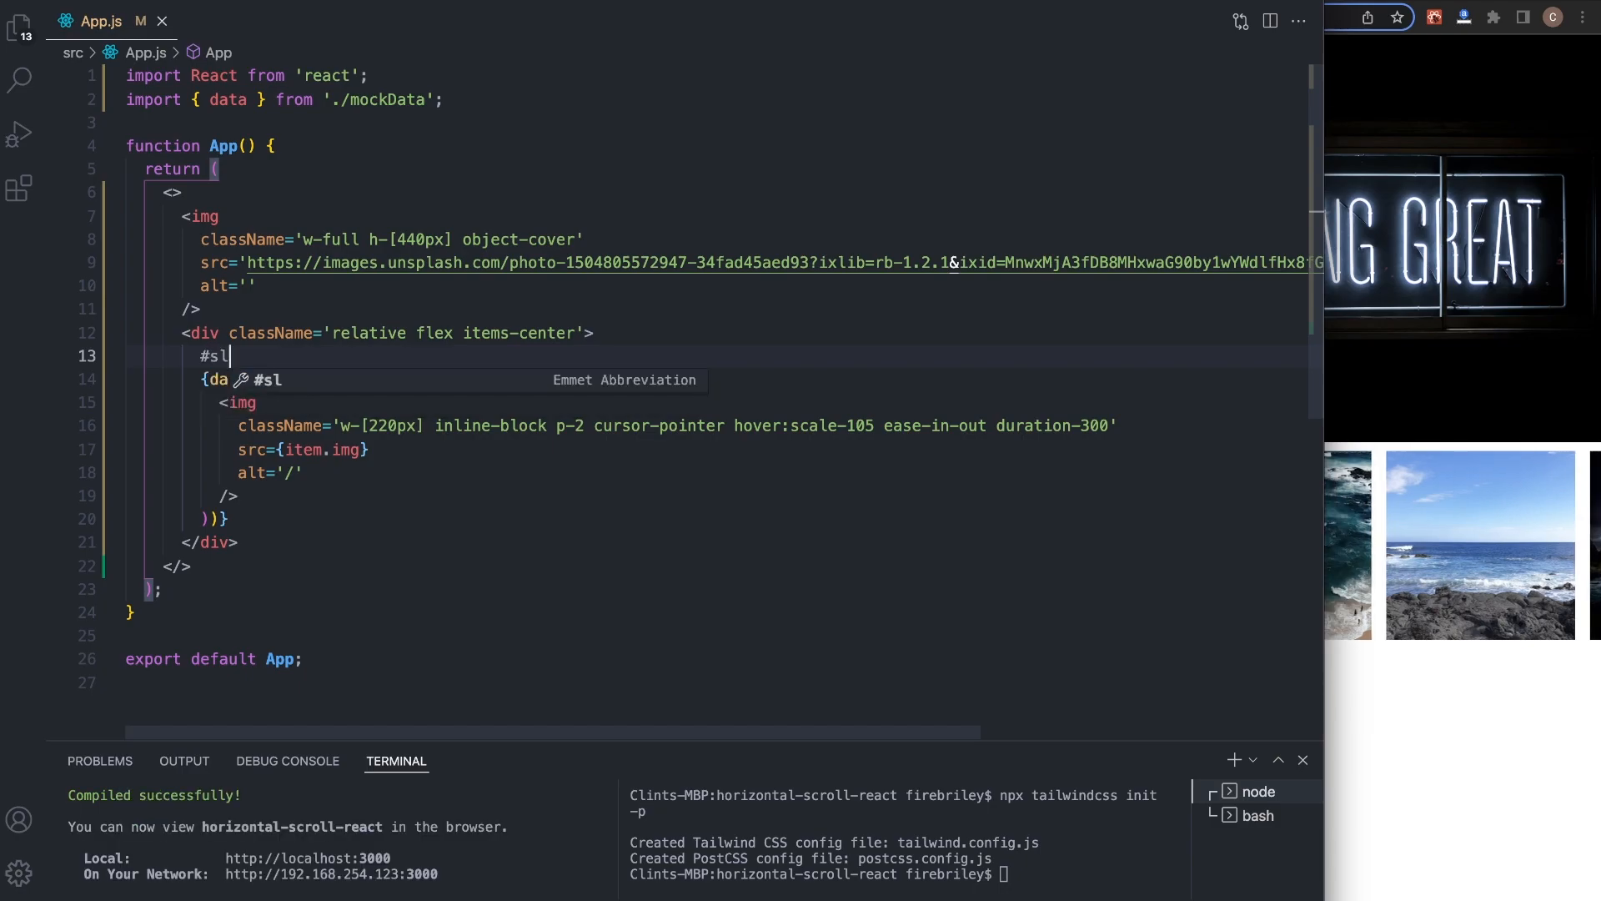
key("Tab")
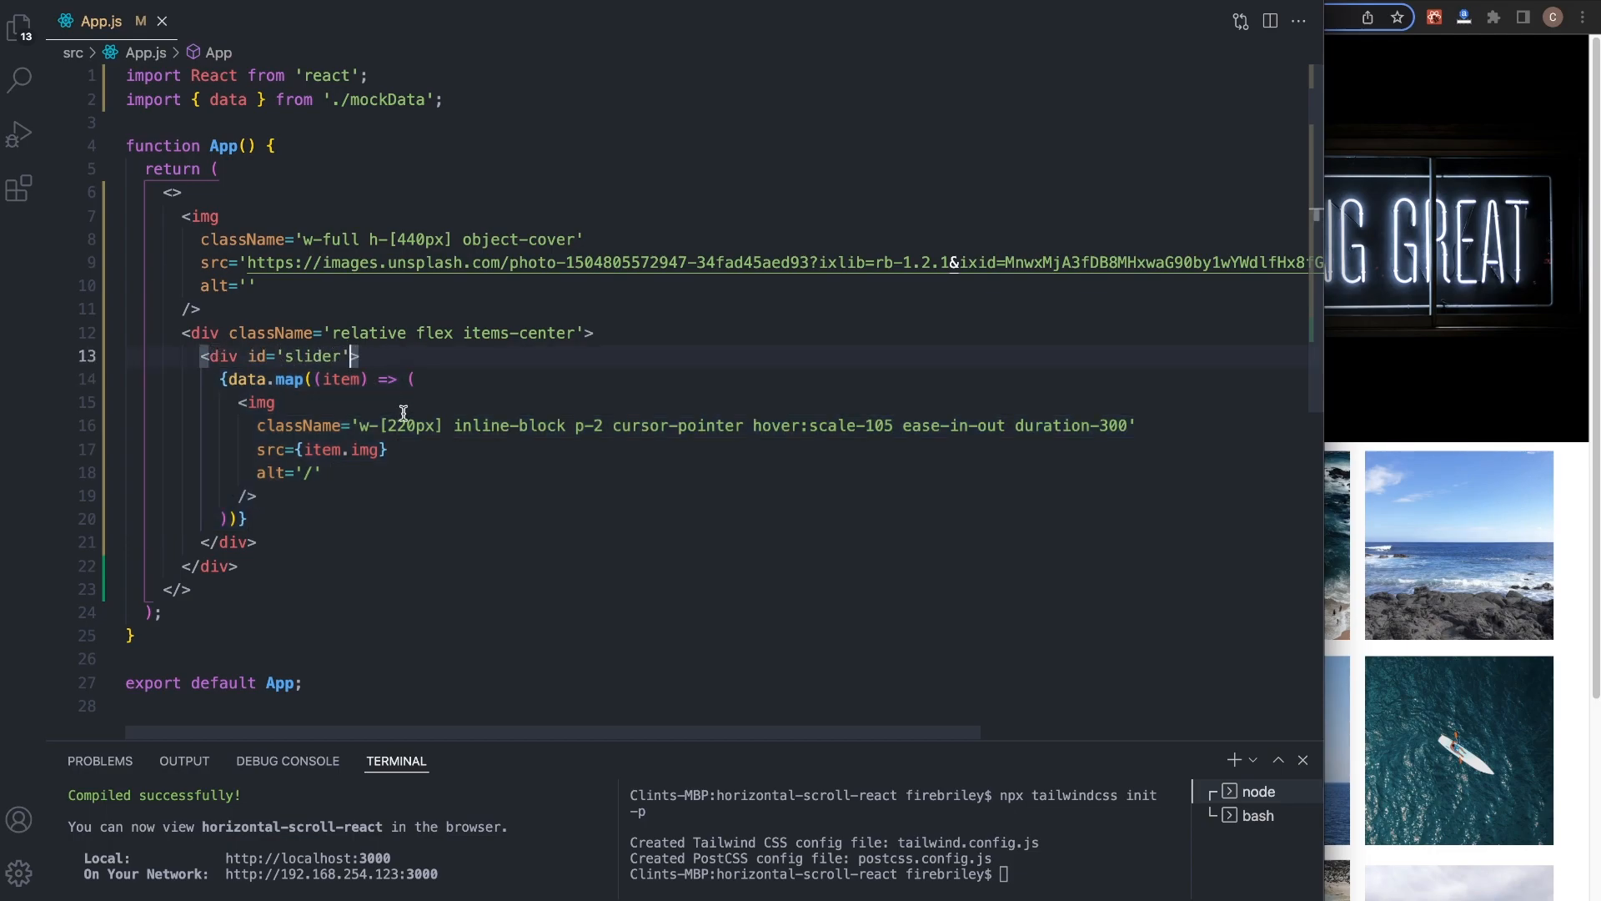
type("className=''")
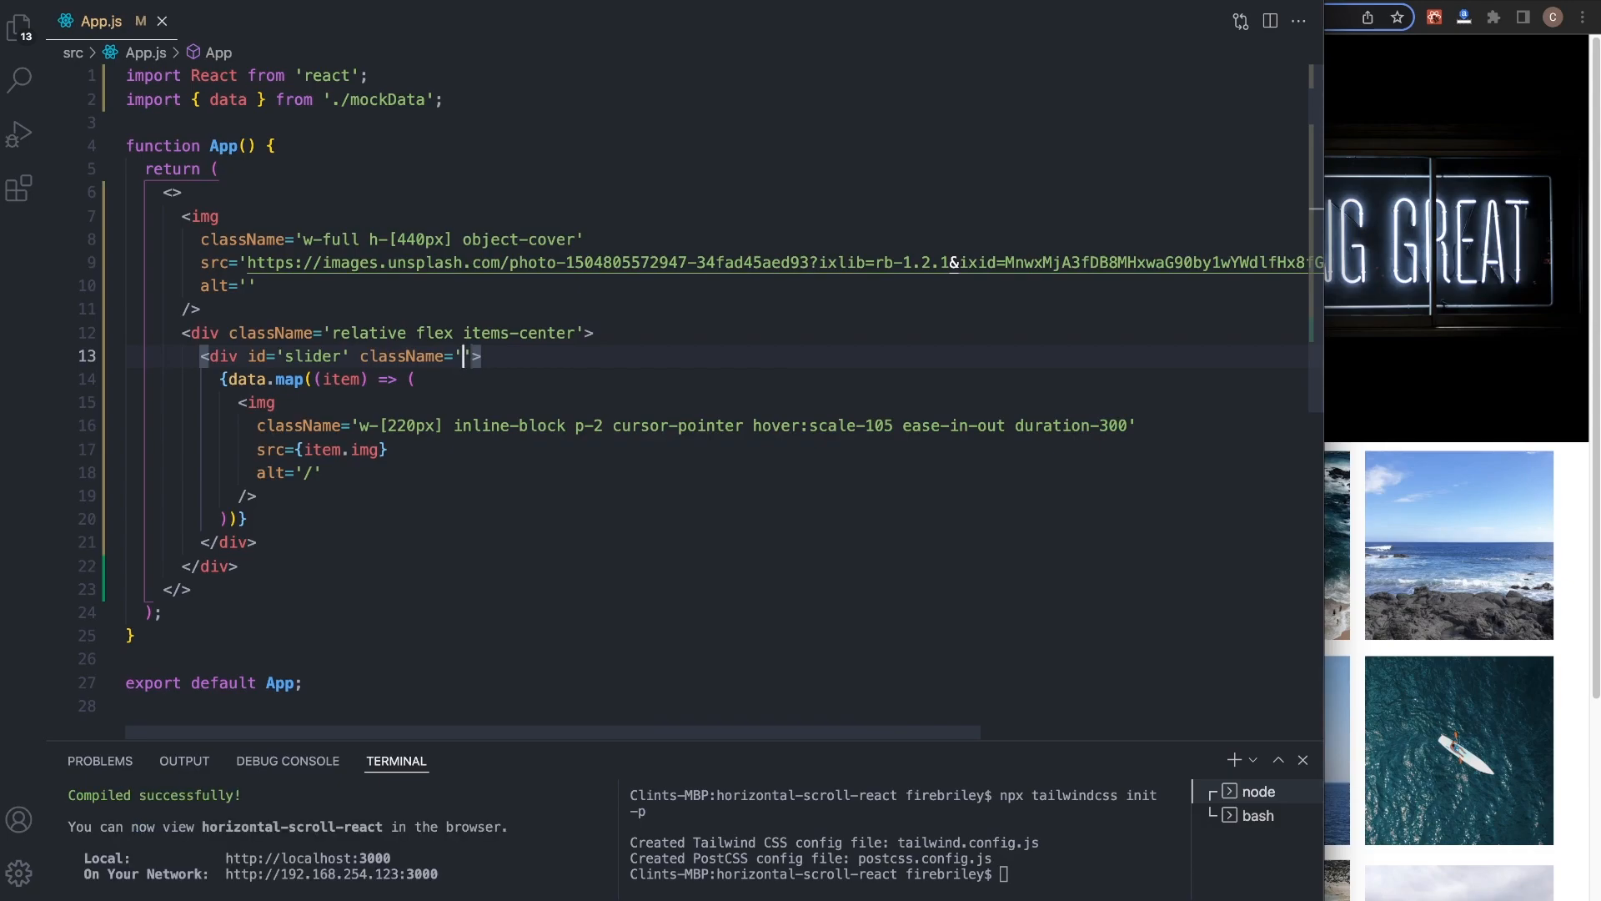
- Give the slider div classes w-full h-full overflow-x-scroll scroll whitespace-nowrap scroll-smooth
type("w-f")
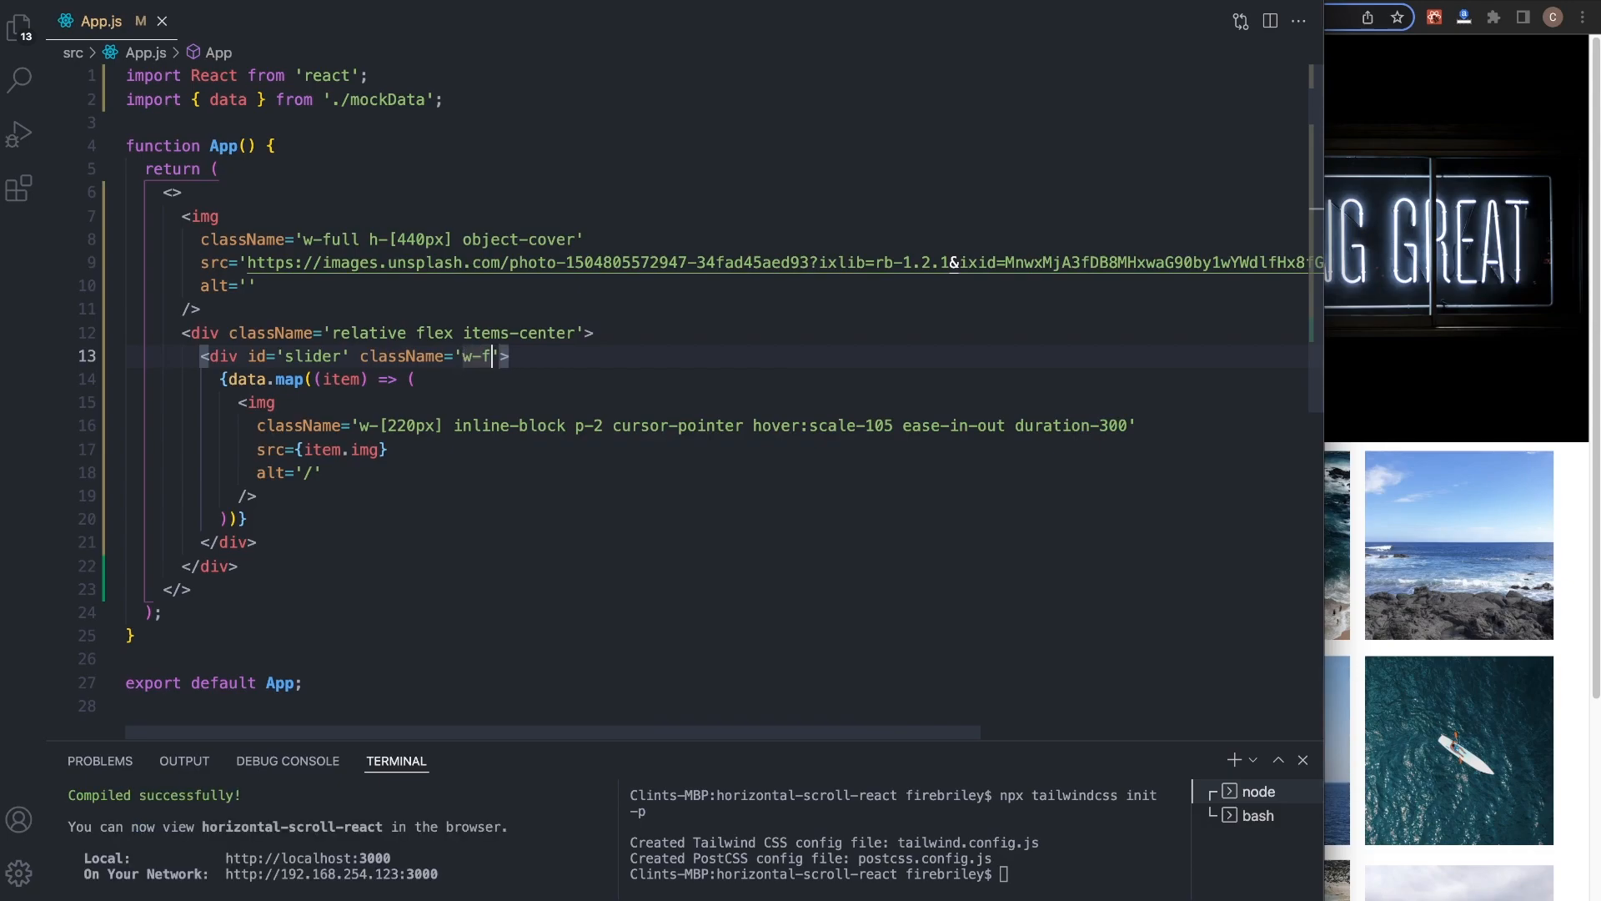
type("ull")
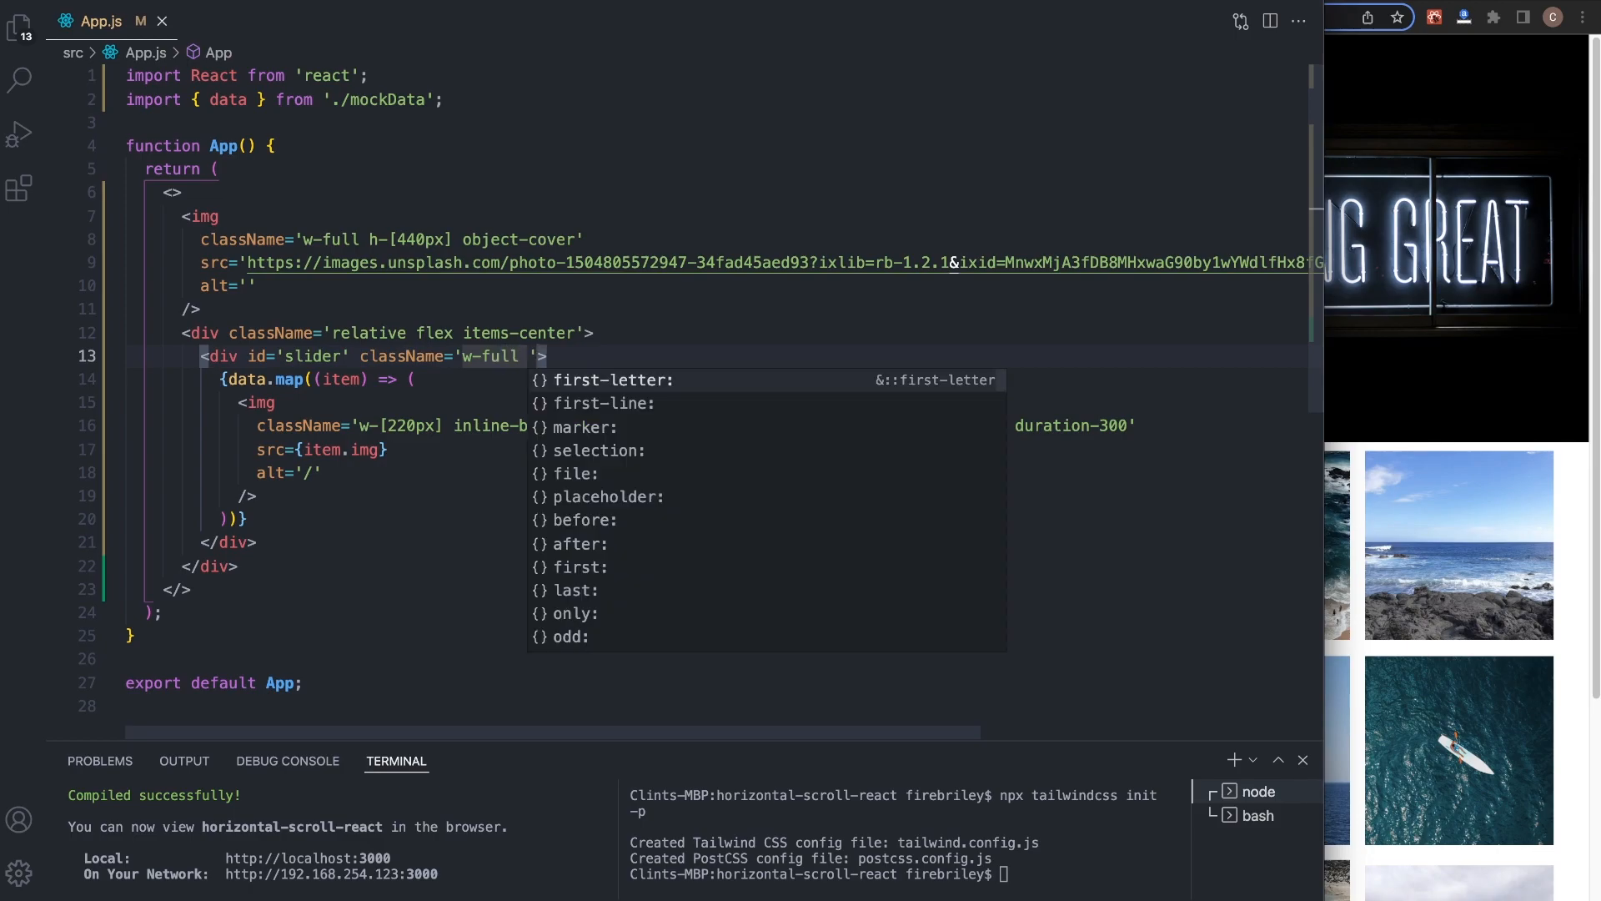
type("h-full")
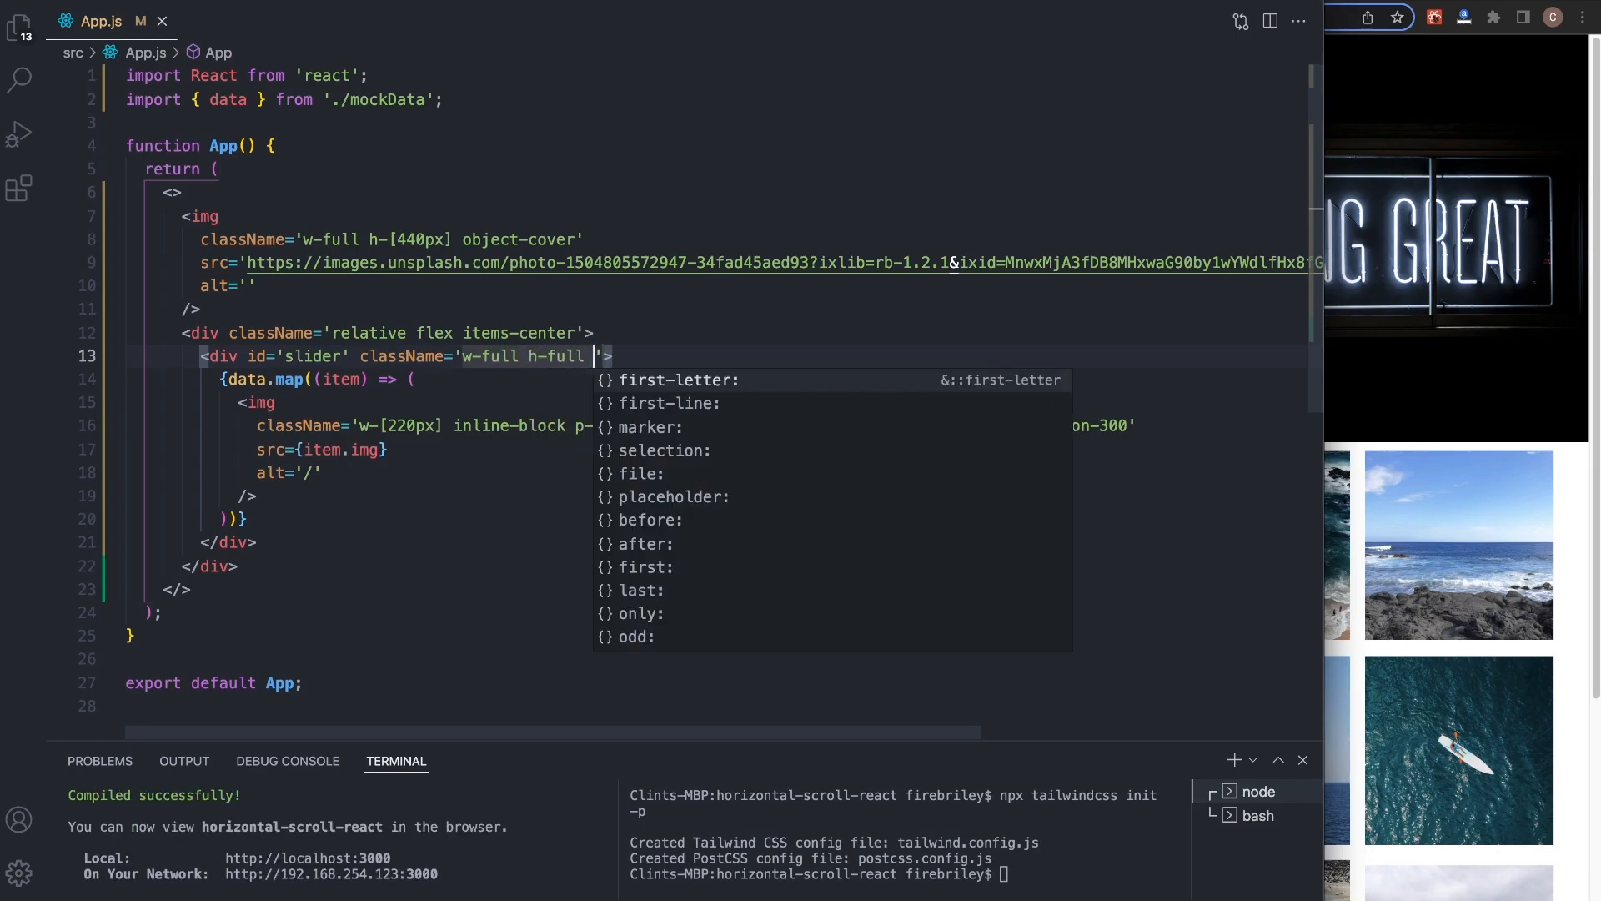
type("overflow-x-")
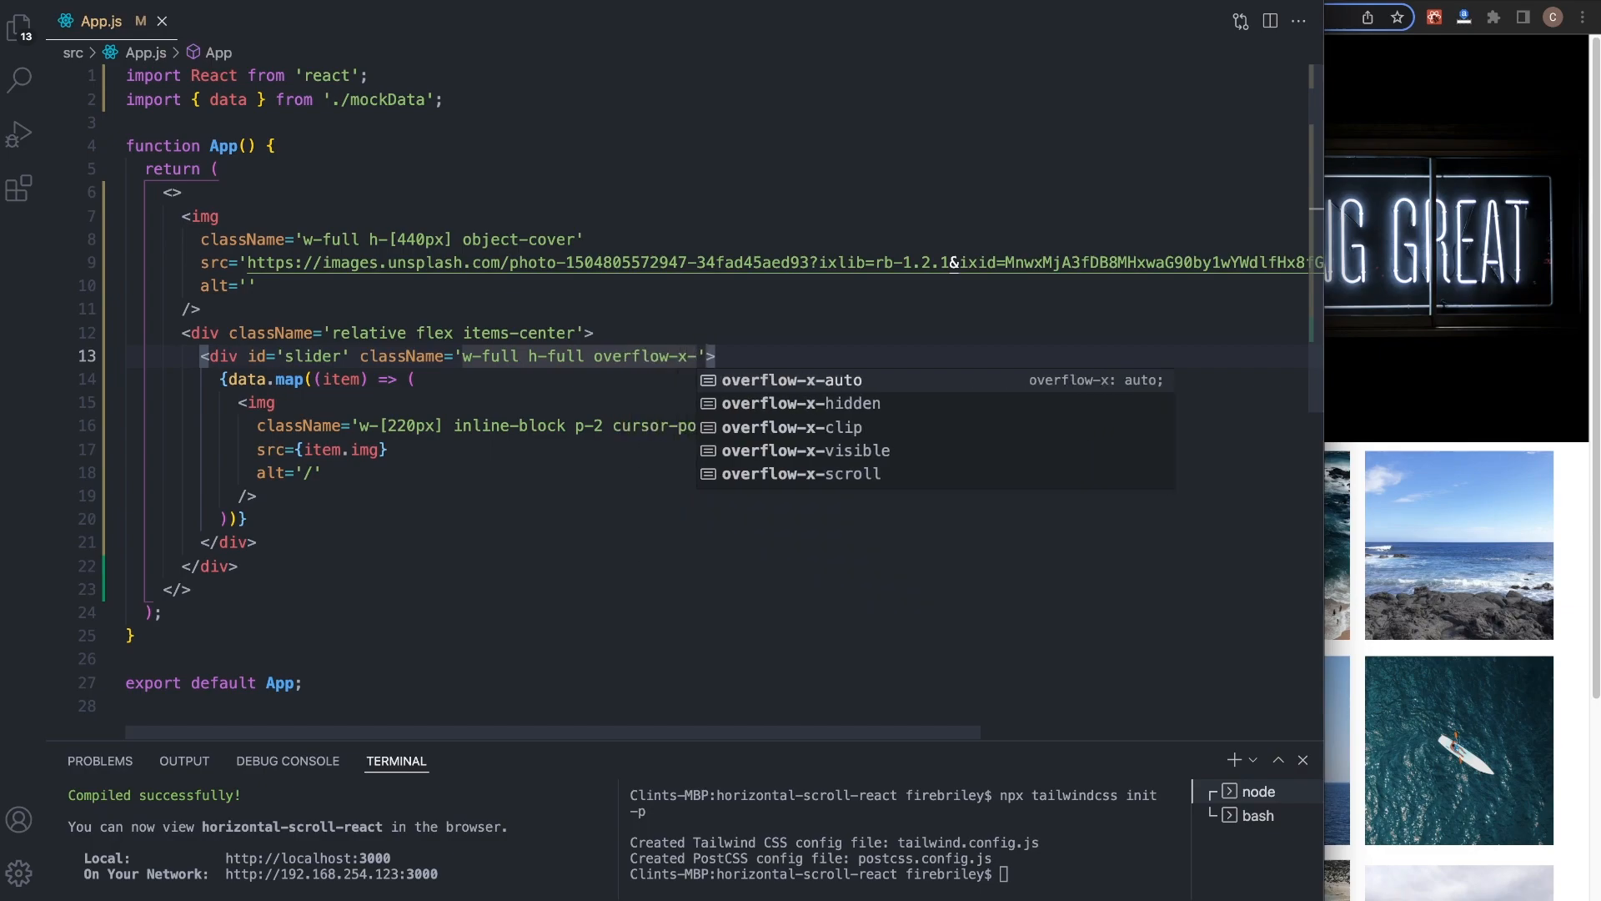
type("scroll scroll")
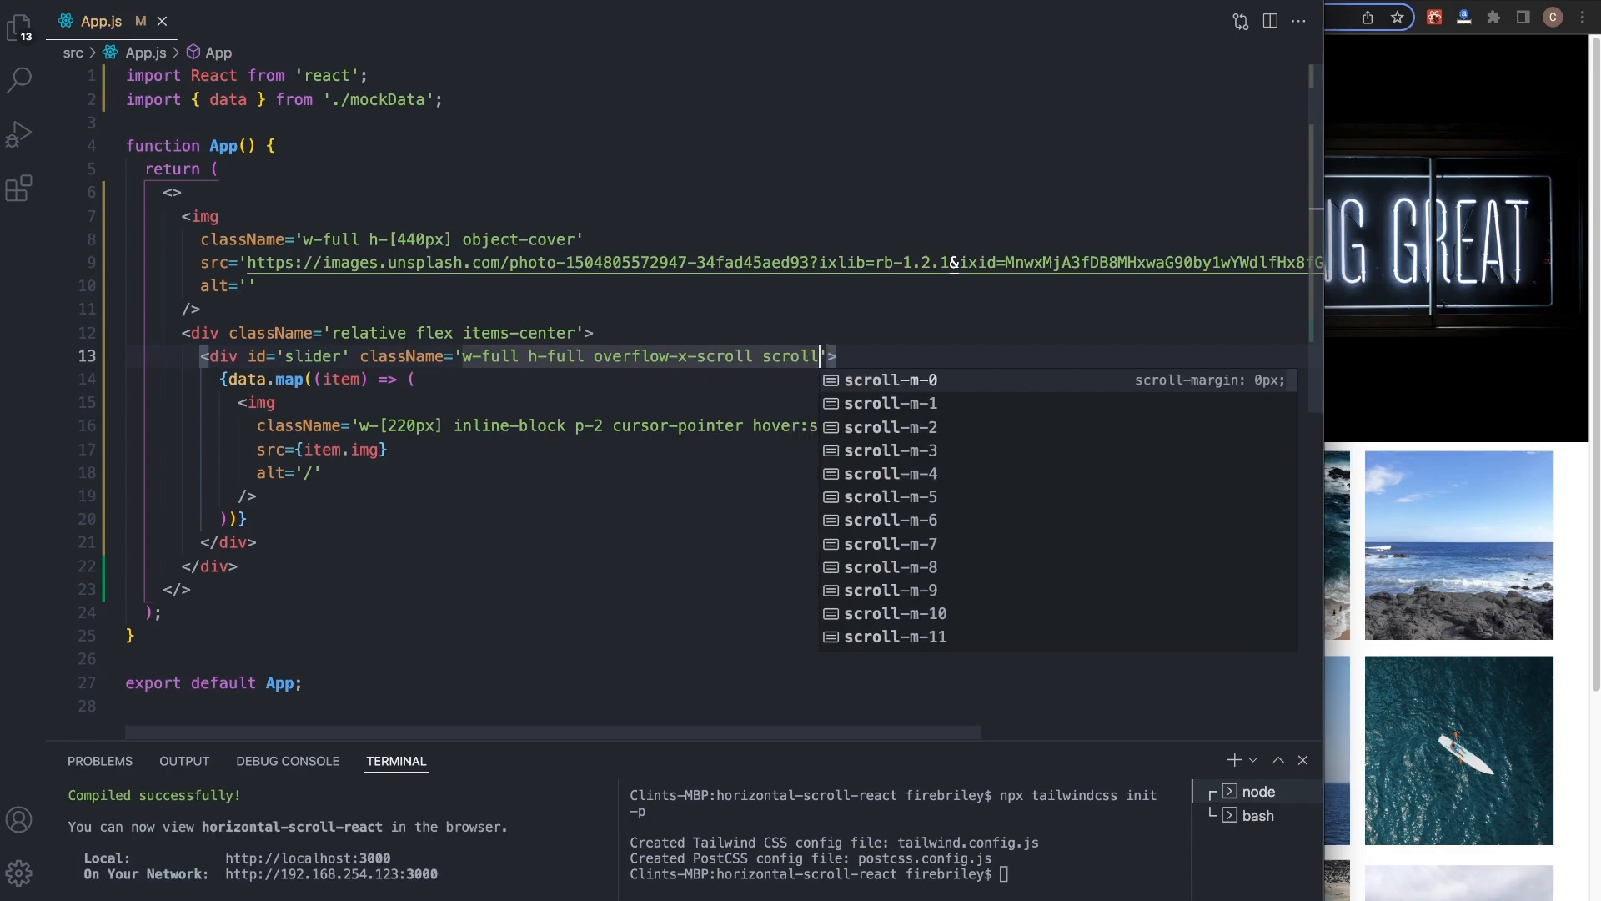
type("whitespace-nowrap")
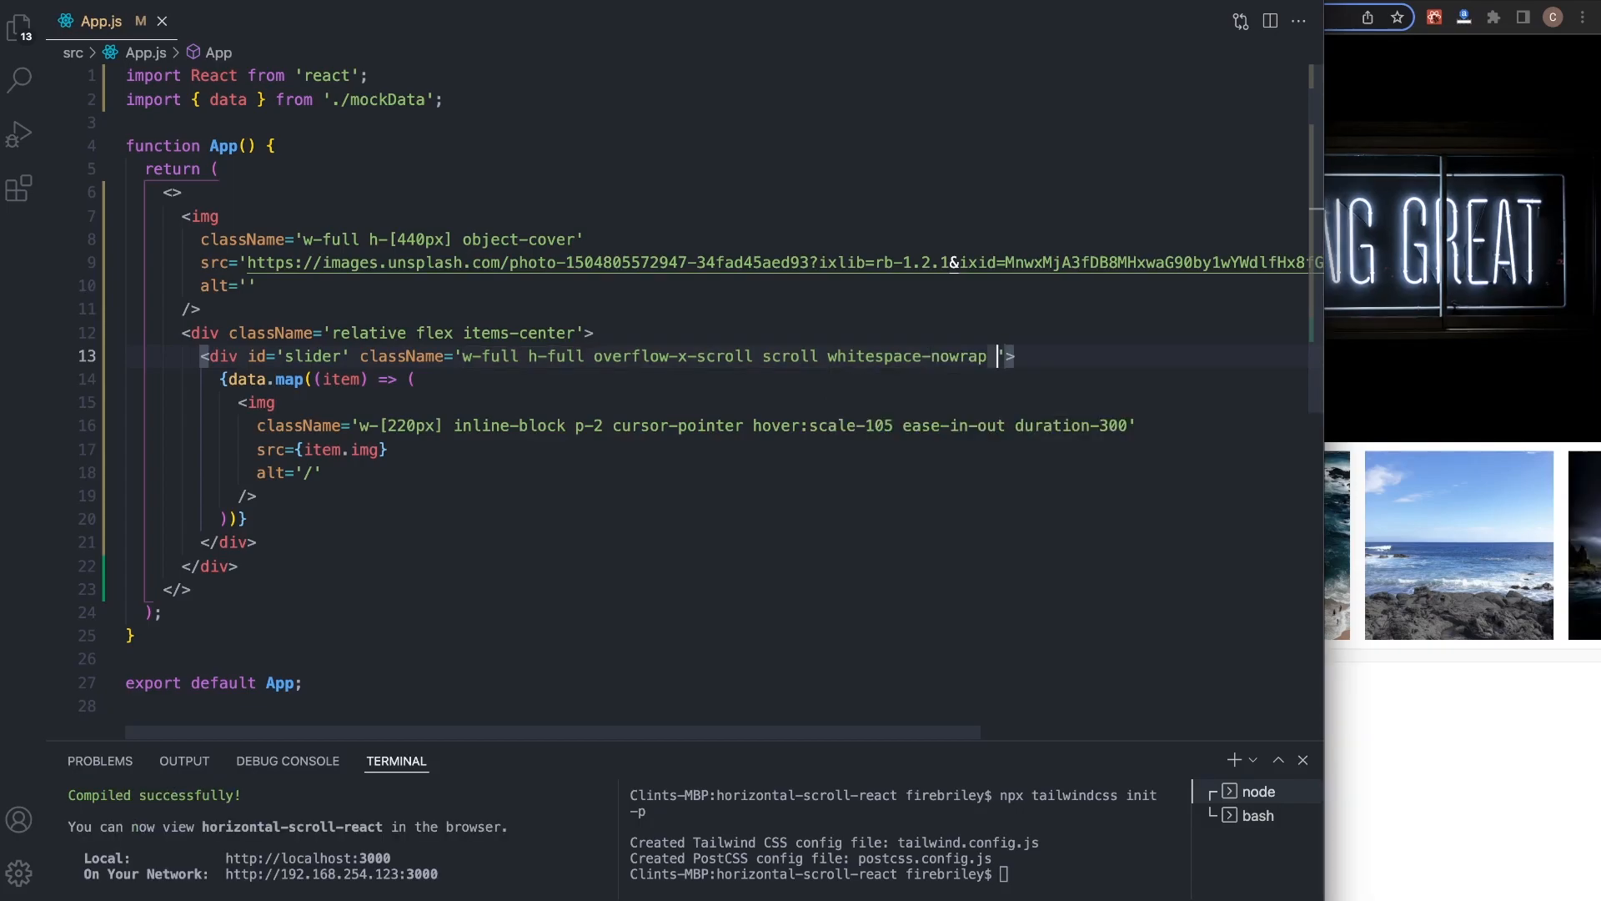
type("scroll-")
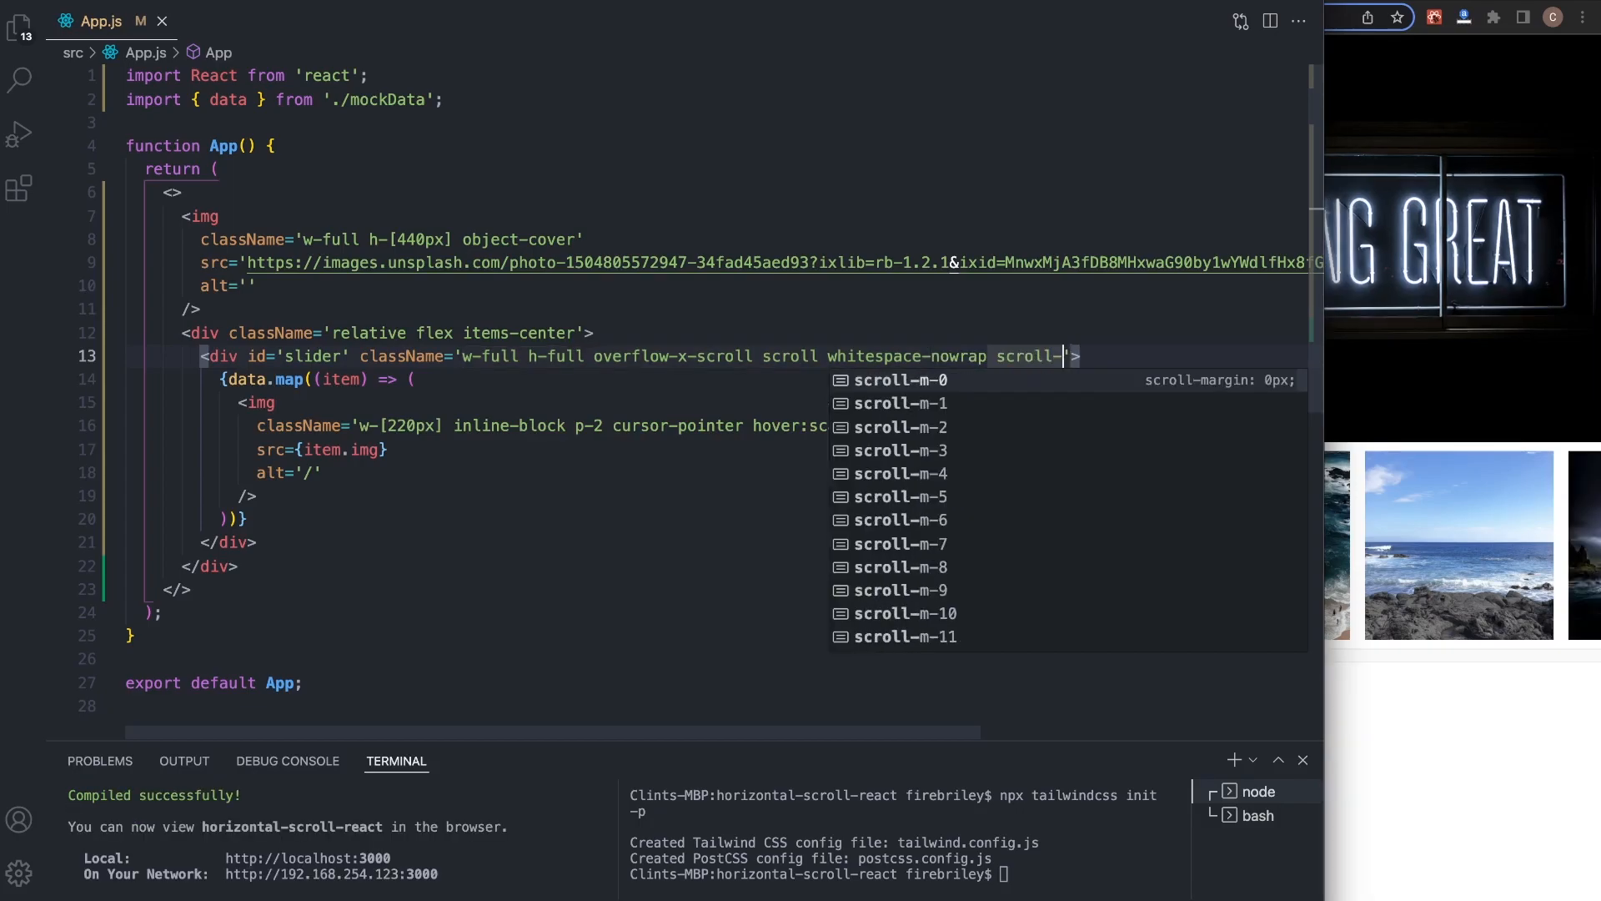
type("smooth")
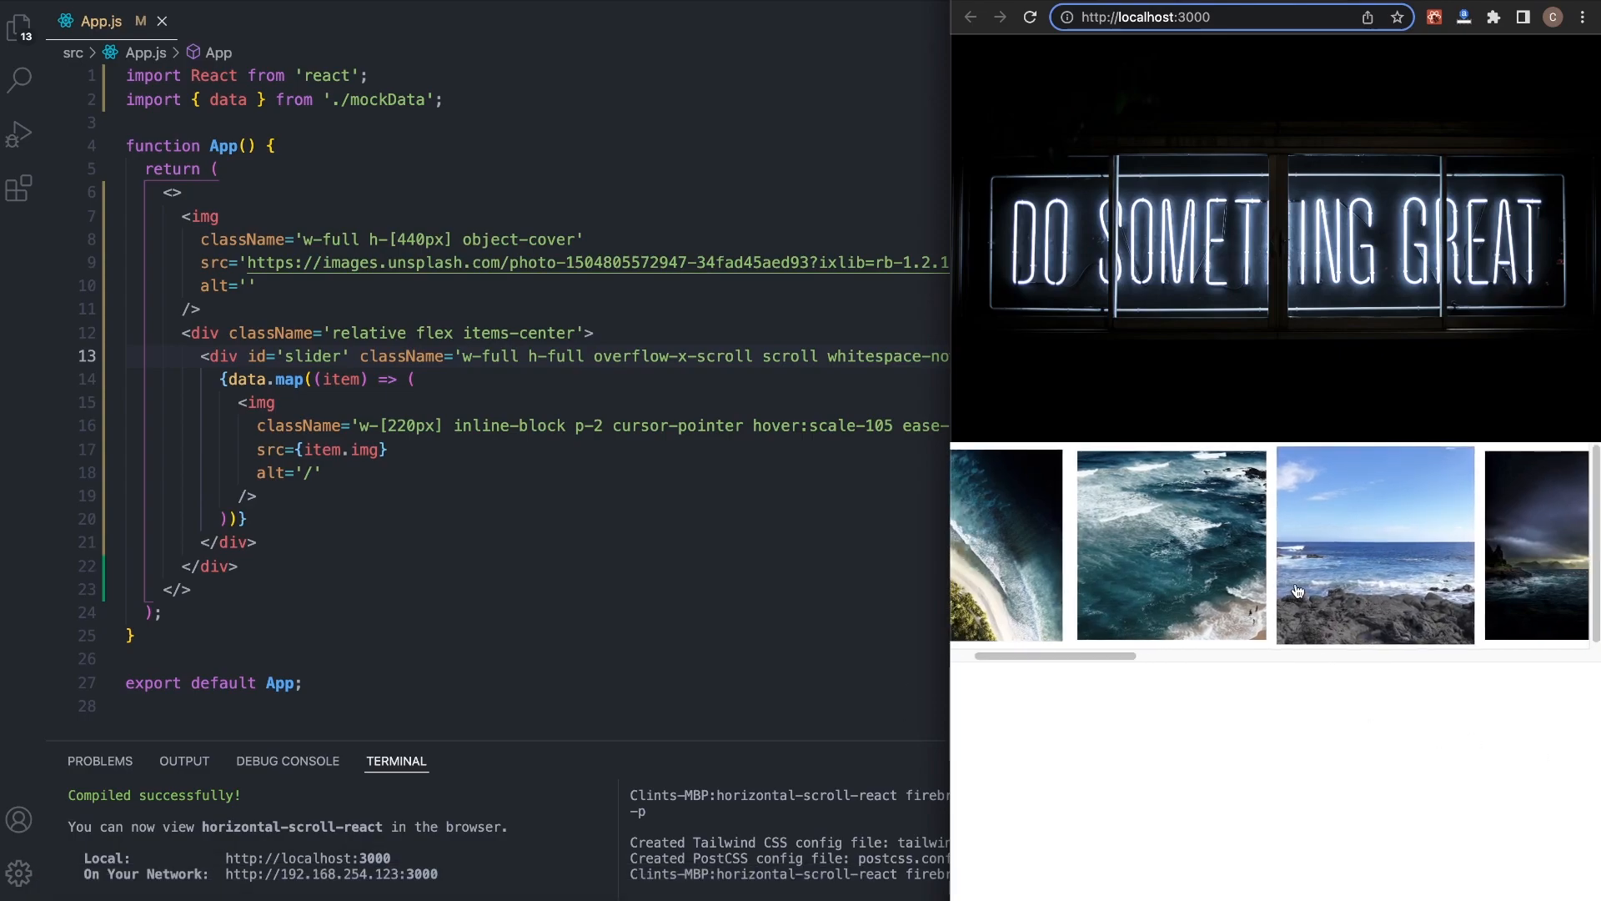
scroll("right", 3)
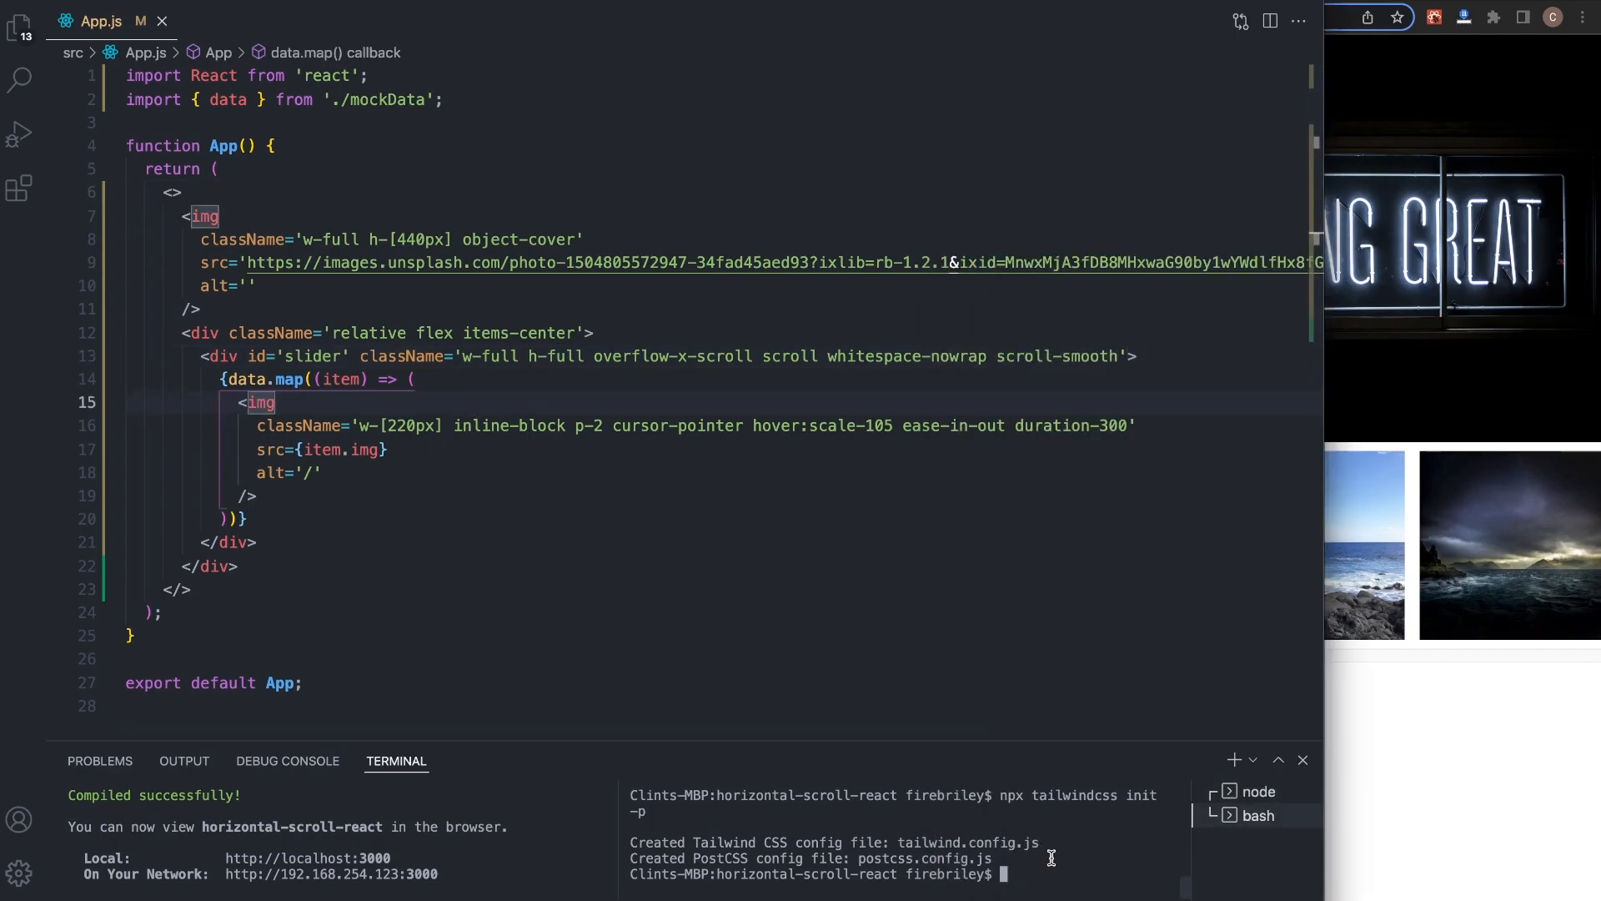
- Install the react-icons dependency with yarn add in the terminal
type("yarn a")
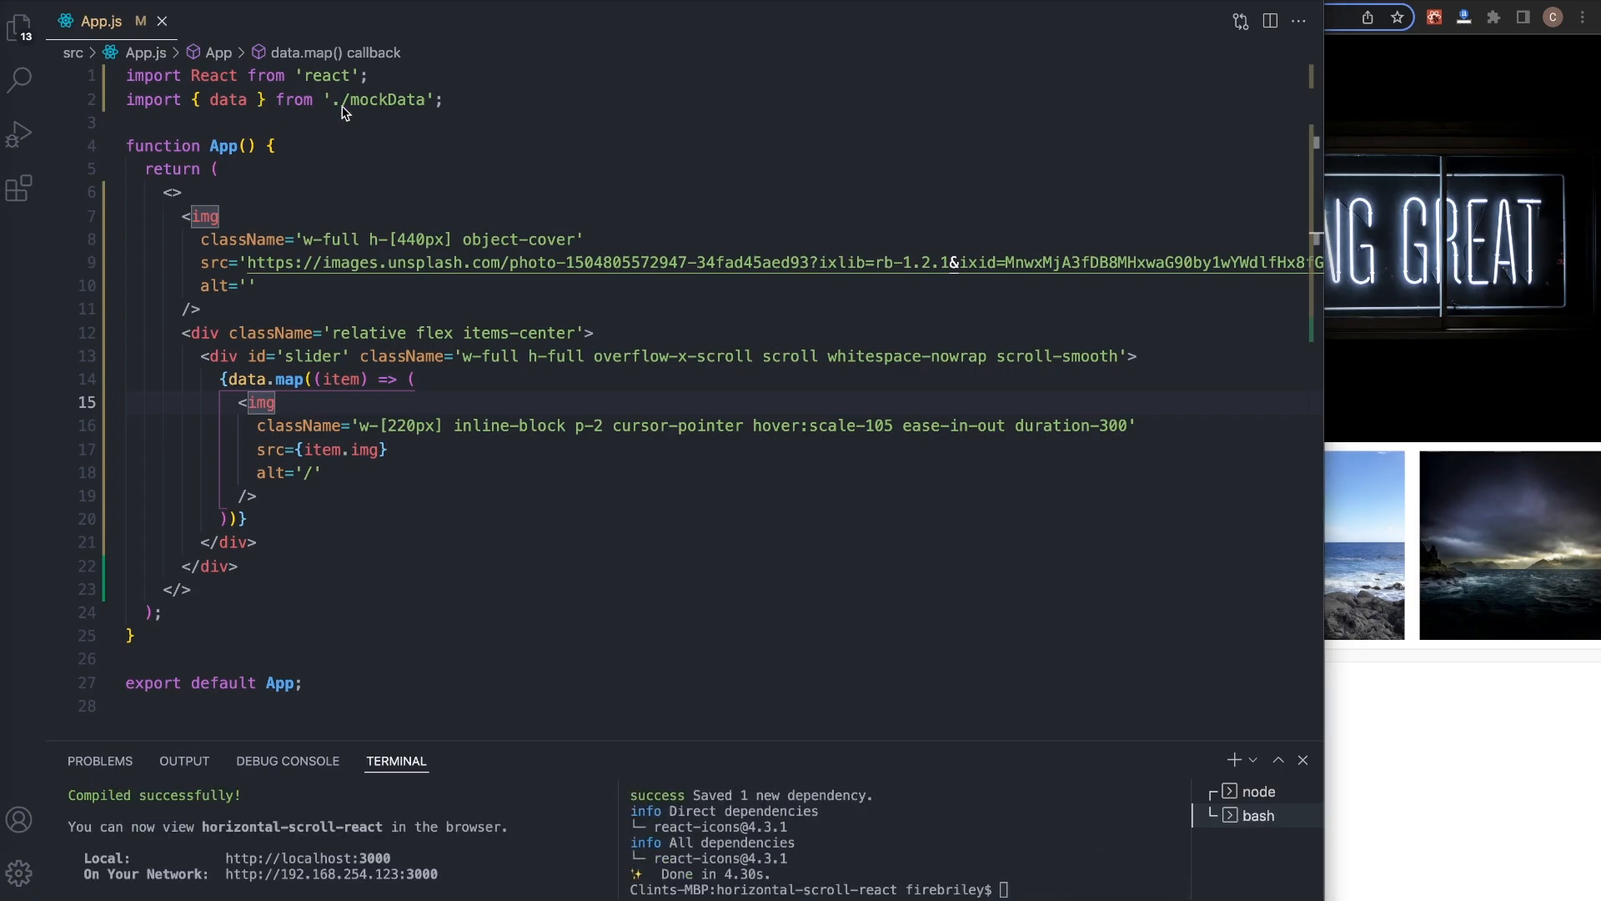
- Import MdChevronLeft and MdChevronRight from 'react-icons/md' at the top of App.js
type("import { MdChevronLeft, MdChevronRight } from 'react-icons/md';")
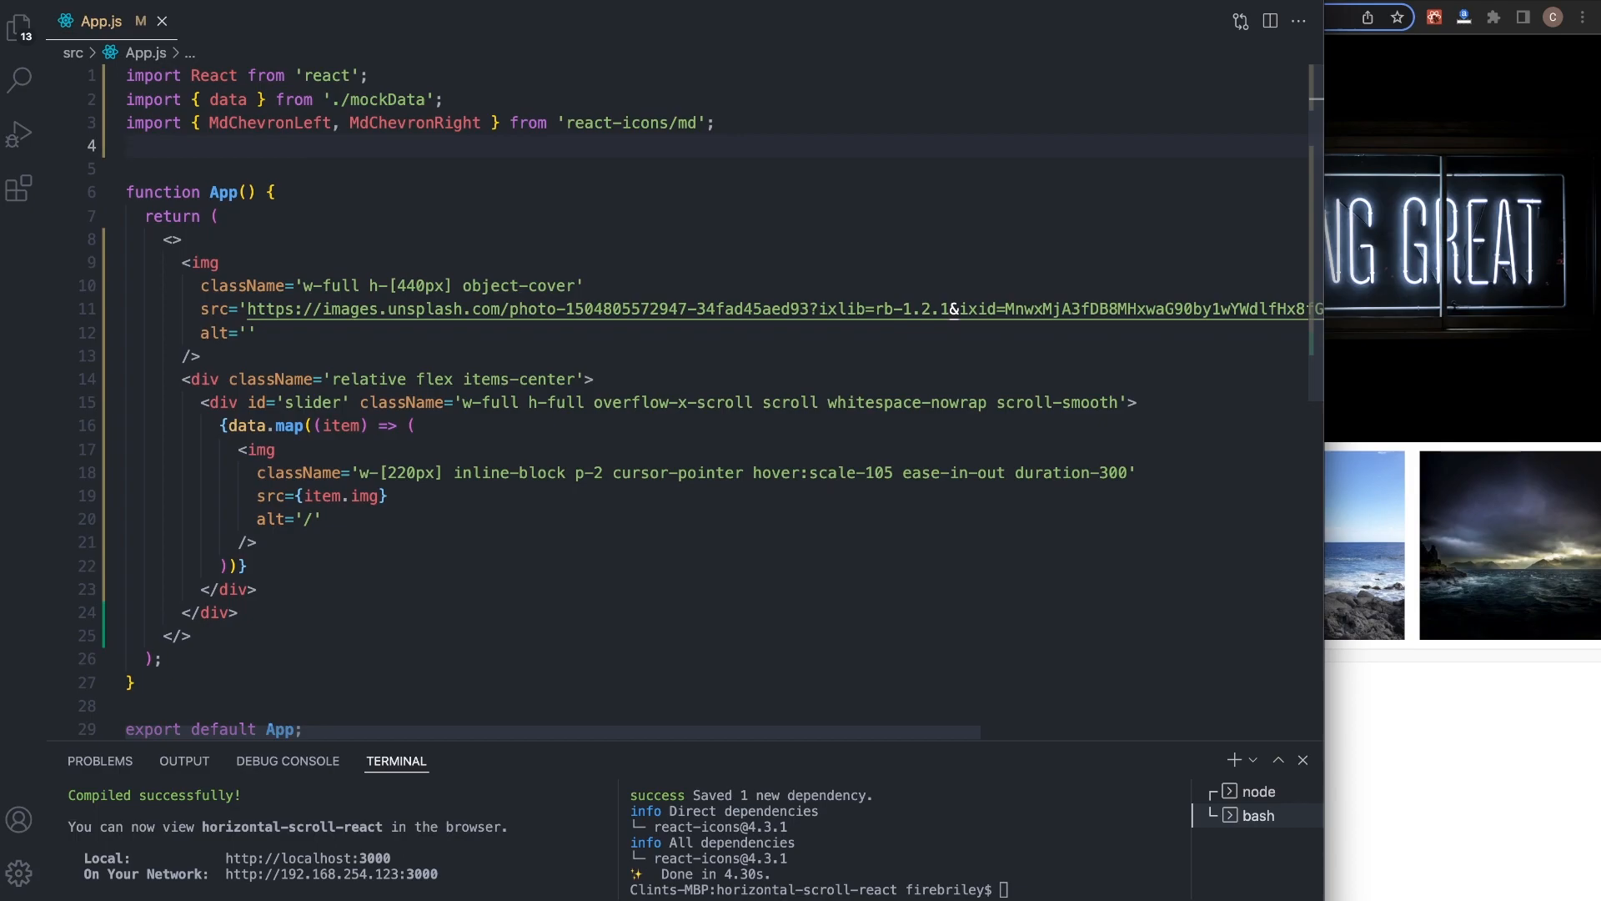
mouse_move(294, 122)
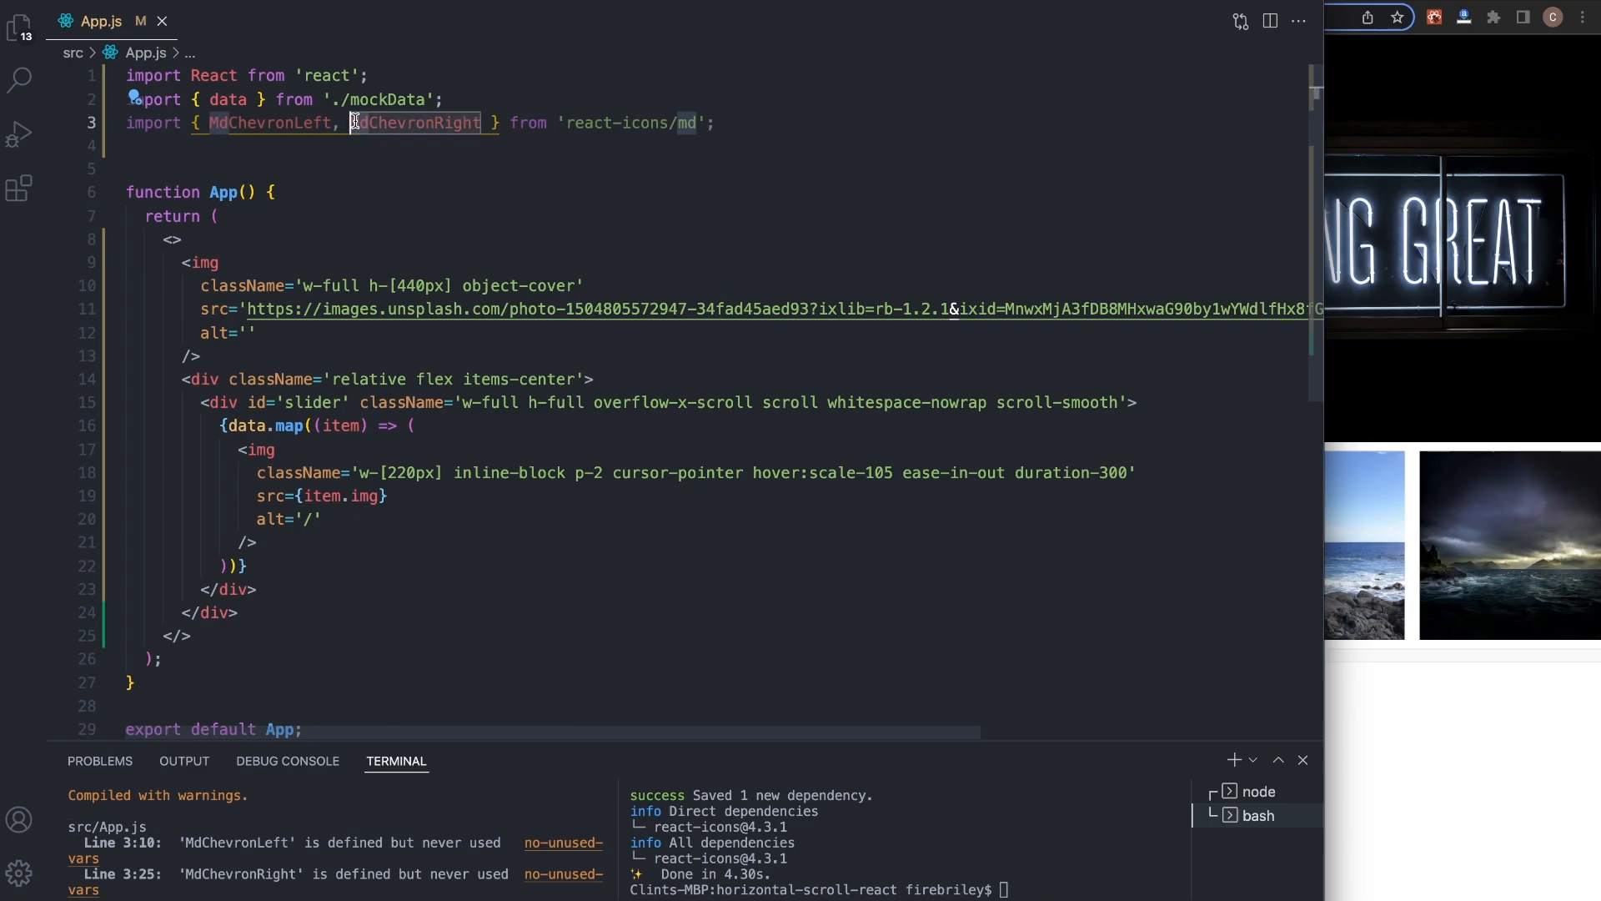
mouse_move(584, 122)
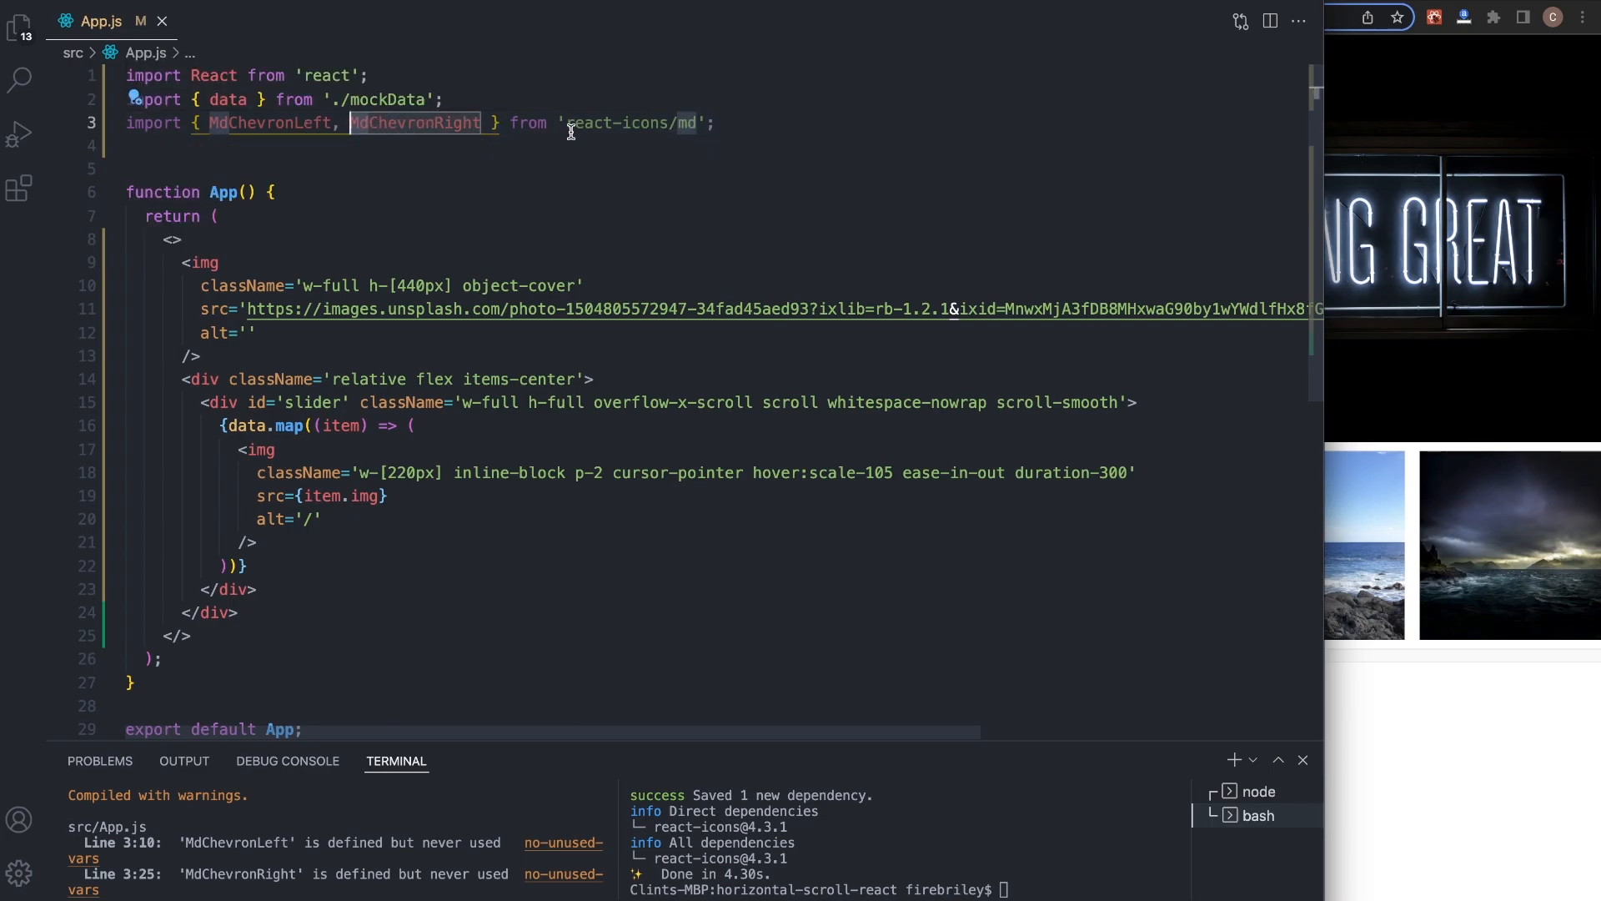
mouse_move(667, 121)
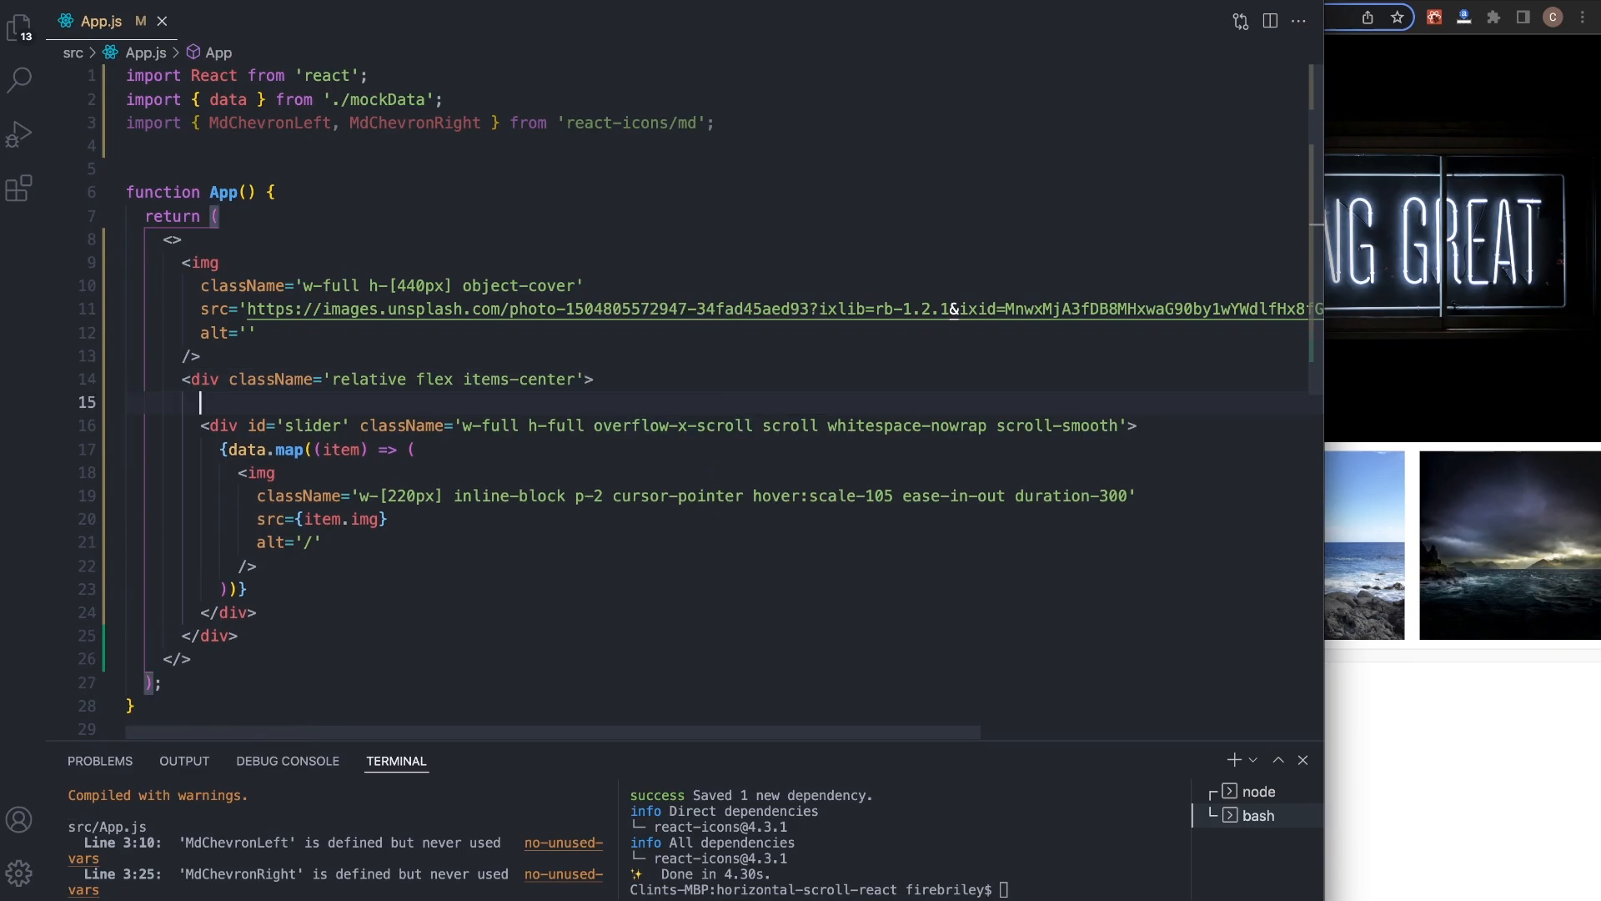
mouse_move(352, 414)
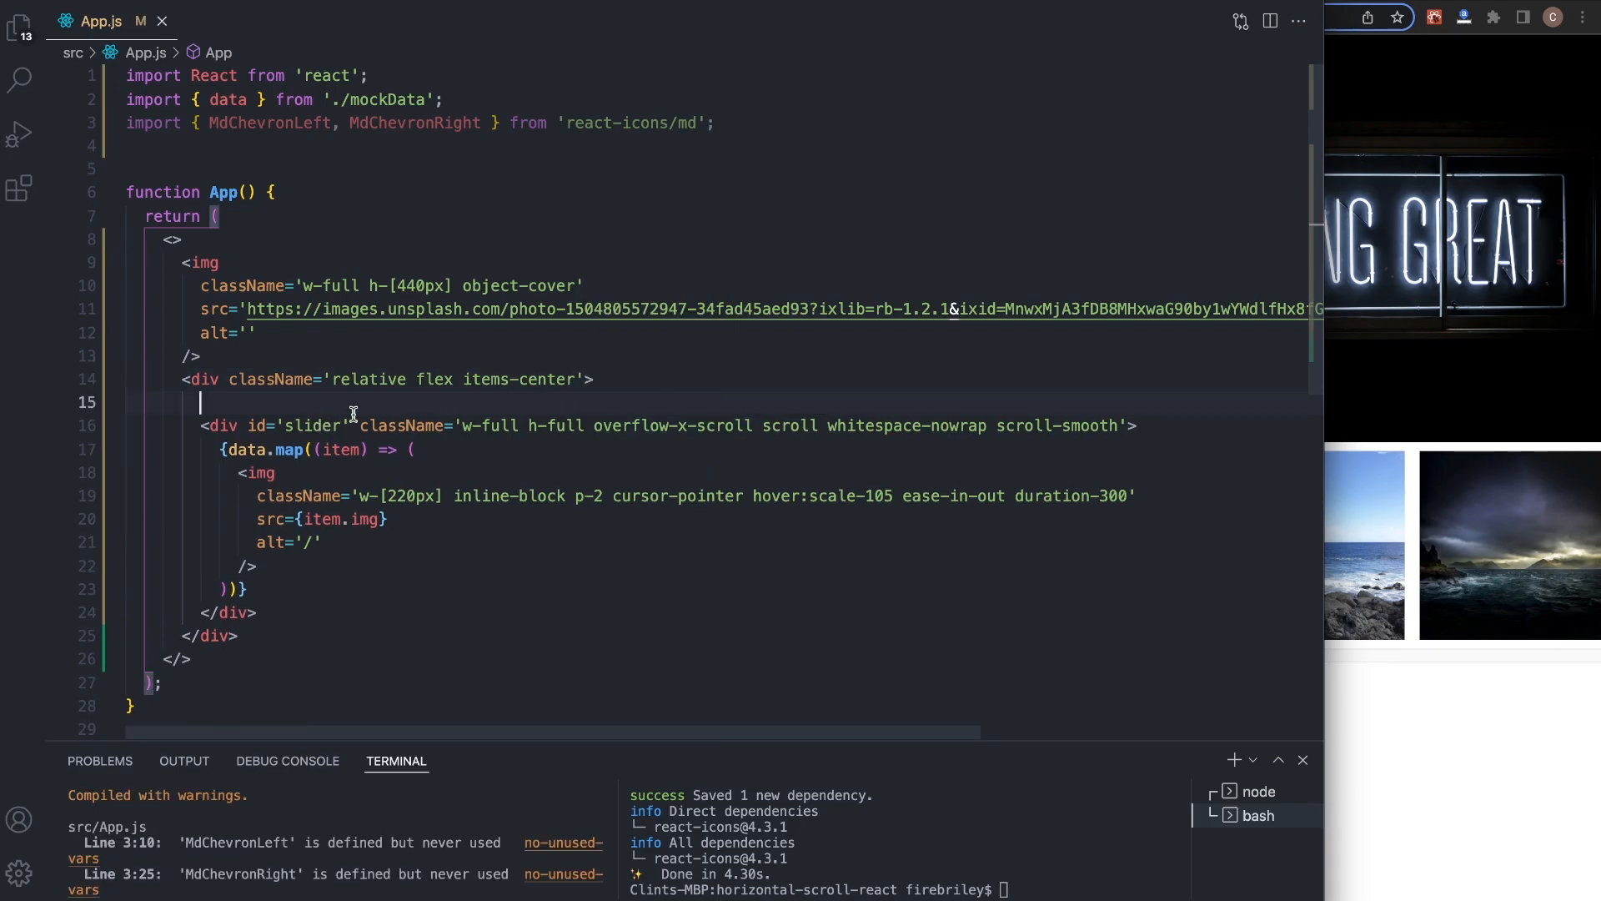
- Render MdChevronLeft and MdChevronRight at size 40 on either side of the slider div
type("<")
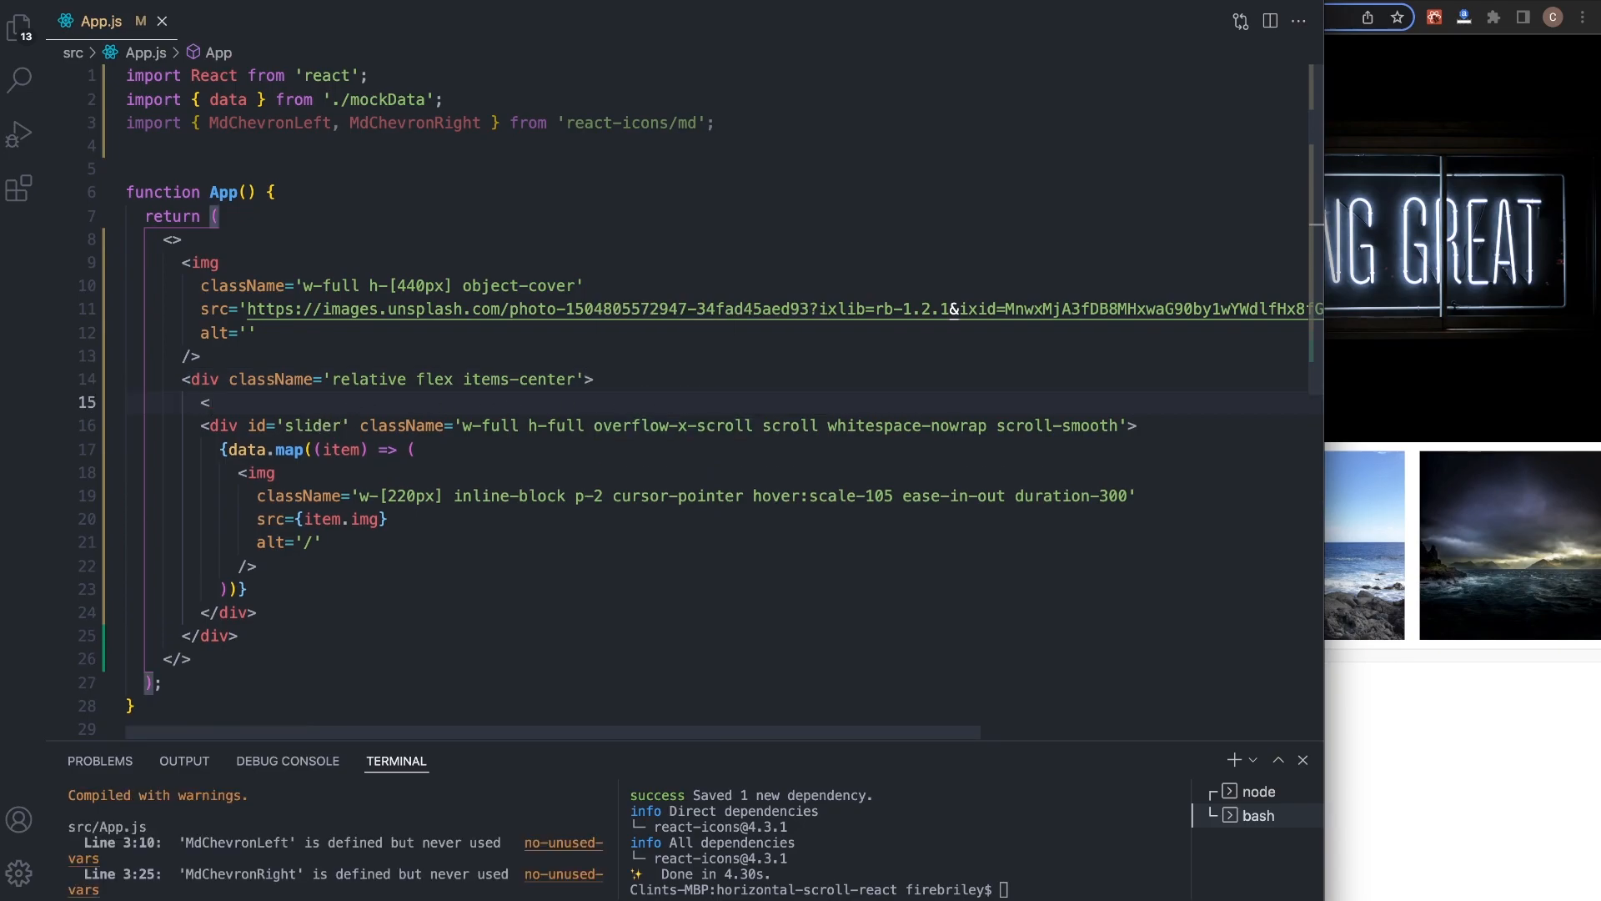
type("MdChevronLeft />")
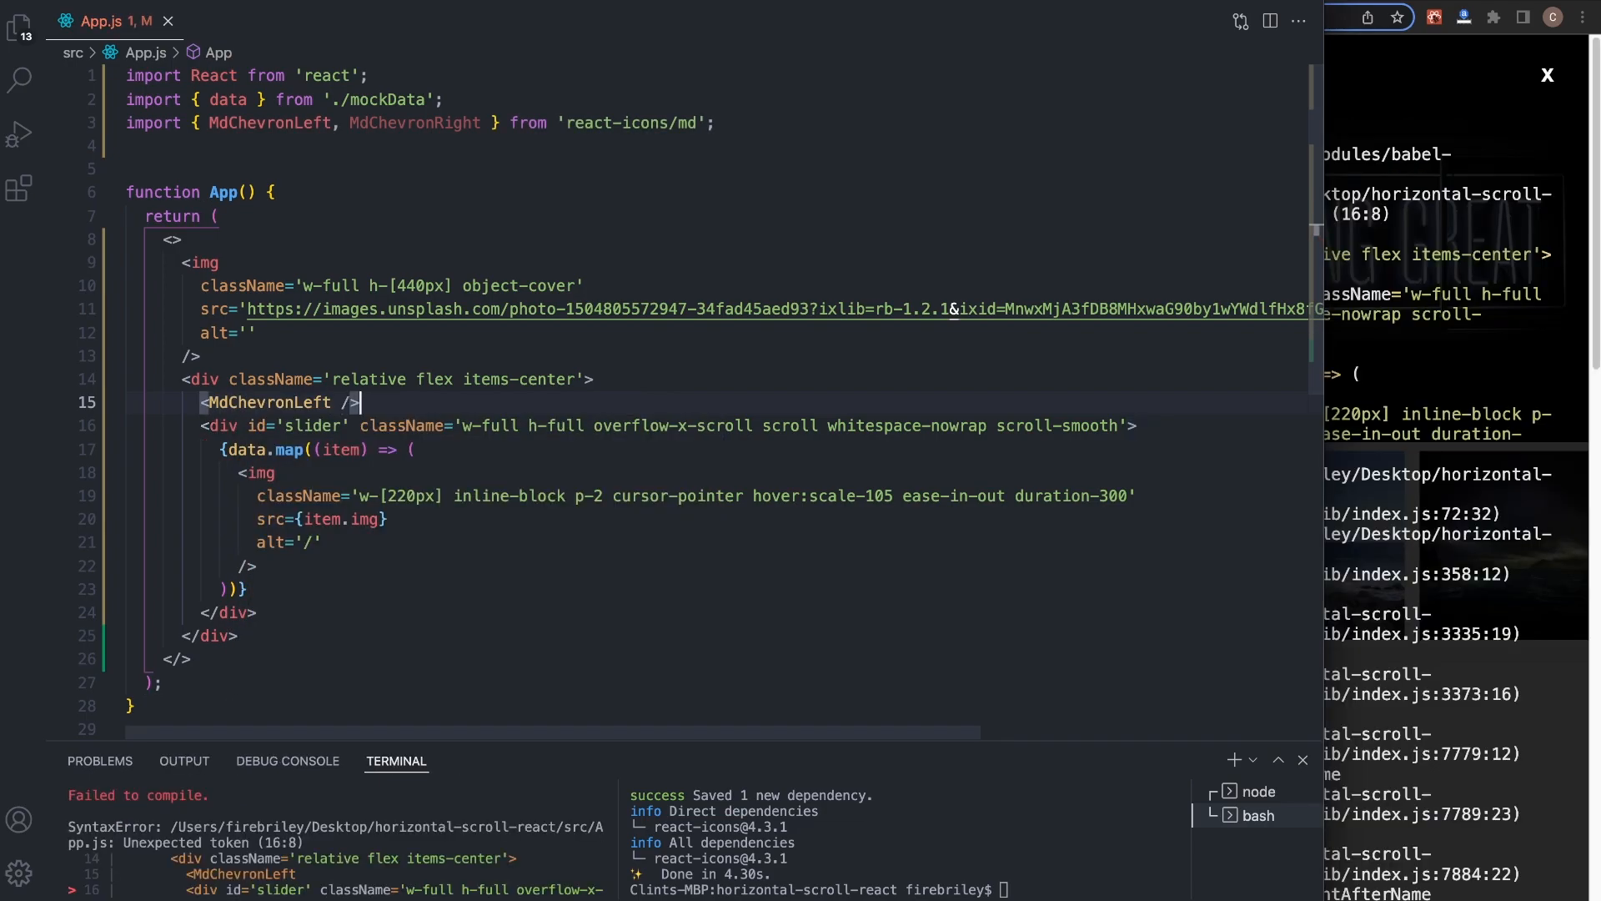
type("size={")
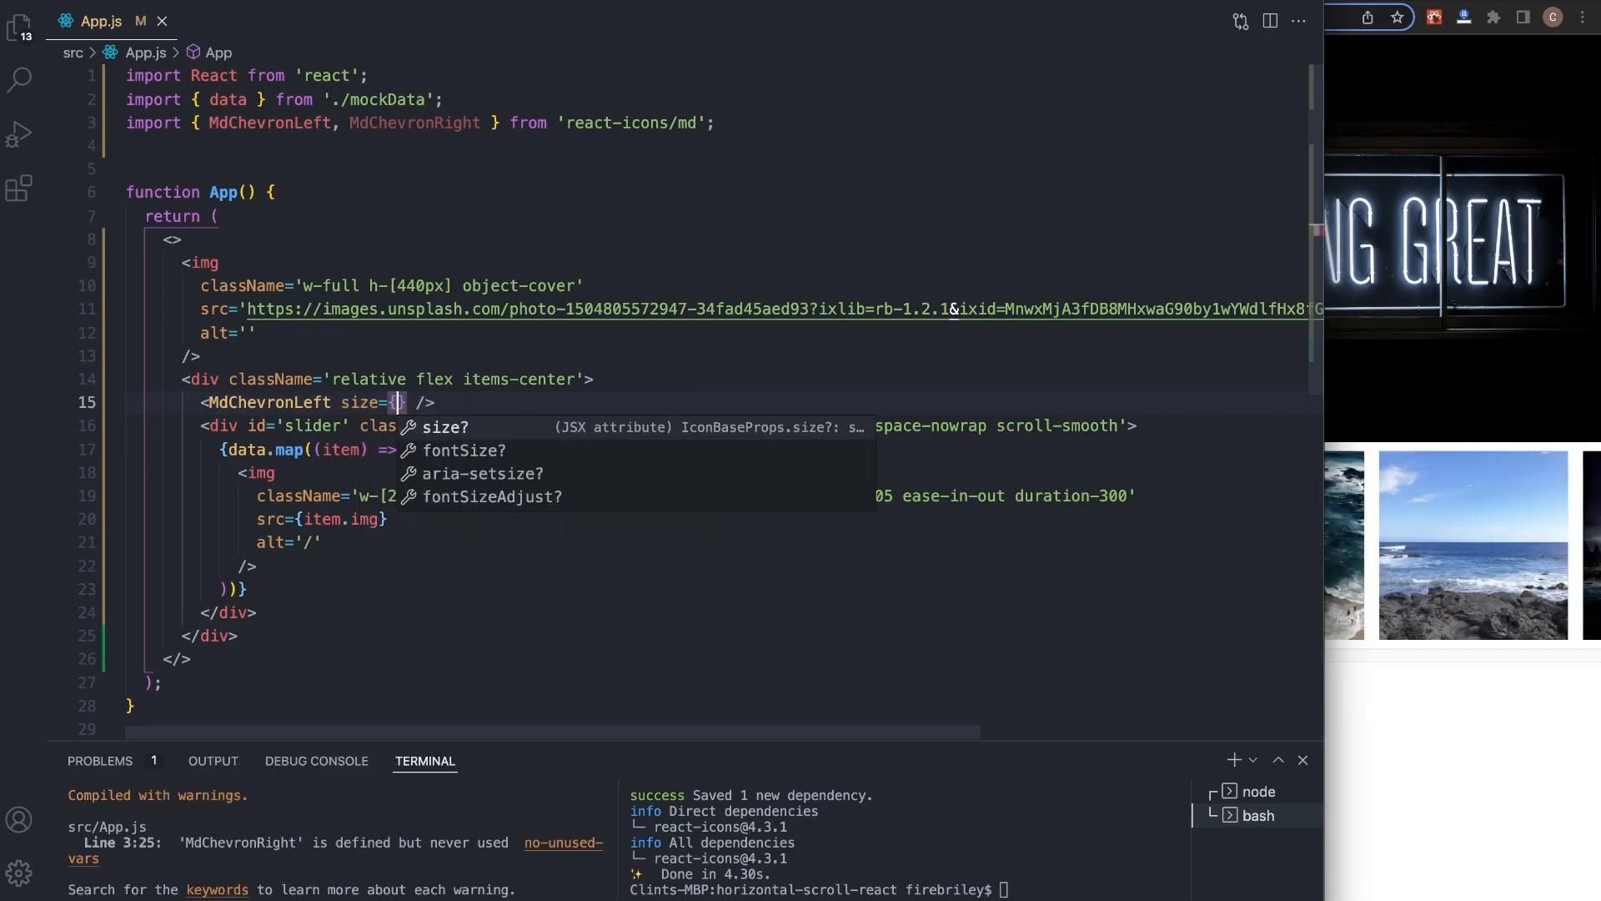
type("40")
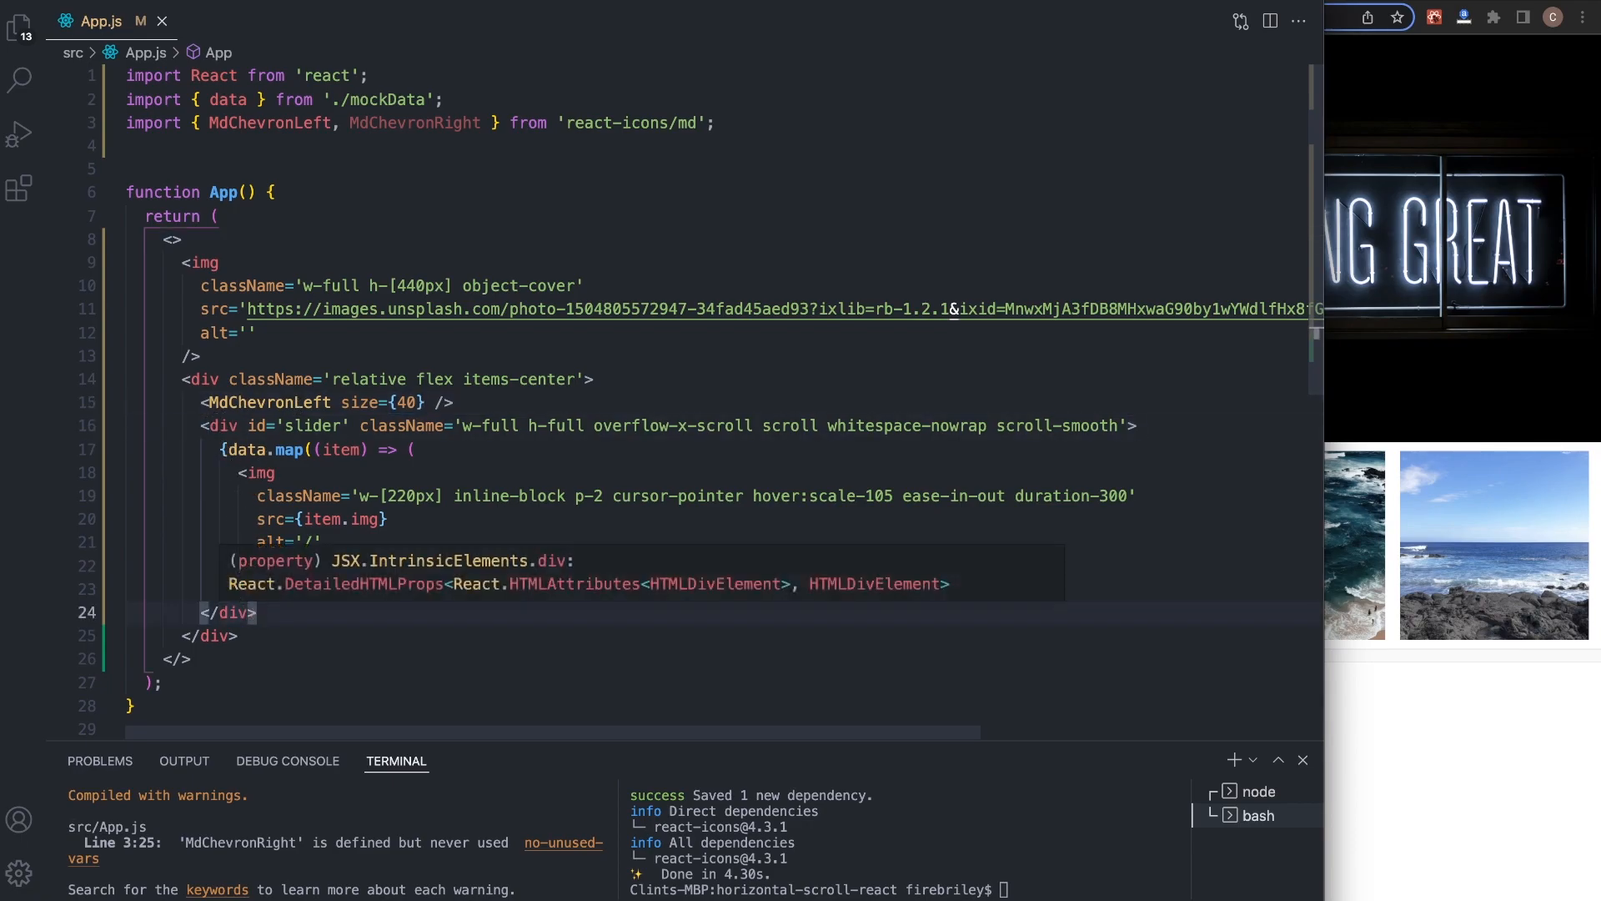
type("<MdChevronRight size={40} />")
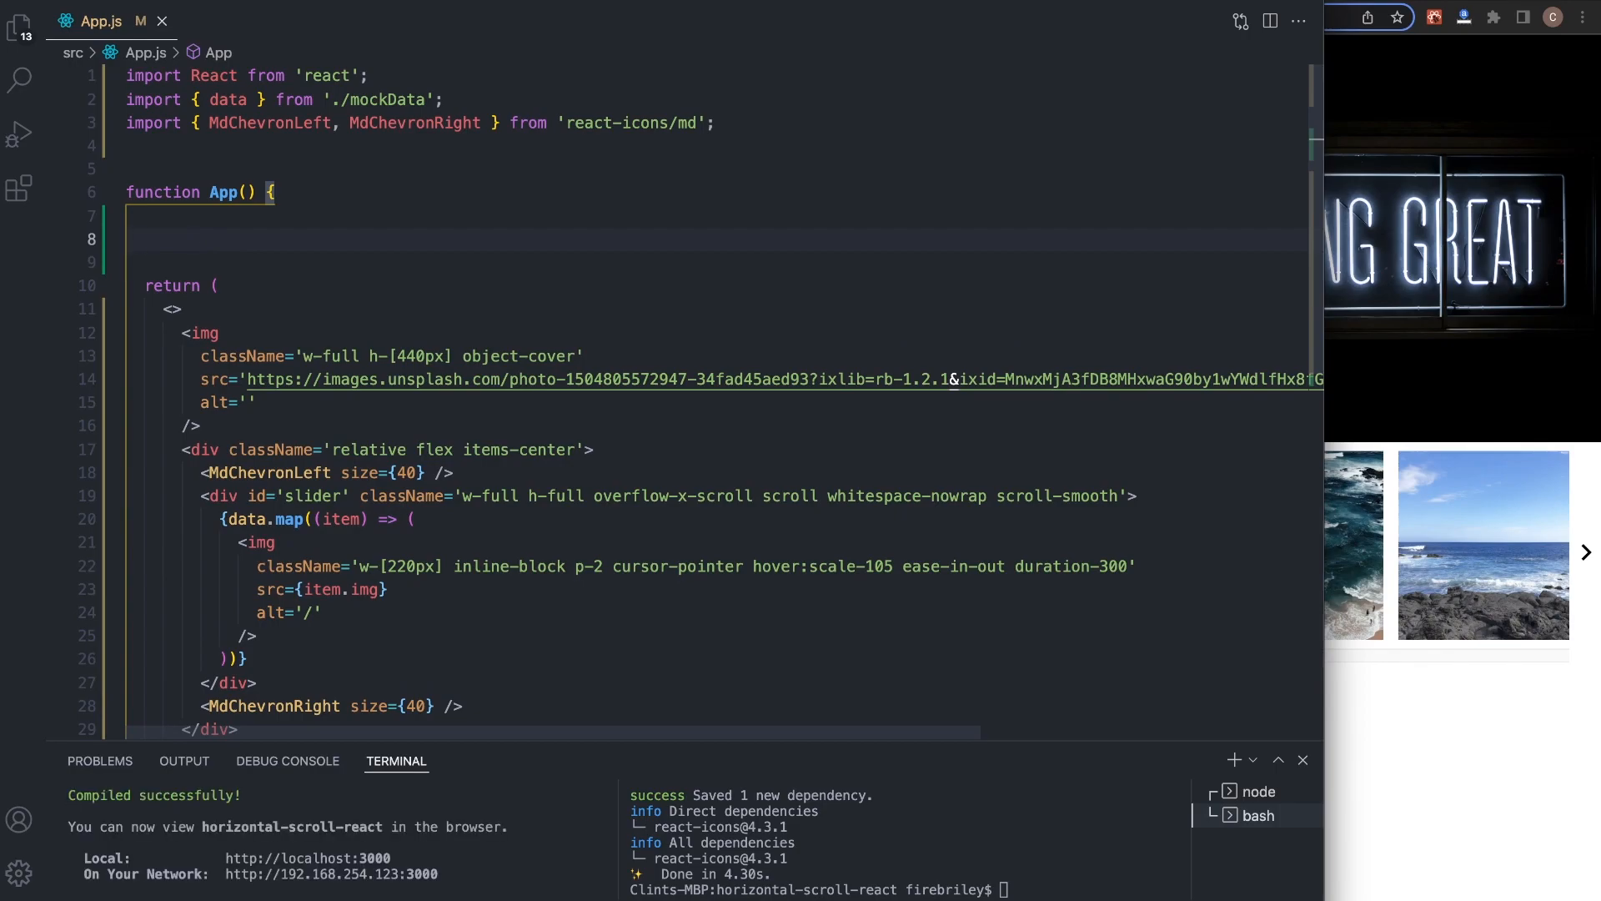
- Start a slideLeft arrow function that grabs the 'slider' element via getElementById
type("const sl")
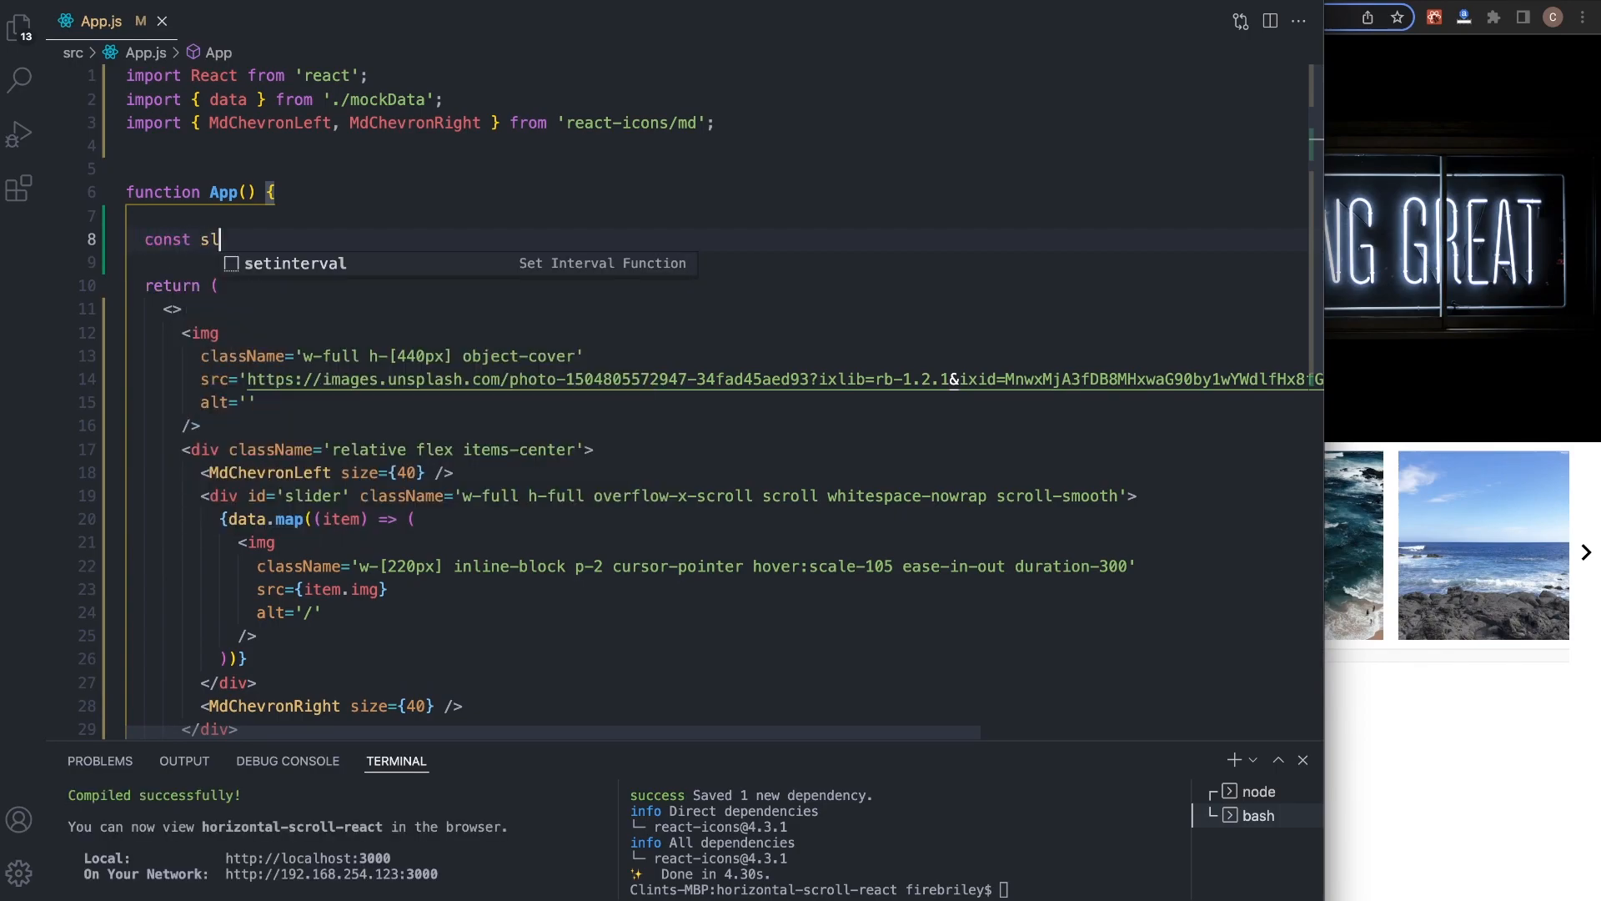
type("i")
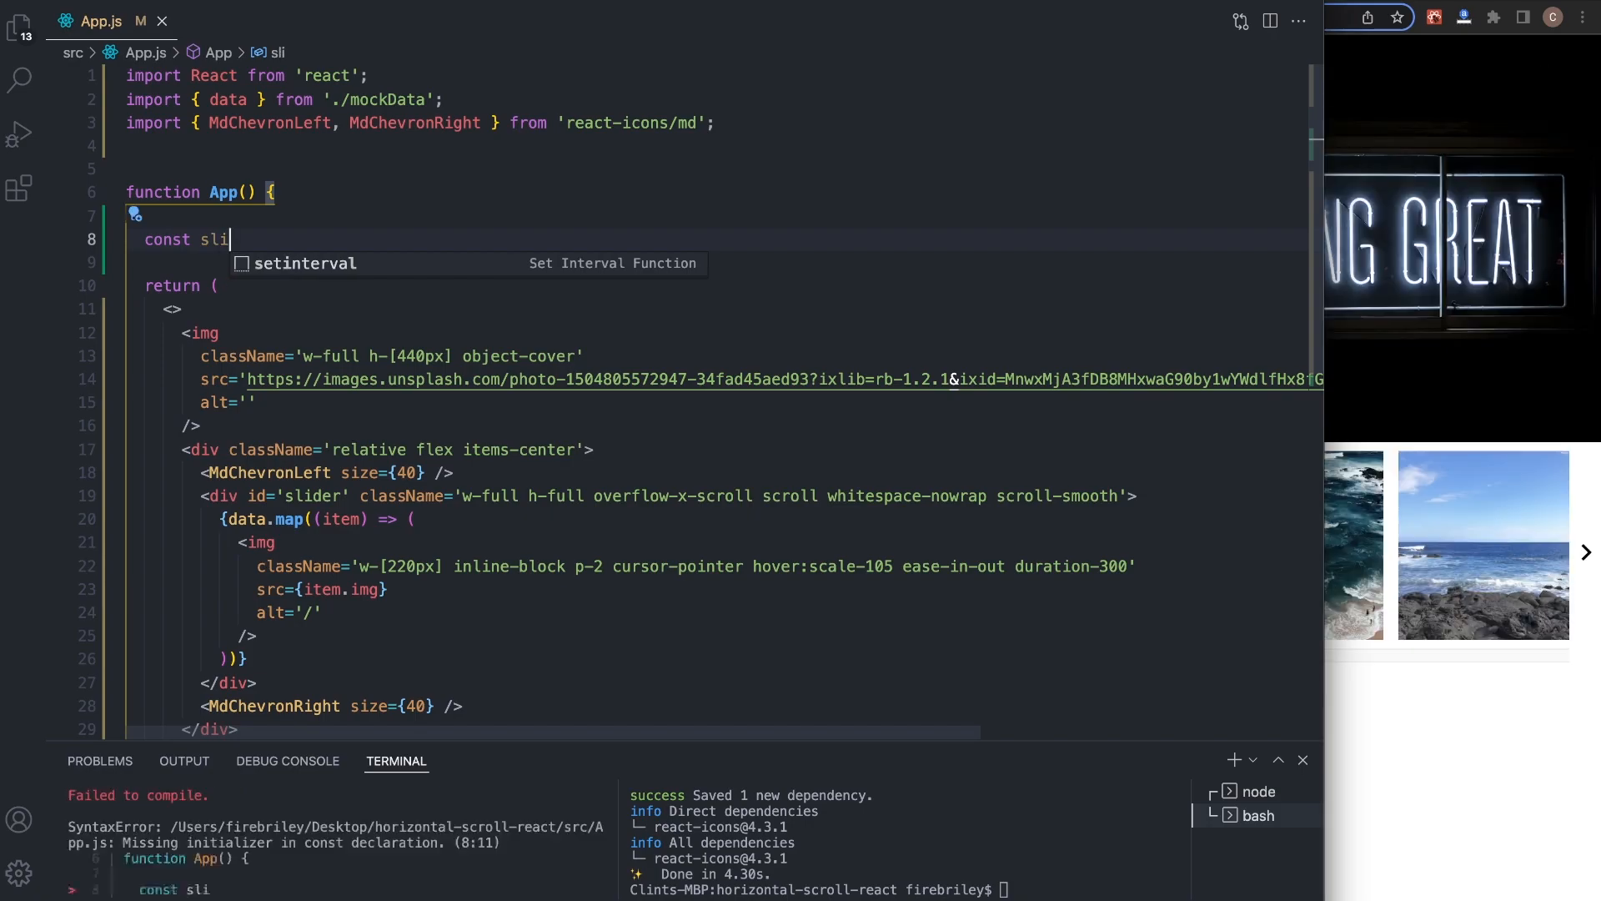
type("d")
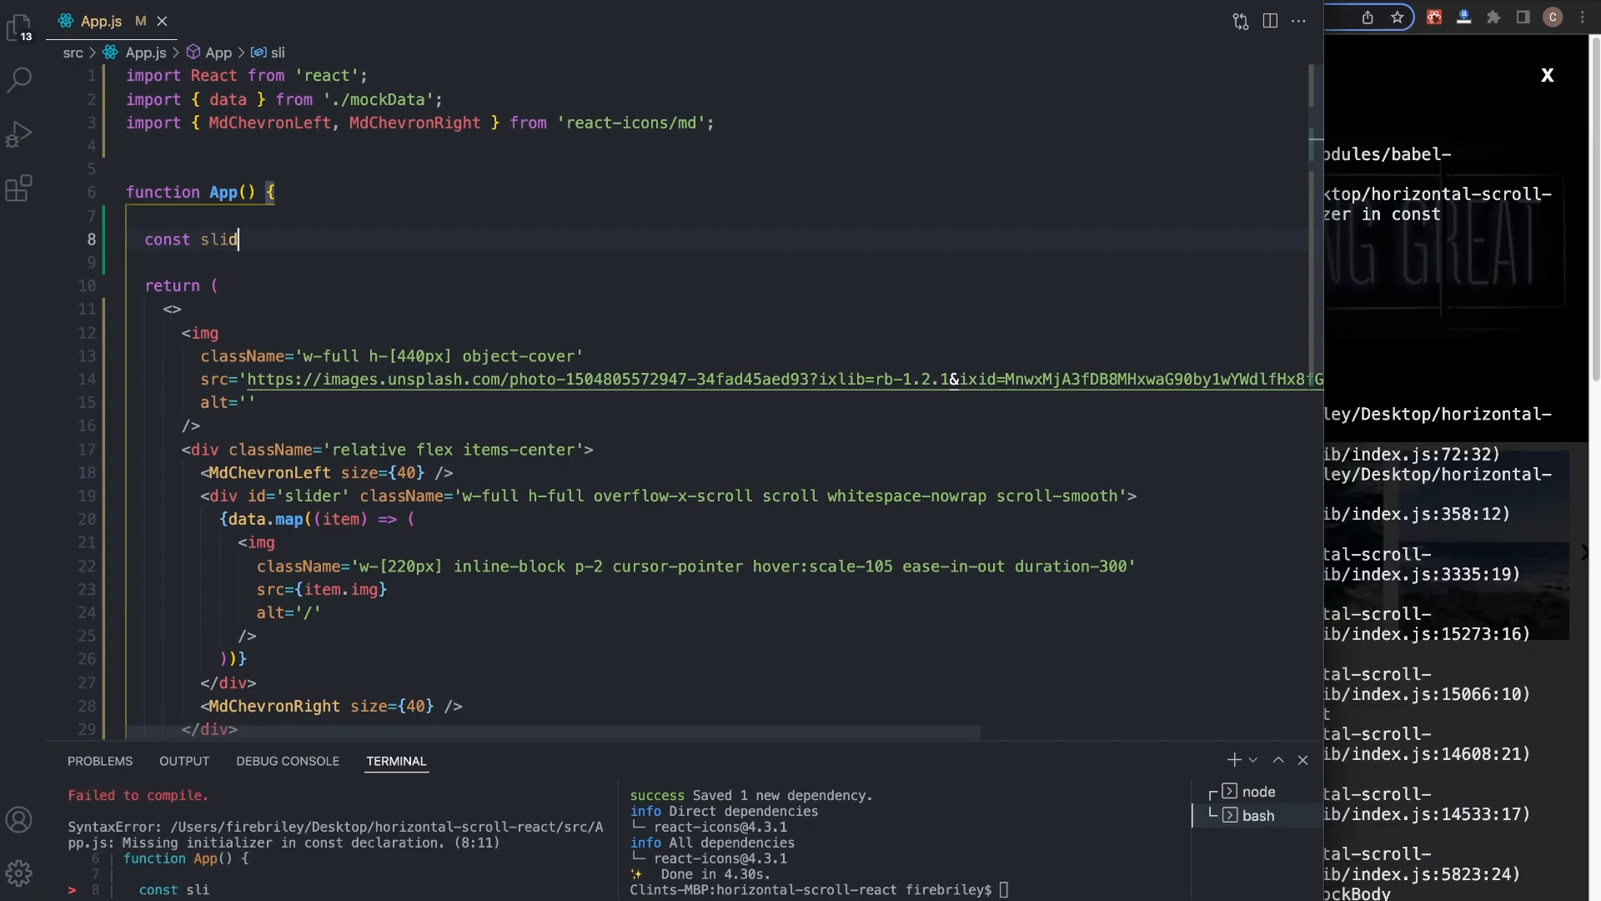
type("e")
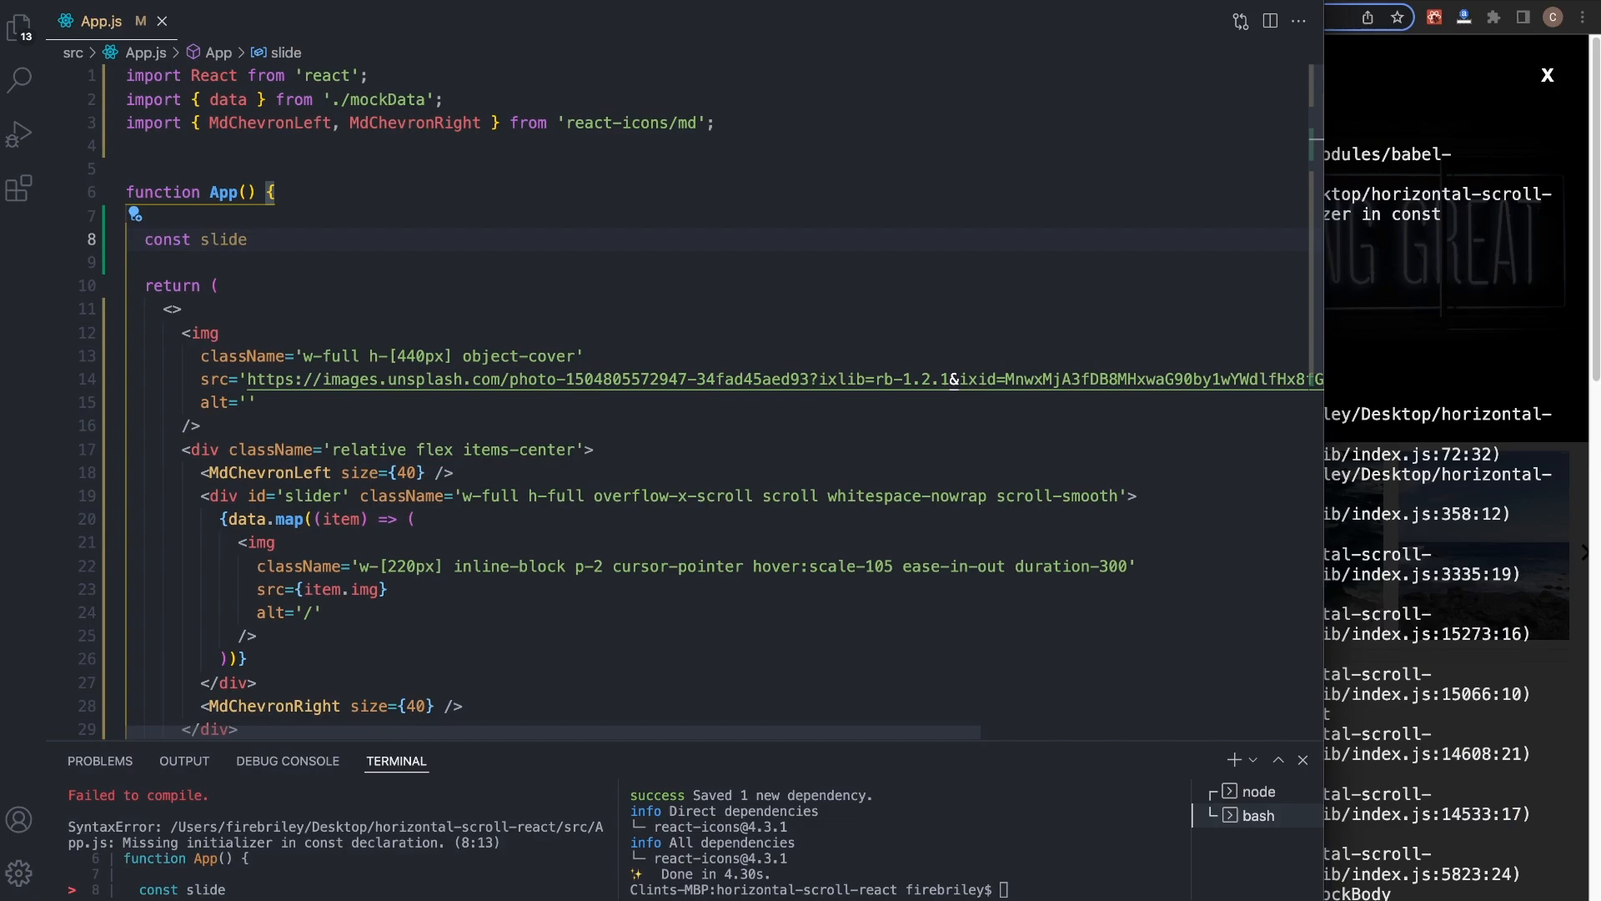
type("Left = ()")
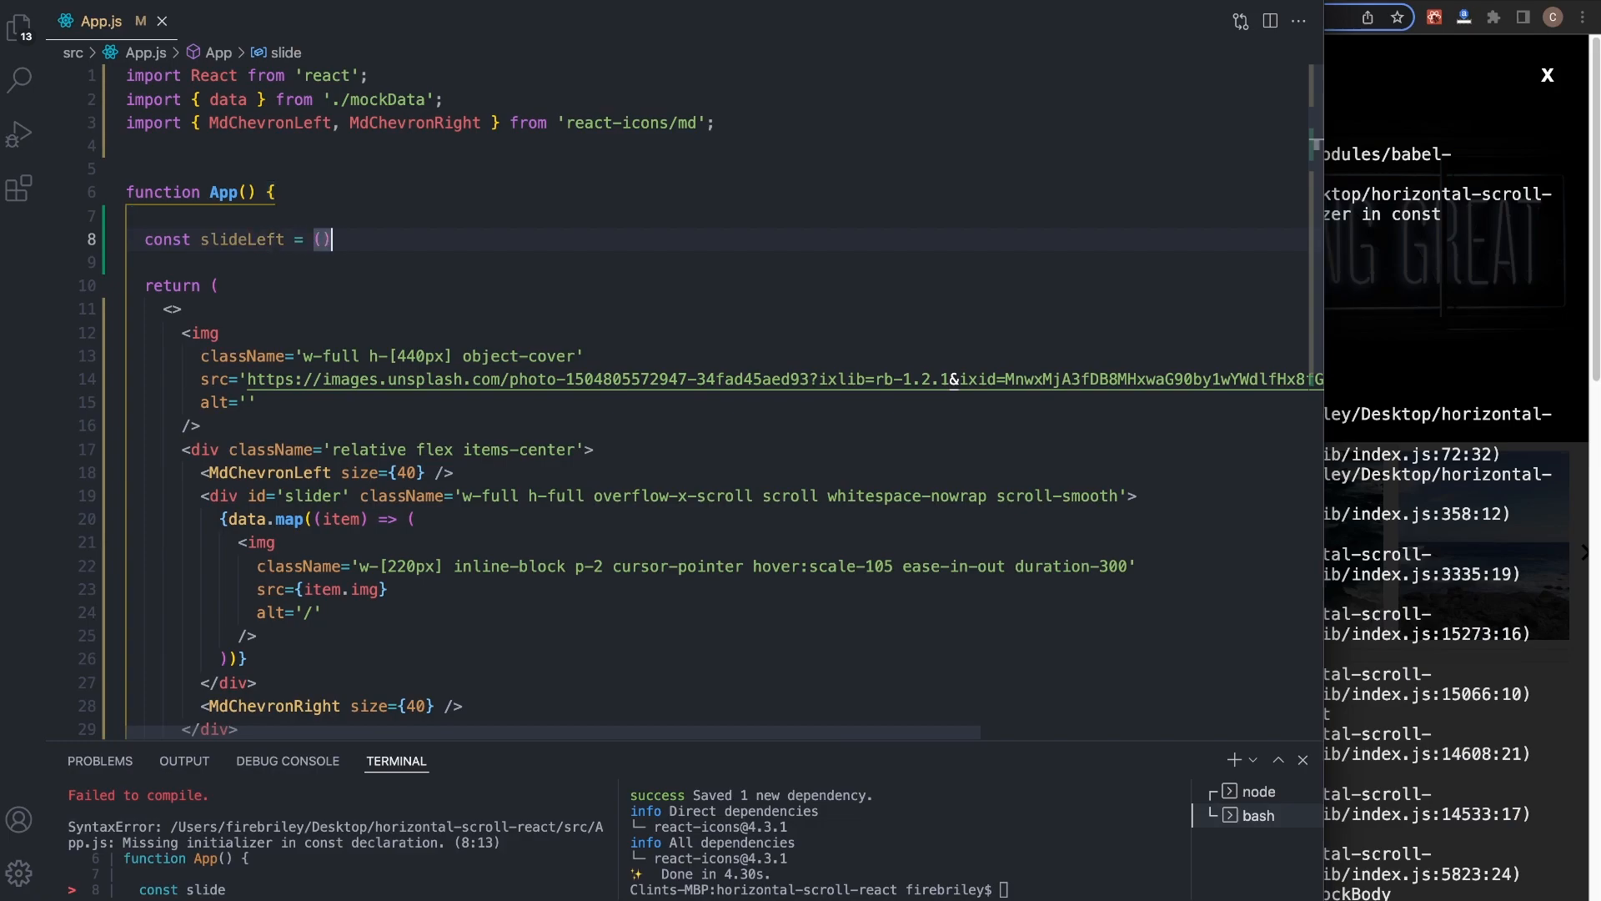
type("=> {")
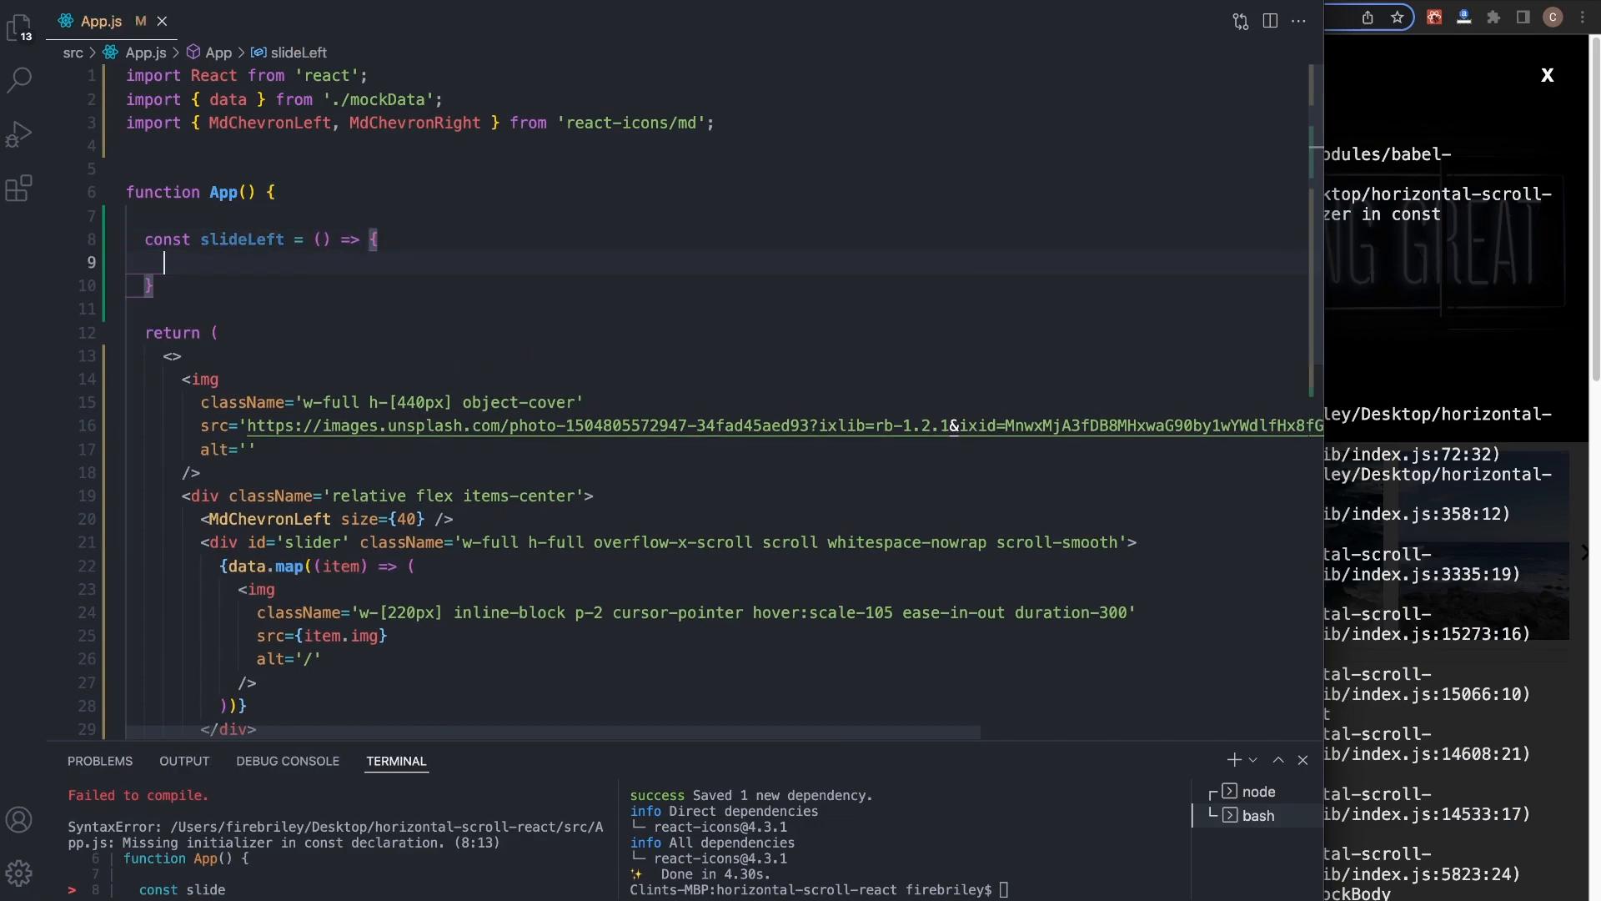
type("var slid")
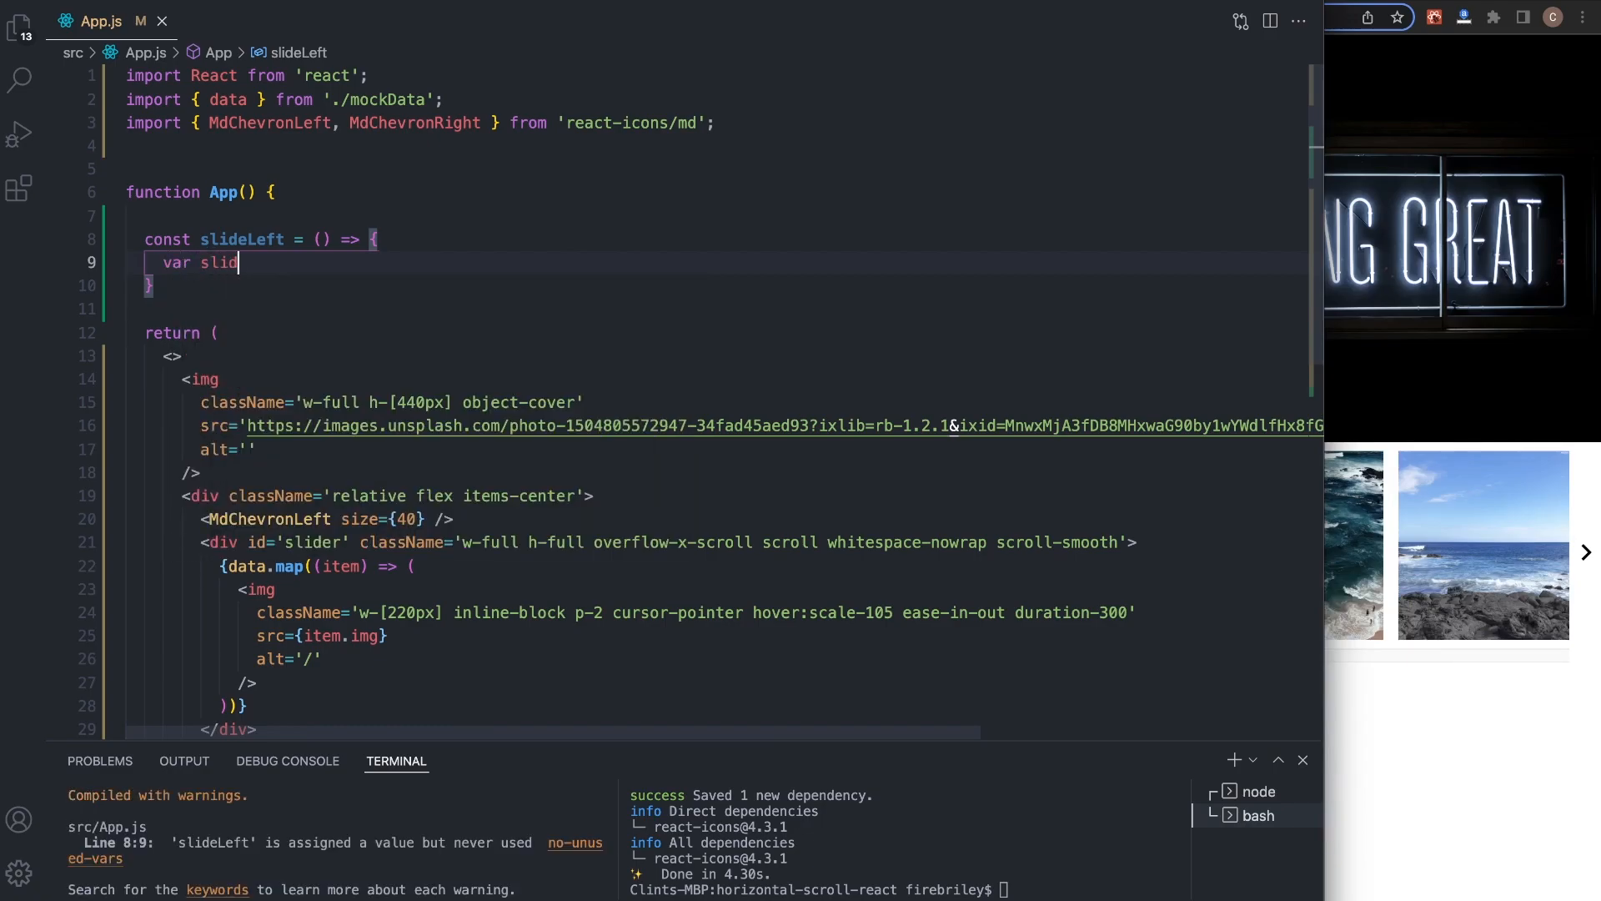
type("er =")
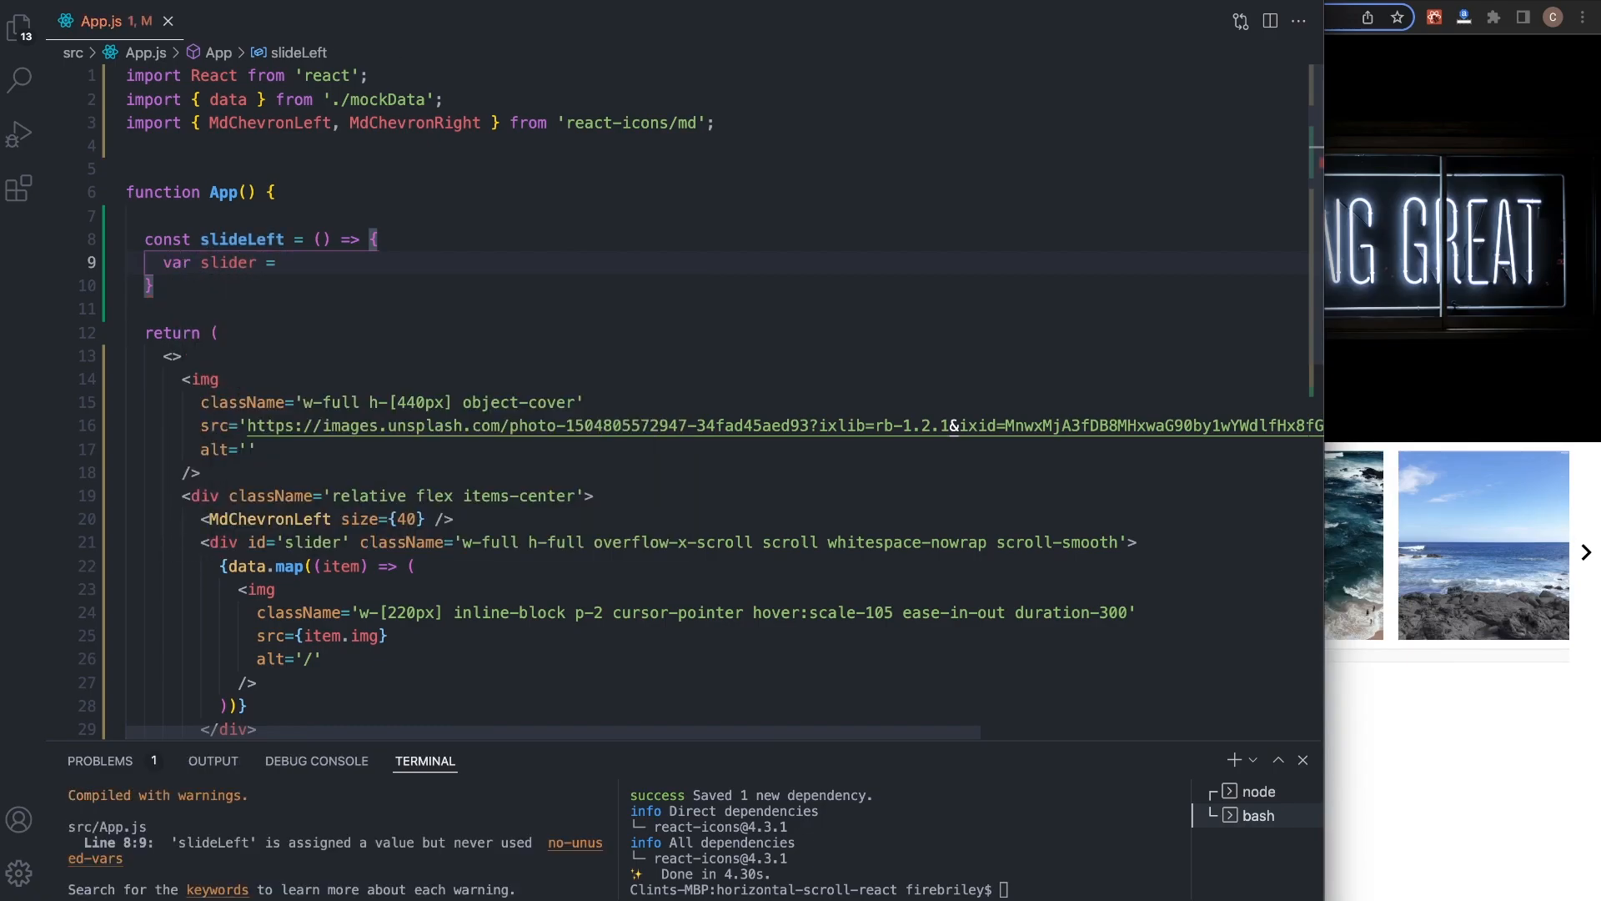
type("document.")
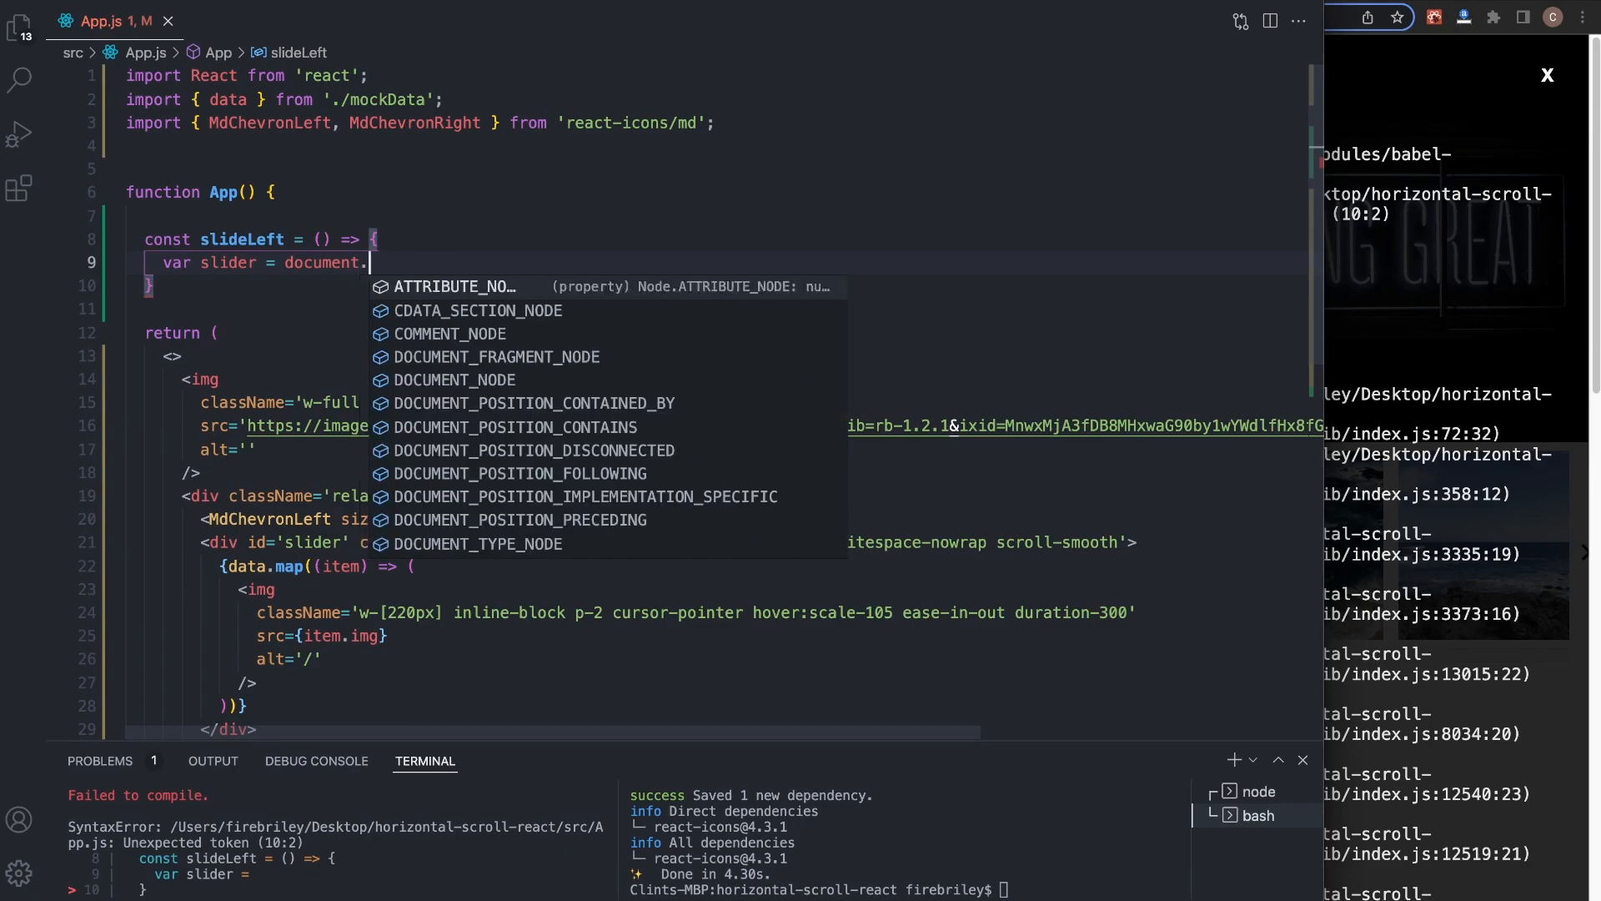
type("getElementById")
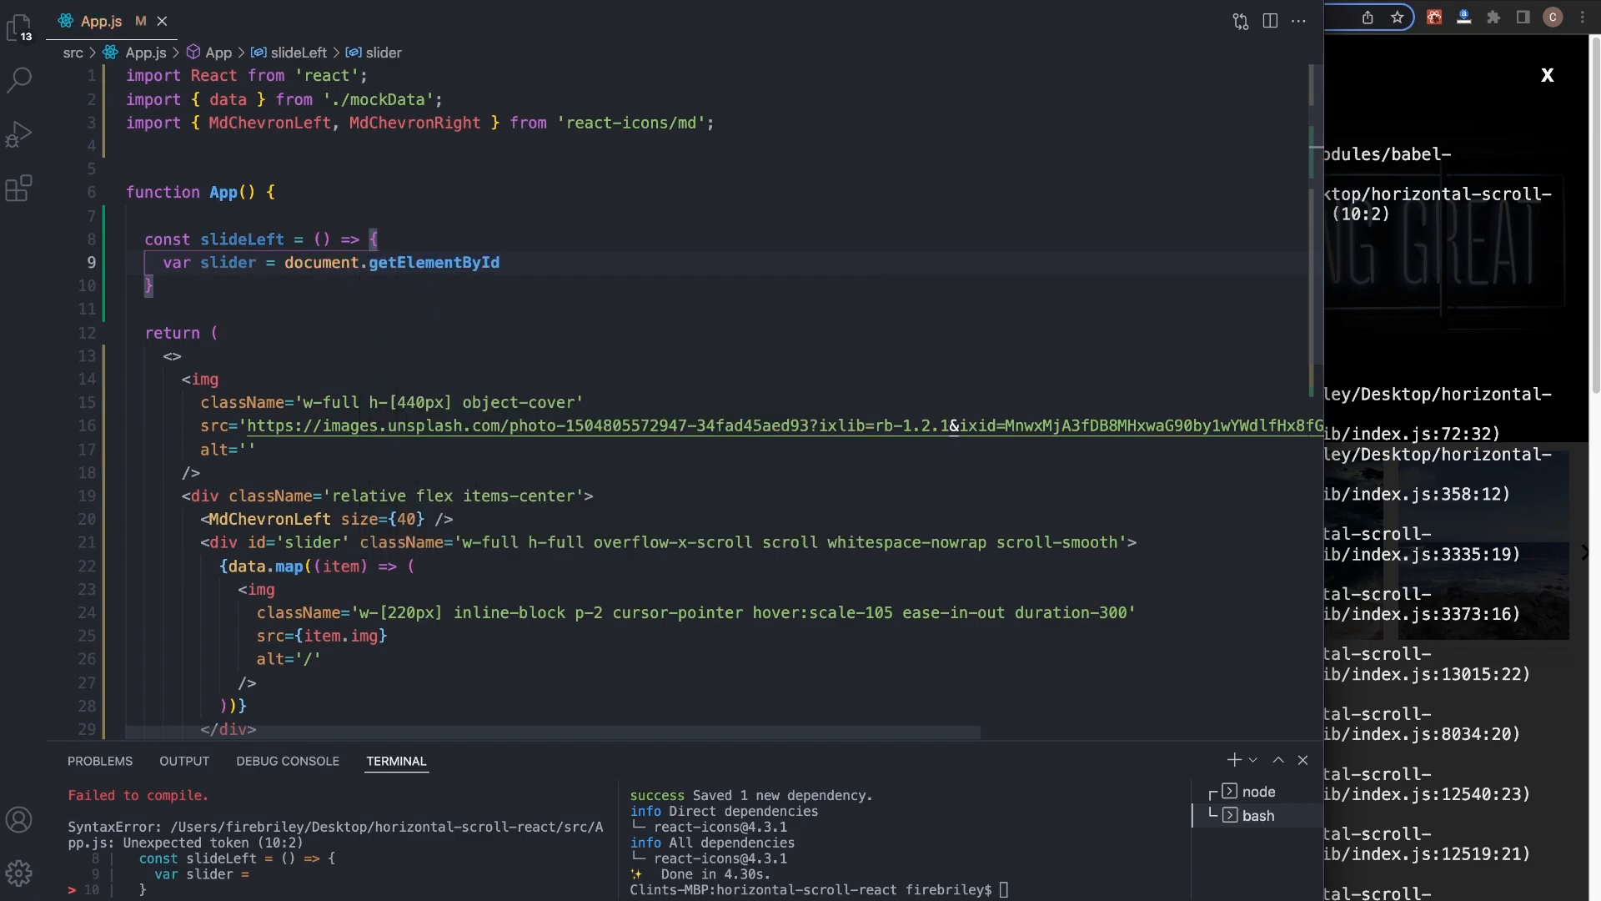
type("('slider'")
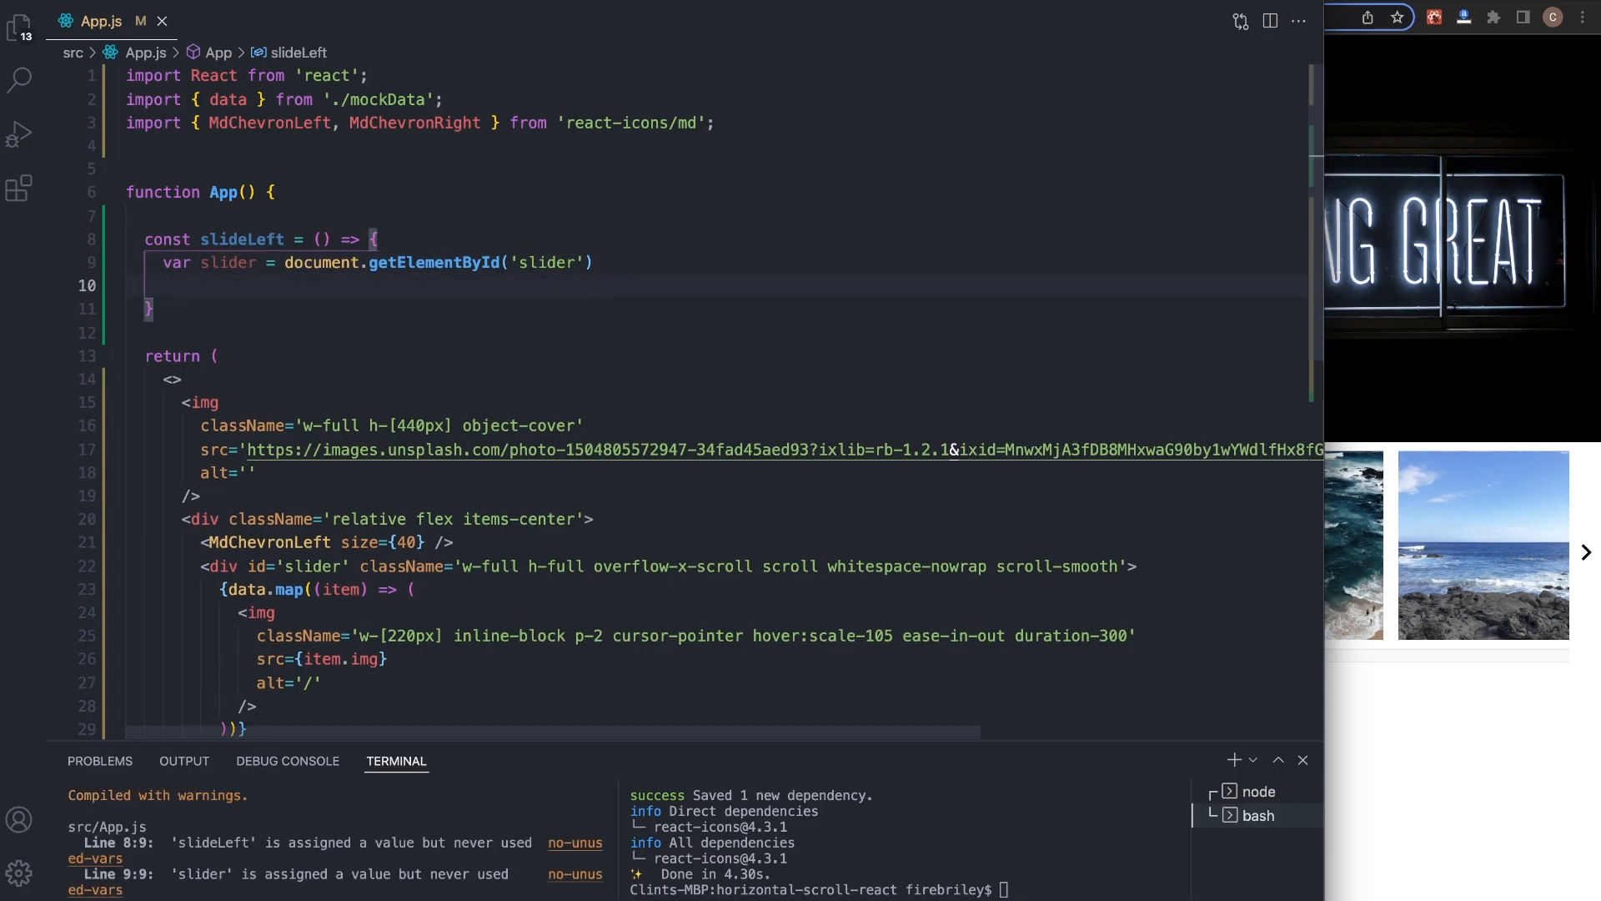
- Have slideLeft subtract 500 from slider.scrollLeft, then begin the next function
type("slider.sli")
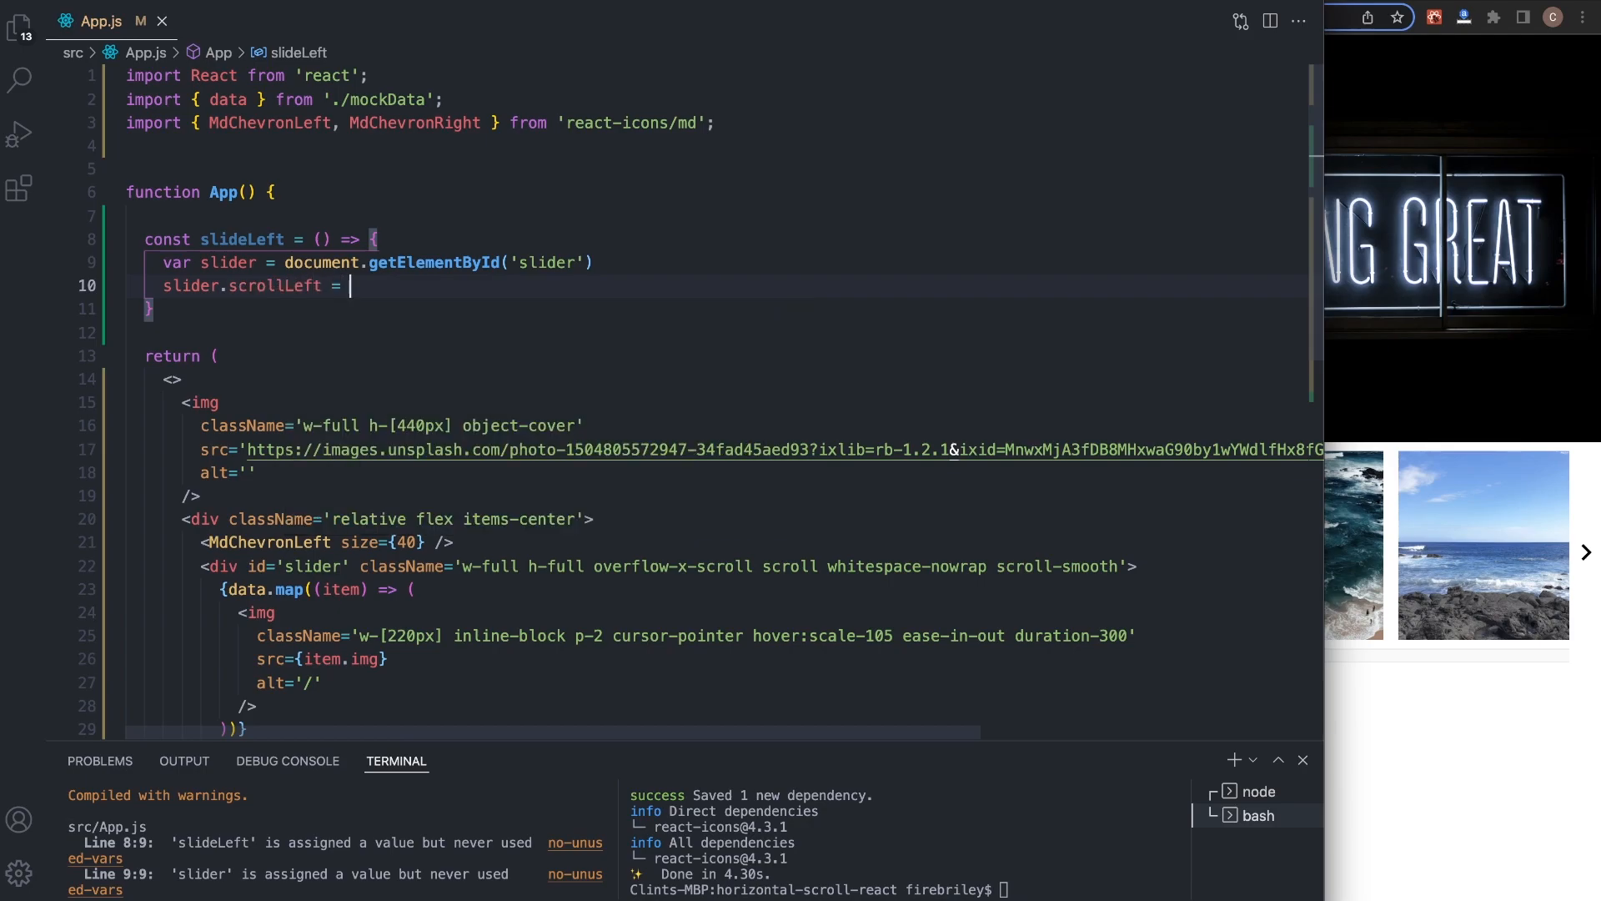
type("slider.sc")
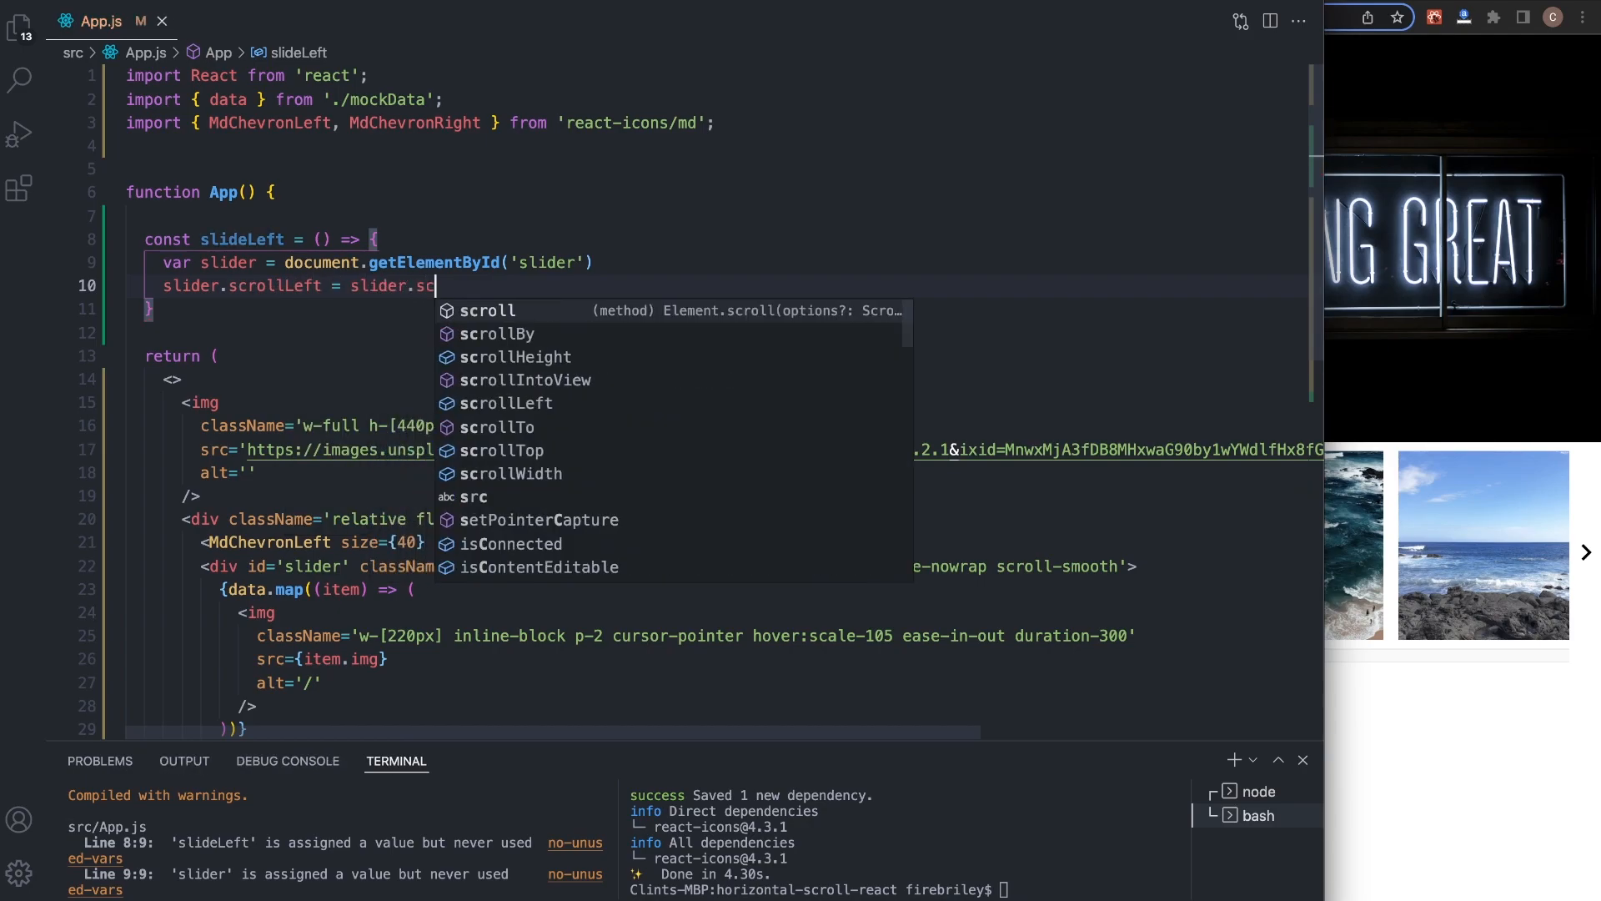
type("rollLeft")
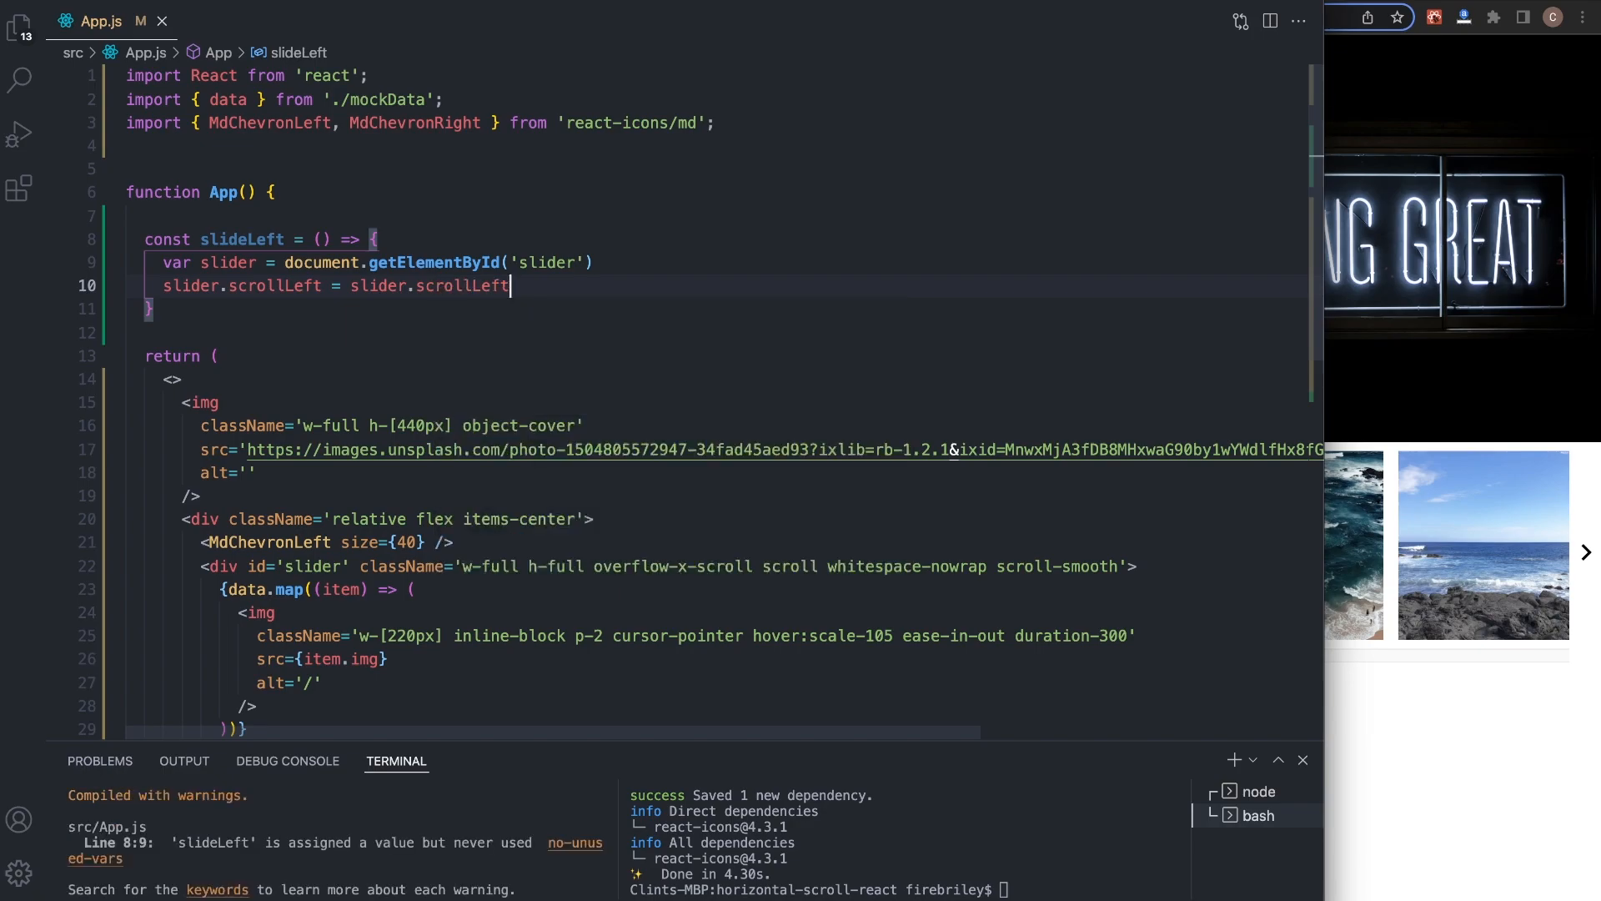
type("- 50")
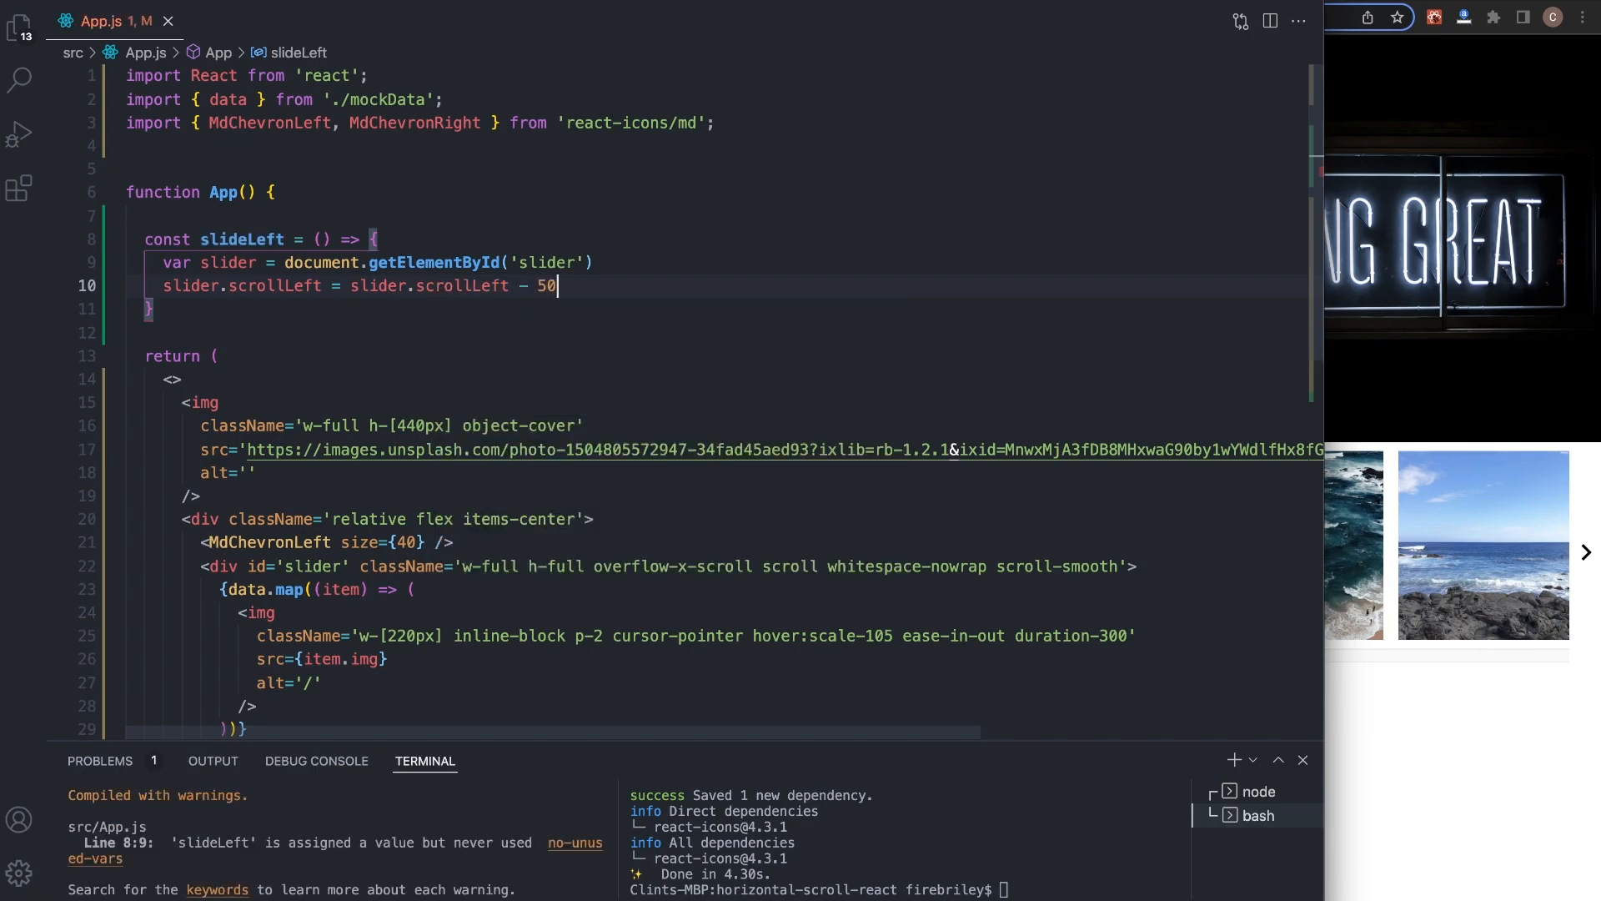
type("0")
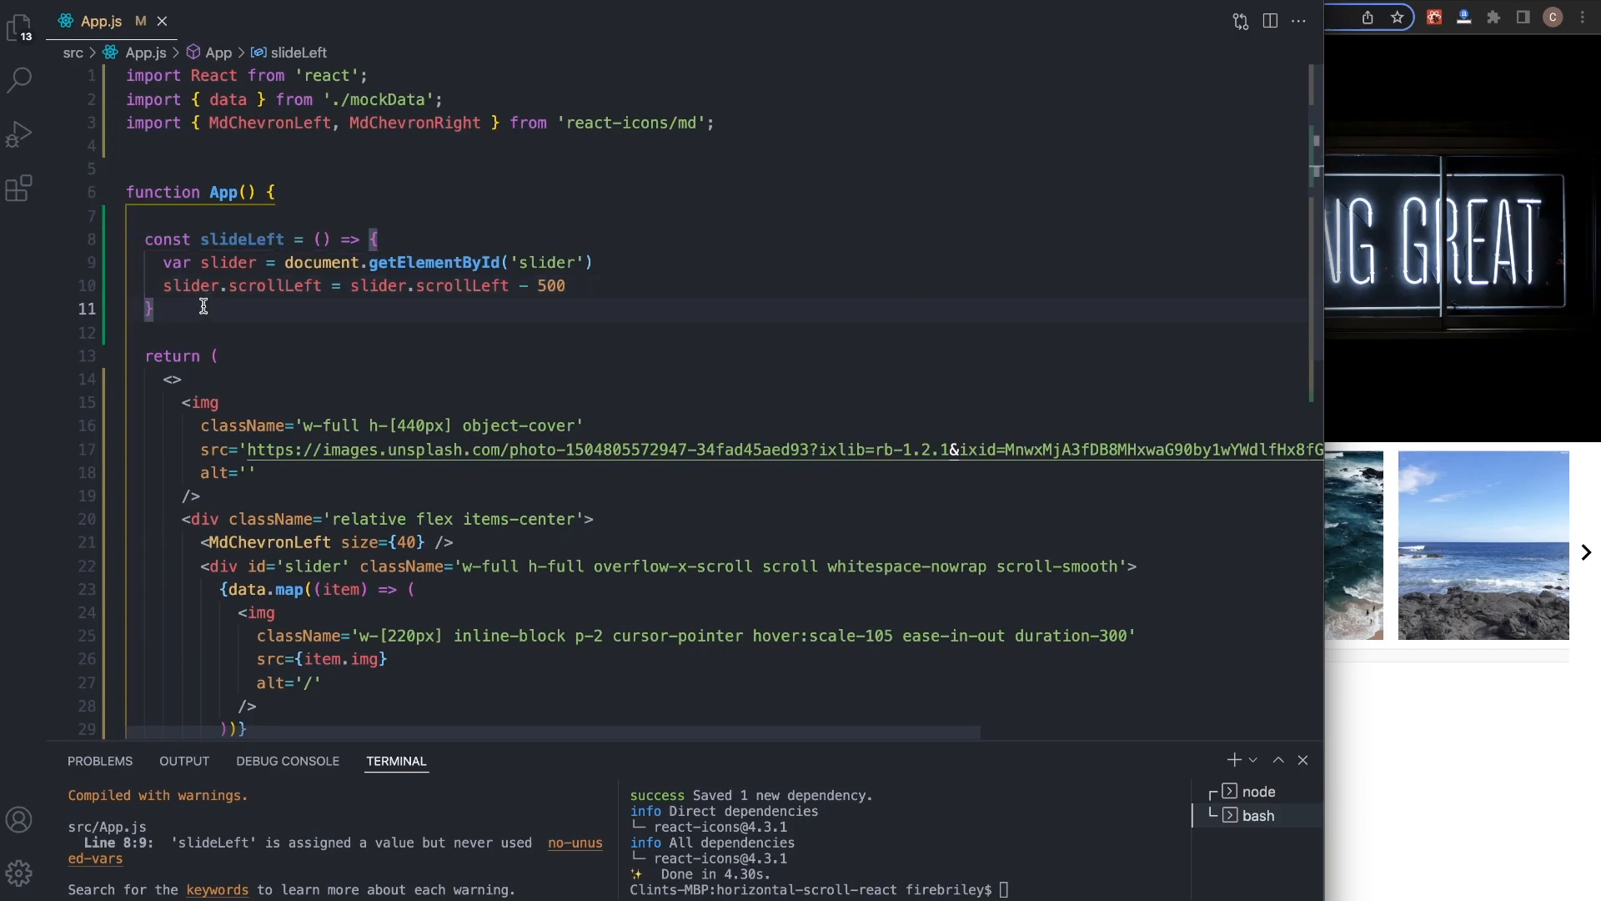
type("const sl")
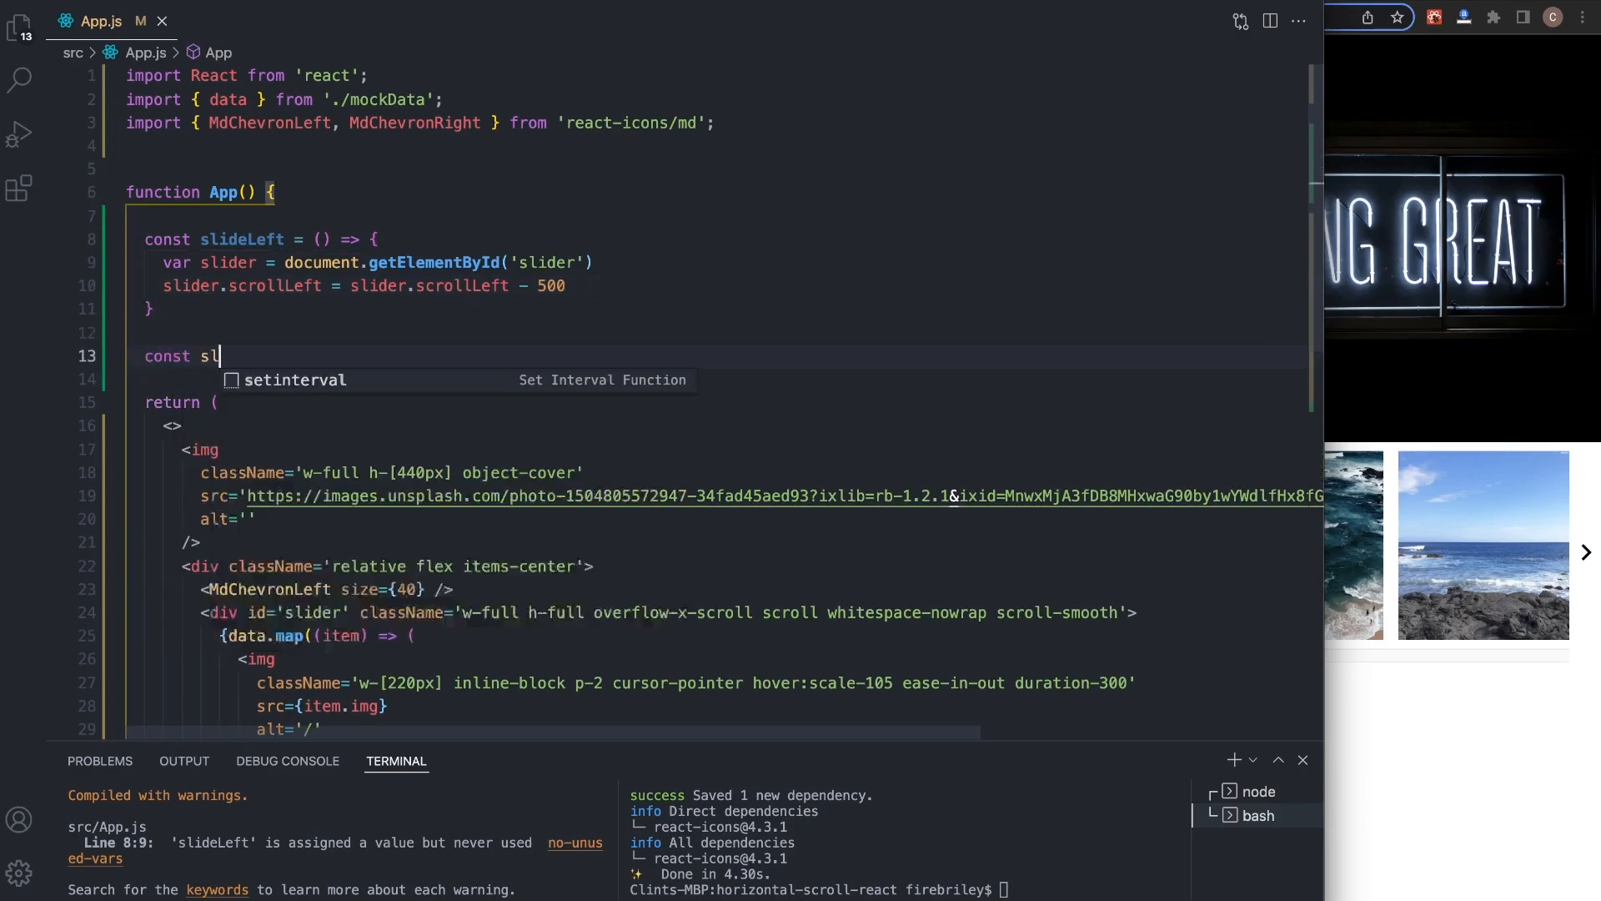
- Define slideright as an arrow function that grabs the 'slider' element by id
type("ideright =")
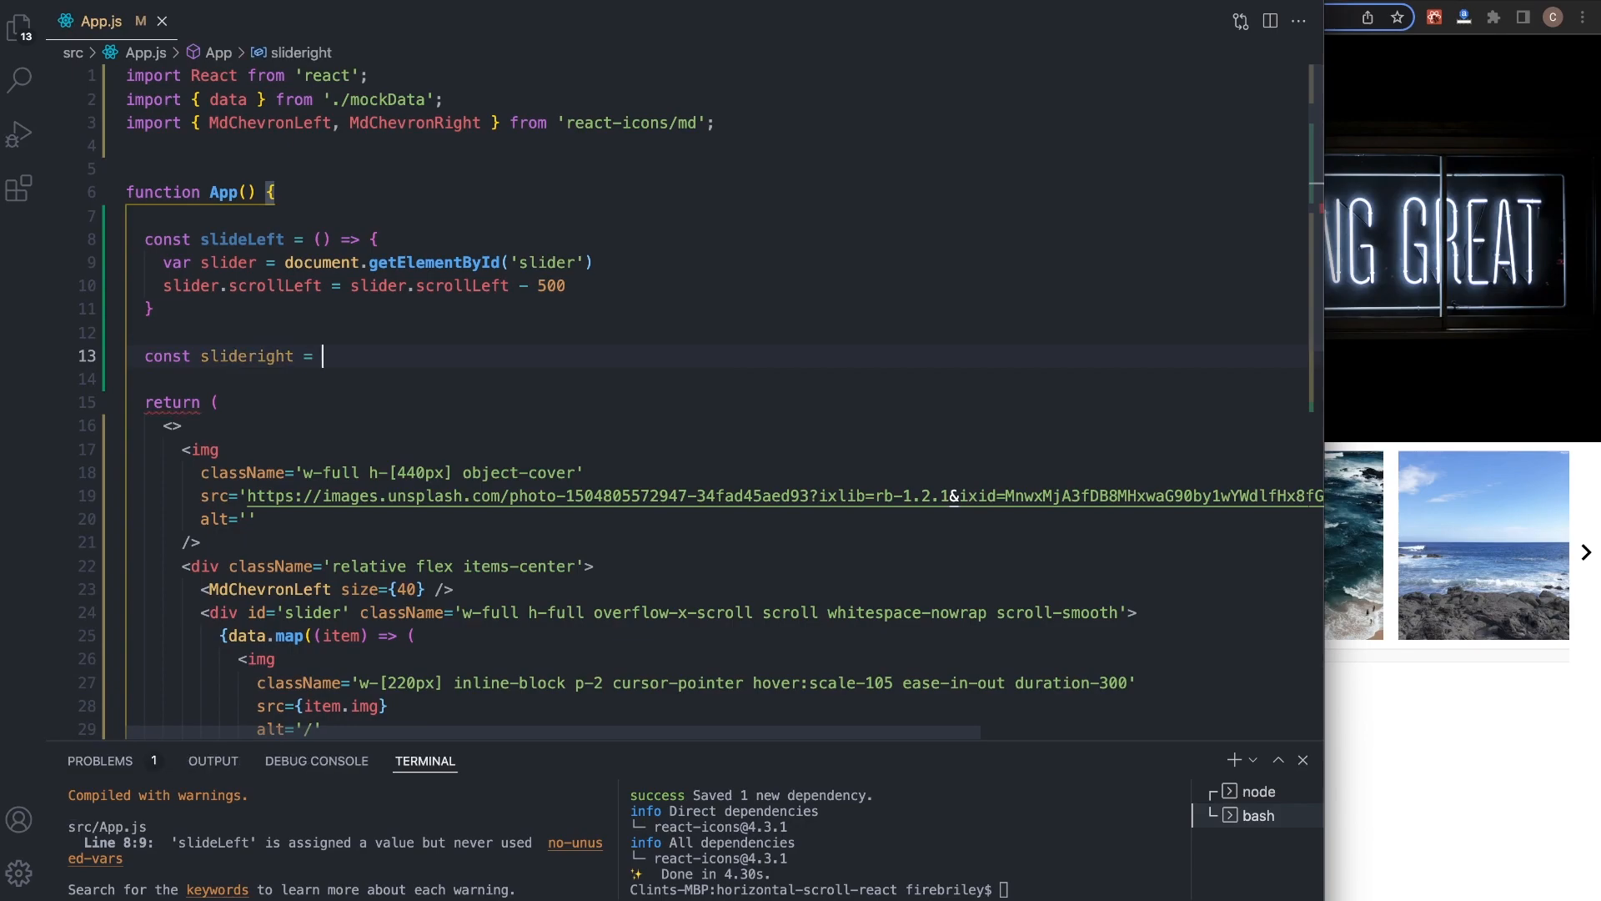
type("() => {")
type("var slider = document.")
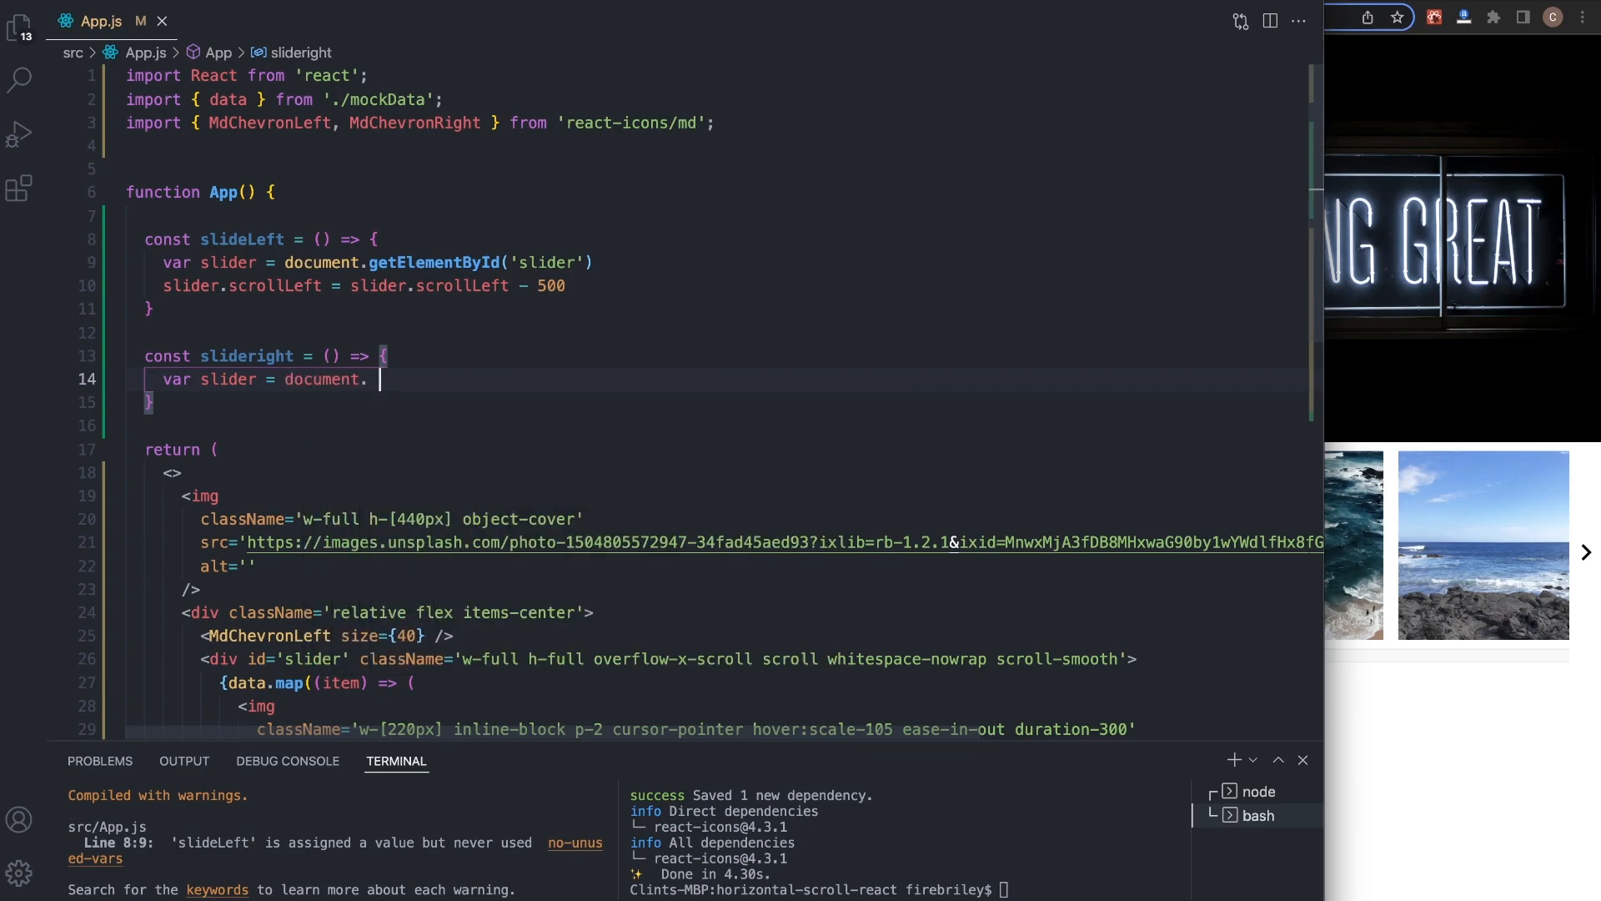
type("getElementById(")
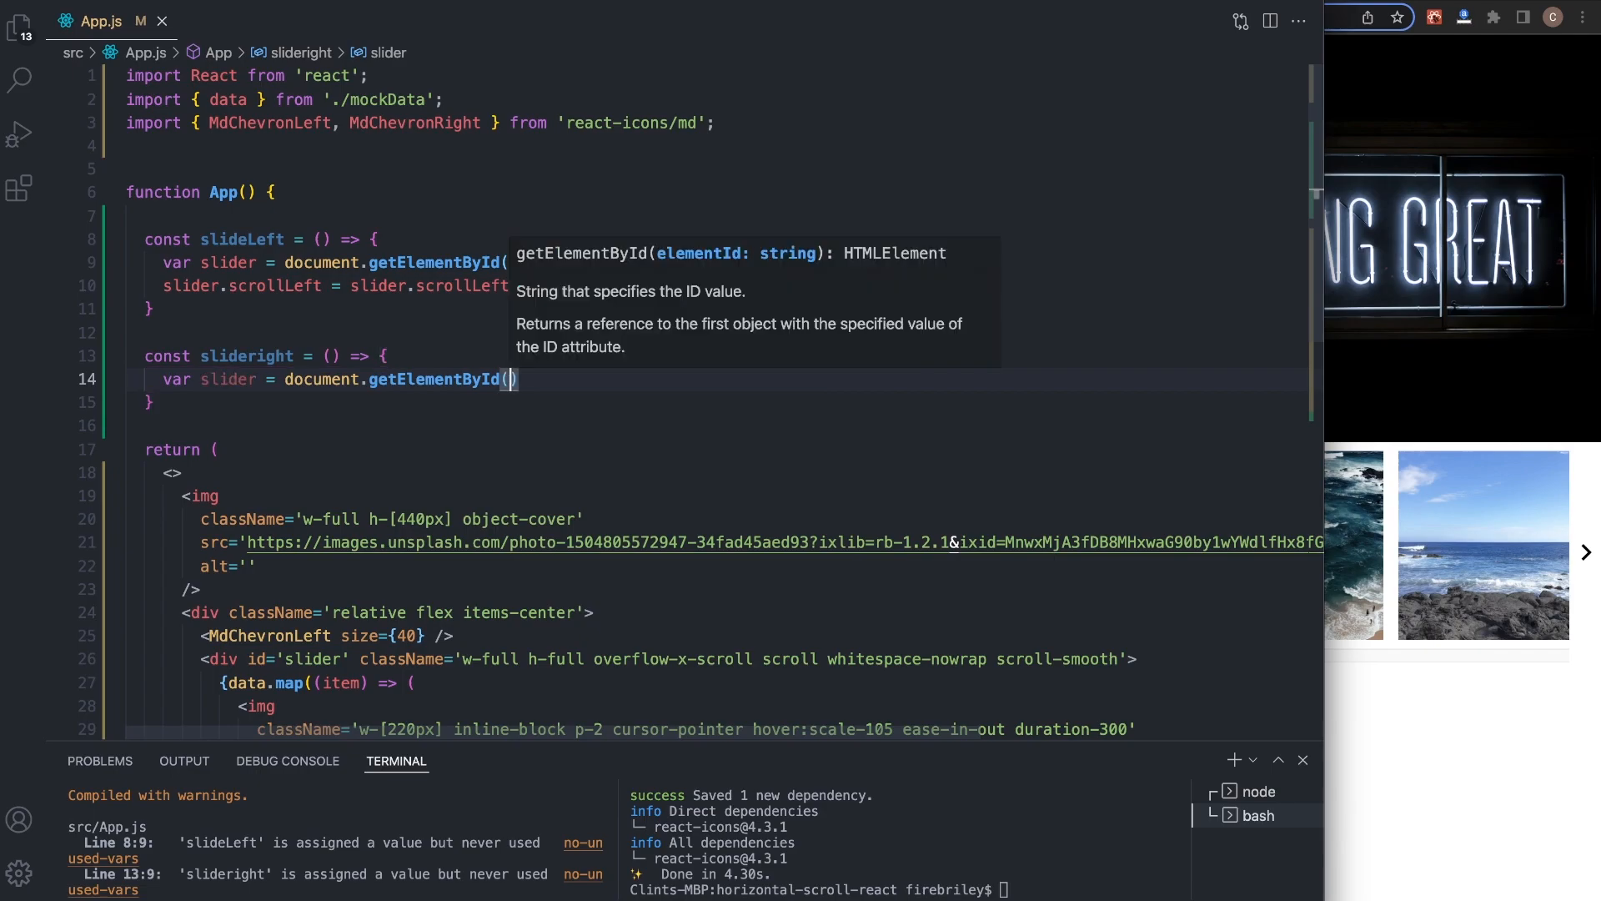
type("'slider')")
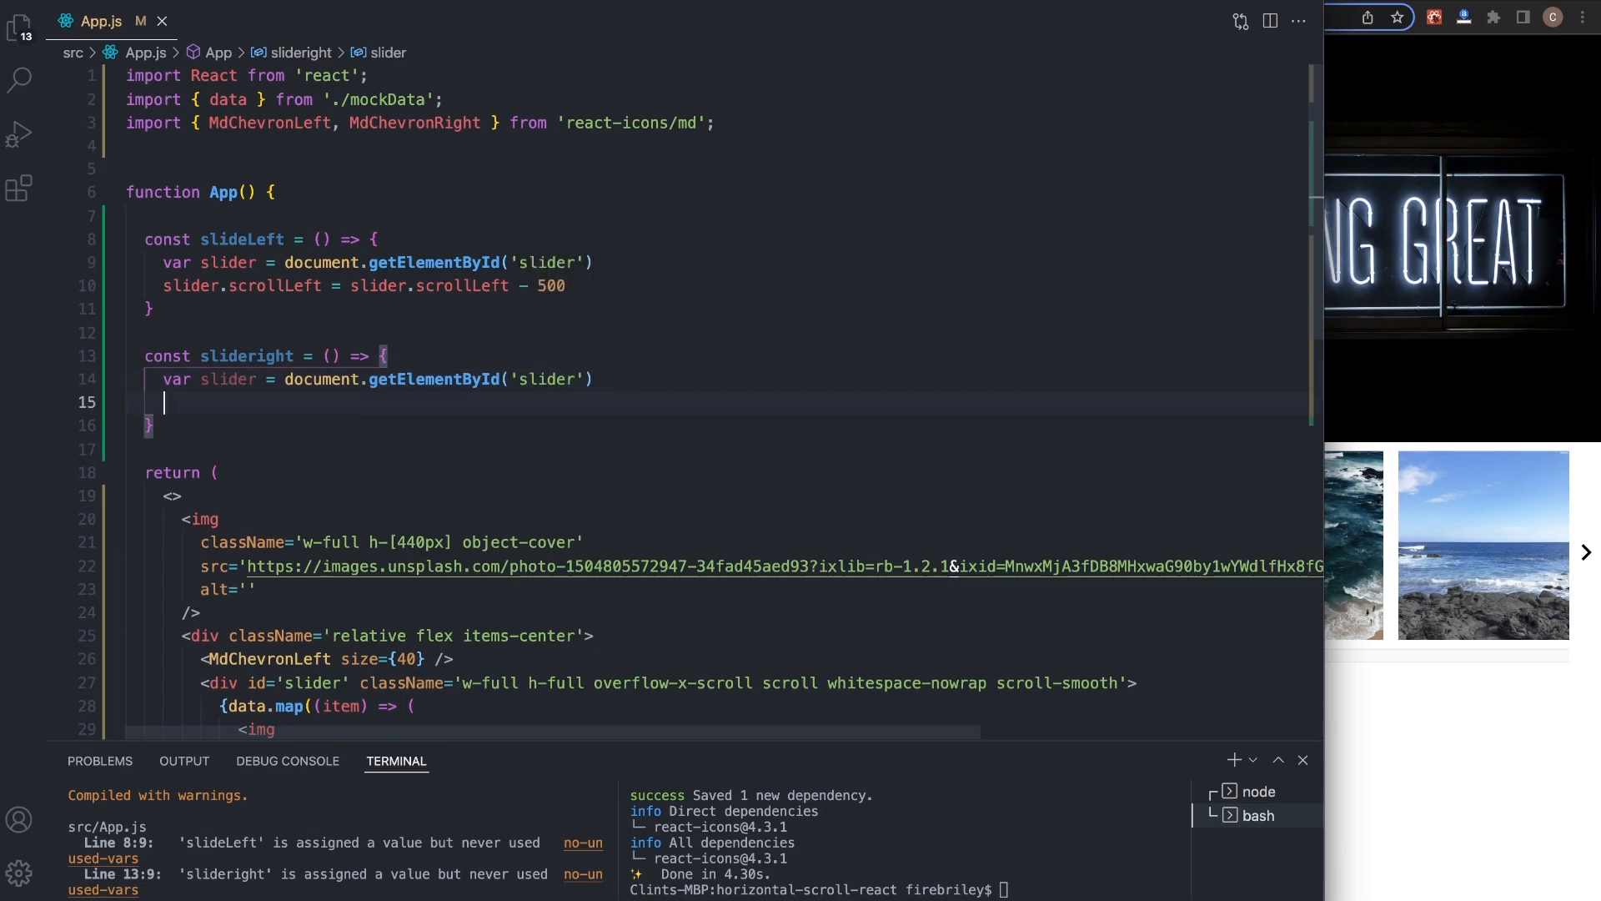
- Have slideright add 500 to slider.scrollLeft and start an onClick on the left chevron
type("slider.s")
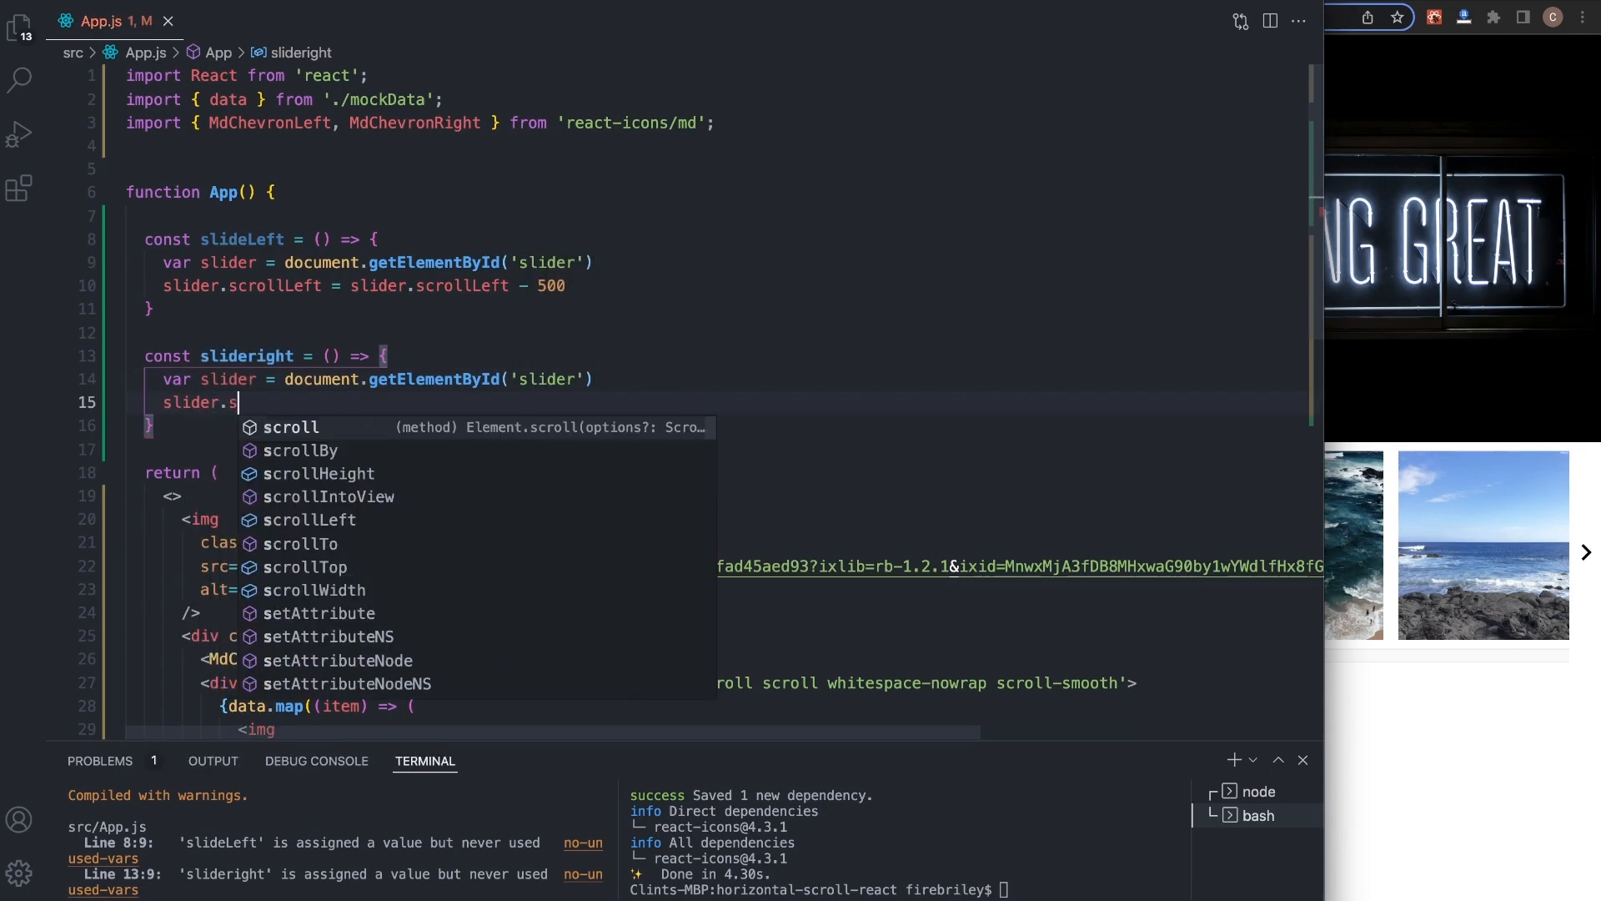
type("crollLeft")
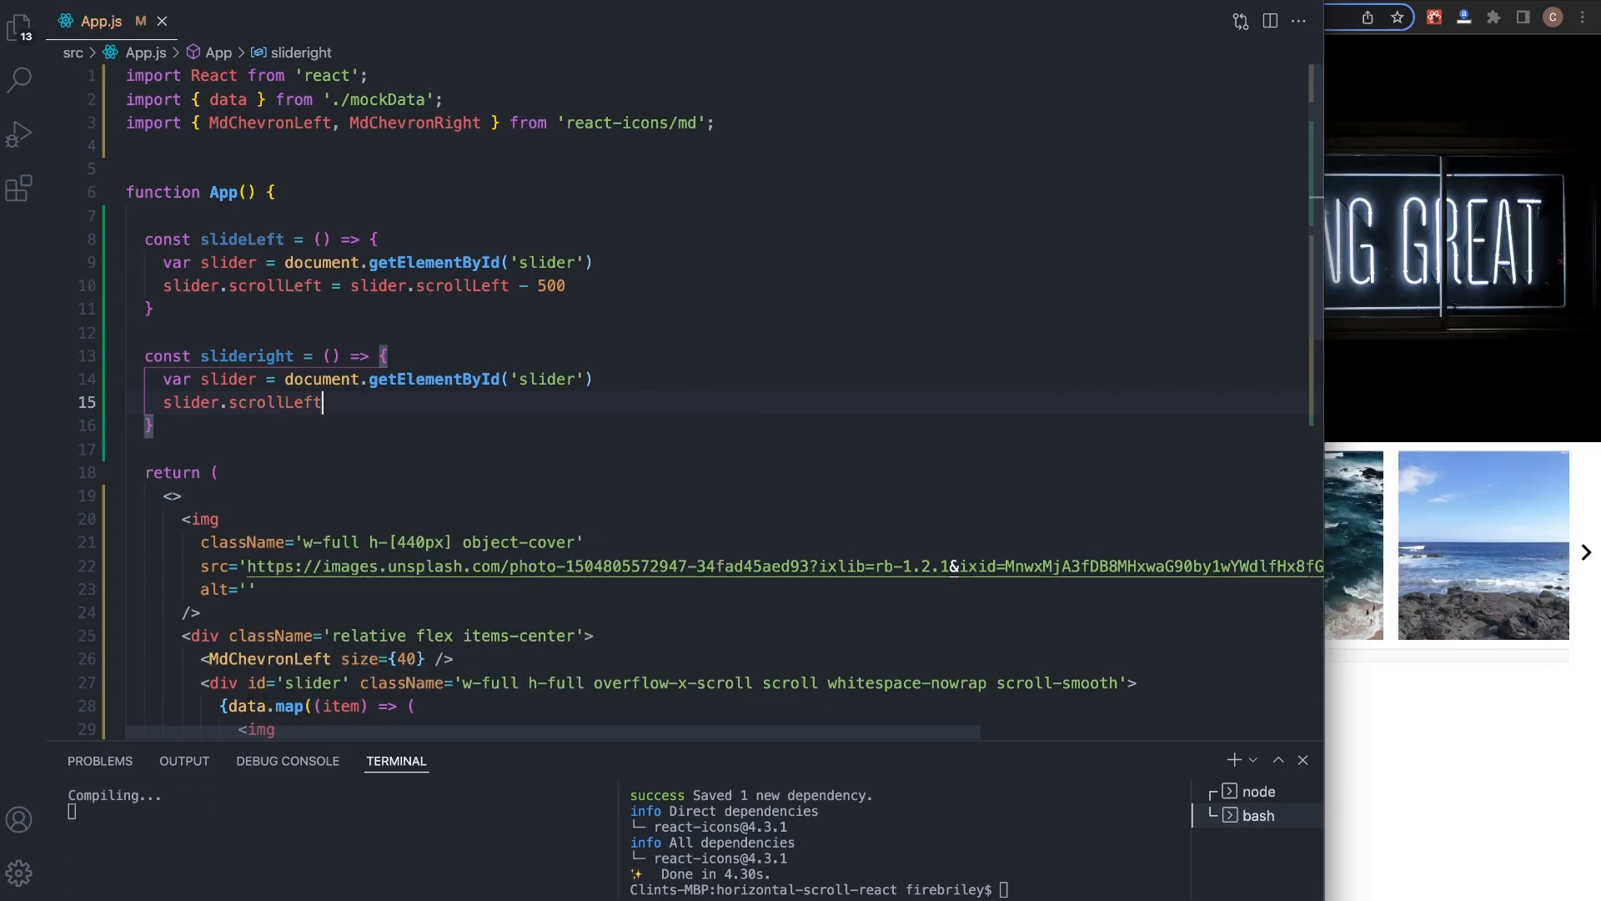
type("= slide")
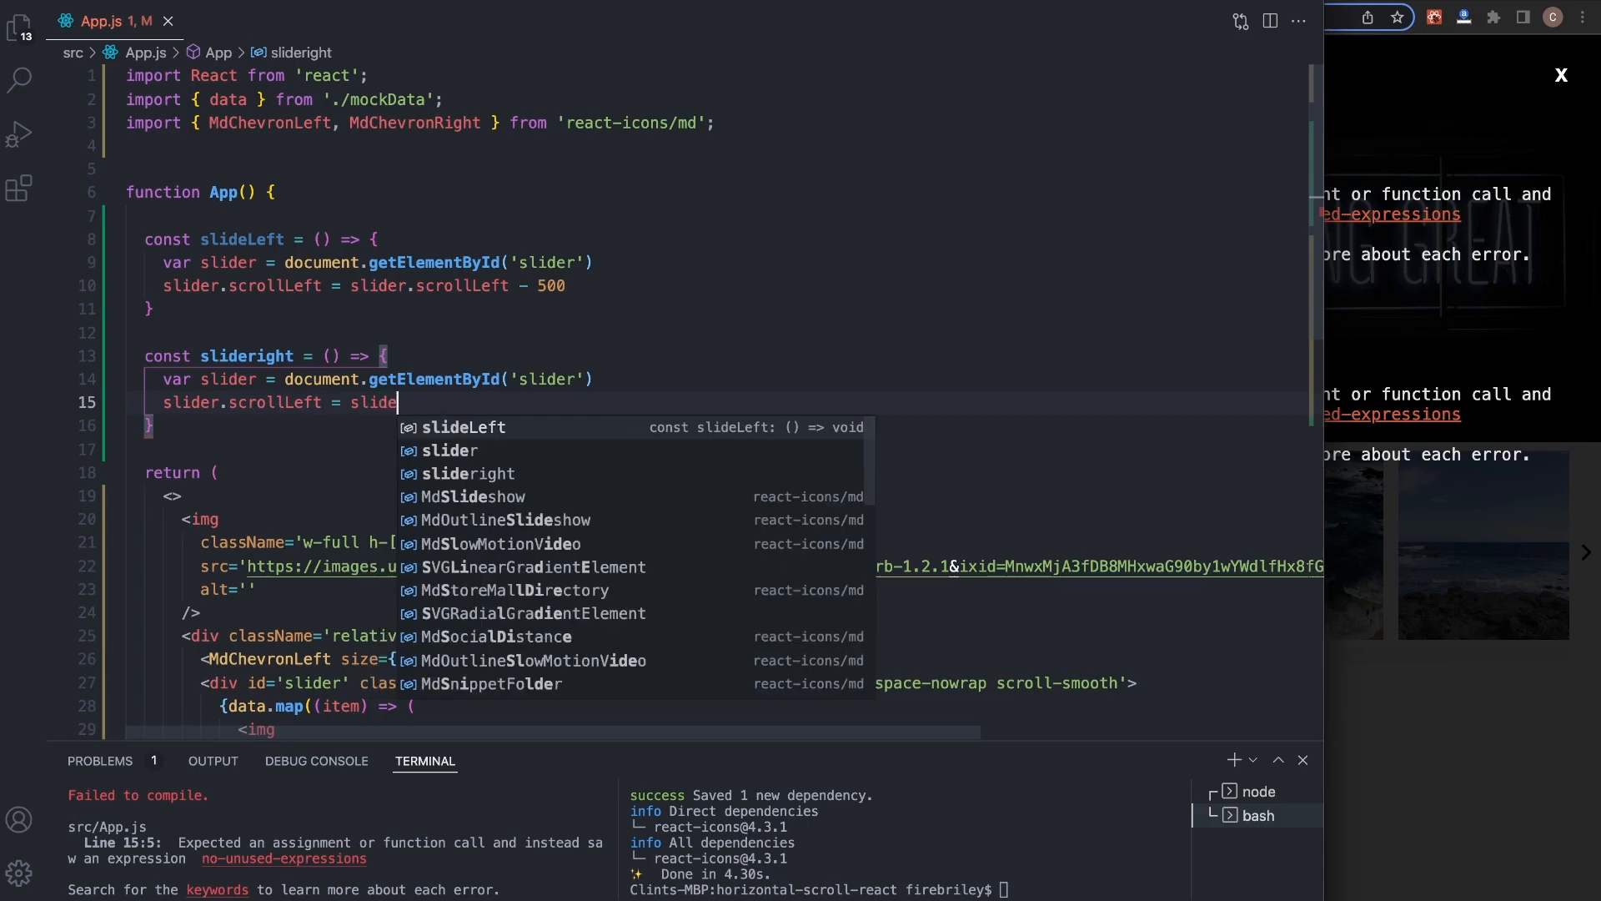
type("r.scrollLeft +")
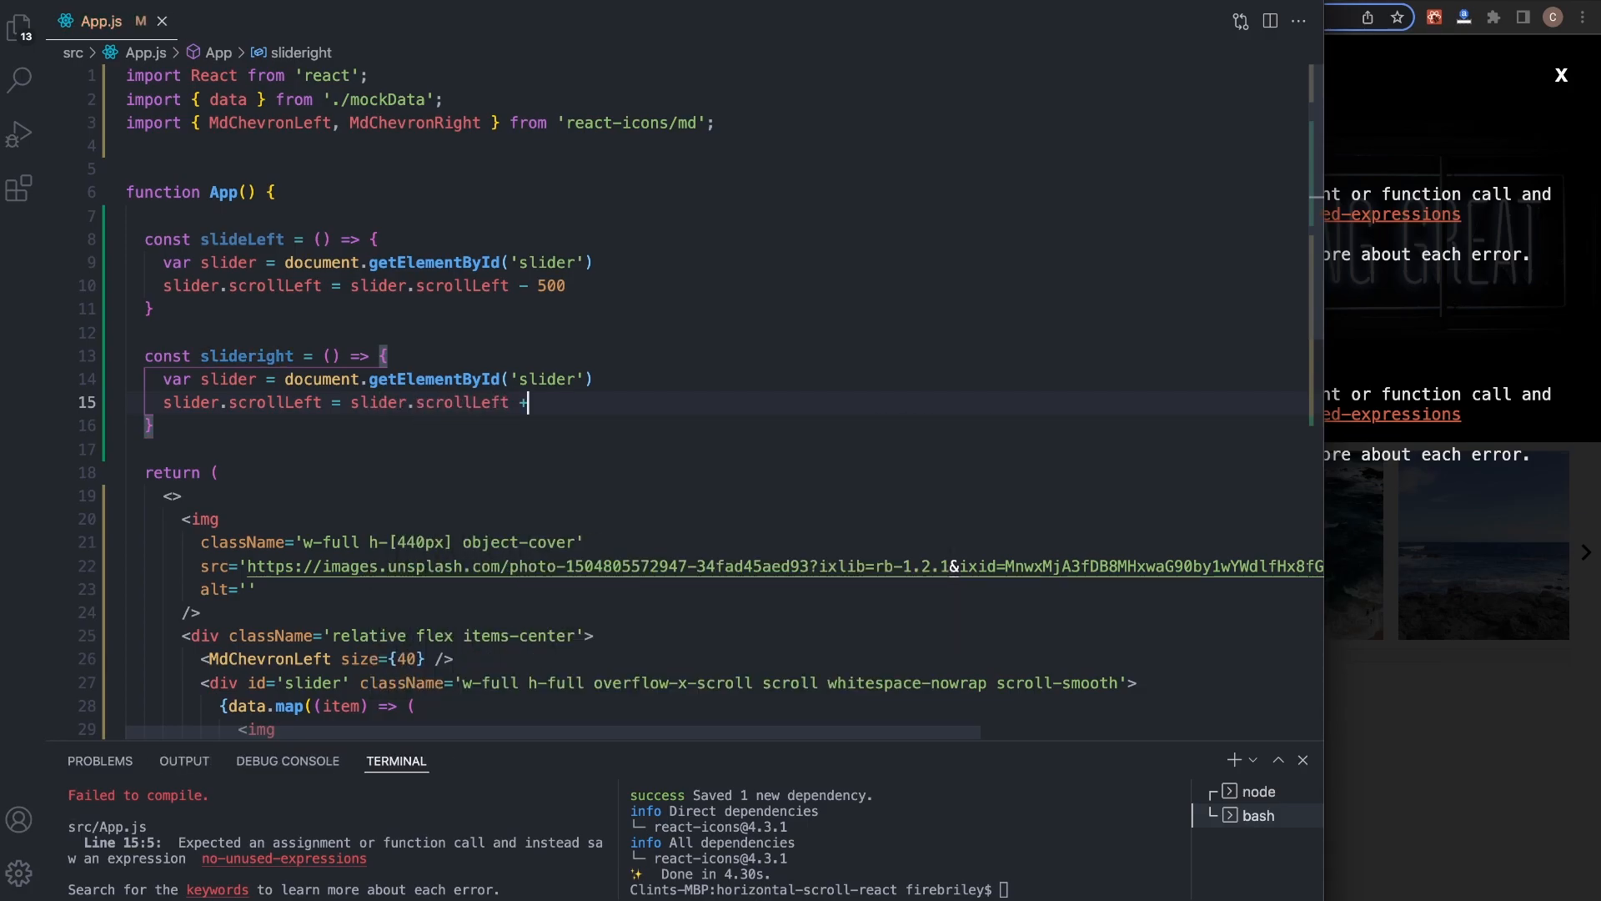
type("500;")
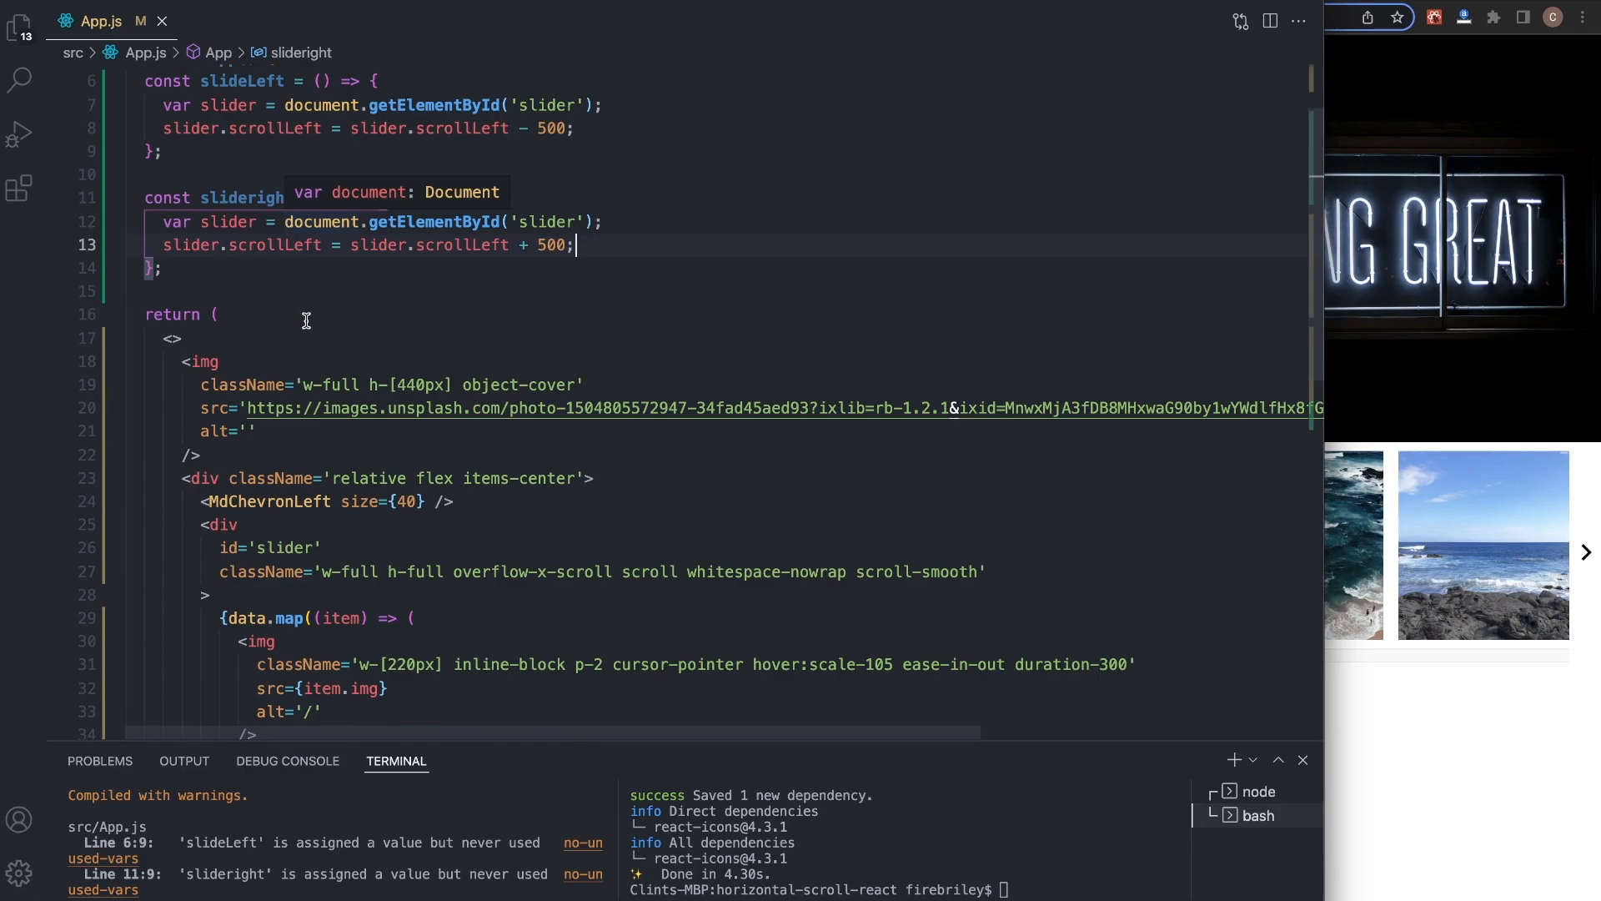
scroll("down", 3)
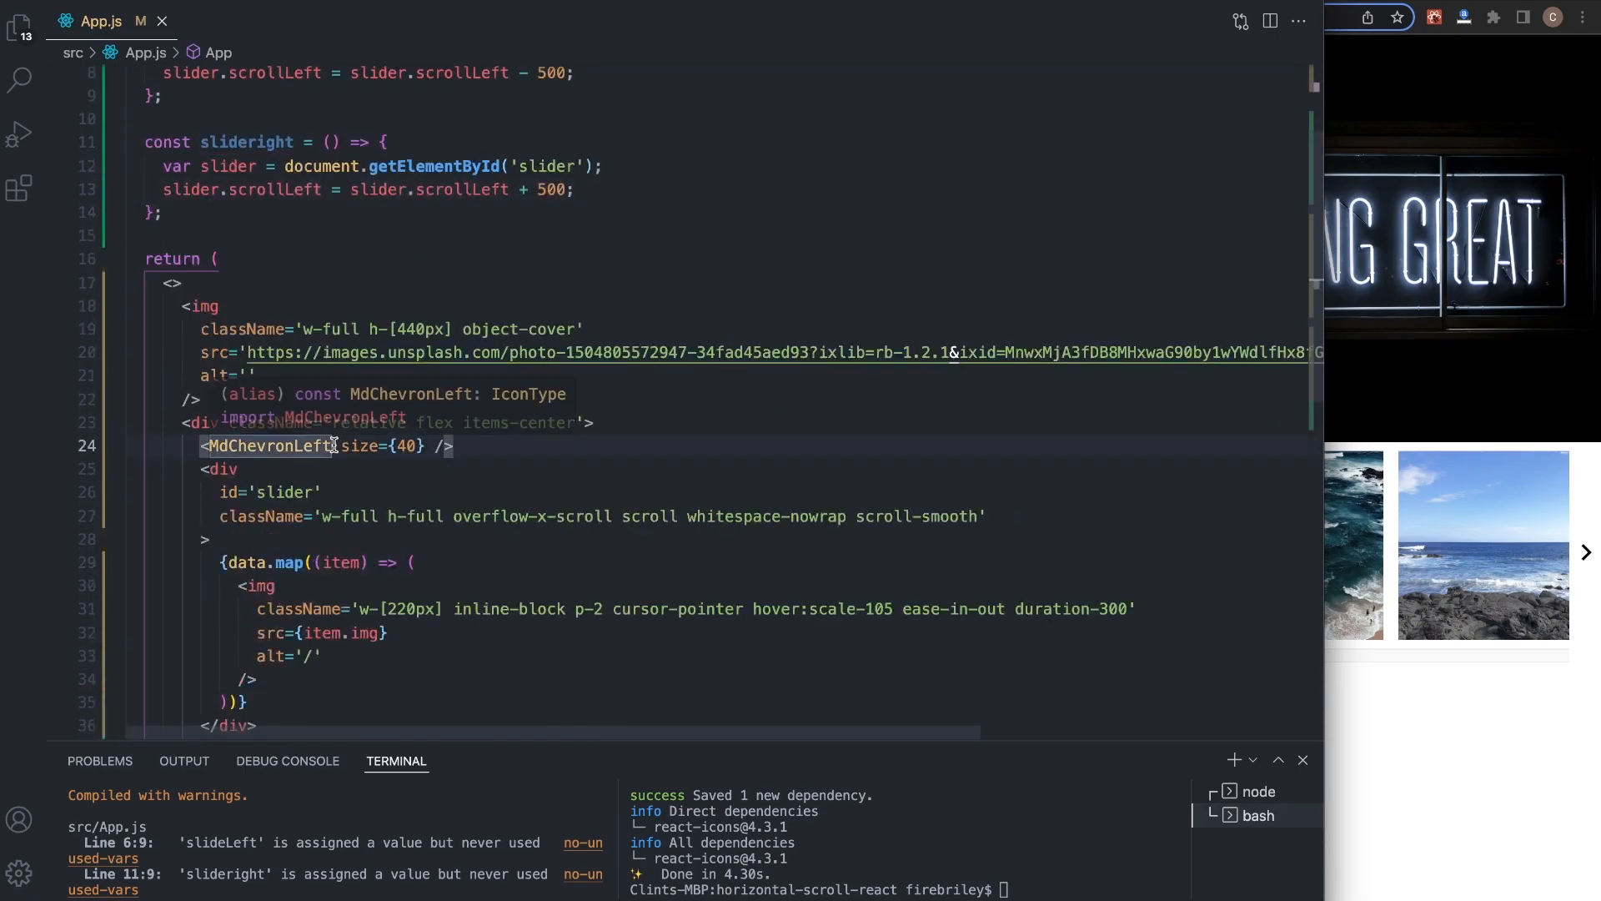
type("onClick={")
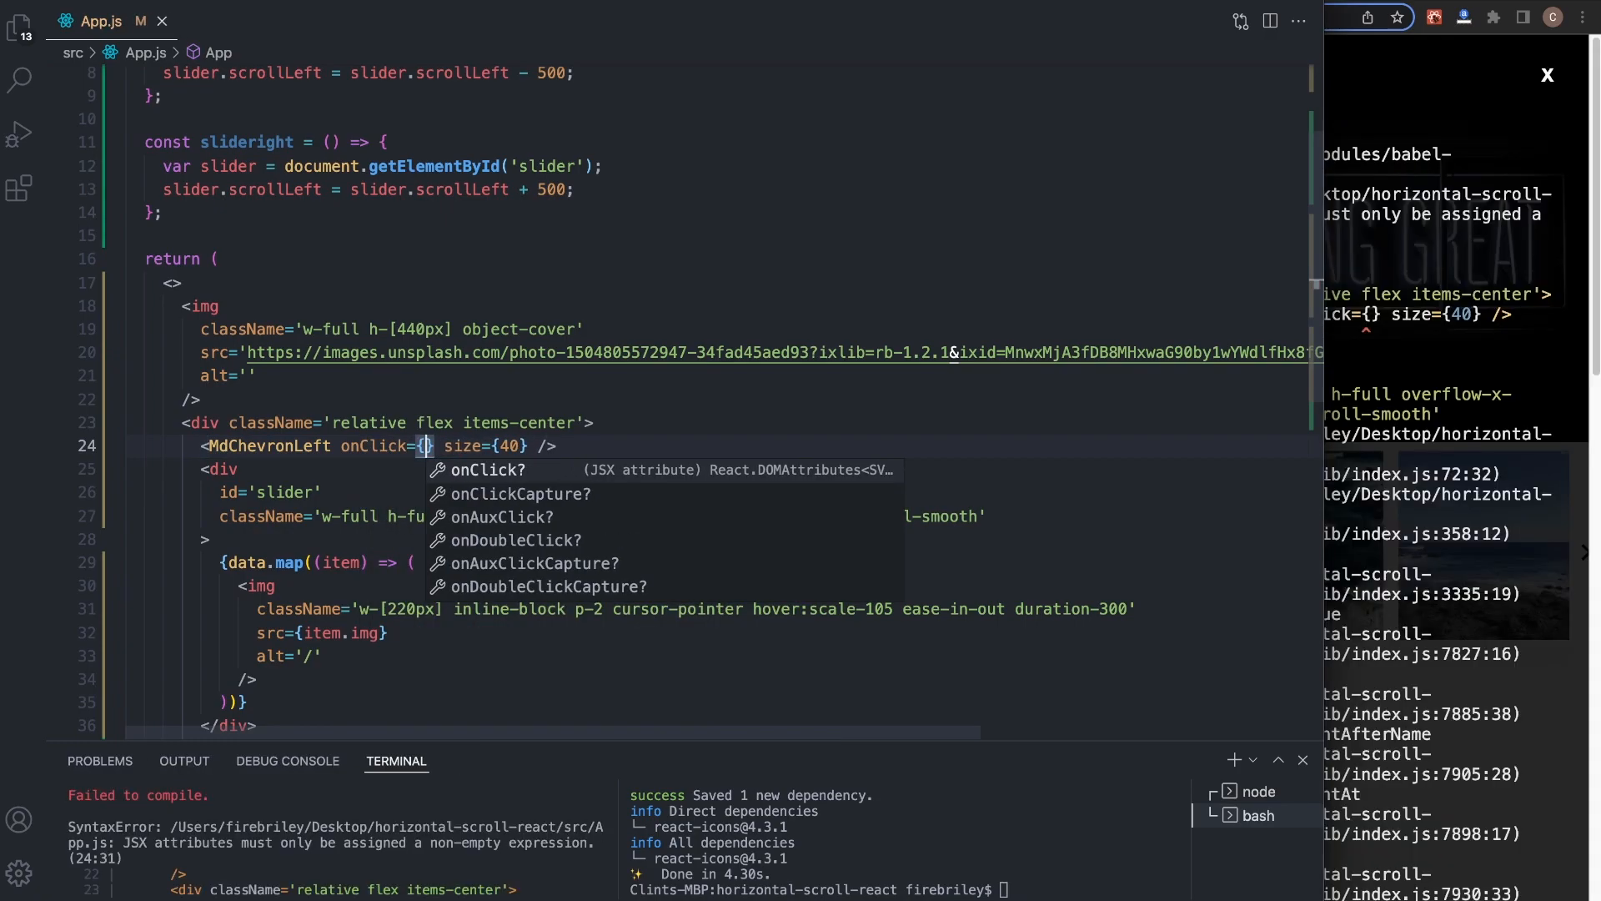
- Wire onClick={slideLeft} to MdChevronLeft and onClick={slideRight} to MdChevronRight, renaming the function slideRight
type("slideLeft")
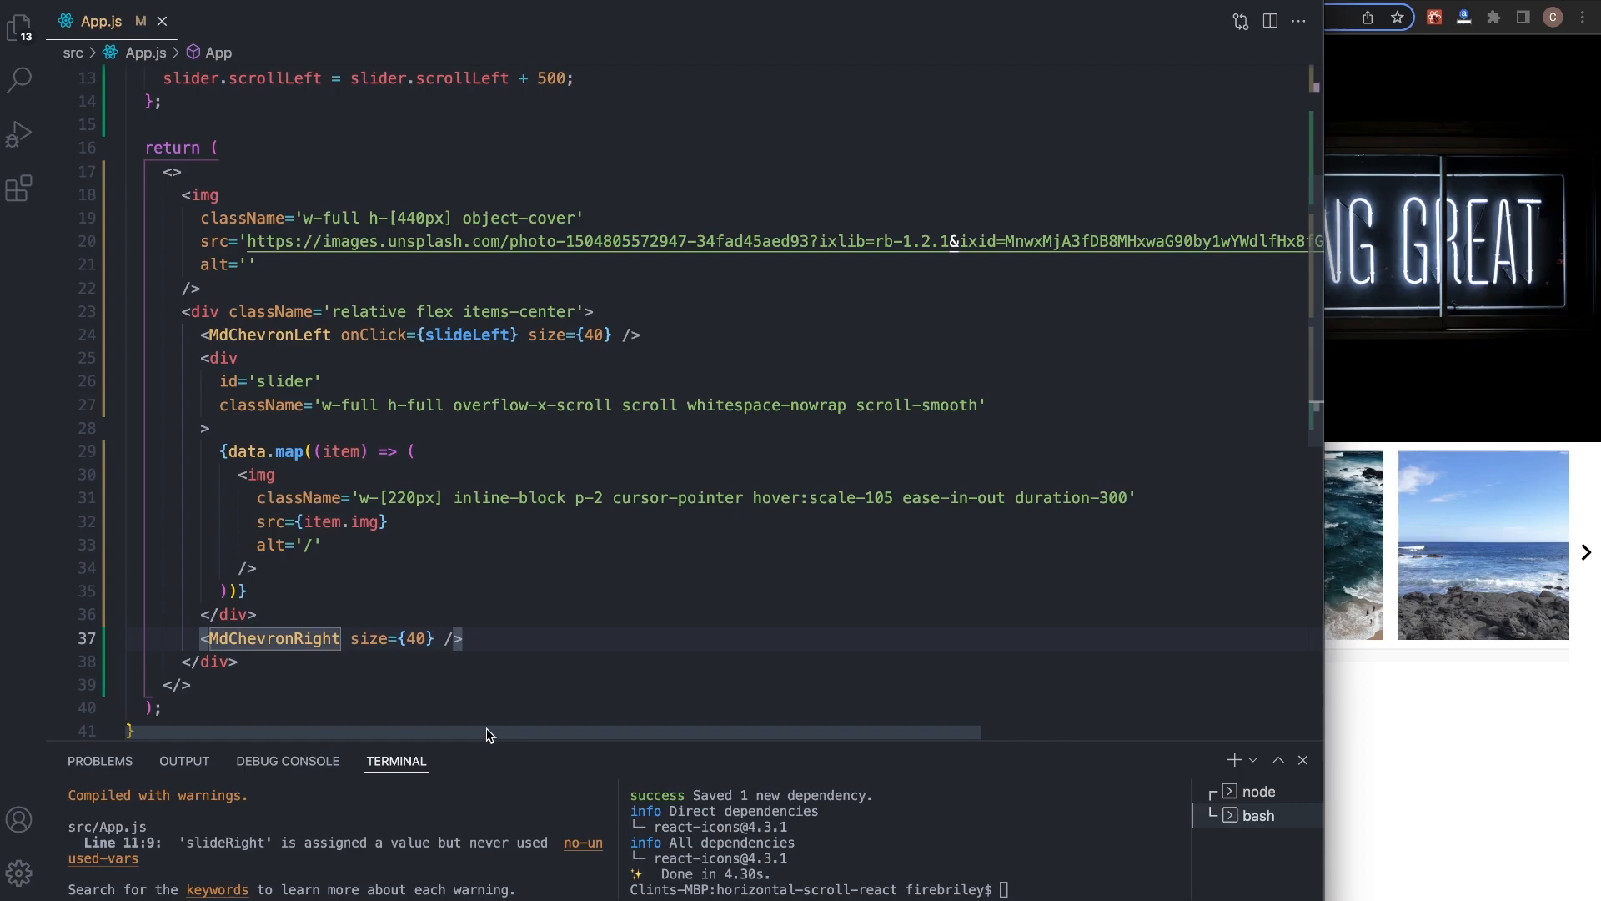
type("onAbort={}")
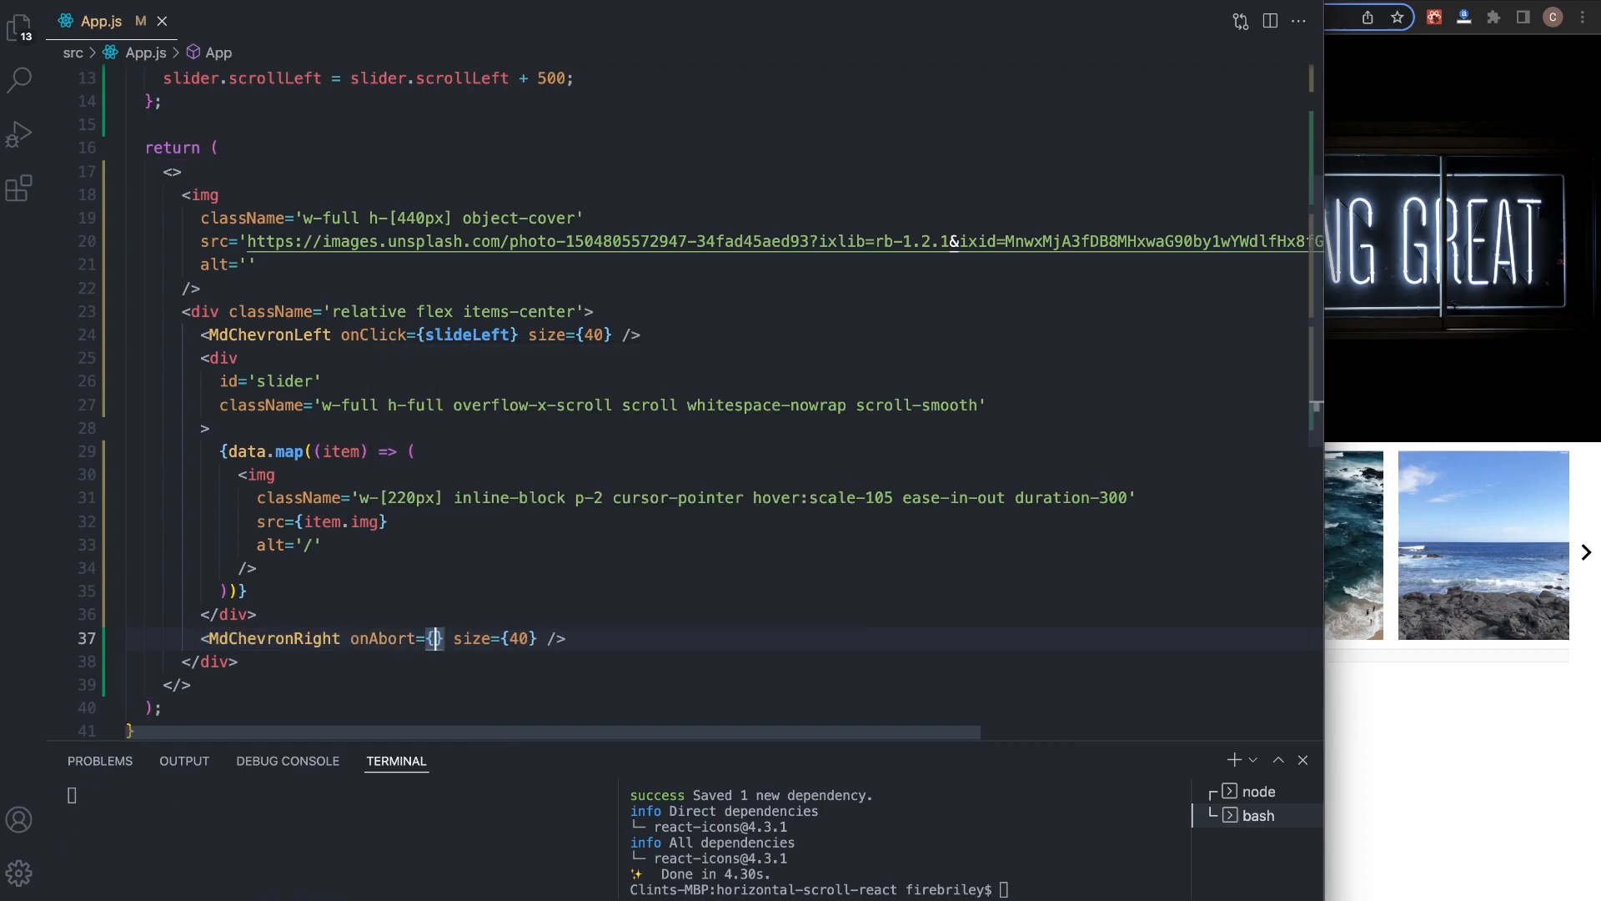
type("onClick")
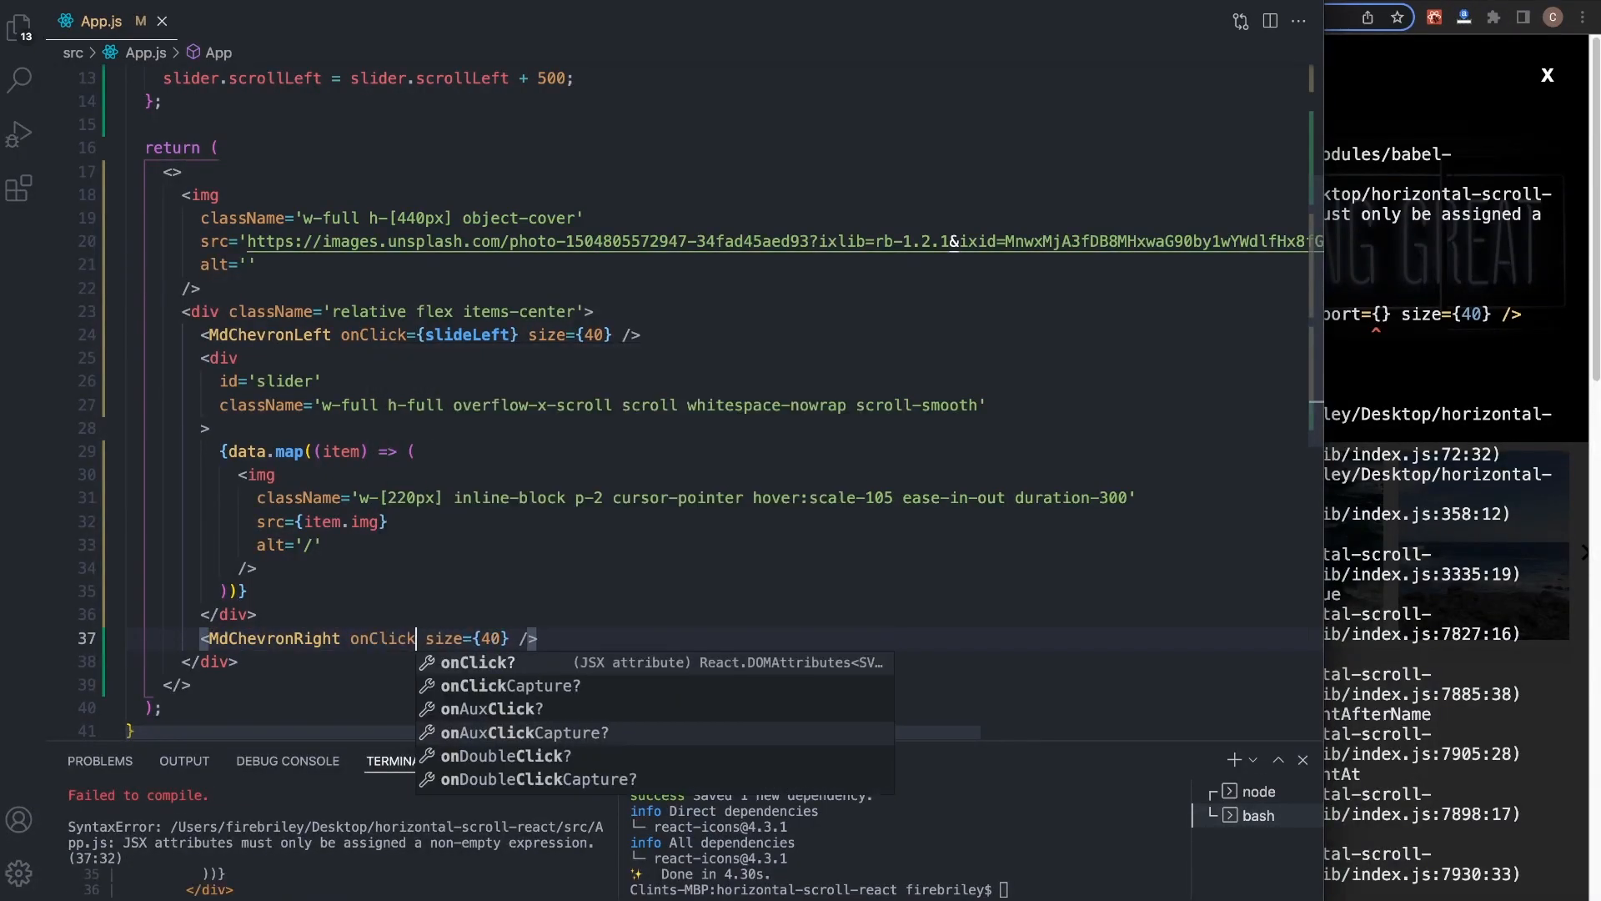
type("={slider")
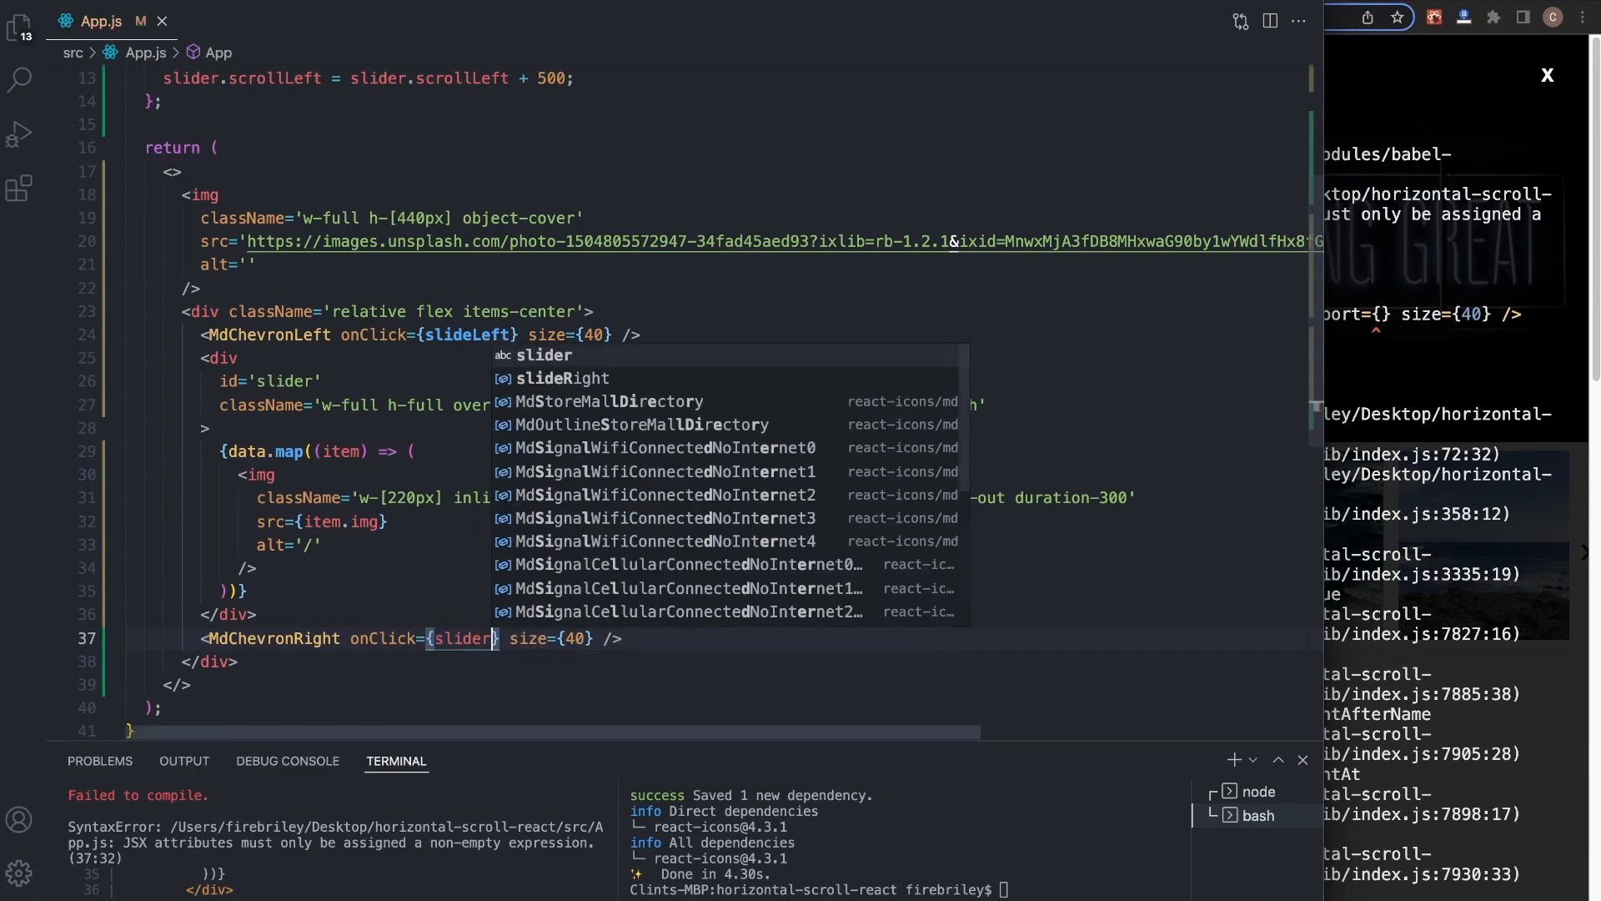
type("R")
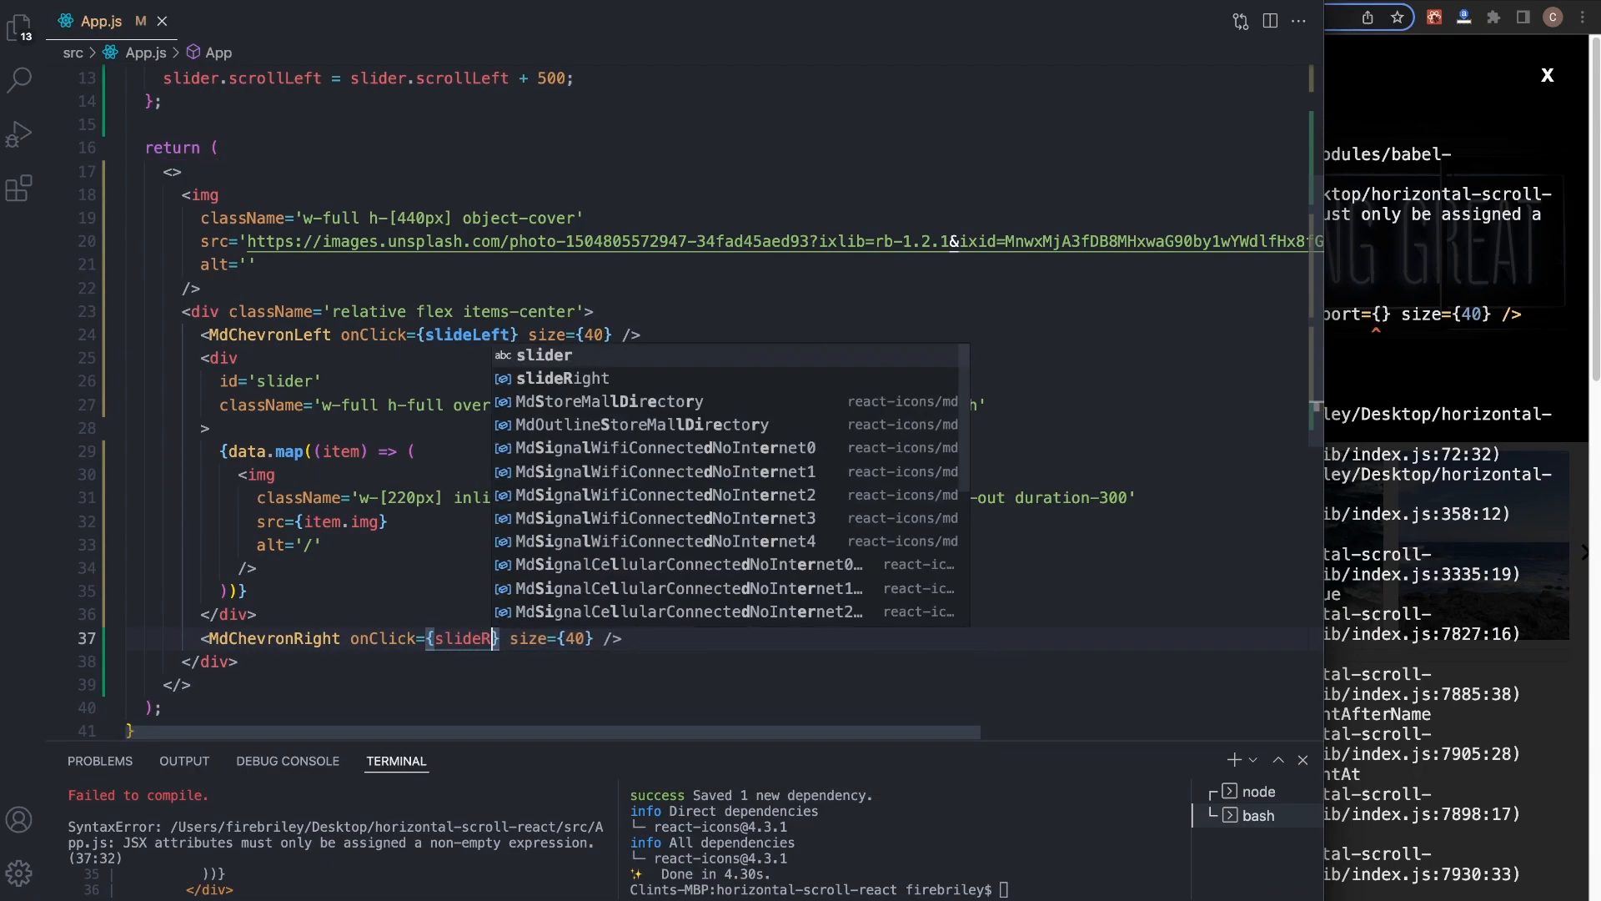
type("slideRight")
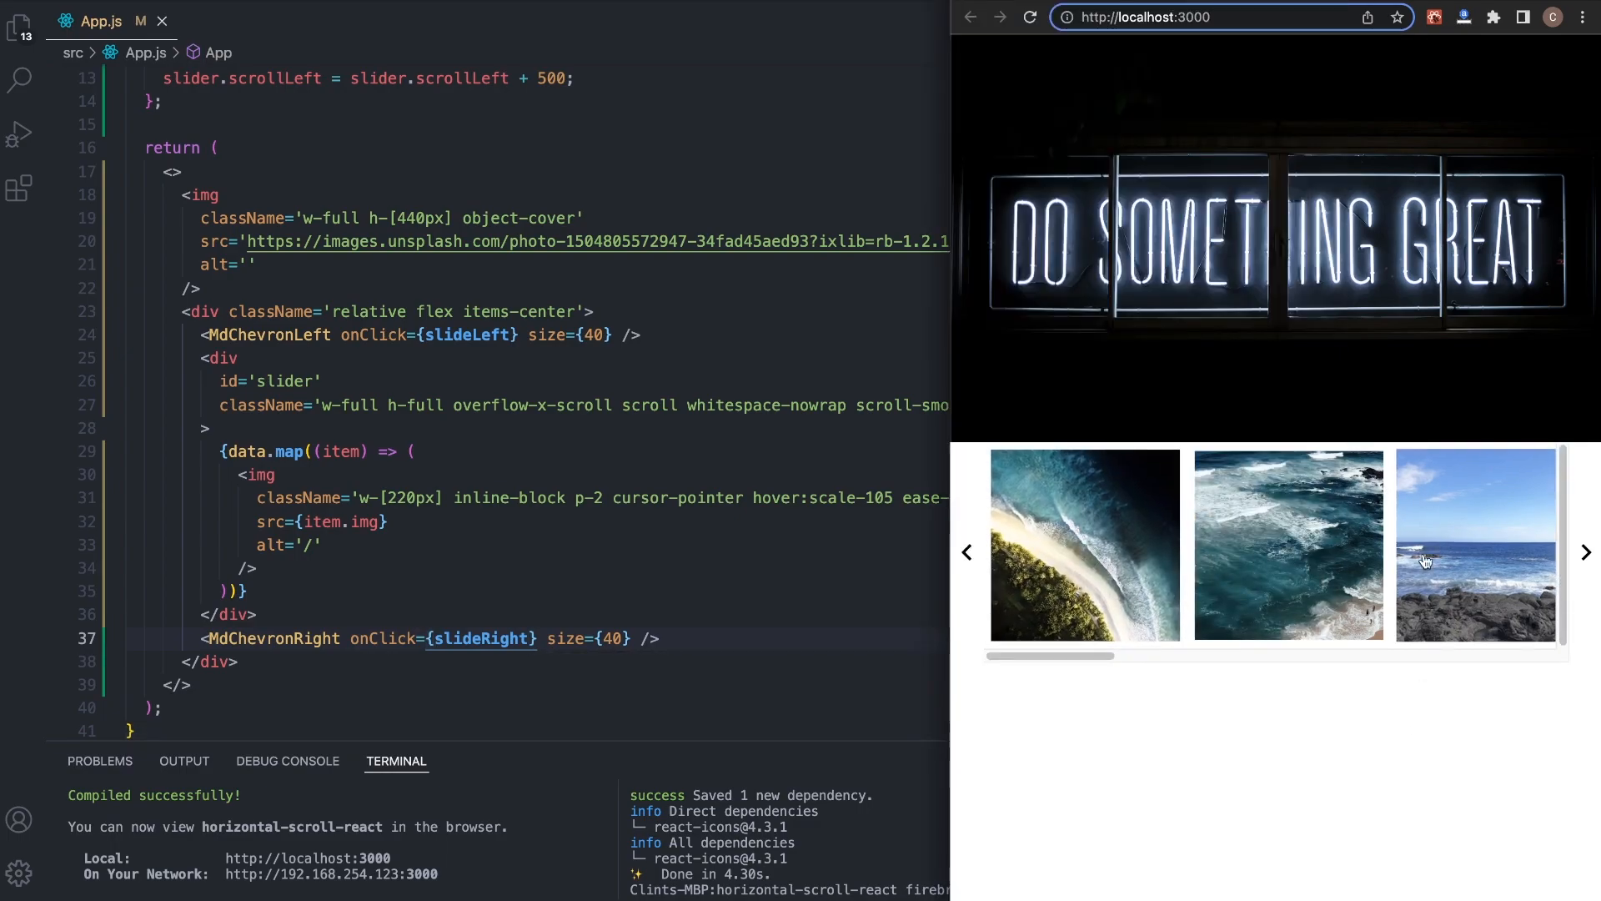
left_click(1585, 552)
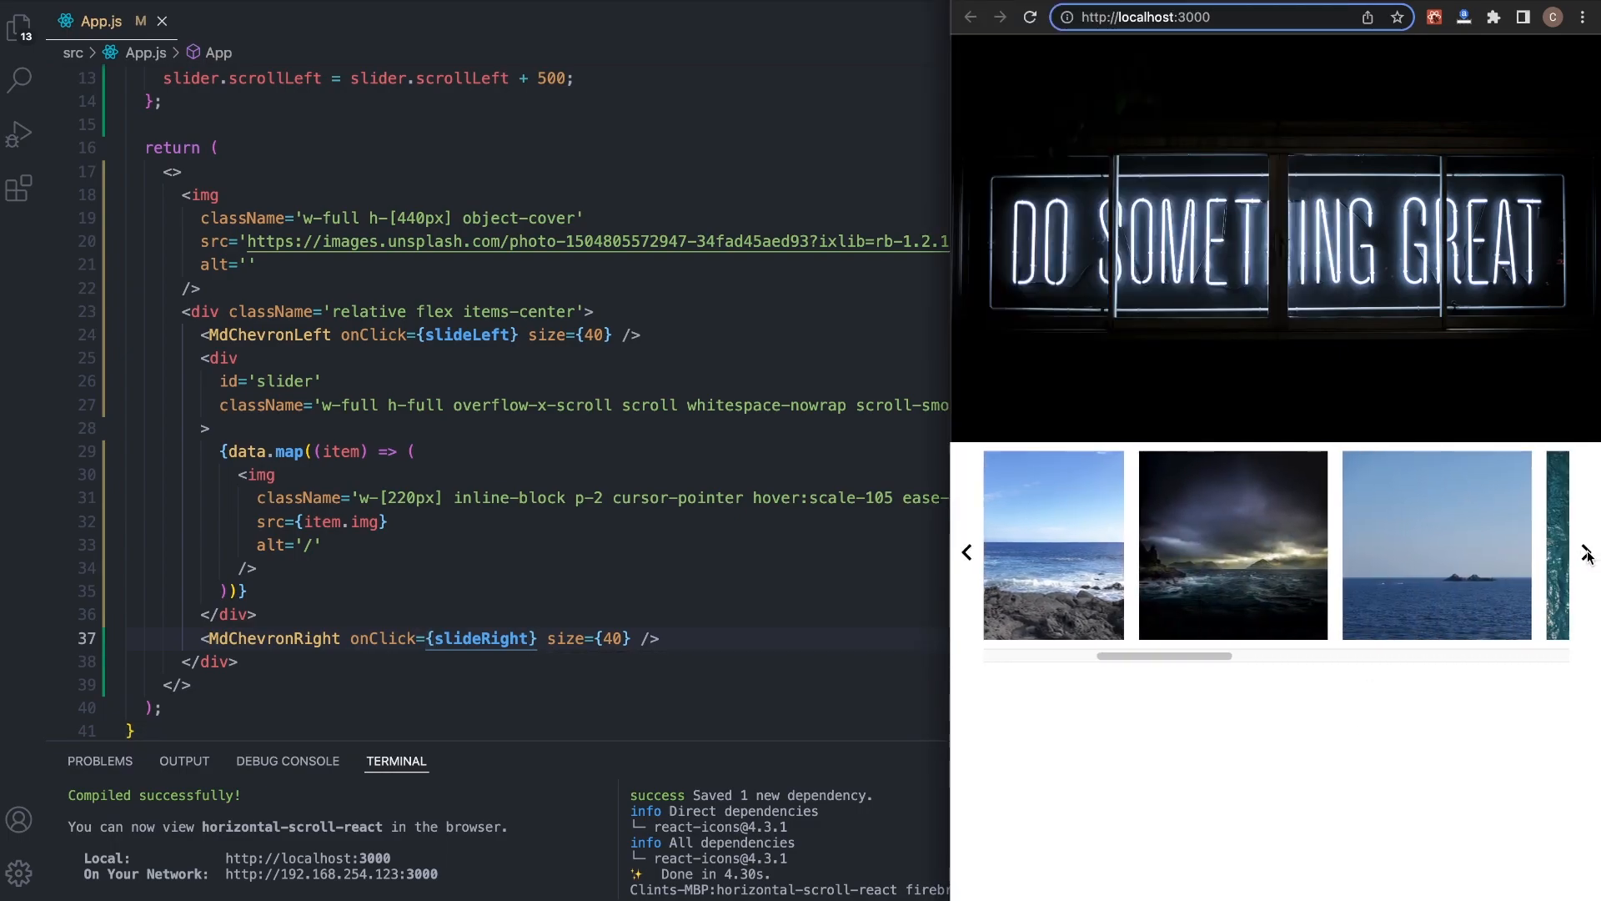
left_click(1586, 552)
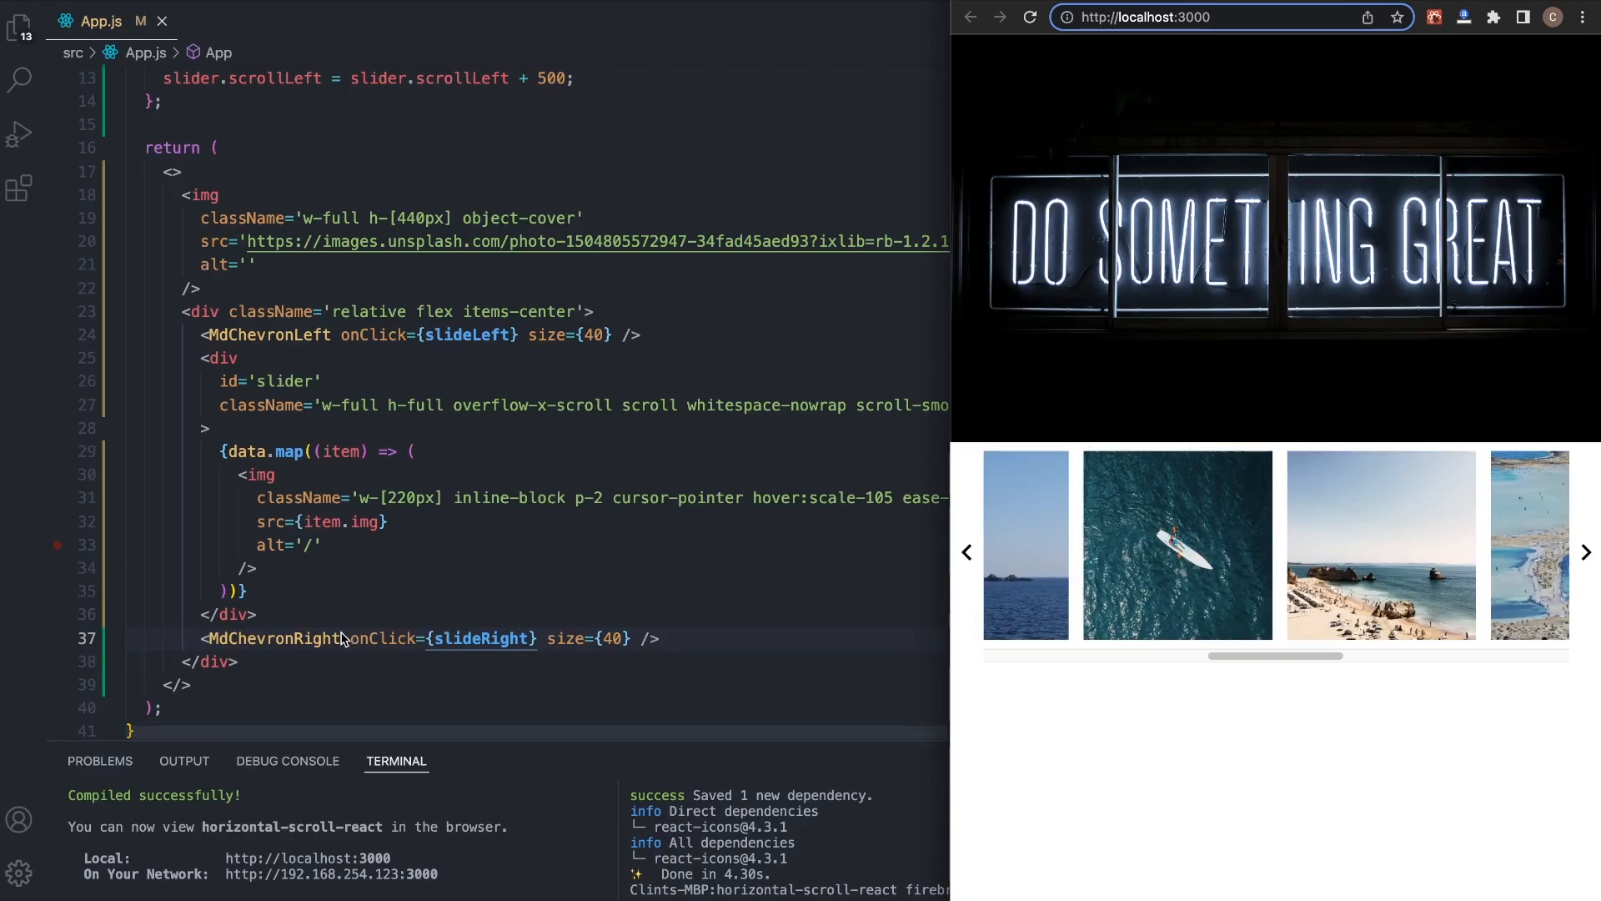
mouse_move(347, 337)
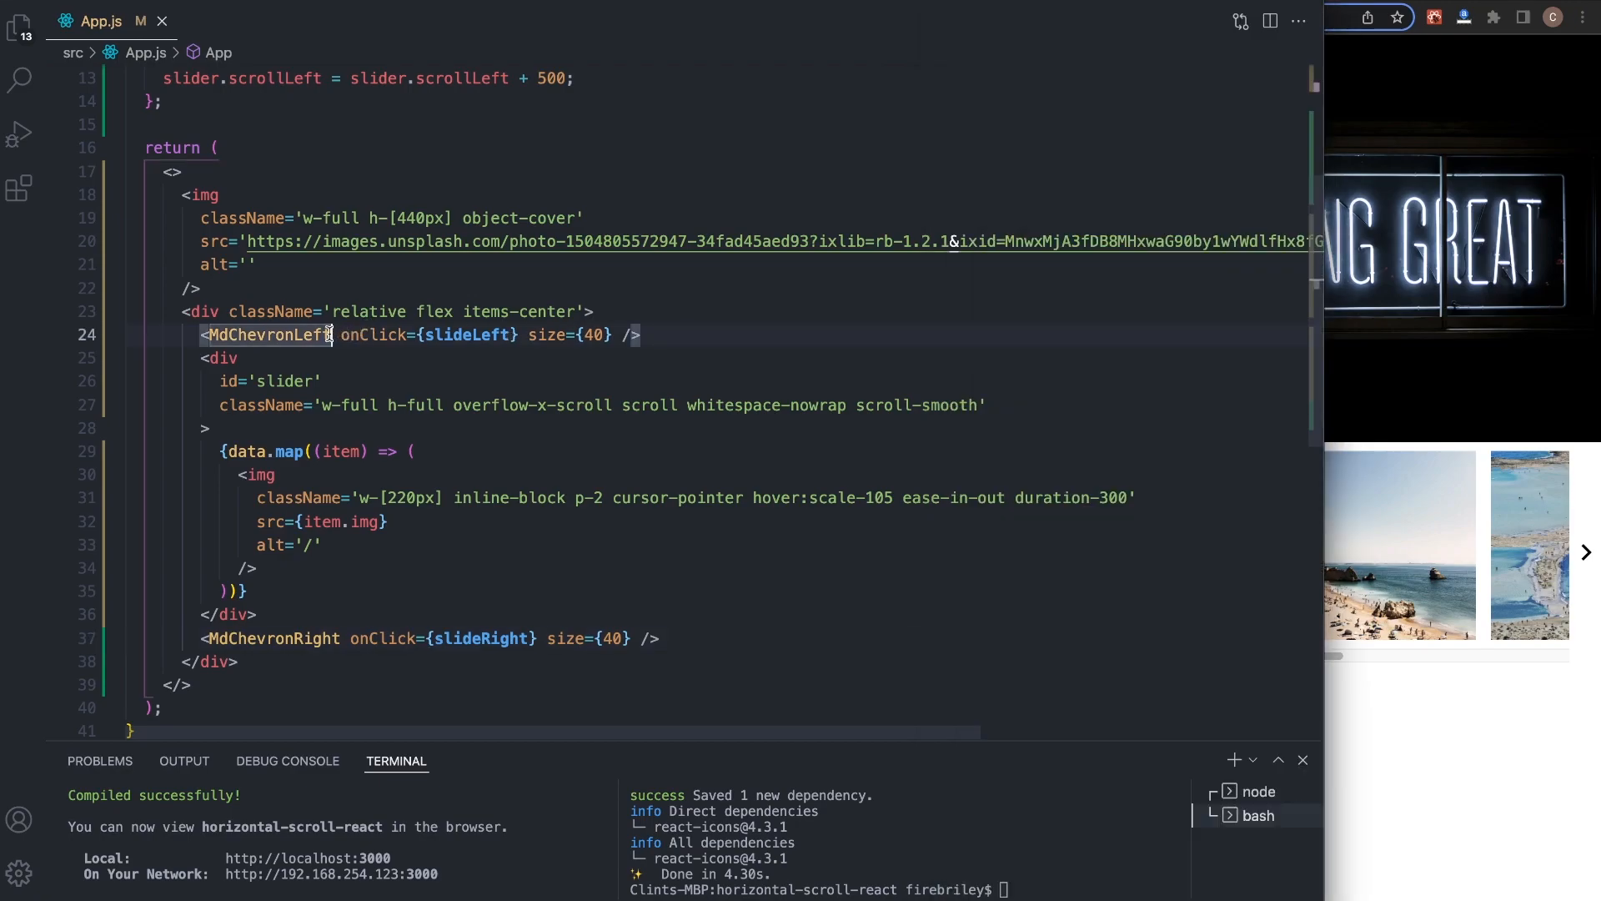
- Give MdChevronLeft className 'opacity-50 cursor-pointer hover:opacity-100'
type("className=''")
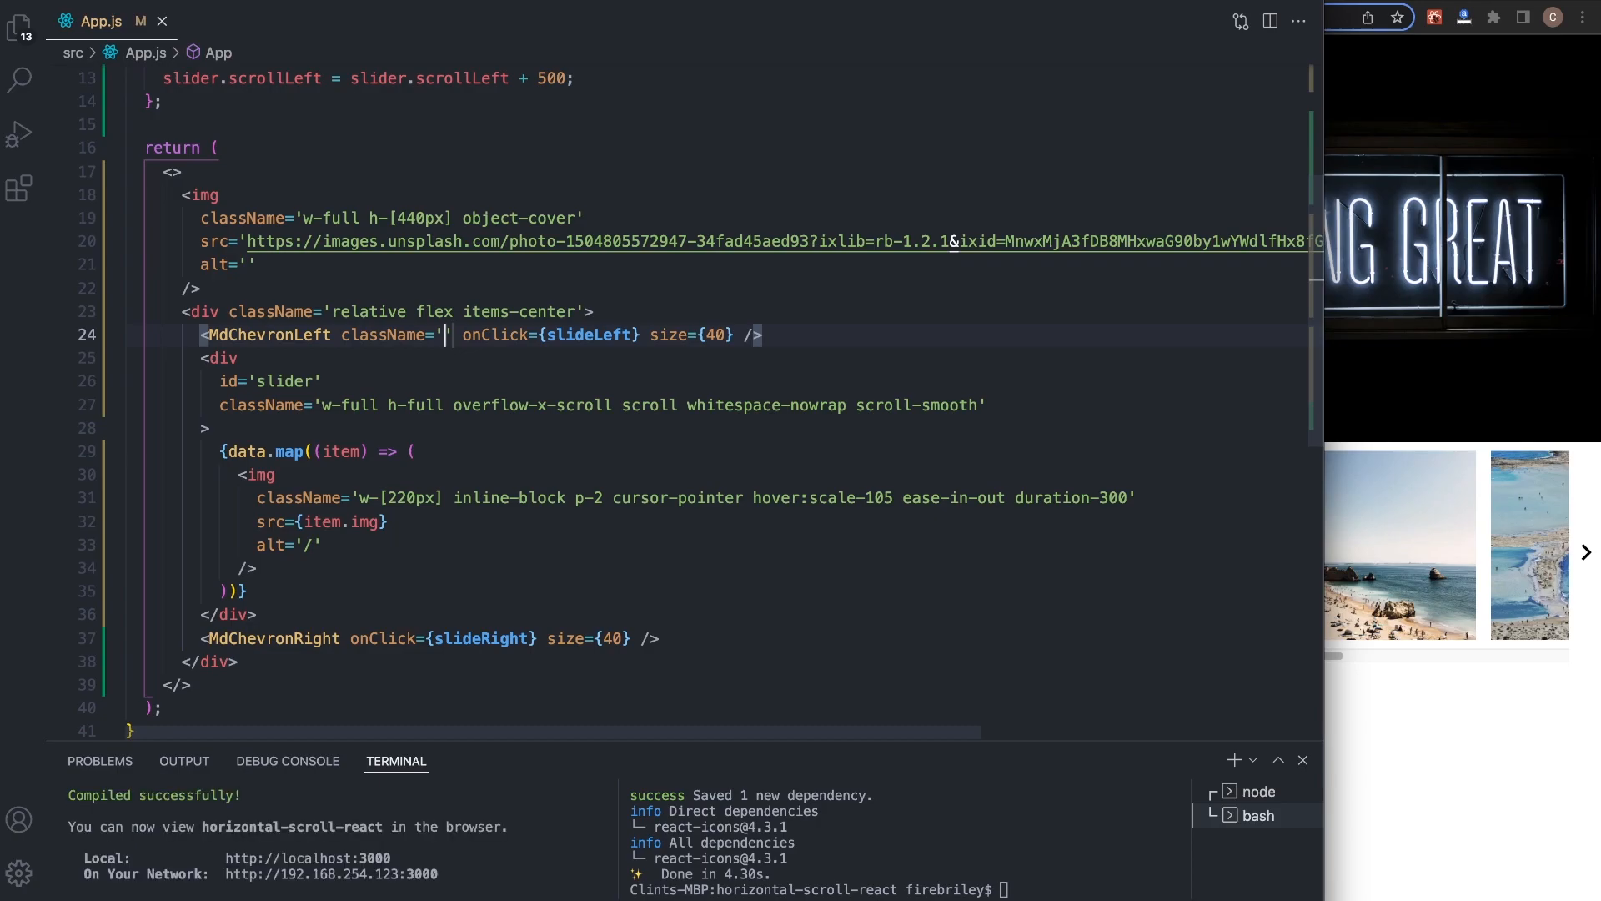
type("opacity")
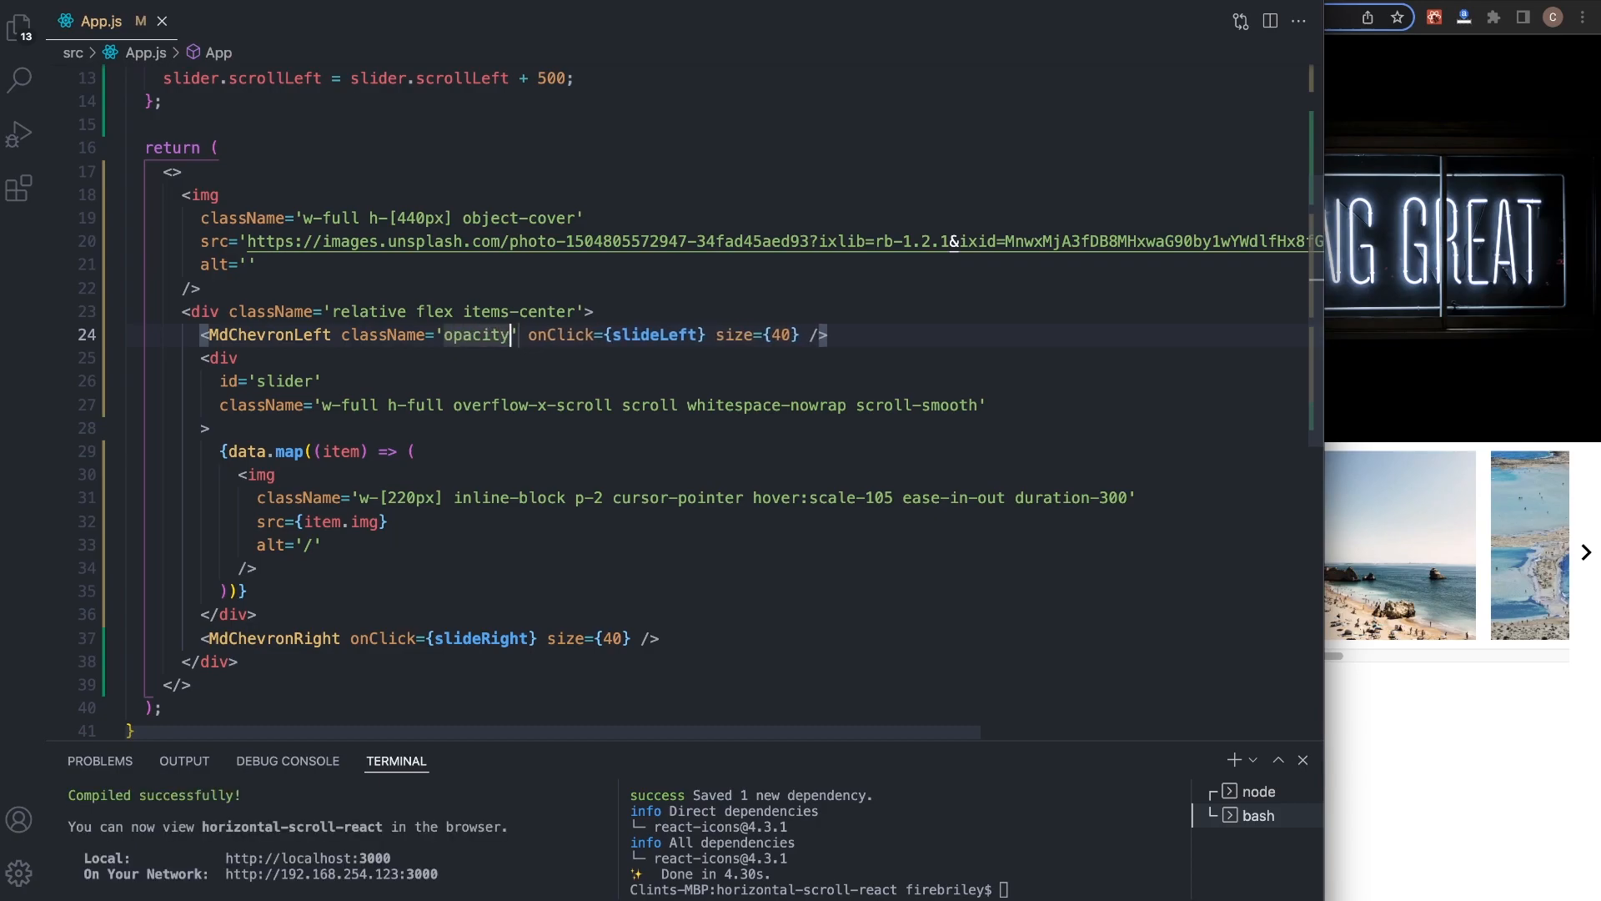
type("-50")
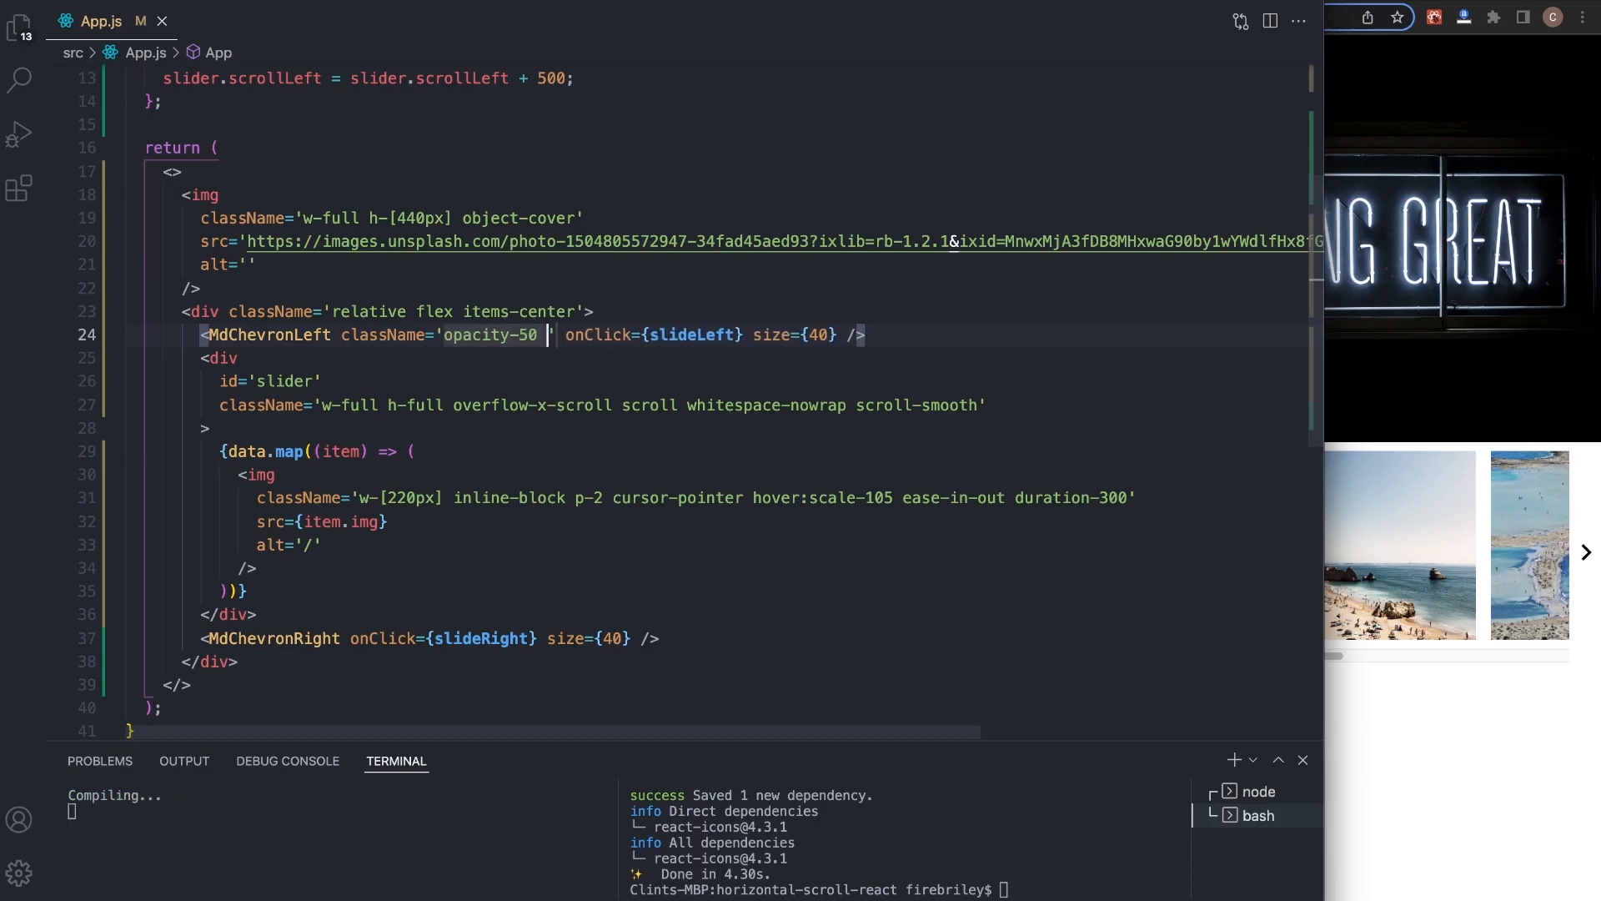
type("curso")
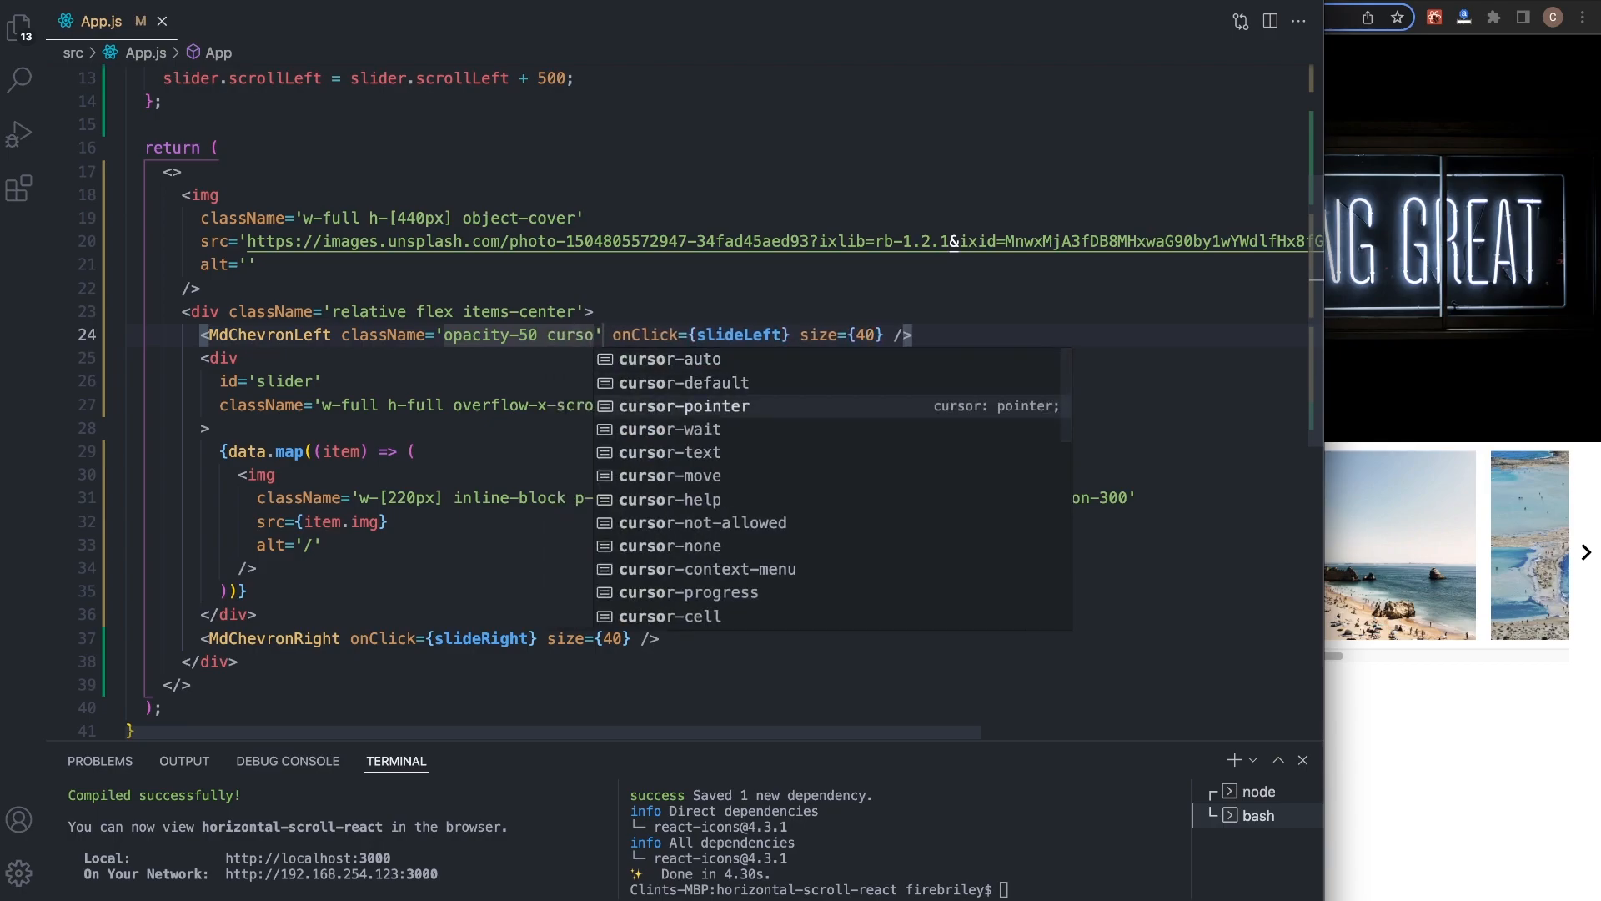
left_click(686, 406)
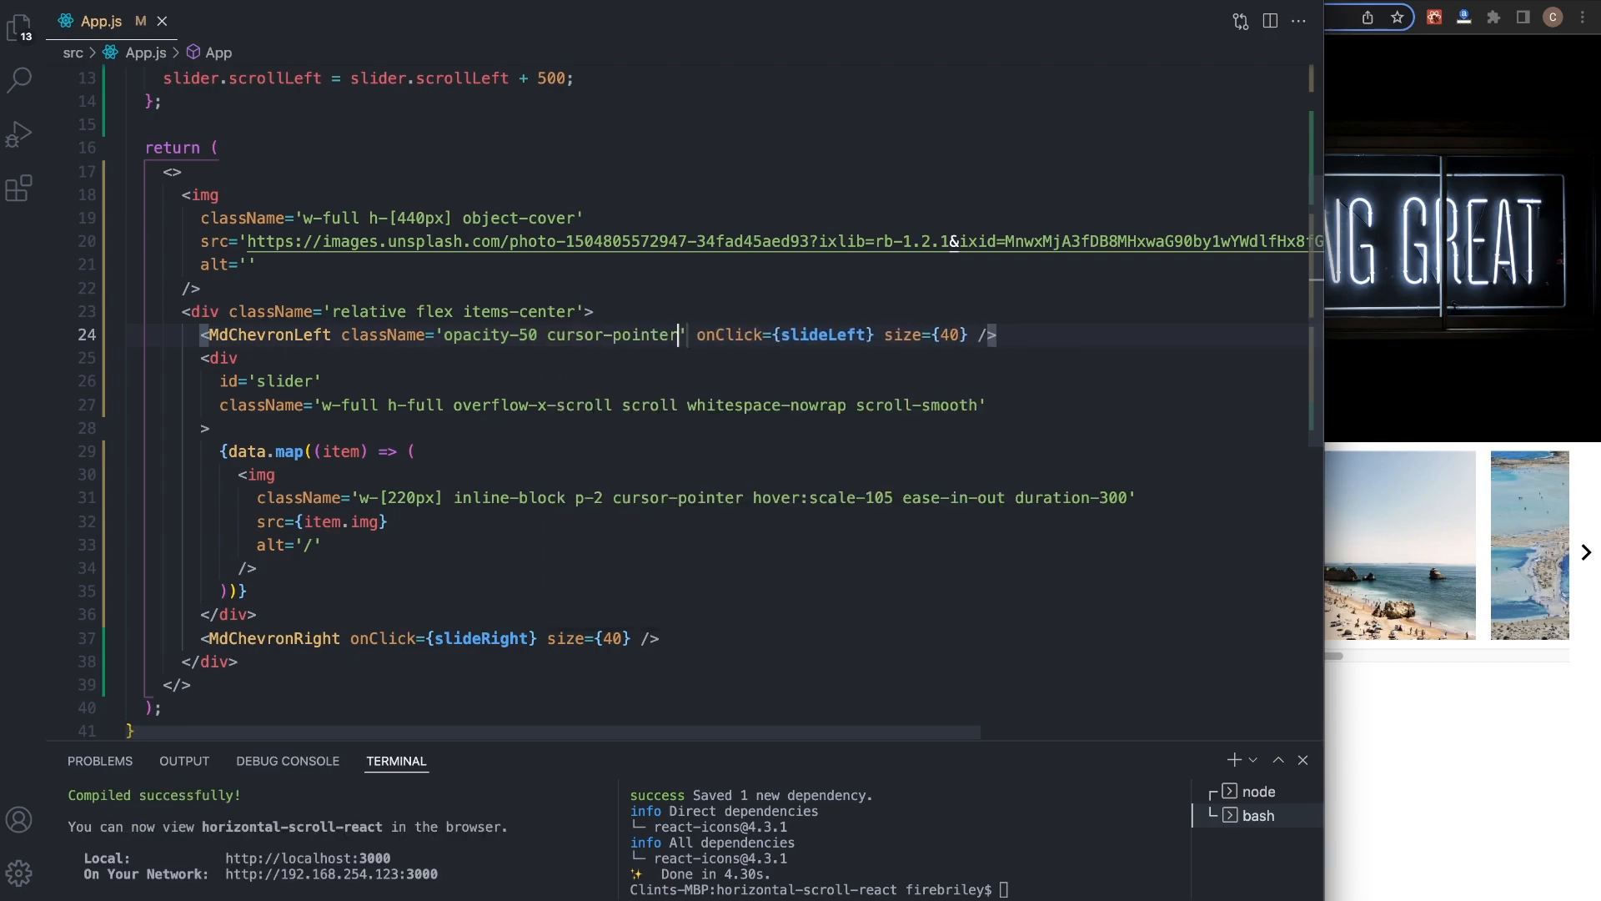
type("hover:")
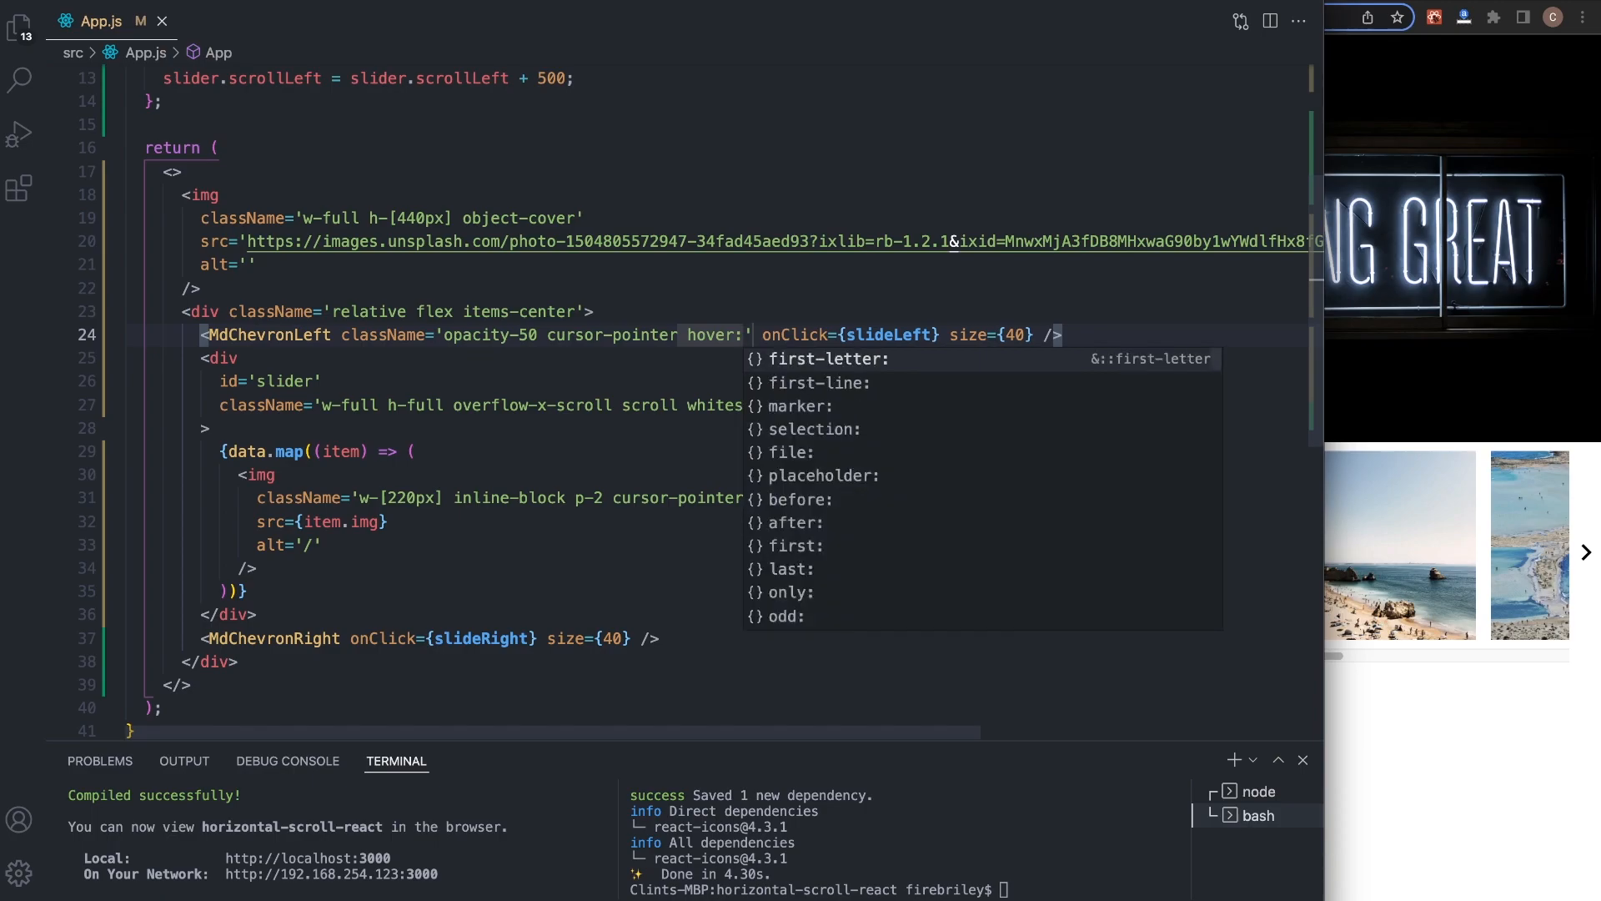
type("opacity-100")
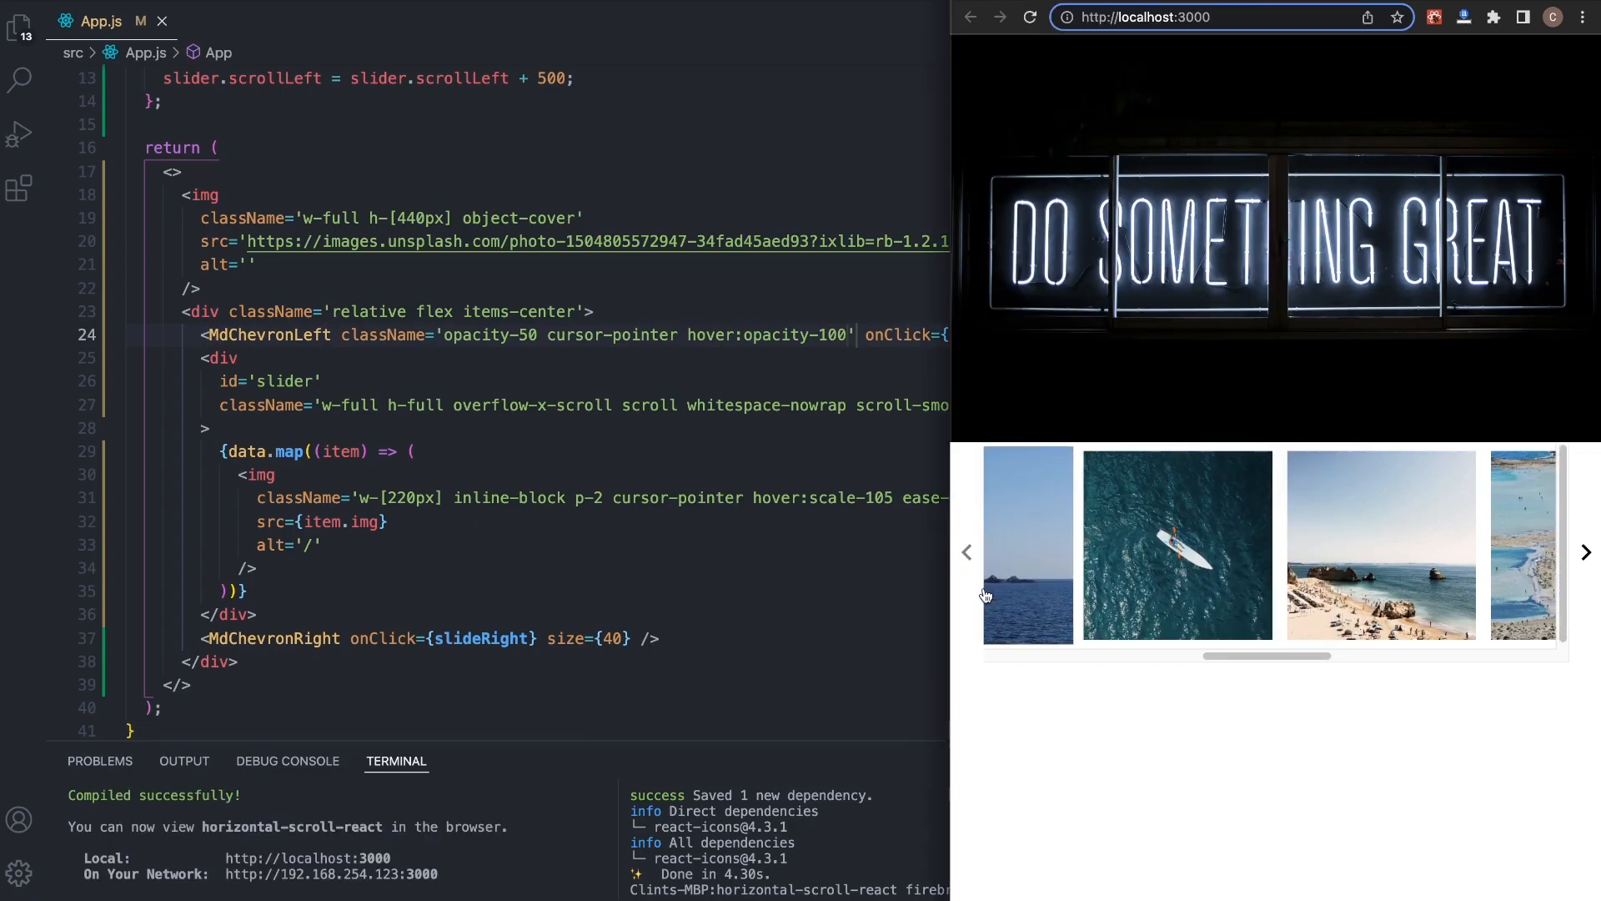
- Give MdChevronRight the same opacity-50 cursor-pointer hover:opacity-100 classes and test both arrows in Chrome
left_click(966, 553)
type(" className='")
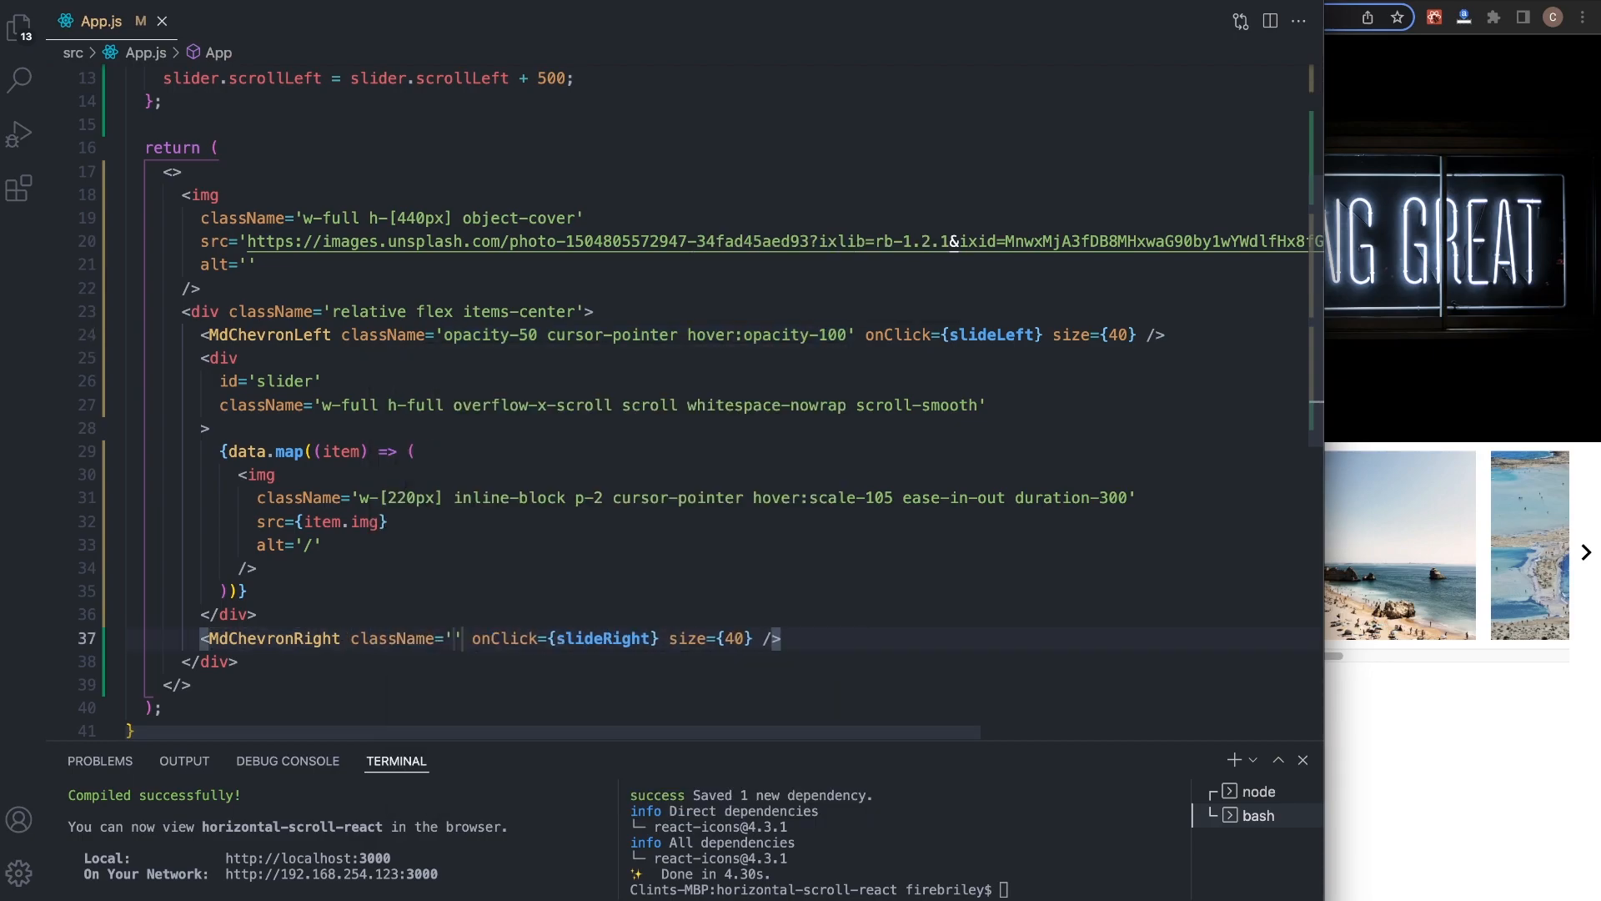
type("opacity-50 cursor-pointer hover:opacity-100")
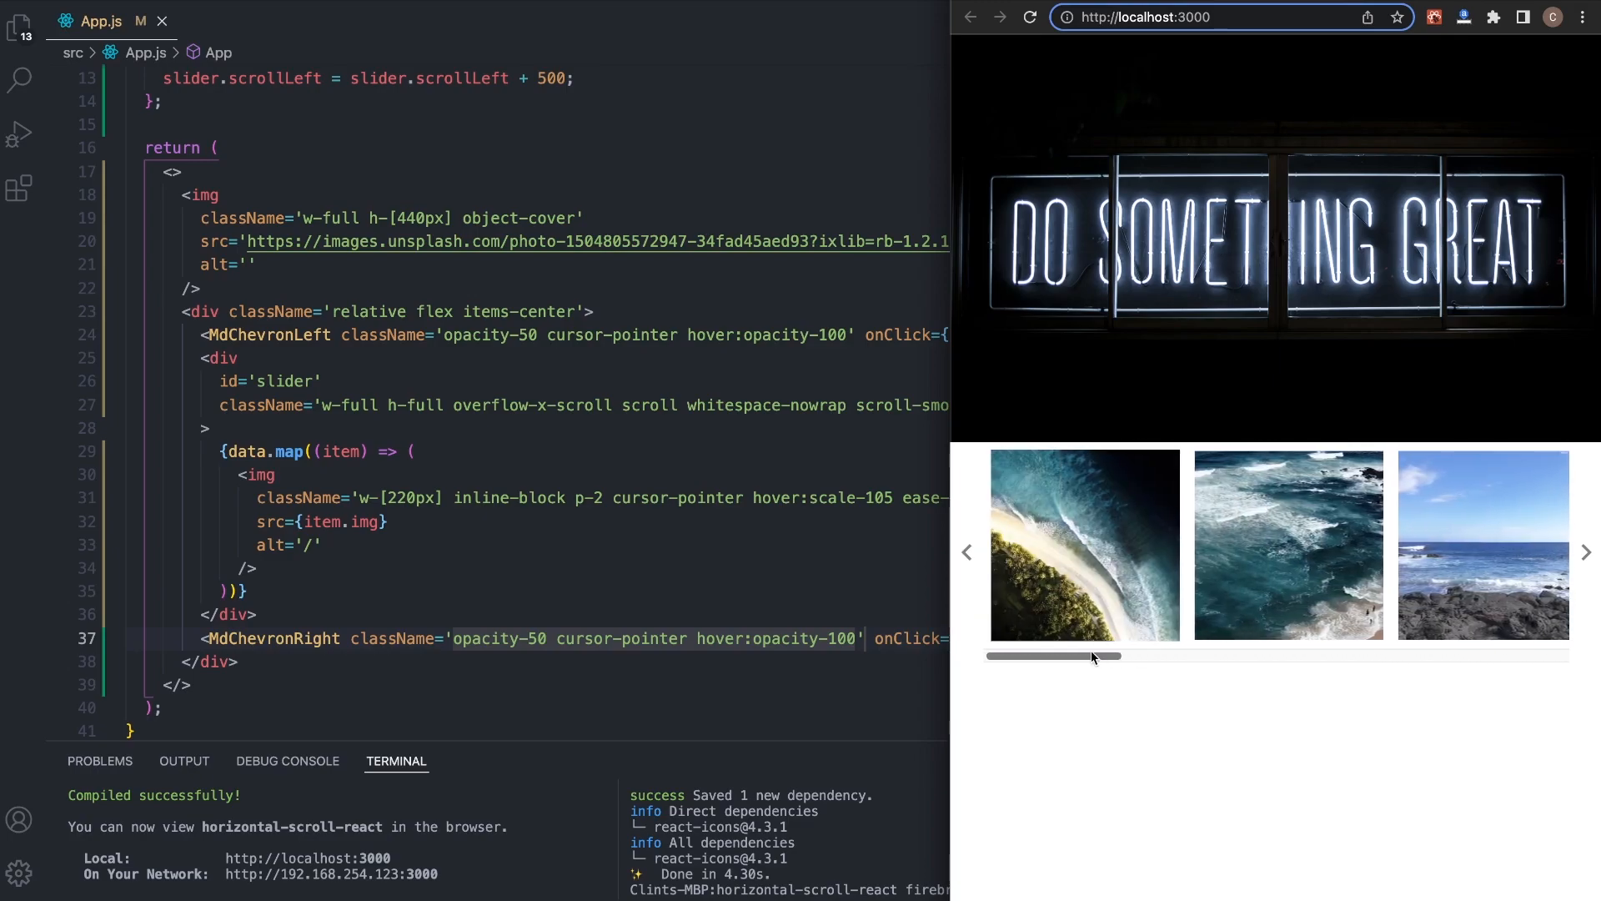
left_click_drag(1063, 658, 1471, 658)
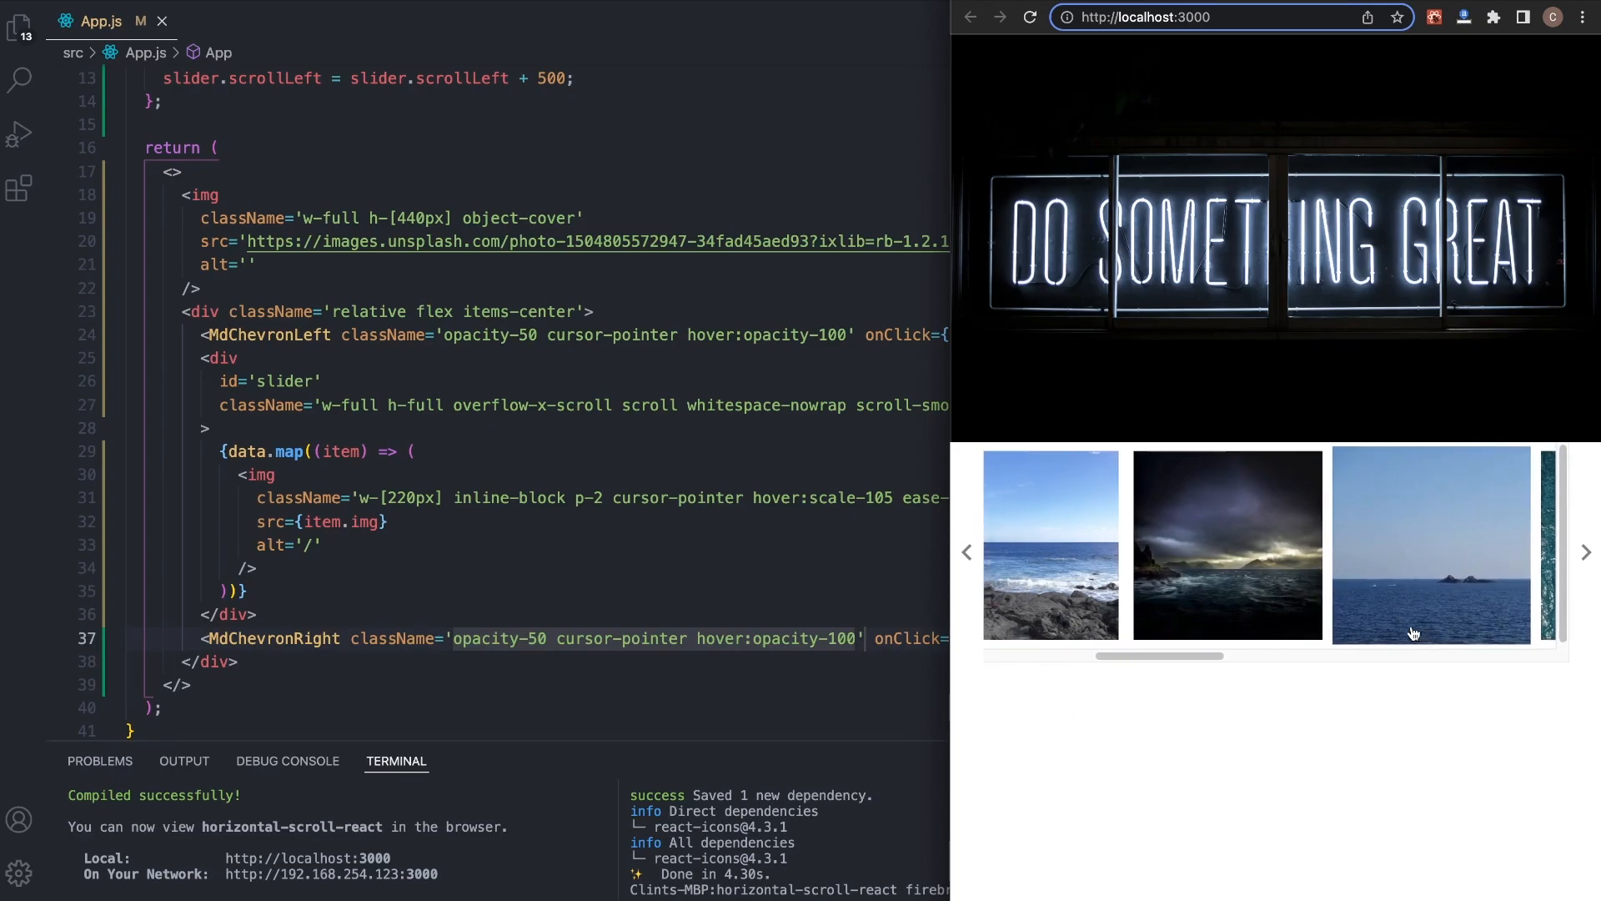
left_click(1585, 552)
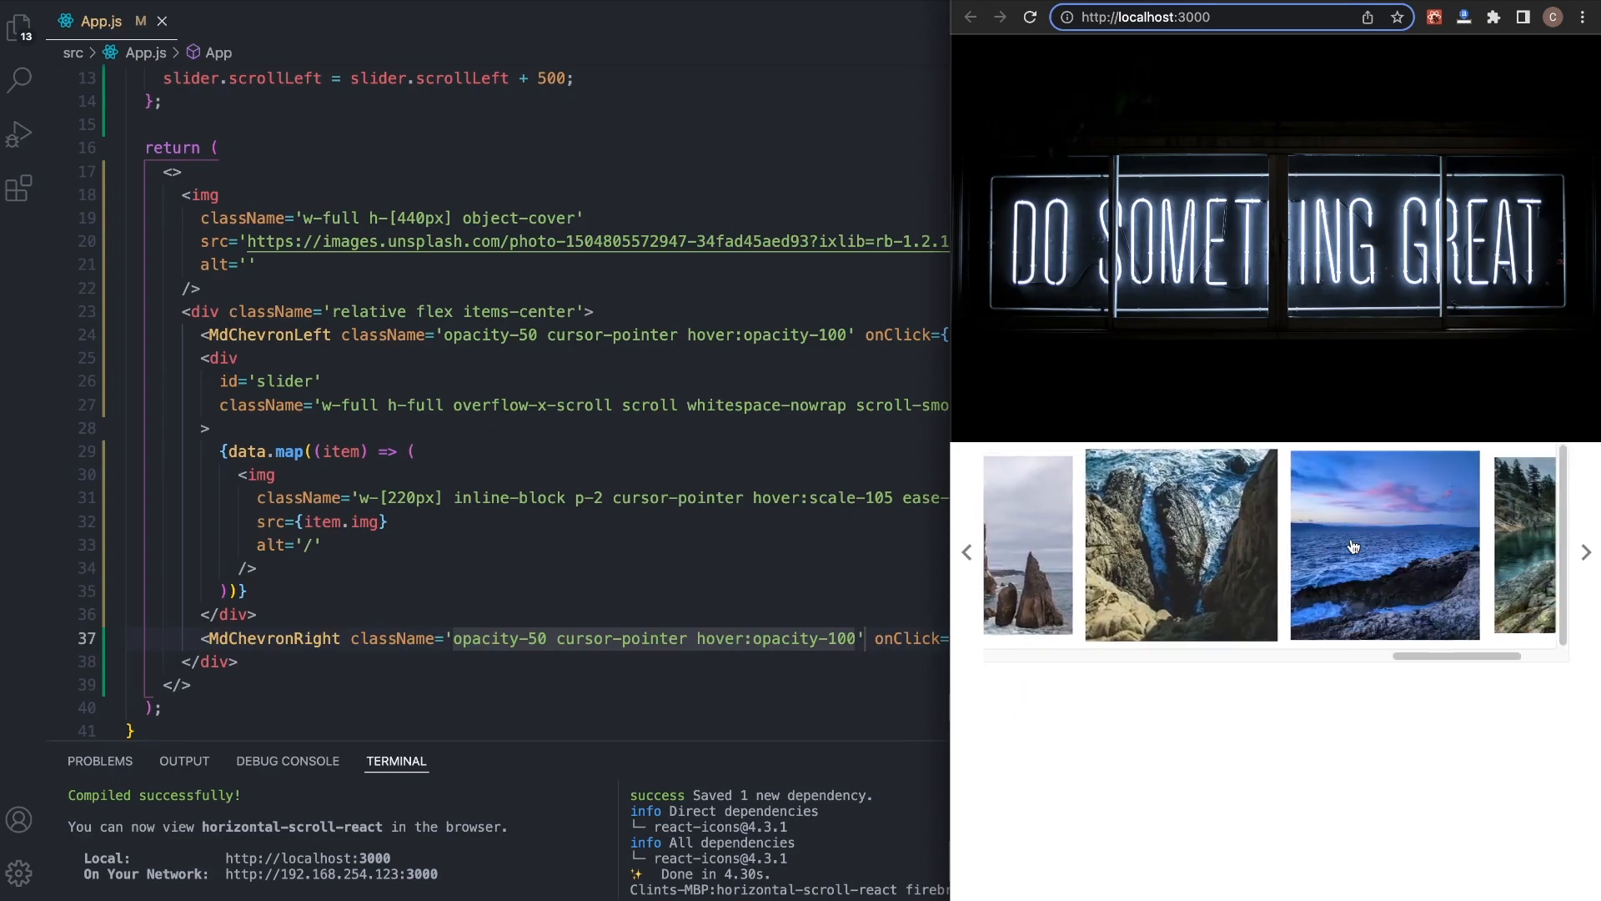
left_click(1583, 552)
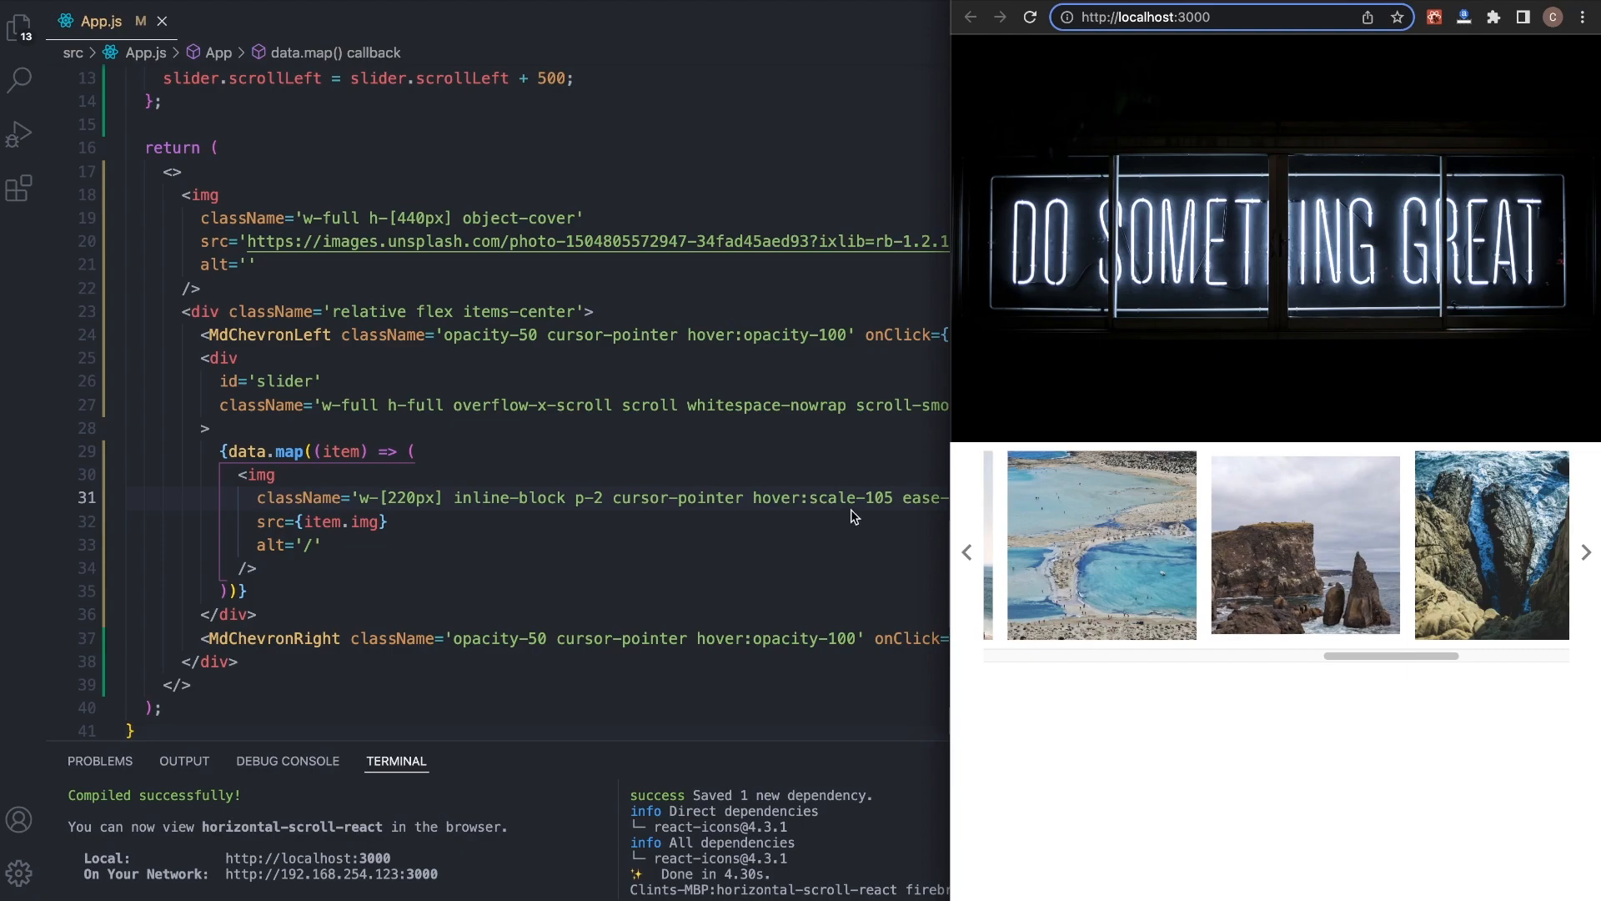
mouse_move(986, 671)
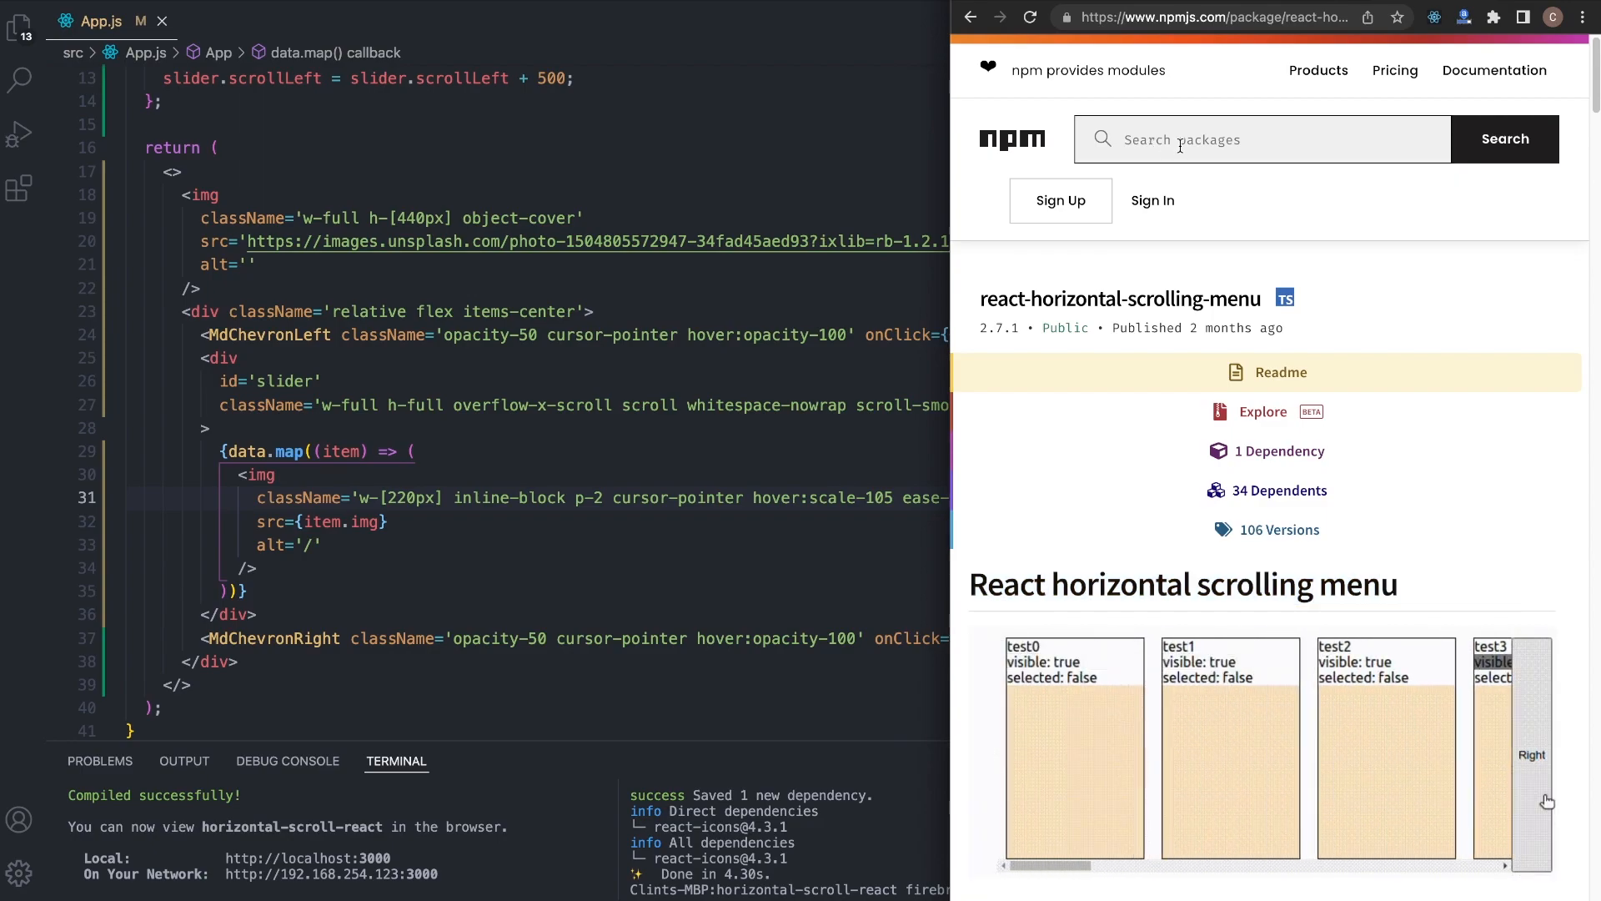
- Search npmjs.com for 'tailwind scrollbar' and read the tailwind-scrollbar-hide package README
left_click(1532, 754)
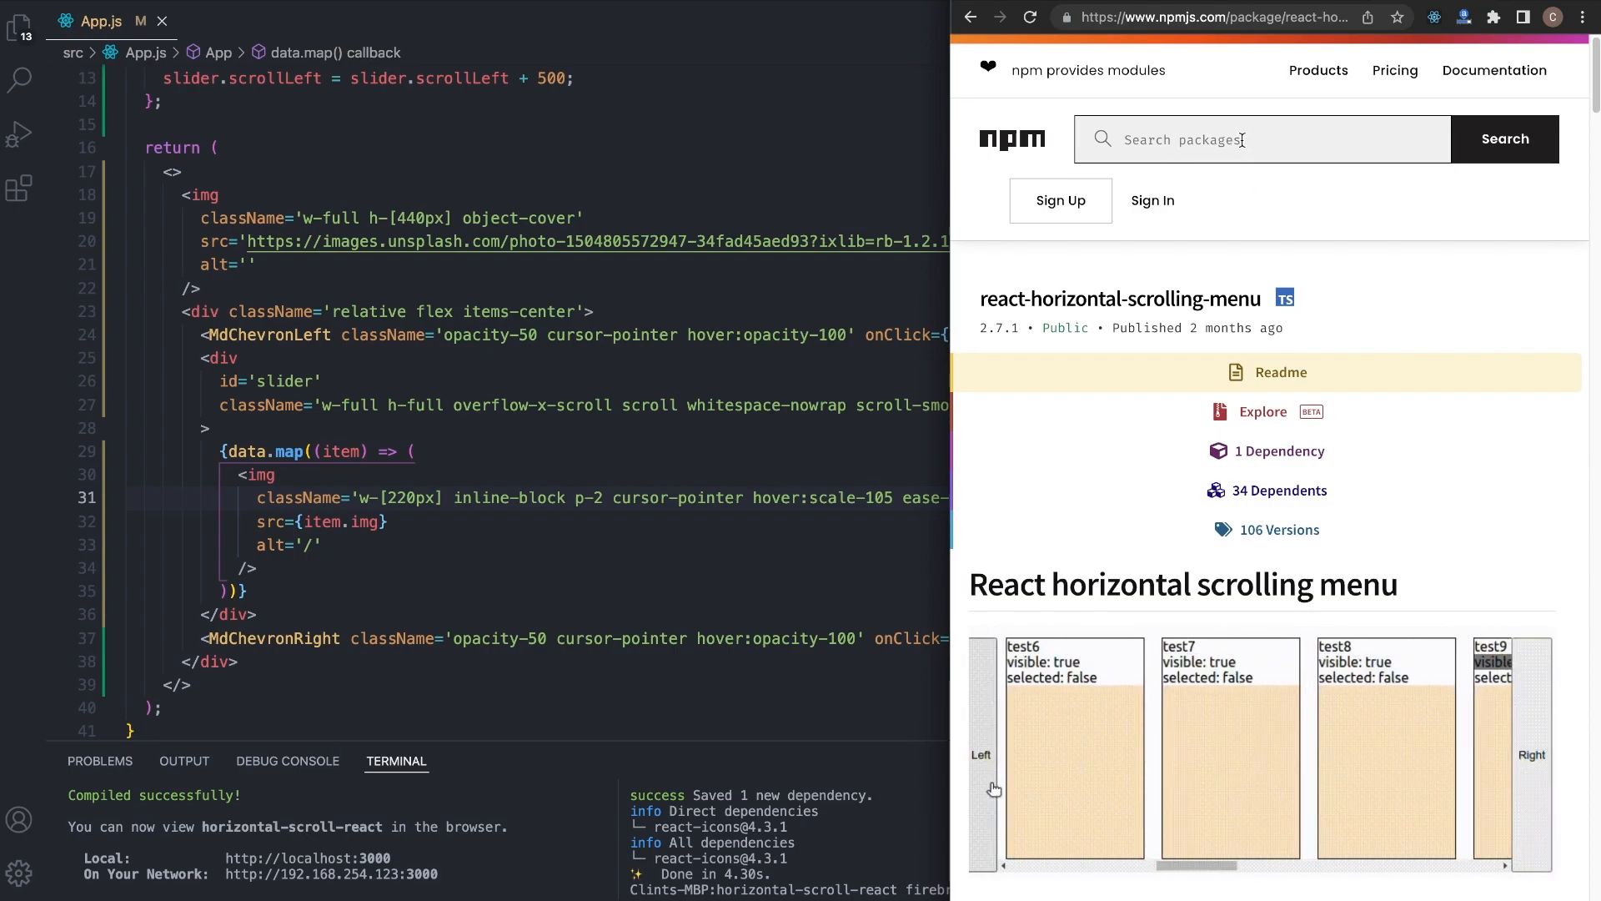
type("tailwind scrollbar")
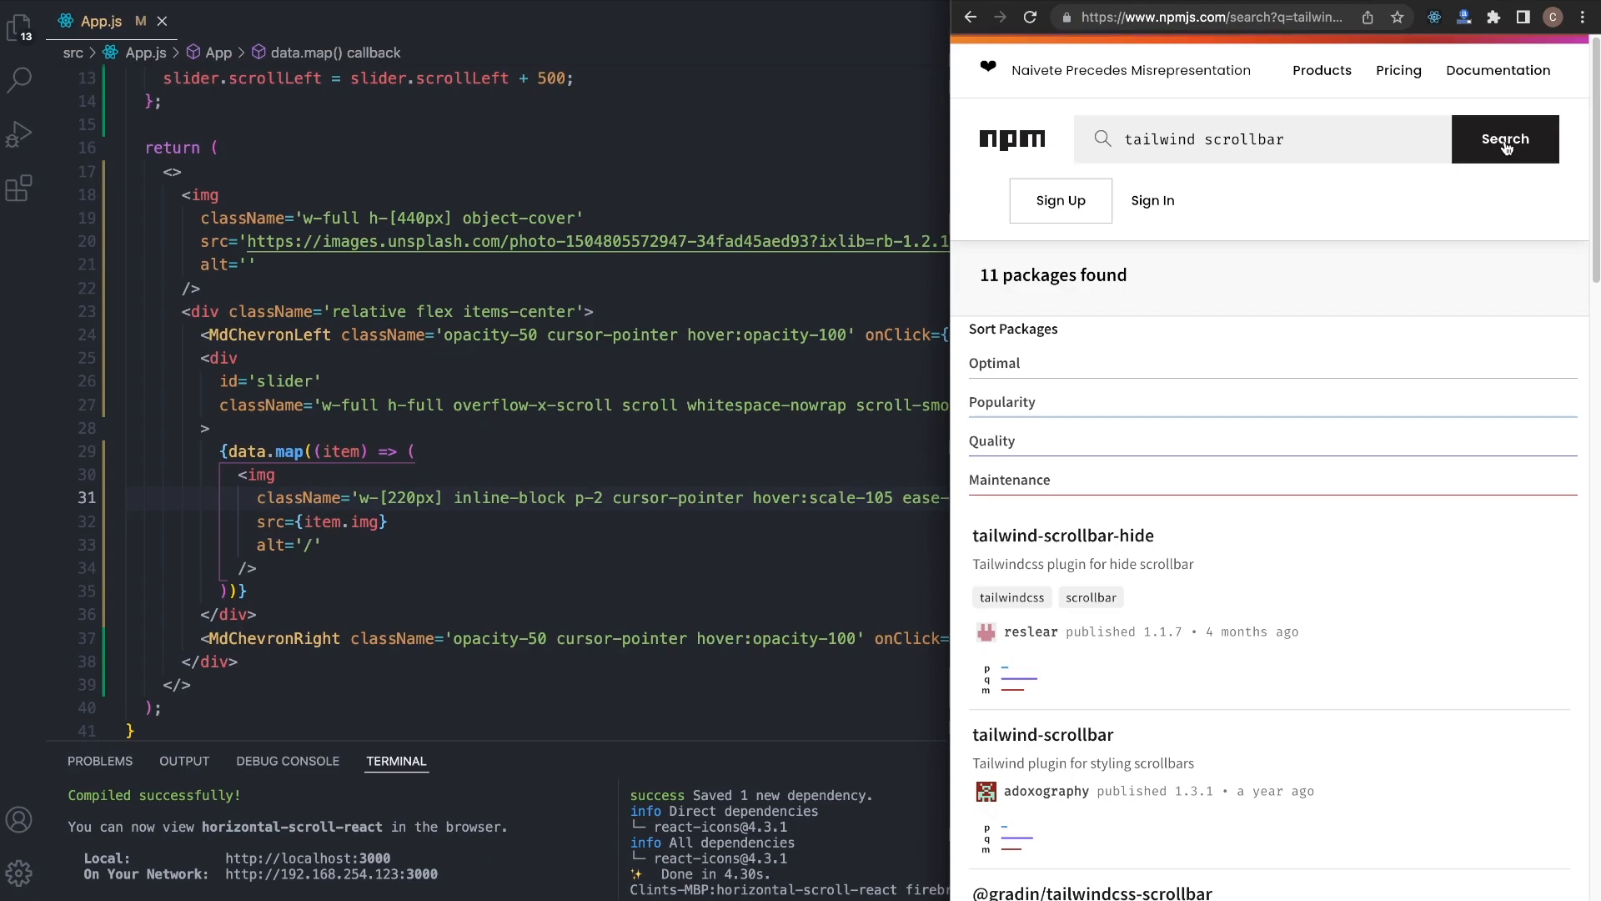
left_click(1063, 535)
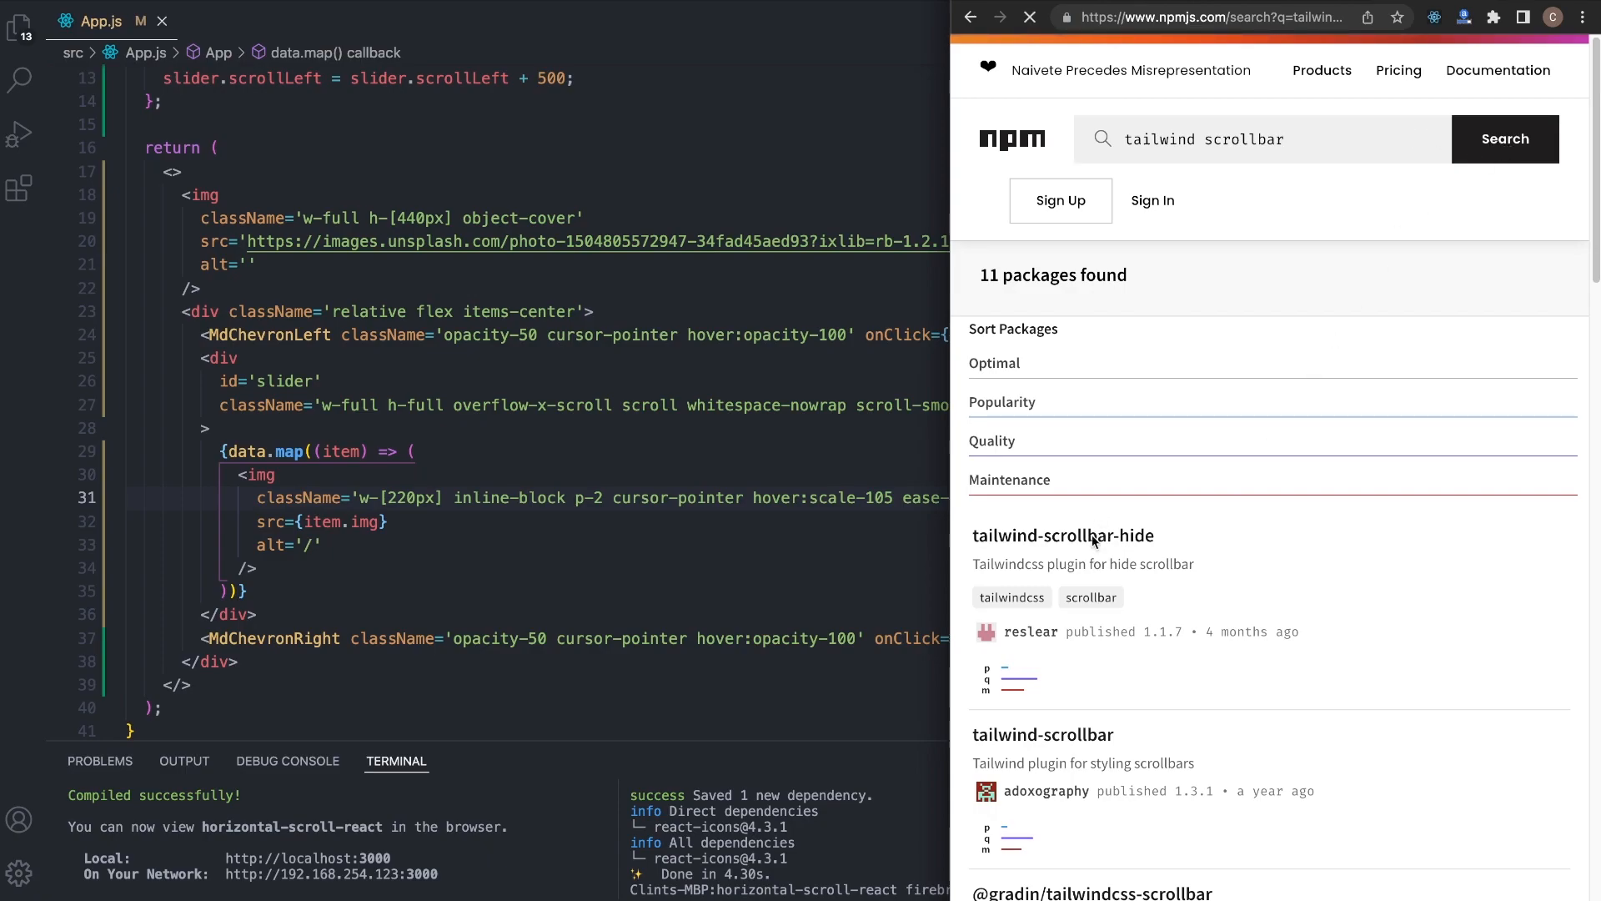
left_click(1063, 536)
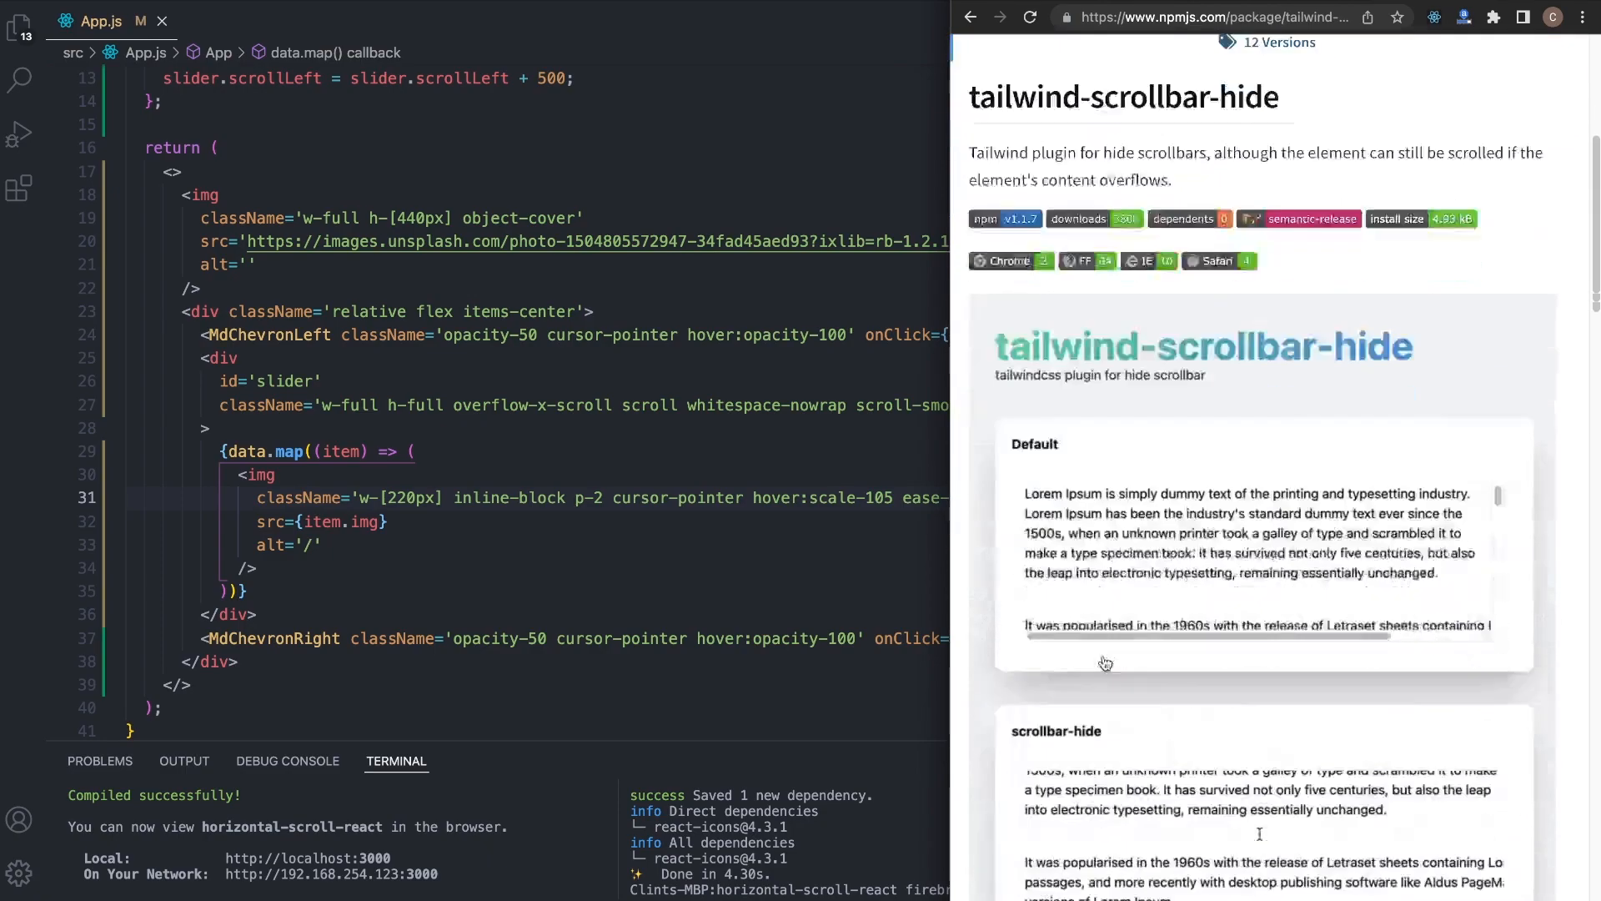
scroll("down", 3)
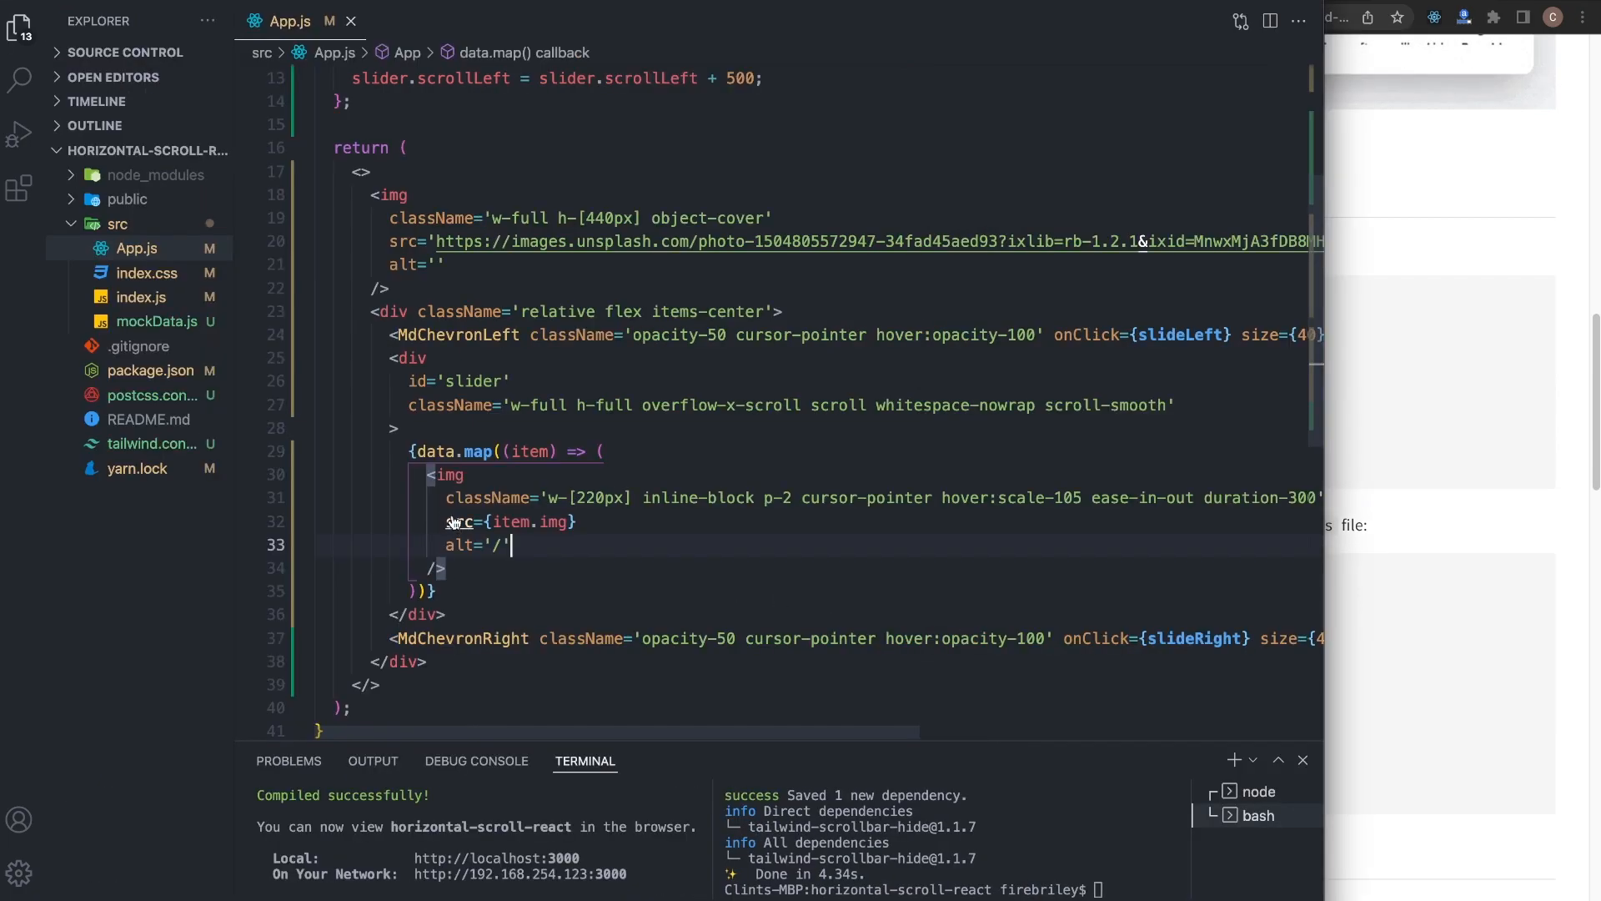
- Set plugins in tailwind.config.js to require('tailwind-scrollbar-hide') and return to App.js
left_click(152, 443)
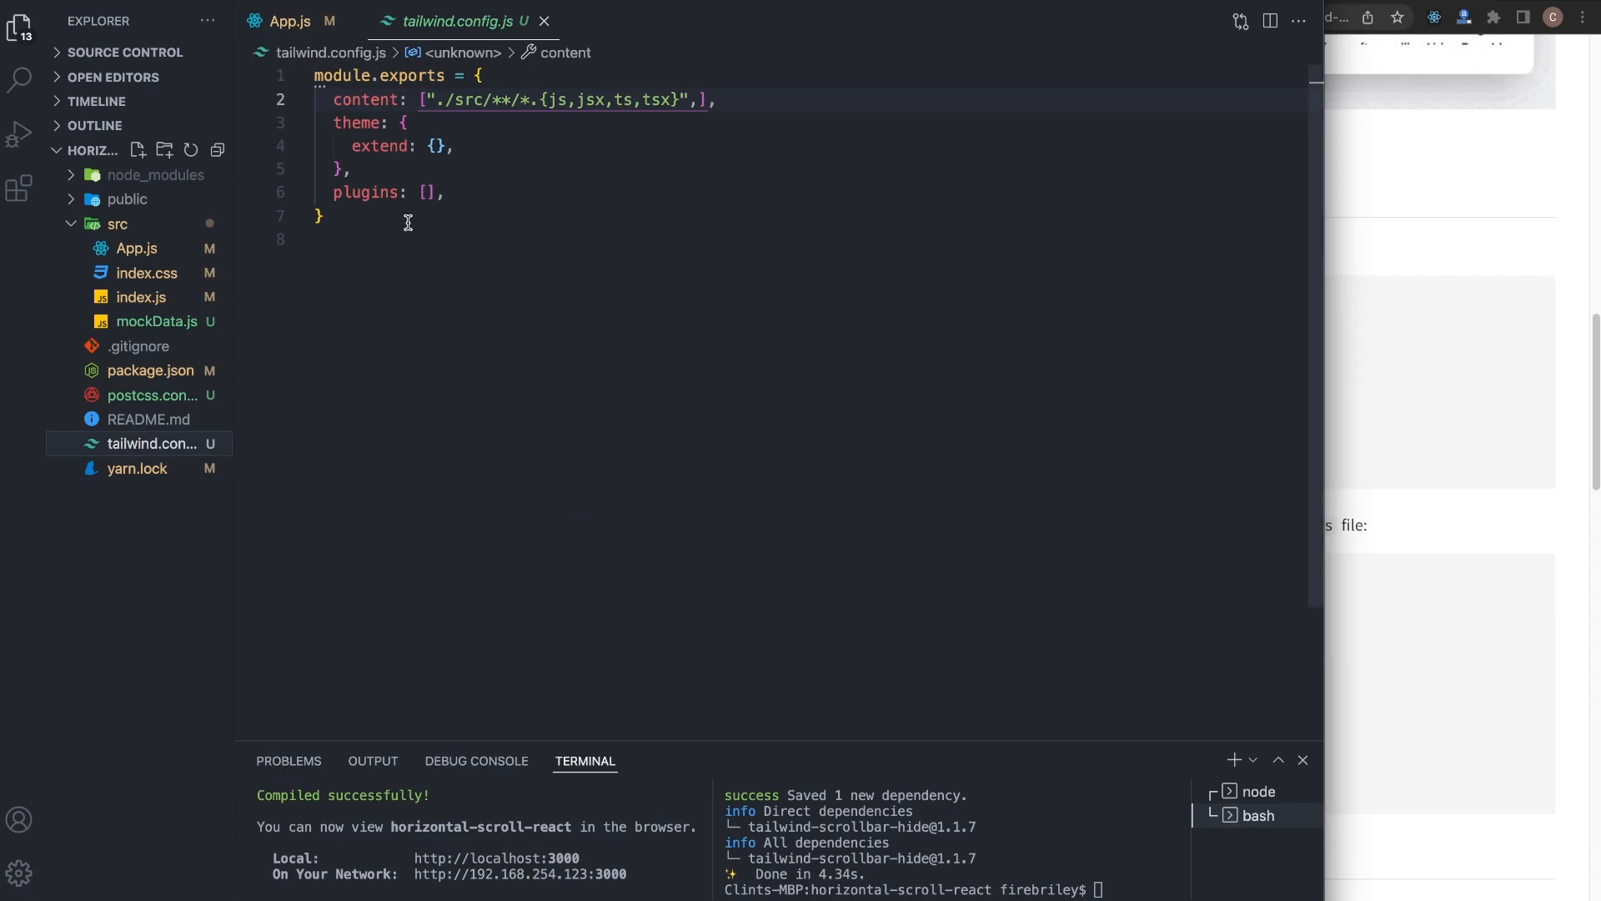
type("require('tailwind-scrollbar-hide')")
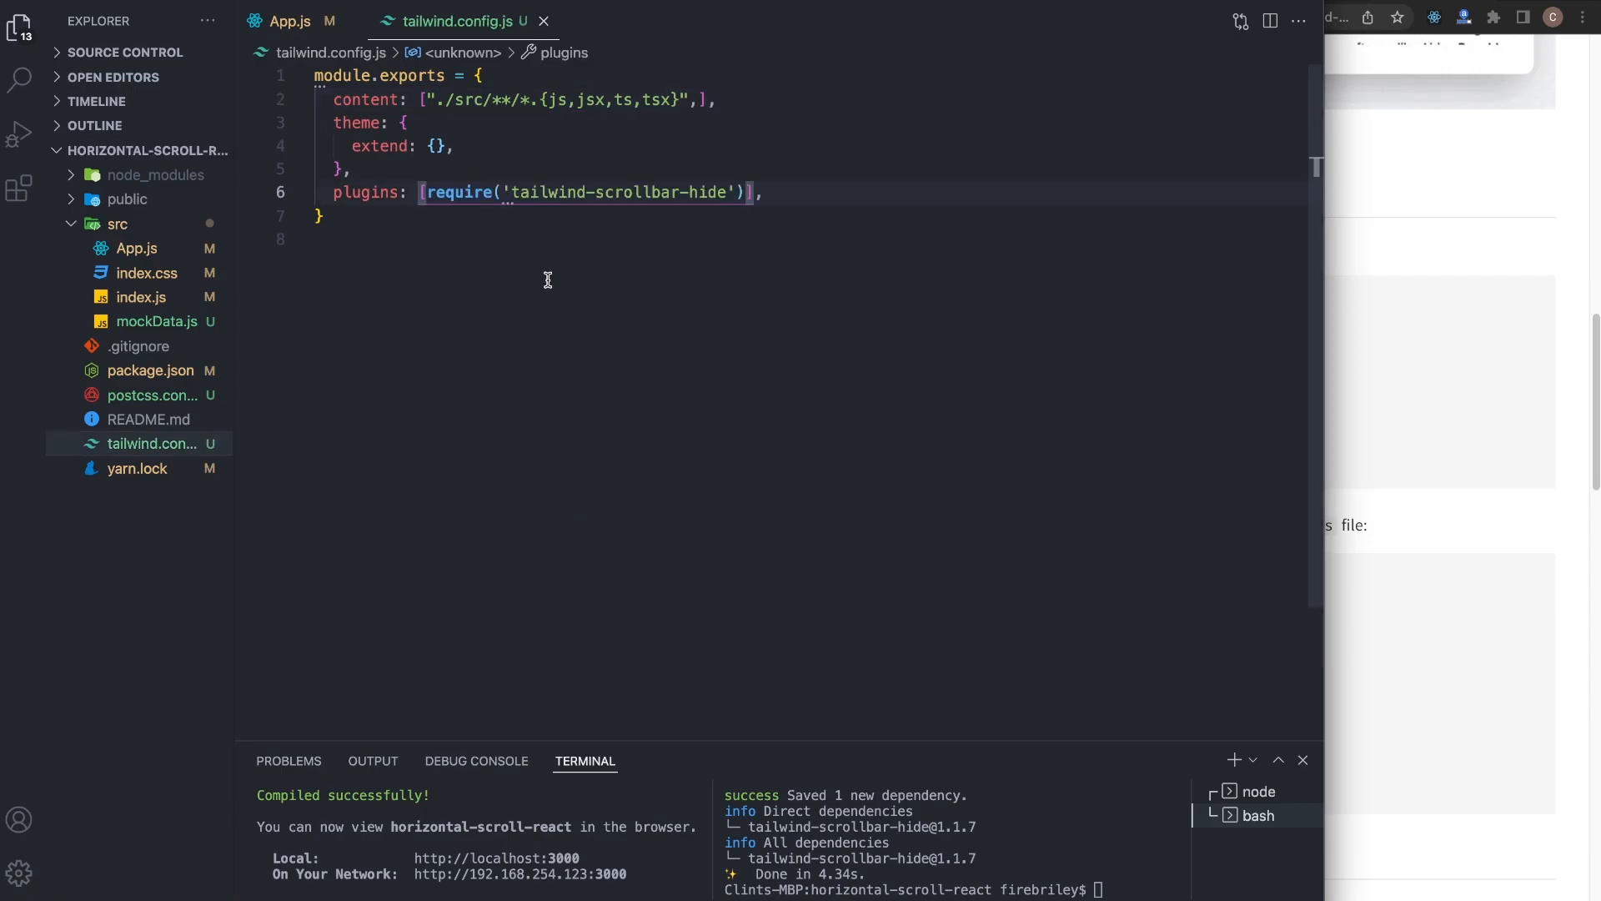
left_click(285, 20)
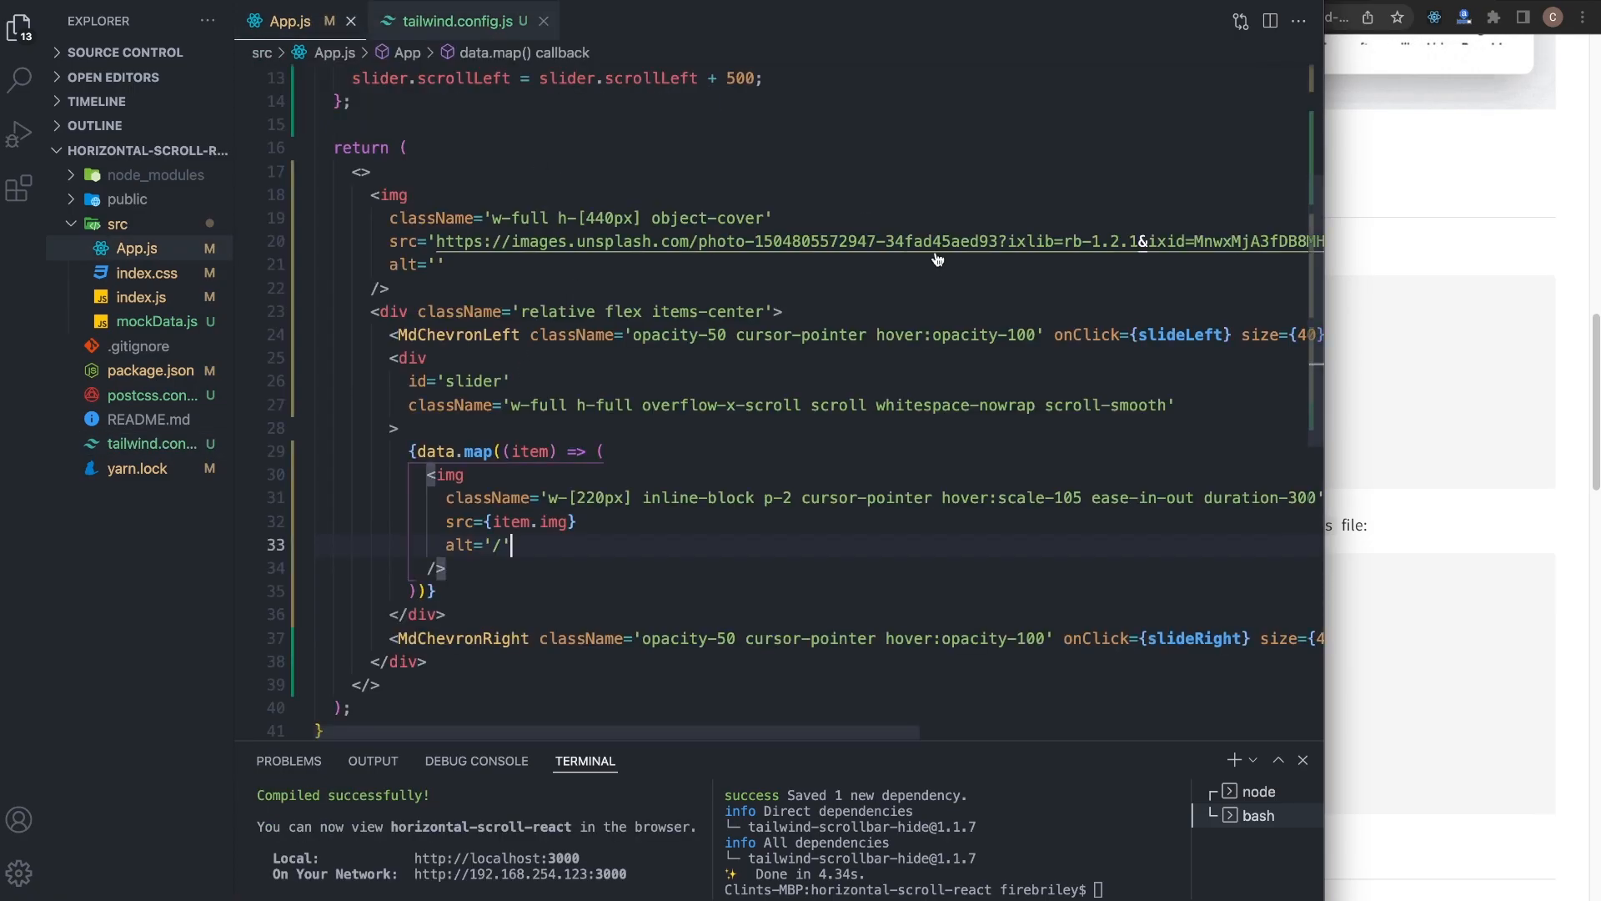
left_click(18, 20)
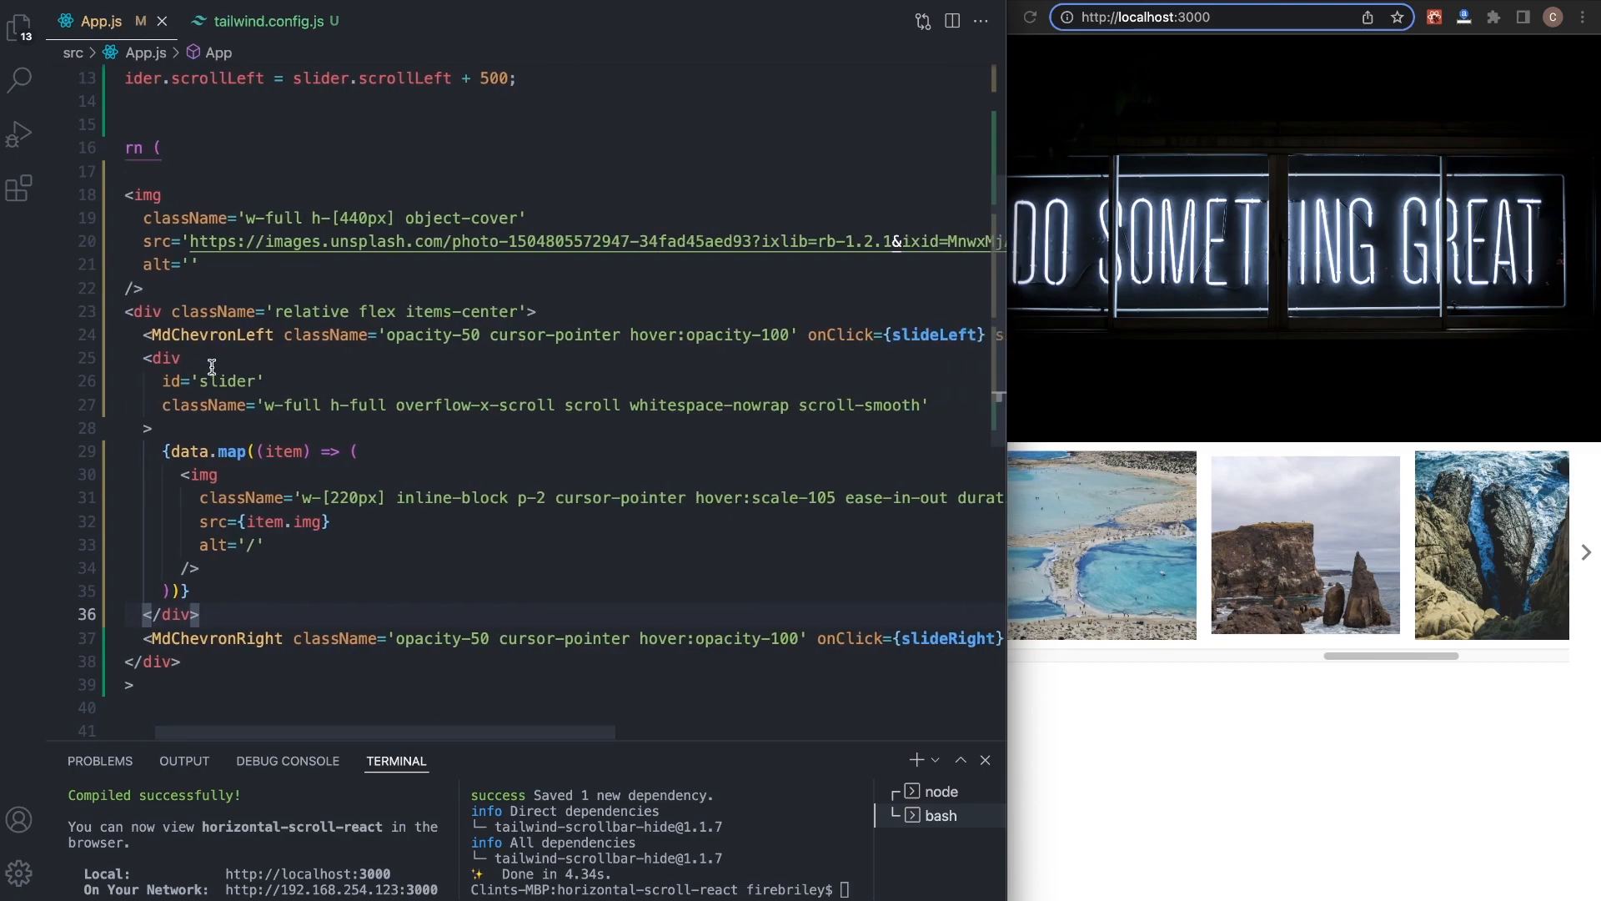
mouse_move(899, 397)
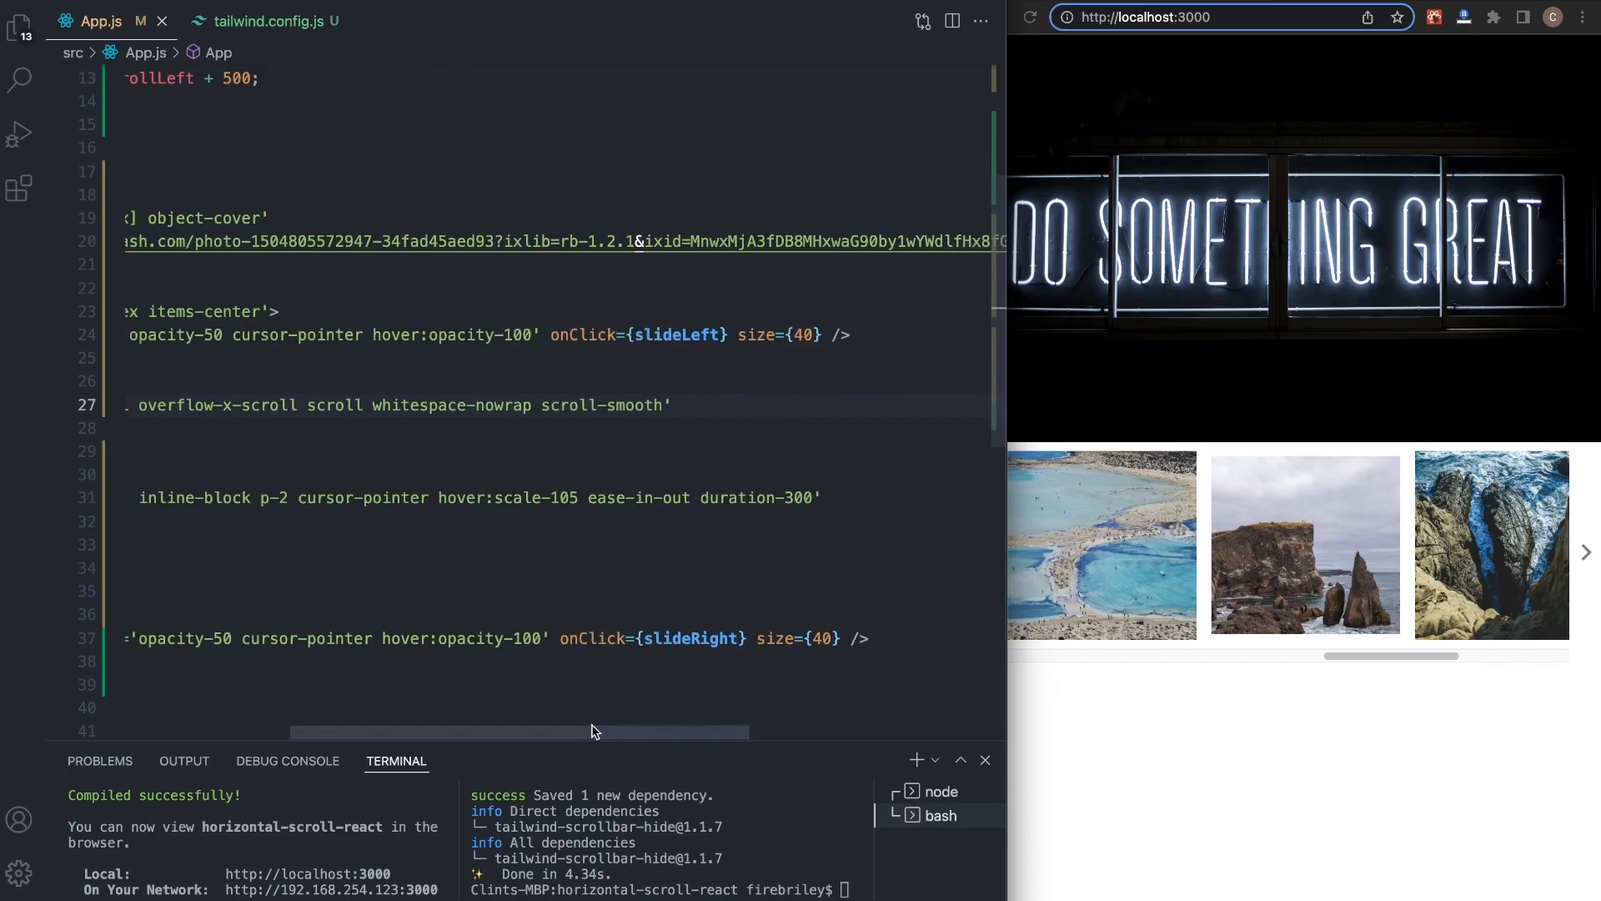
- Append scrollbar-hide to the slider div's className so Chrome hides its scrollbar
type("scrollbar-hide")
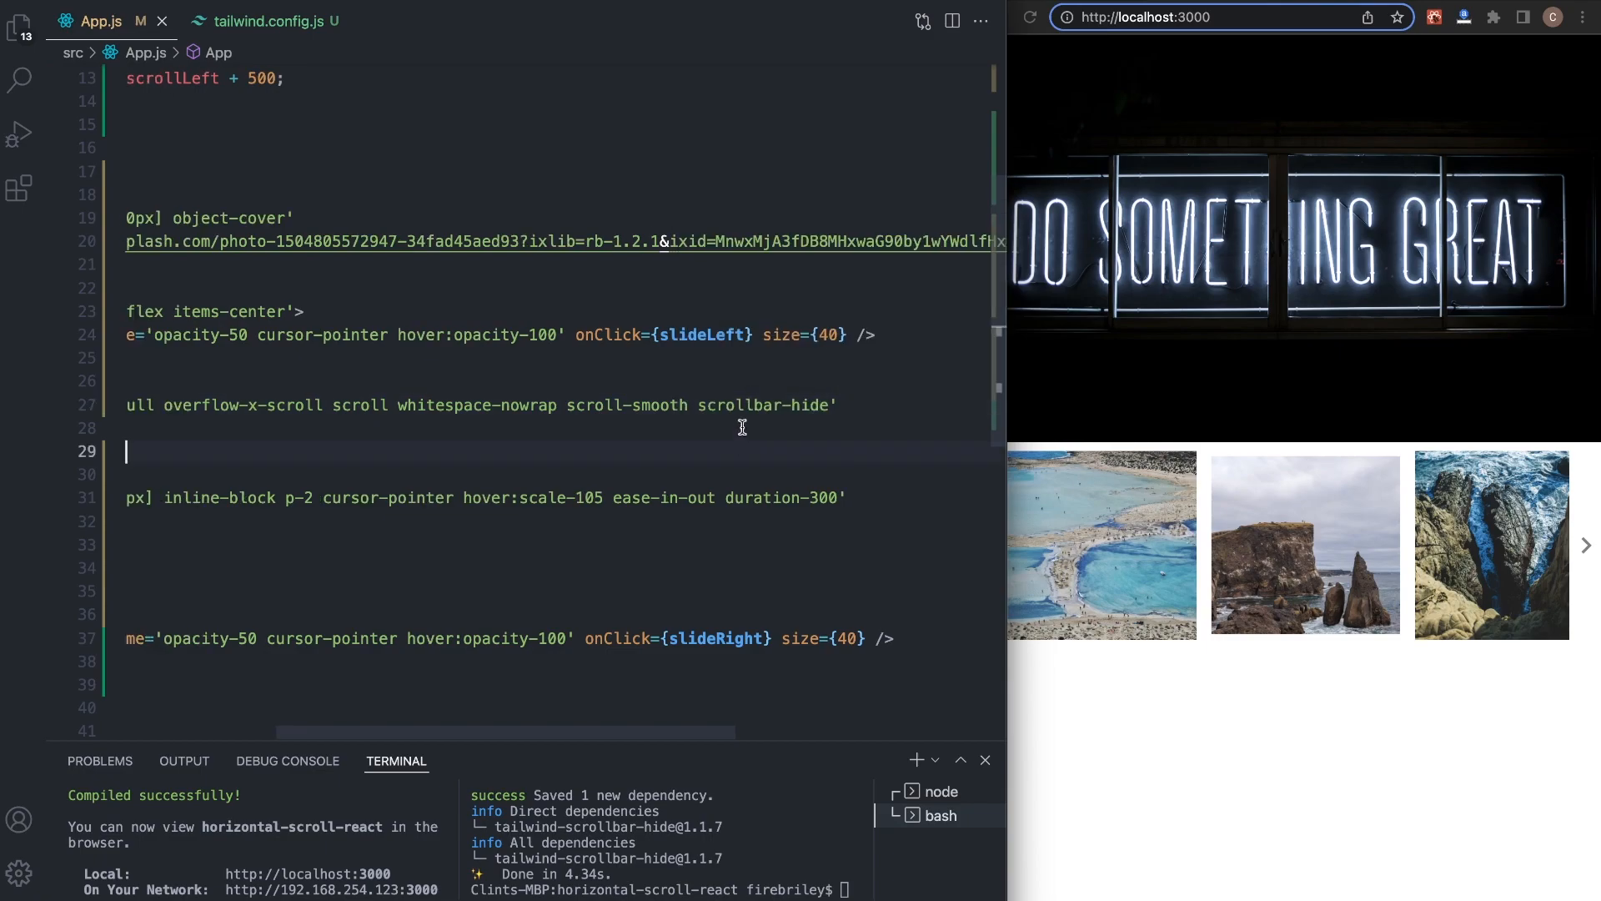
double_click(764, 404)
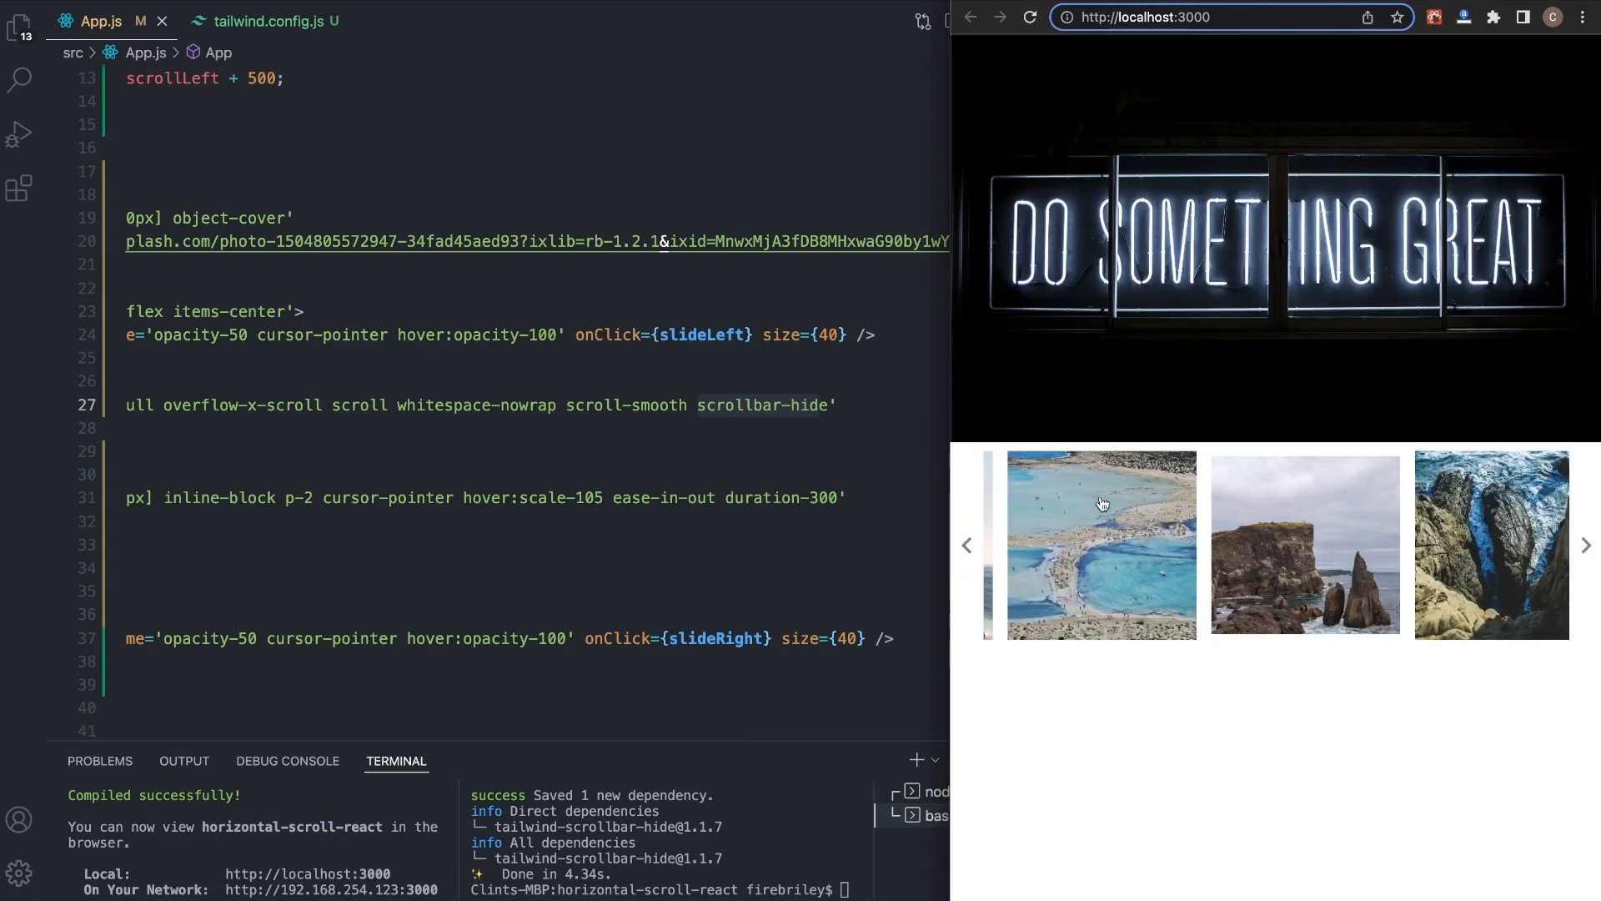
mouse_move(1102, 579)
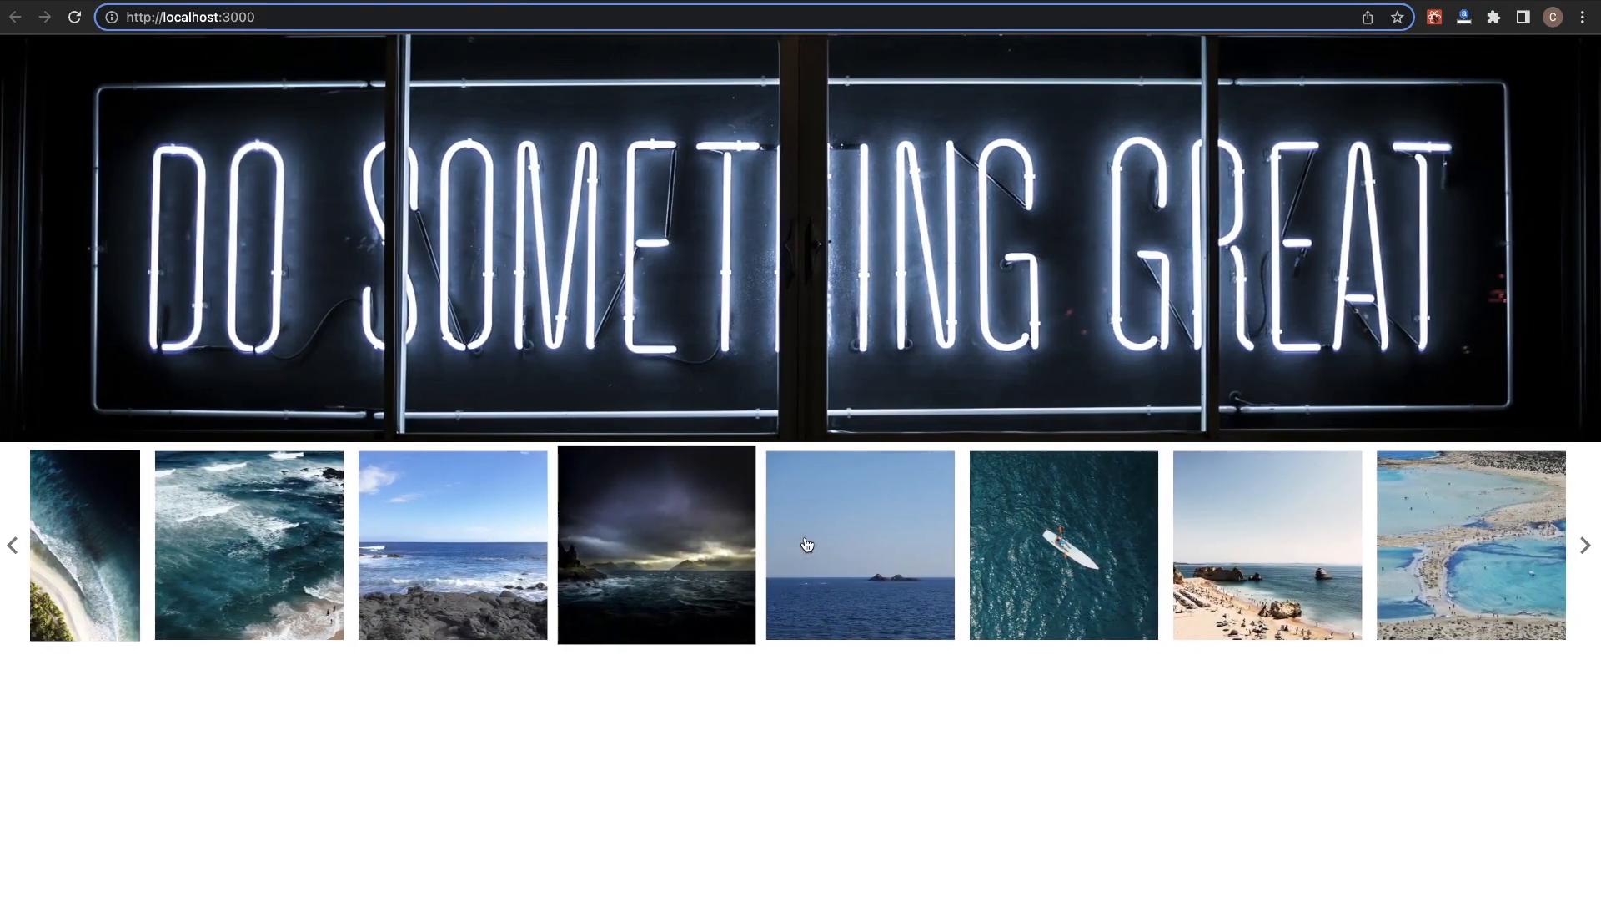
- Scroll the scrollbar-free image row along with the right chevron in maximized Chrome
left_click(1585, 544)
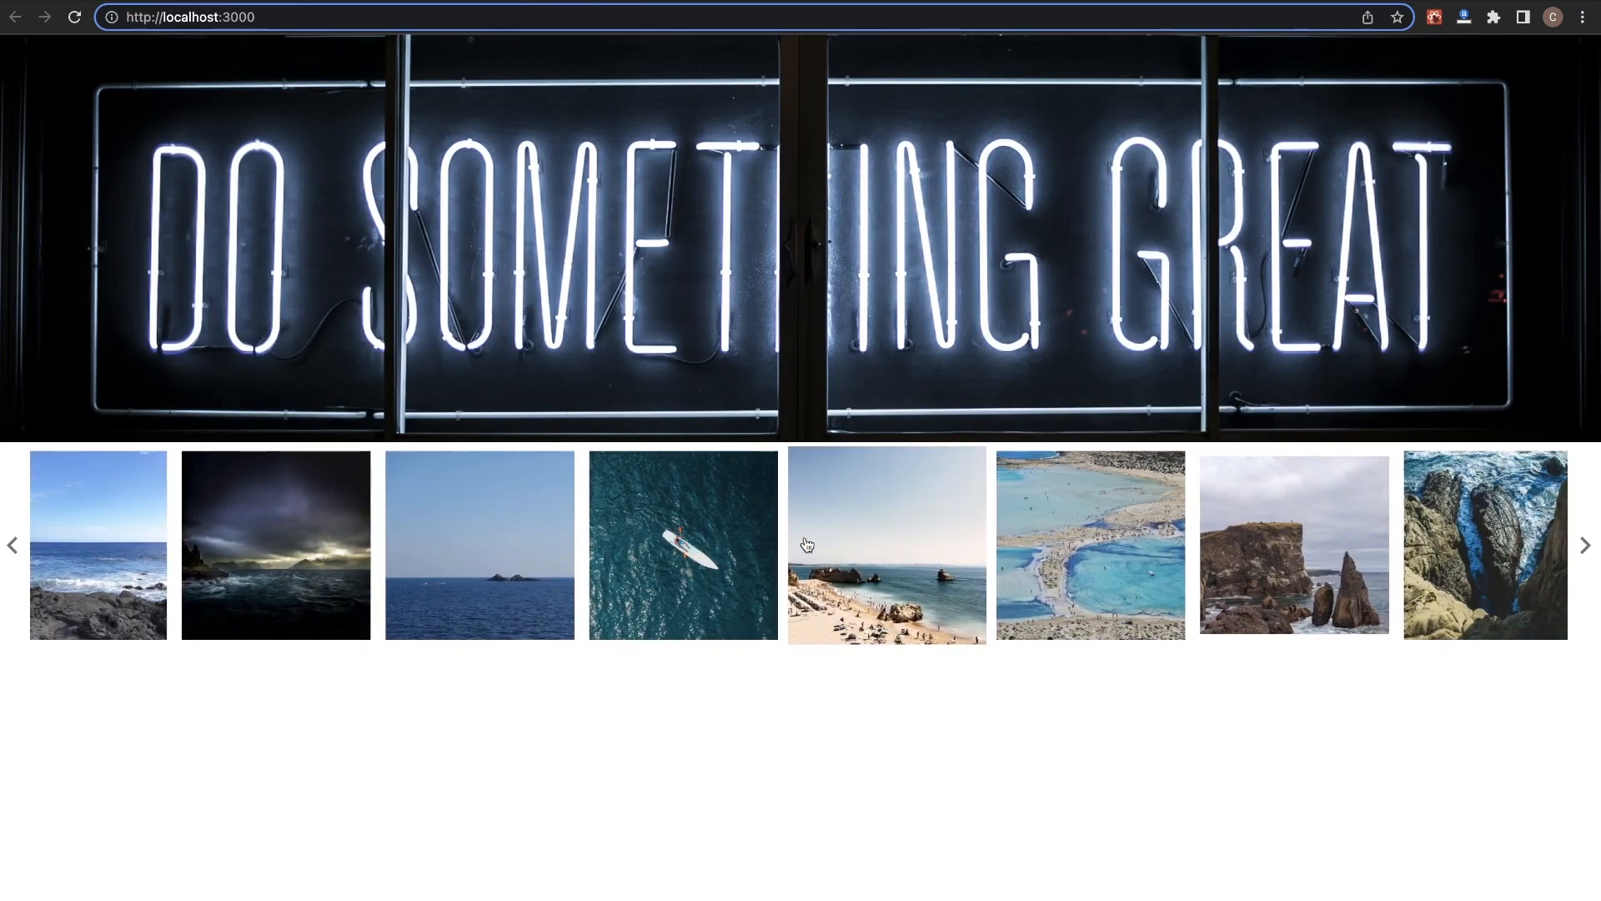